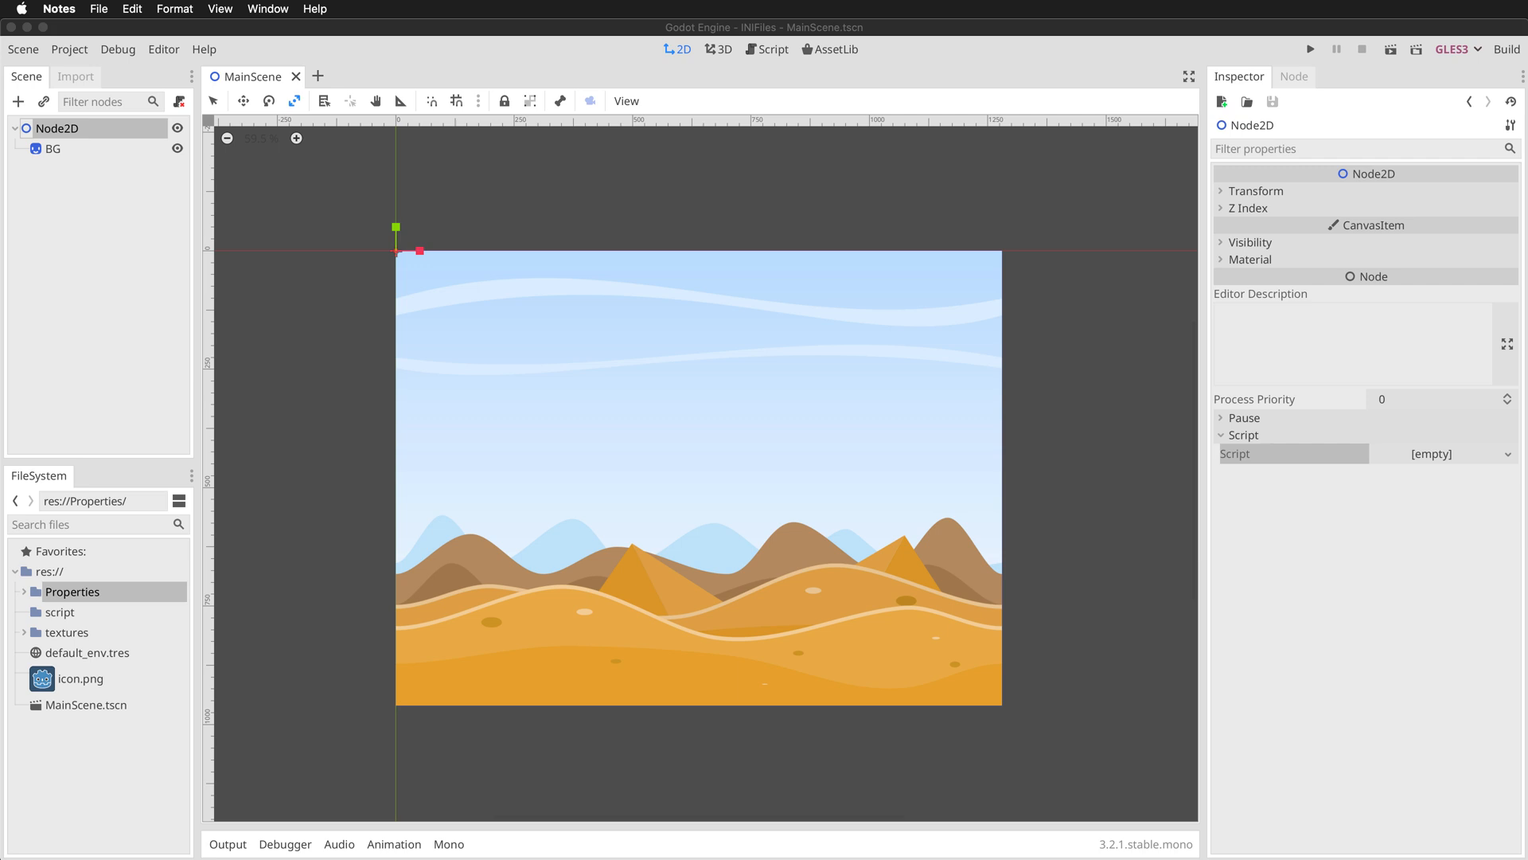
{"action": "mouse_move", "coordinate": [1522, 640]}
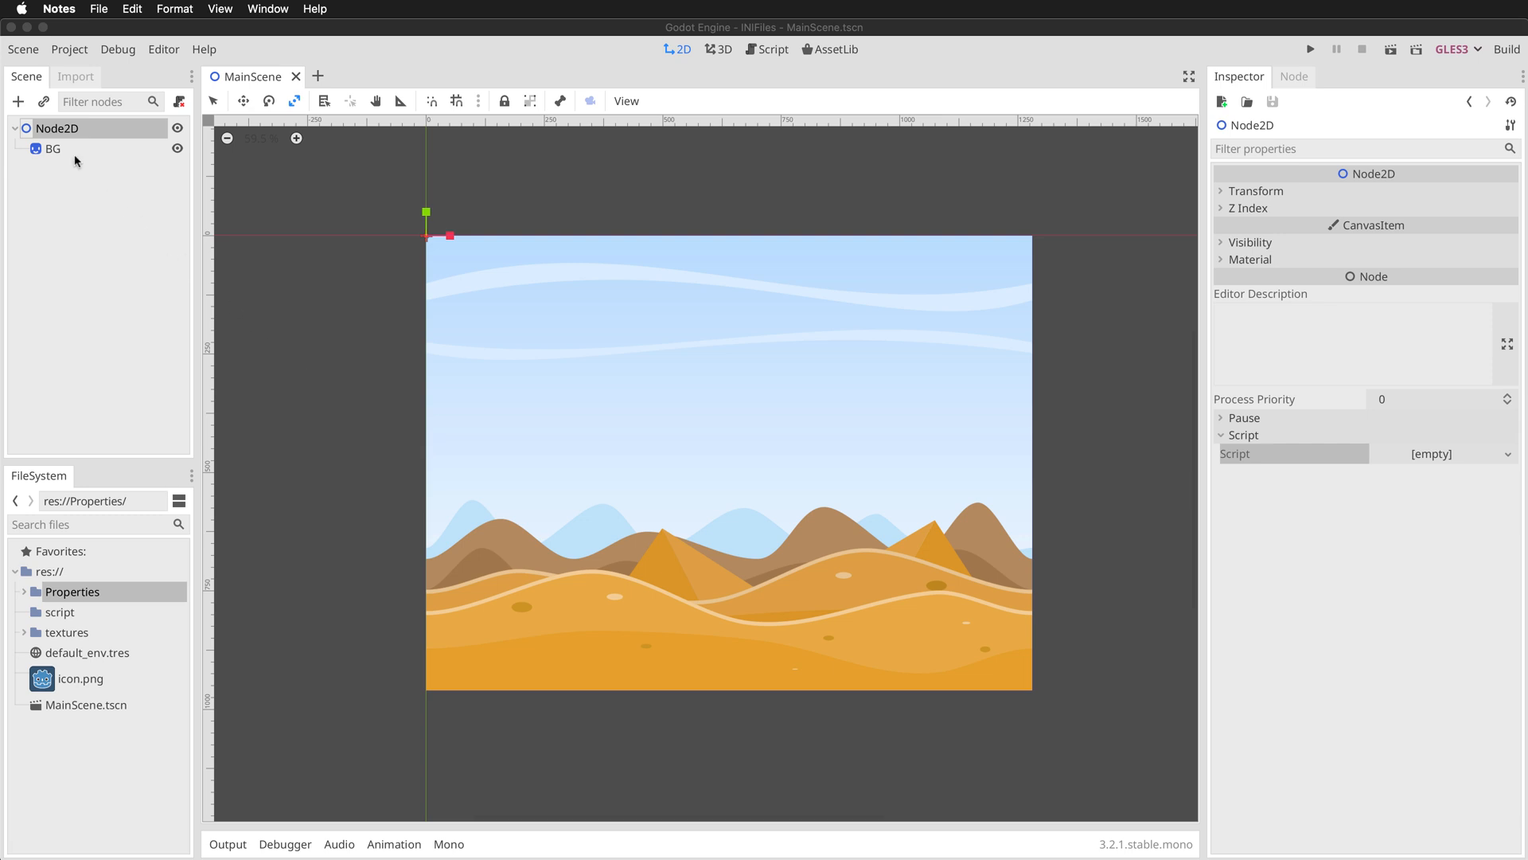
{"action": "mouse_move", "coordinate": [128, 576]}
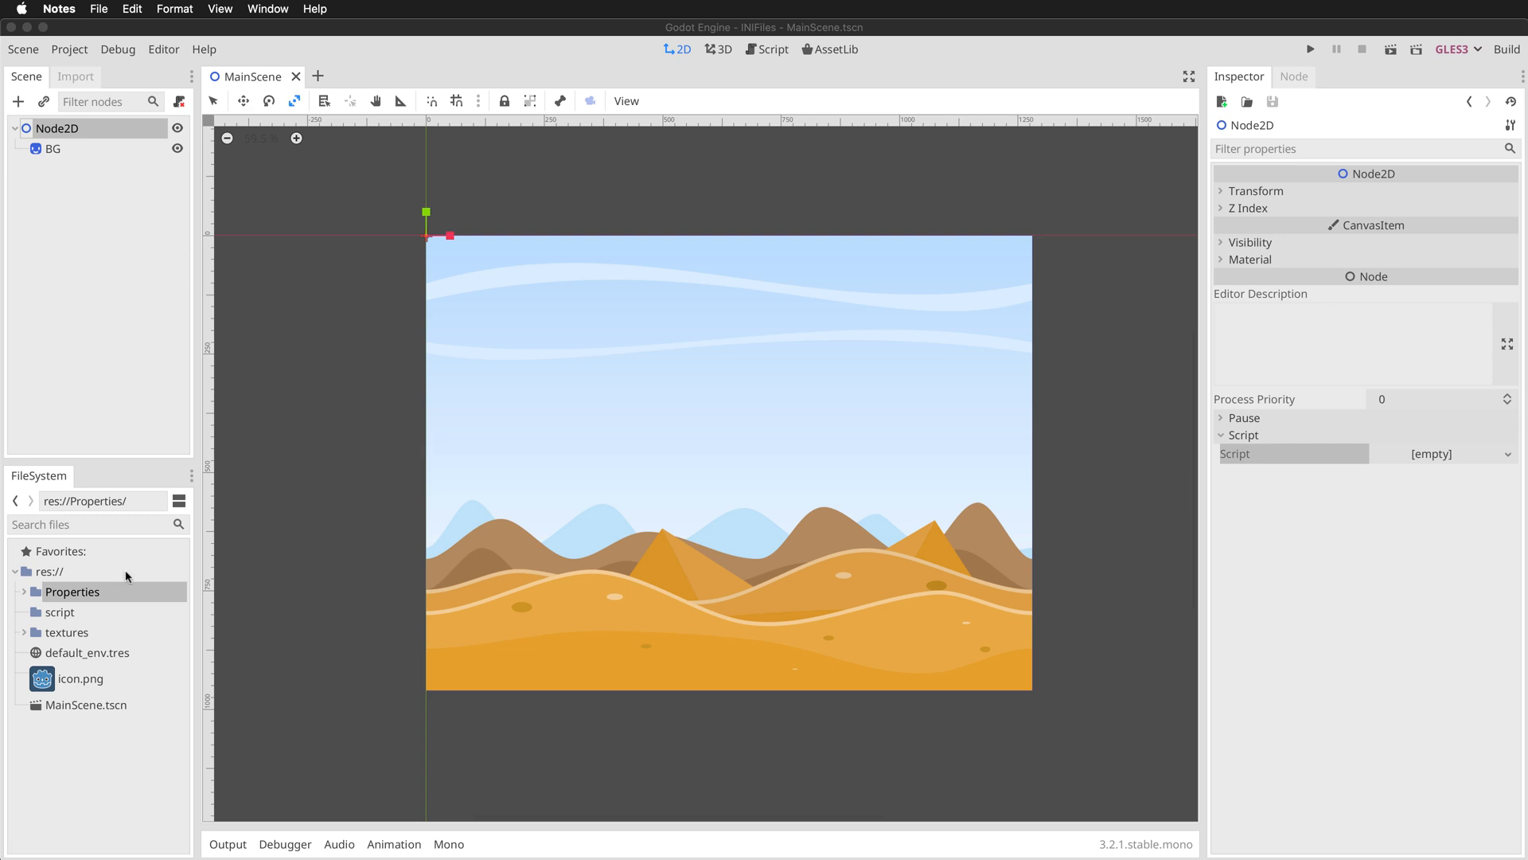
Expand the textures folder in the FileSystem dock to list Objects, Tile and BG.png
{"action": "left_click", "coordinate": [26, 632]}
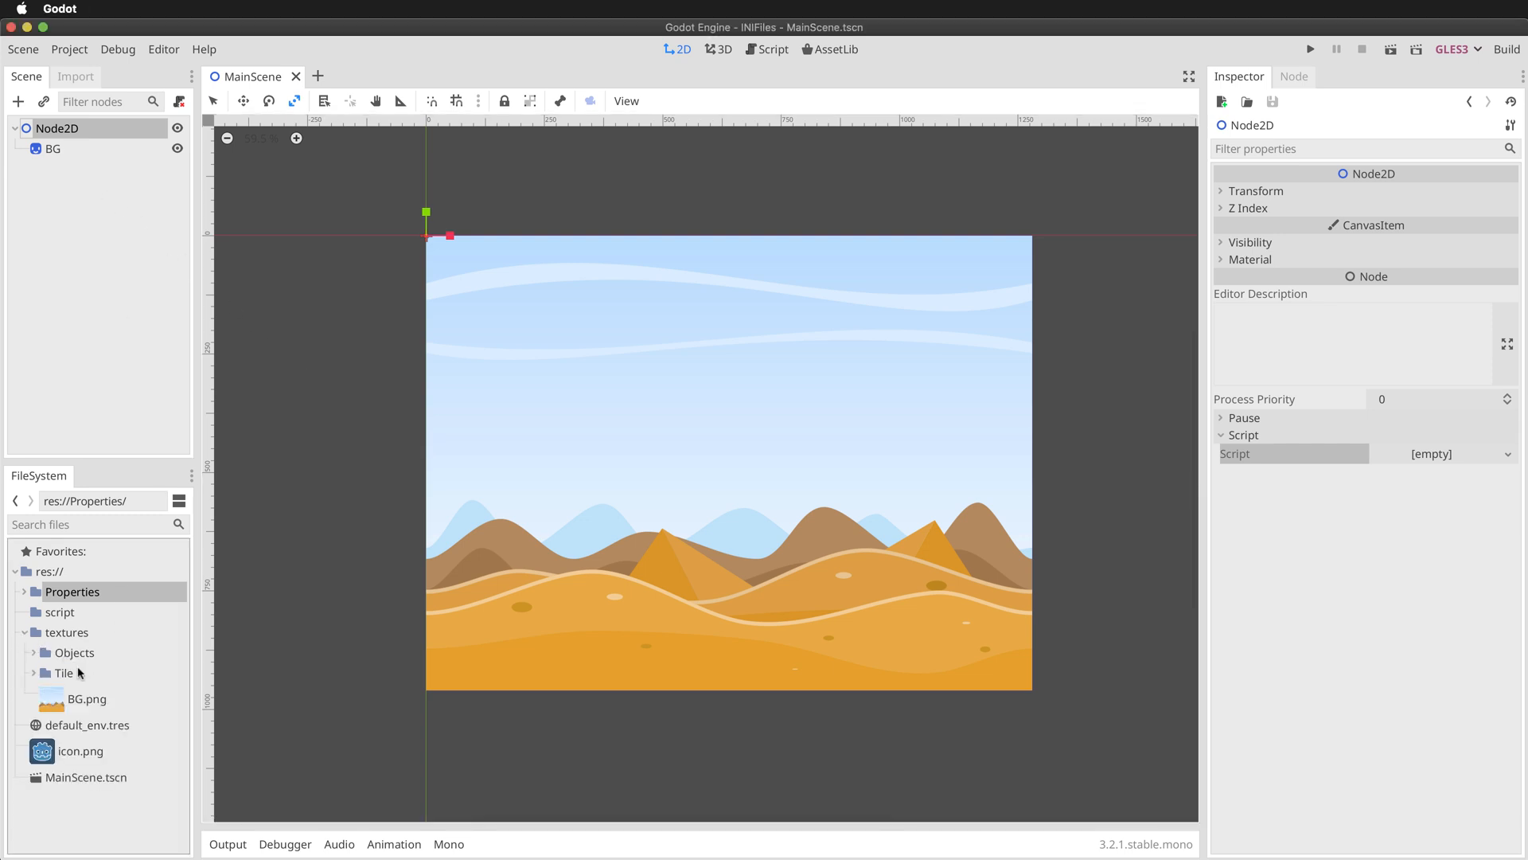
{"action": "mouse_move", "coordinate": [87, 703]}
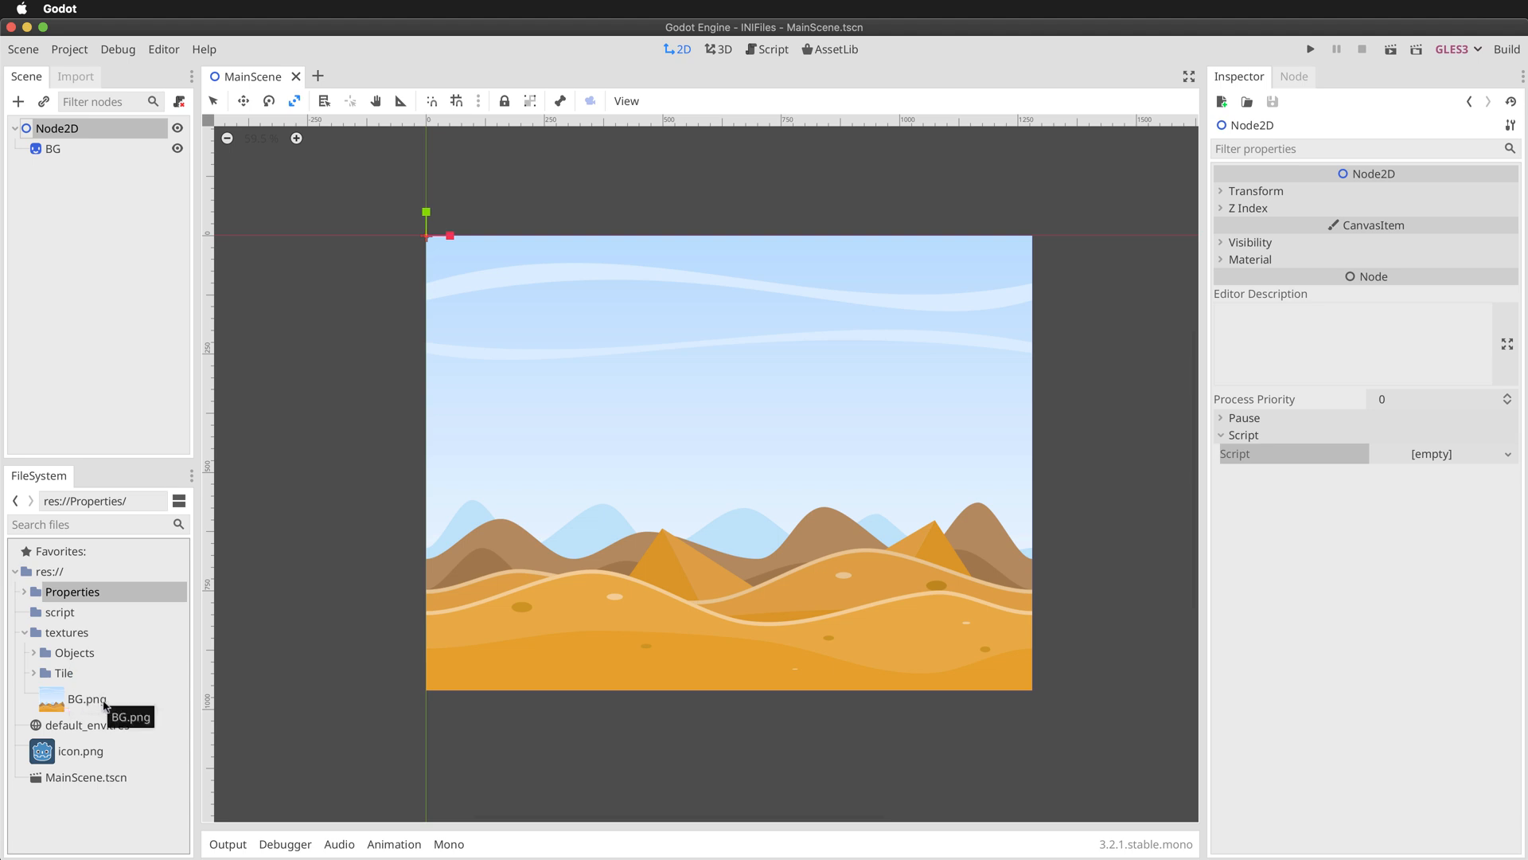
{"action": "mouse_move", "coordinate": [621, 484]}
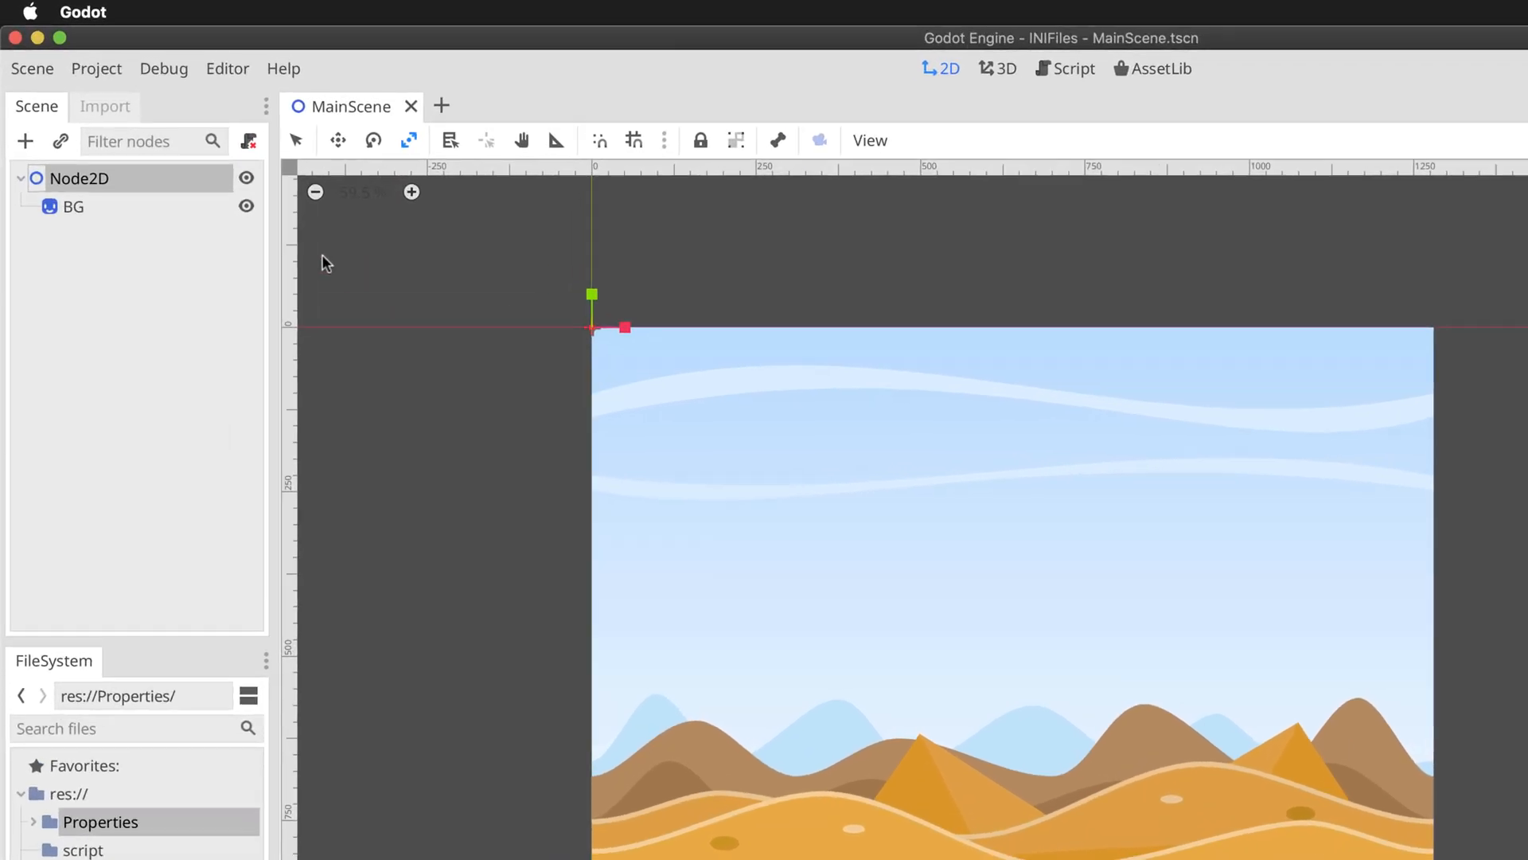
{"action": "left_click", "coordinate": [103, 73]}
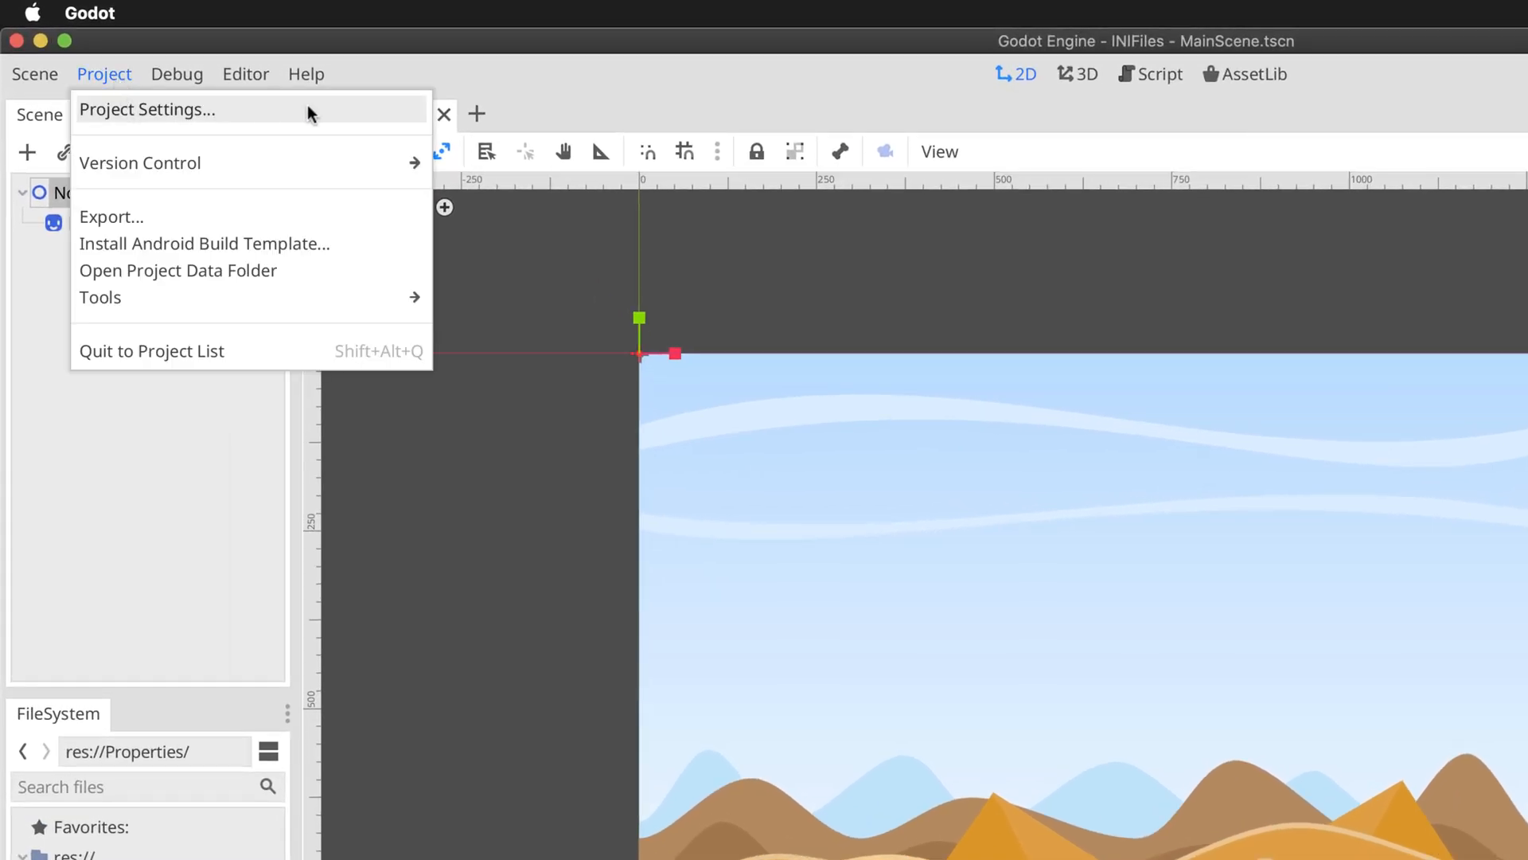
{"action": "left_click", "coordinate": [146, 109]}
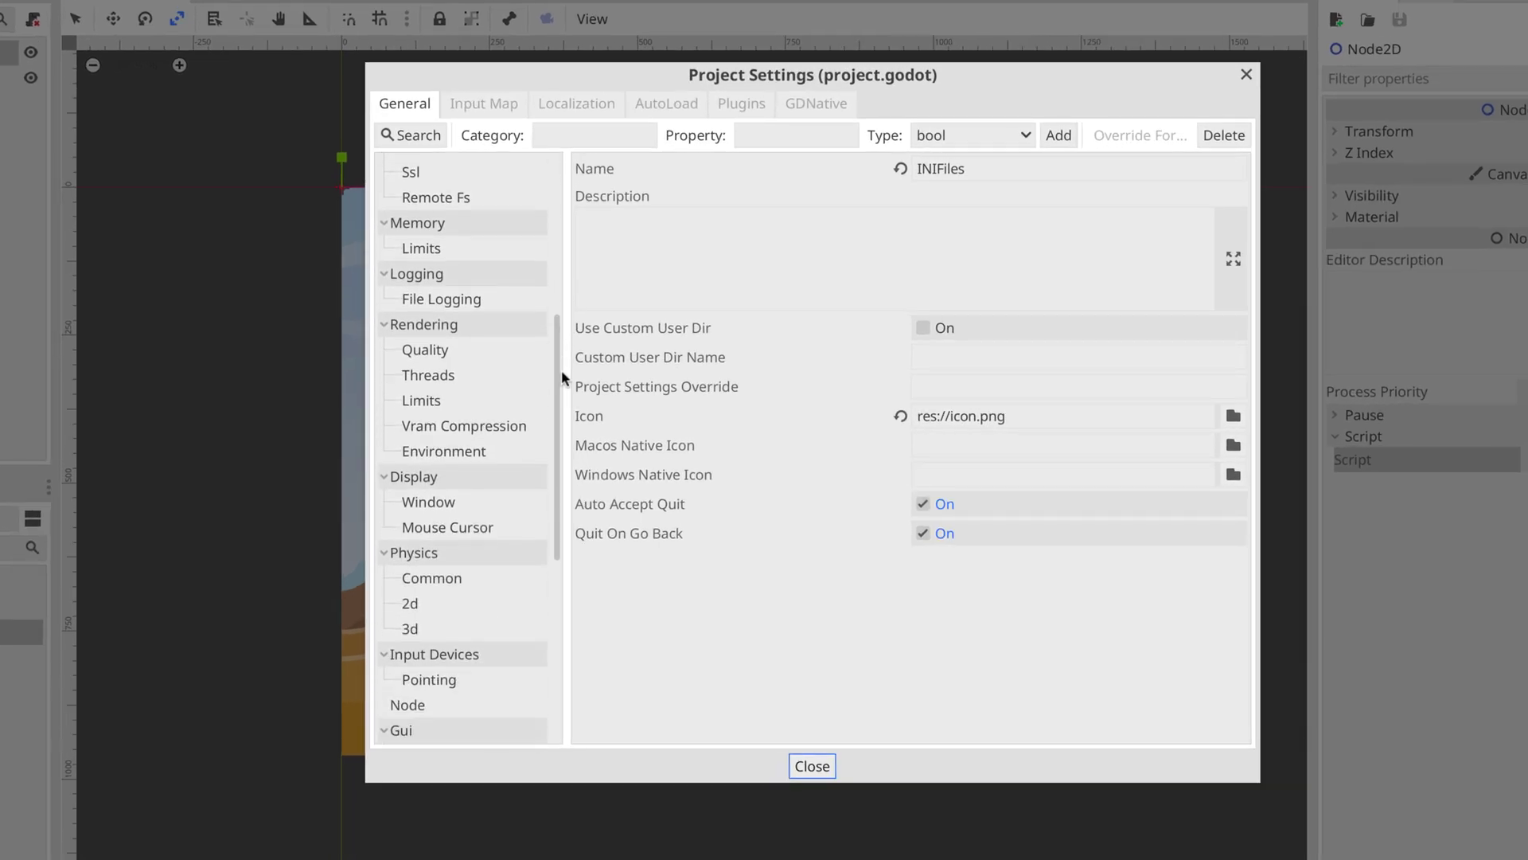
{"action": "scroll", "scroll_direction": "down", "scroll_amount": 3}
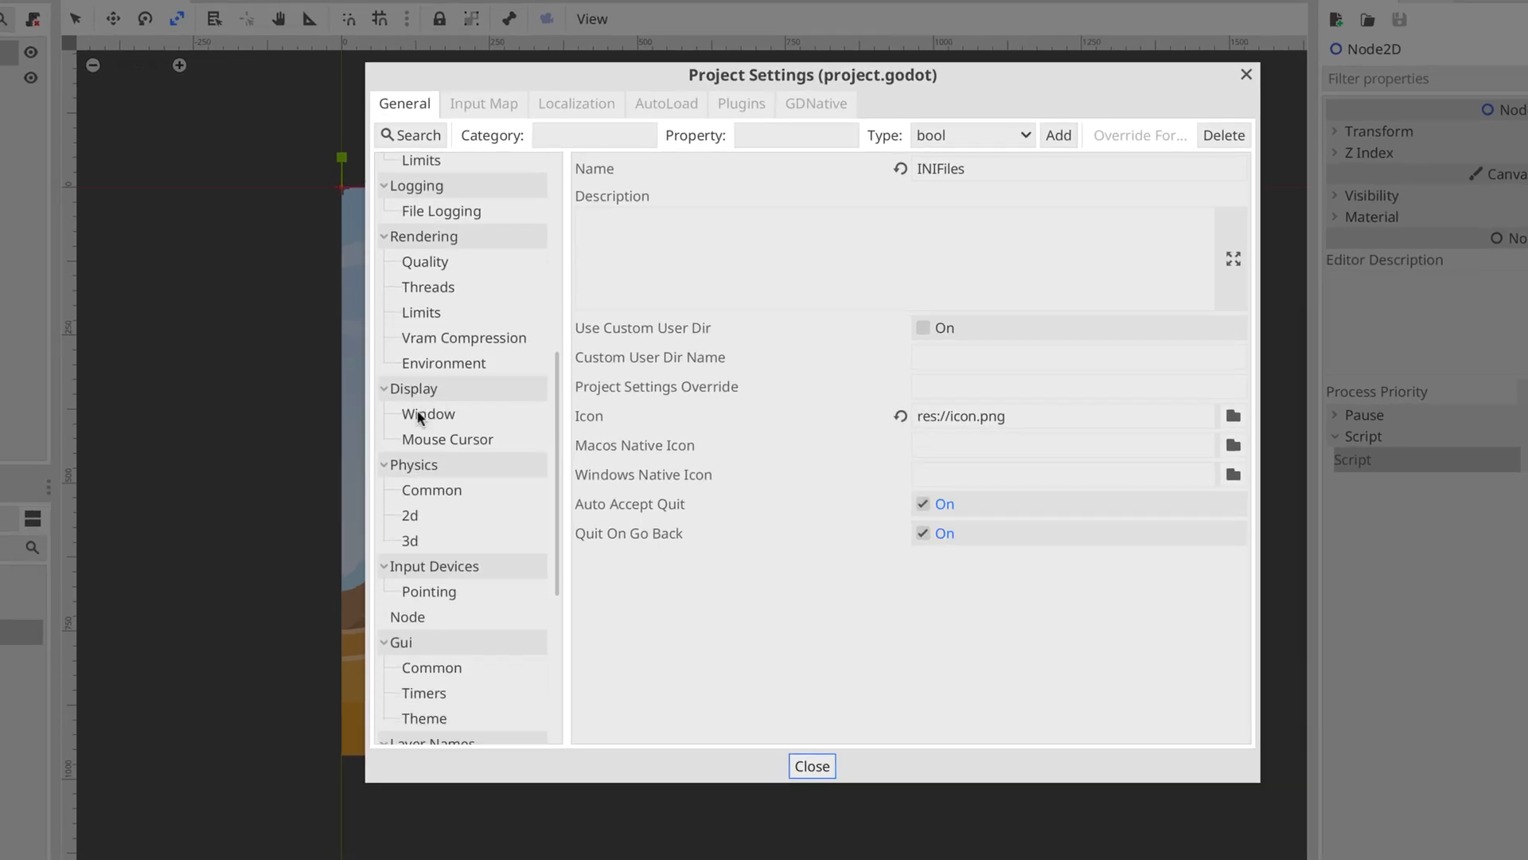
{"action": "left_click", "coordinate": [428, 414]}
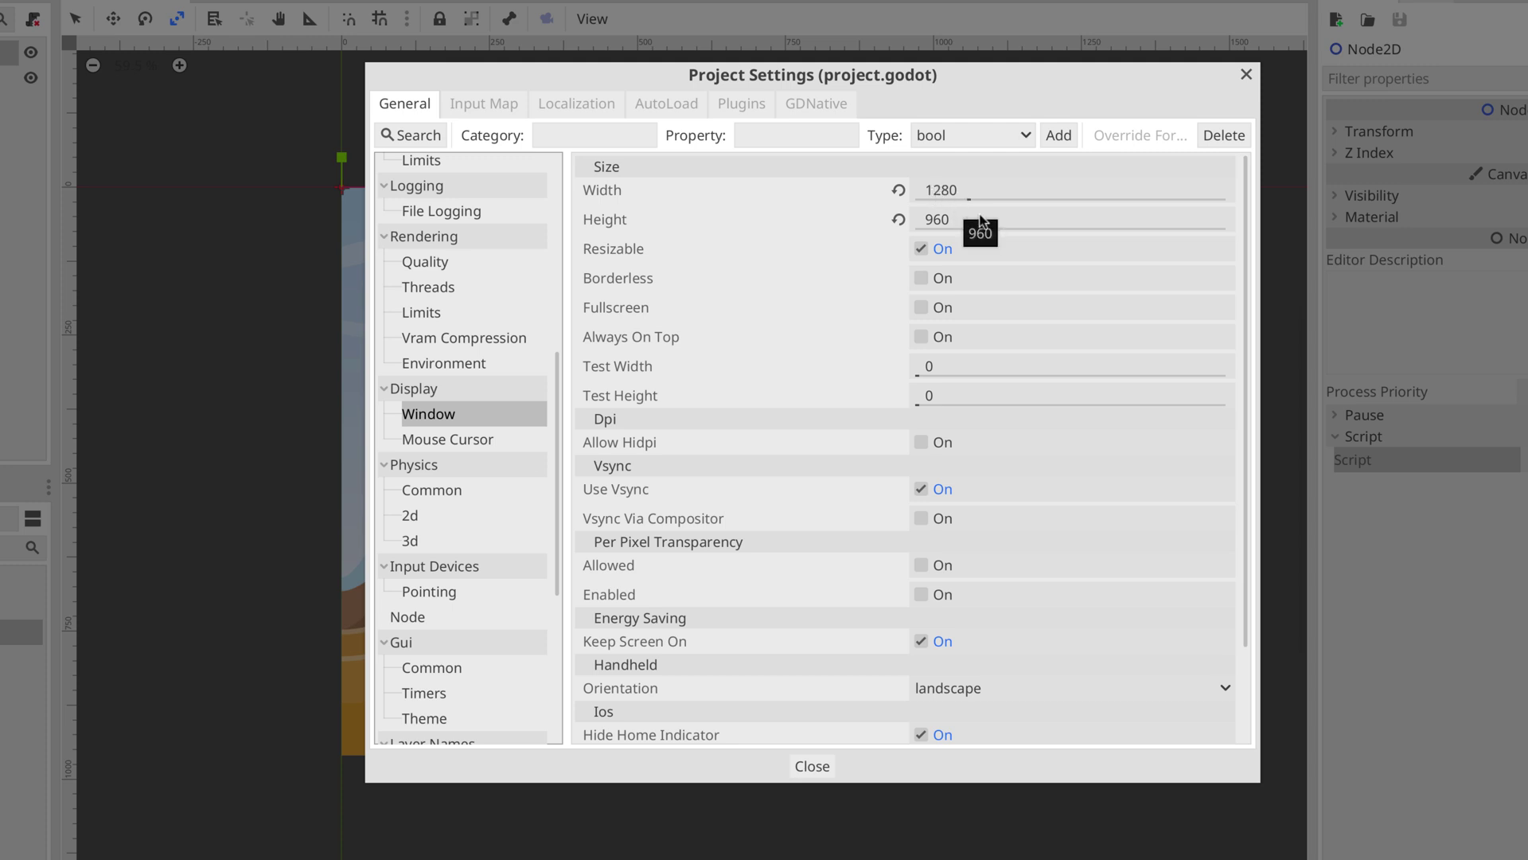
{"action": "mouse_move", "coordinate": [999, 225]}
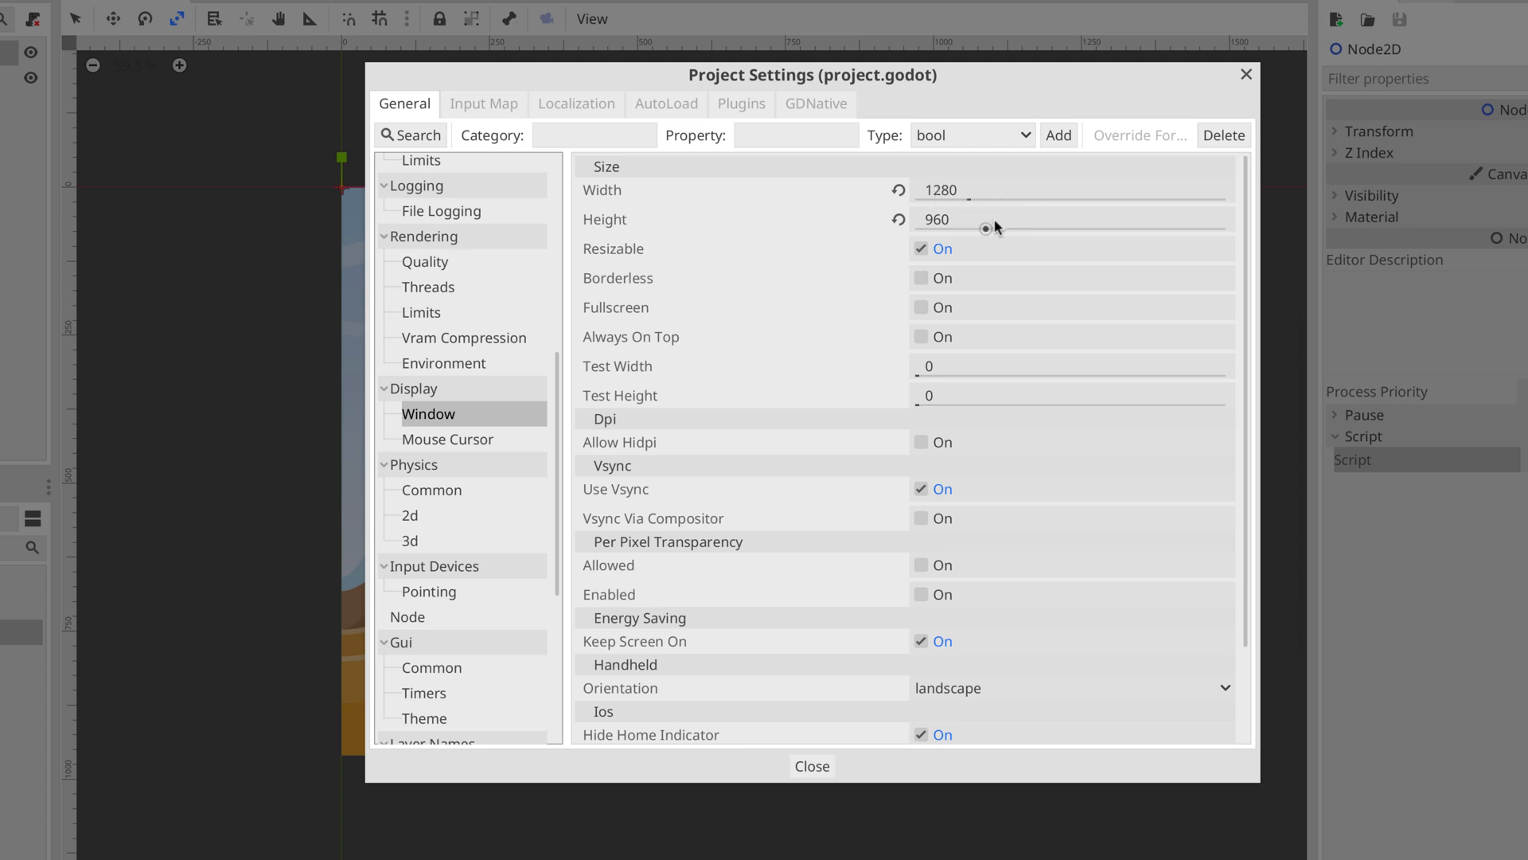
{"action": "mouse_move", "coordinate": [1248, 75]}
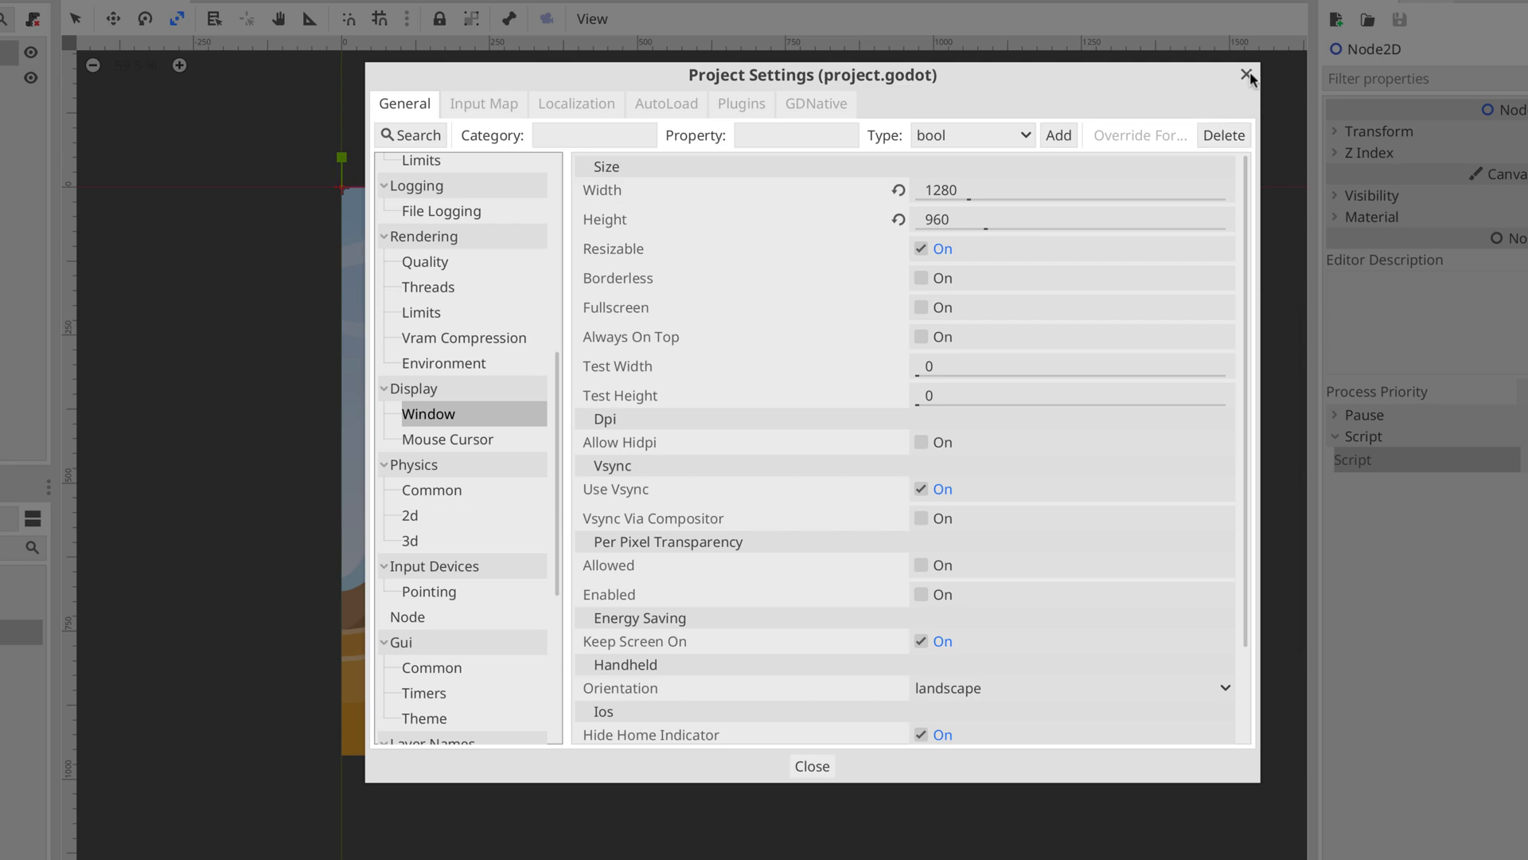
{"action": "left_click", "coordinate": [1245, 73]}
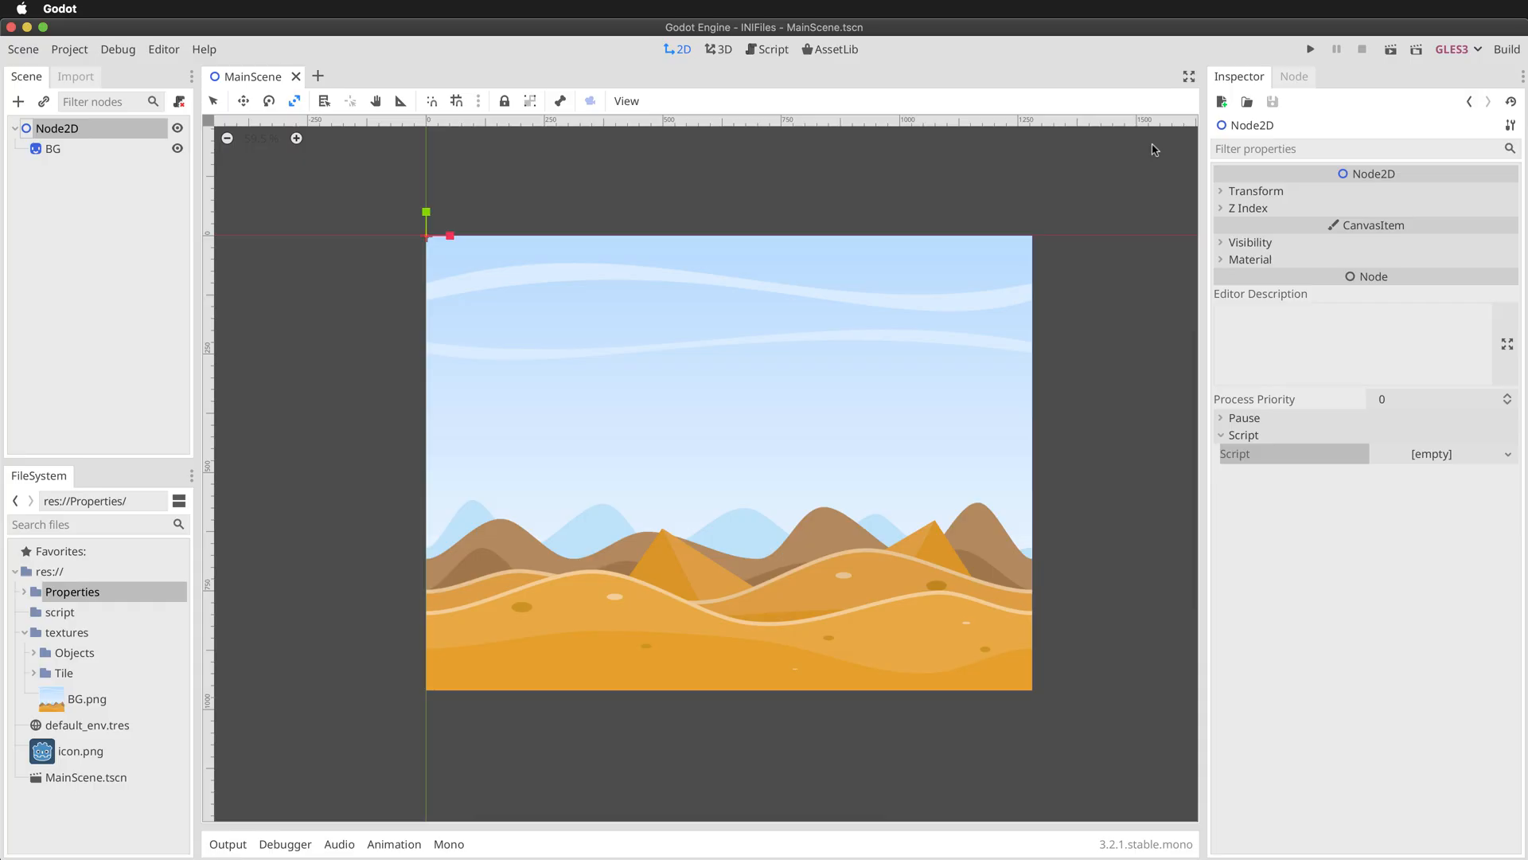
{"action": "left_click", "coordinate": [1506, 48]}
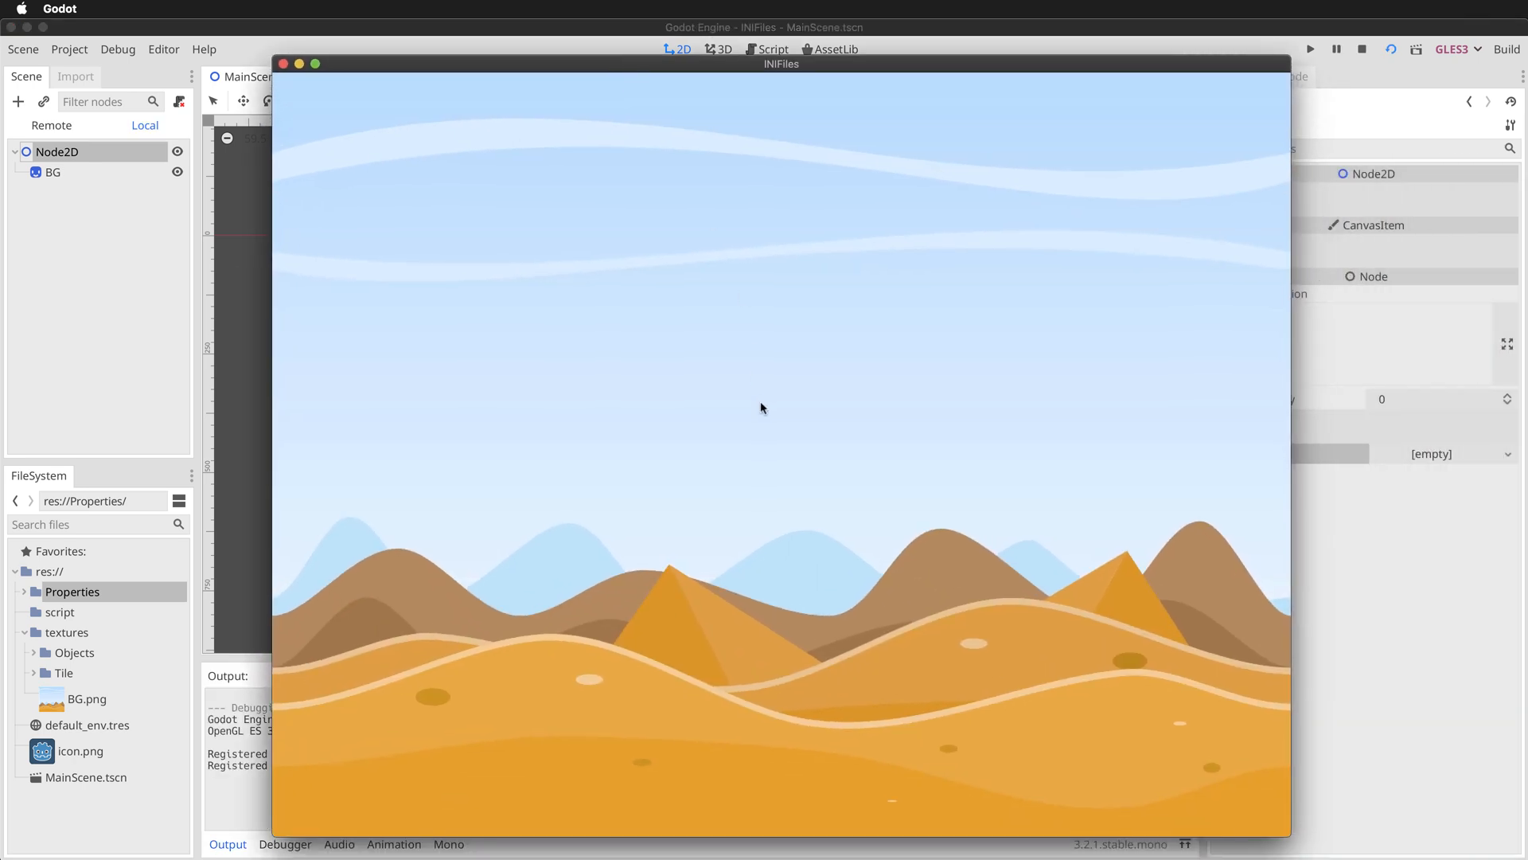
{"action": "mouse_move", "coordinate": [331, 87]}
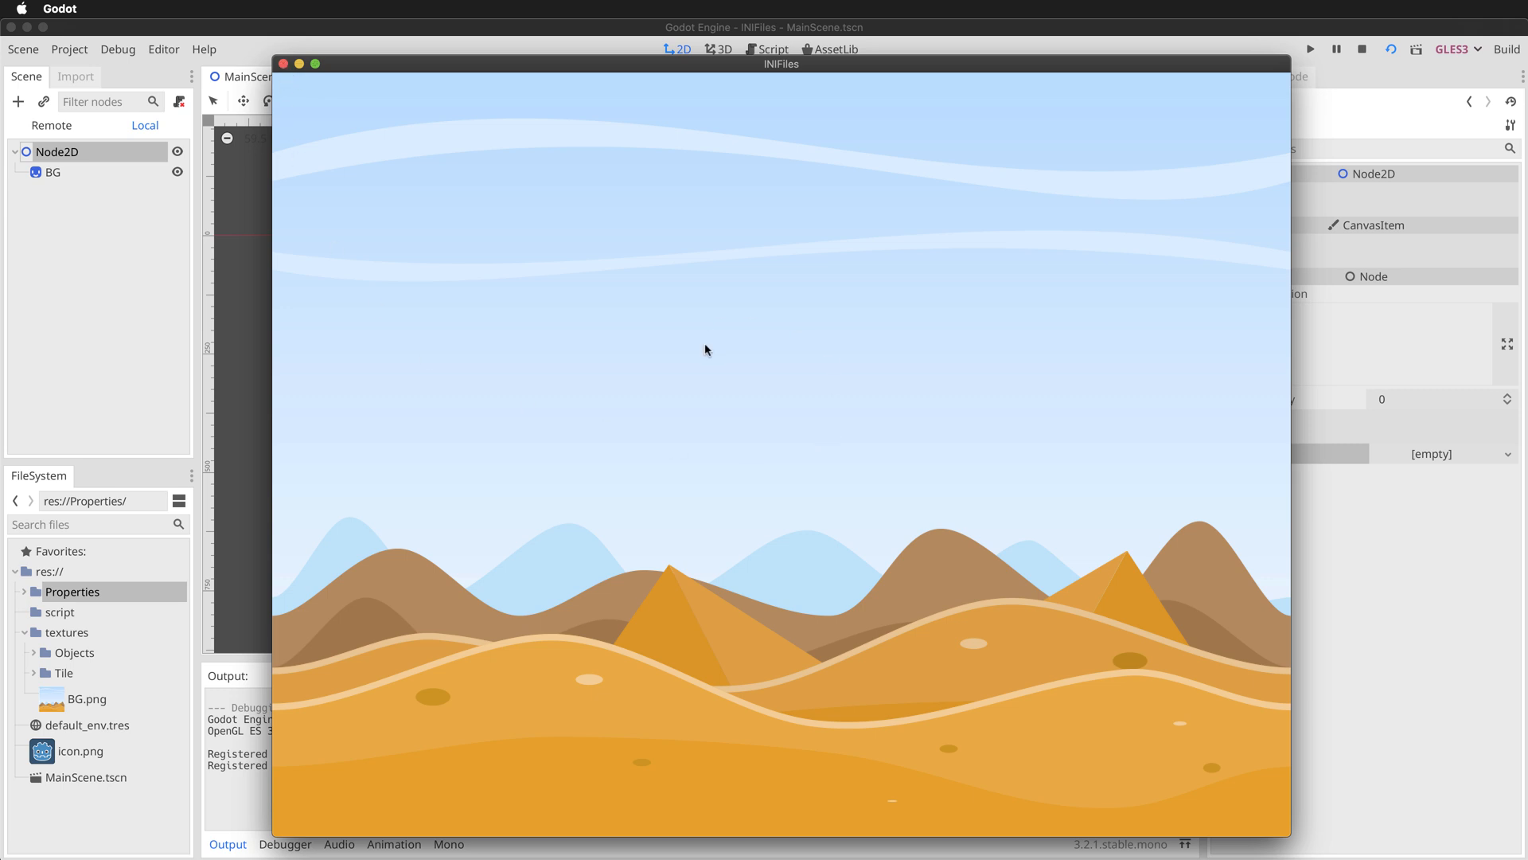
{"action": "mouse_move", "coordinate": [718, 317]}
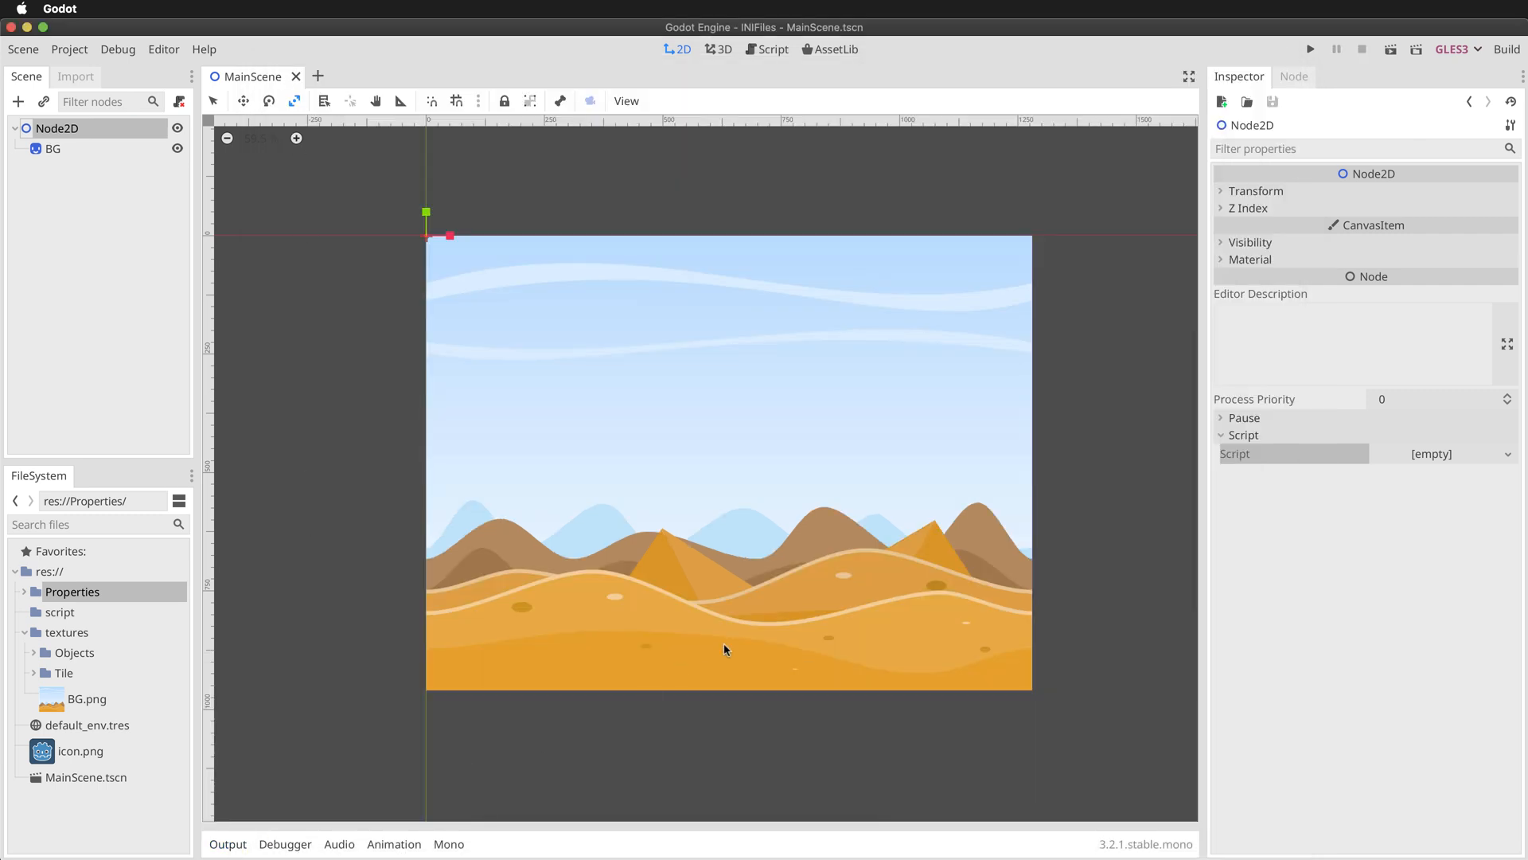
Select the Node2D root and show its Script property options in the Inspector
{"action": "left_click", "coordinate": [52, 128]}
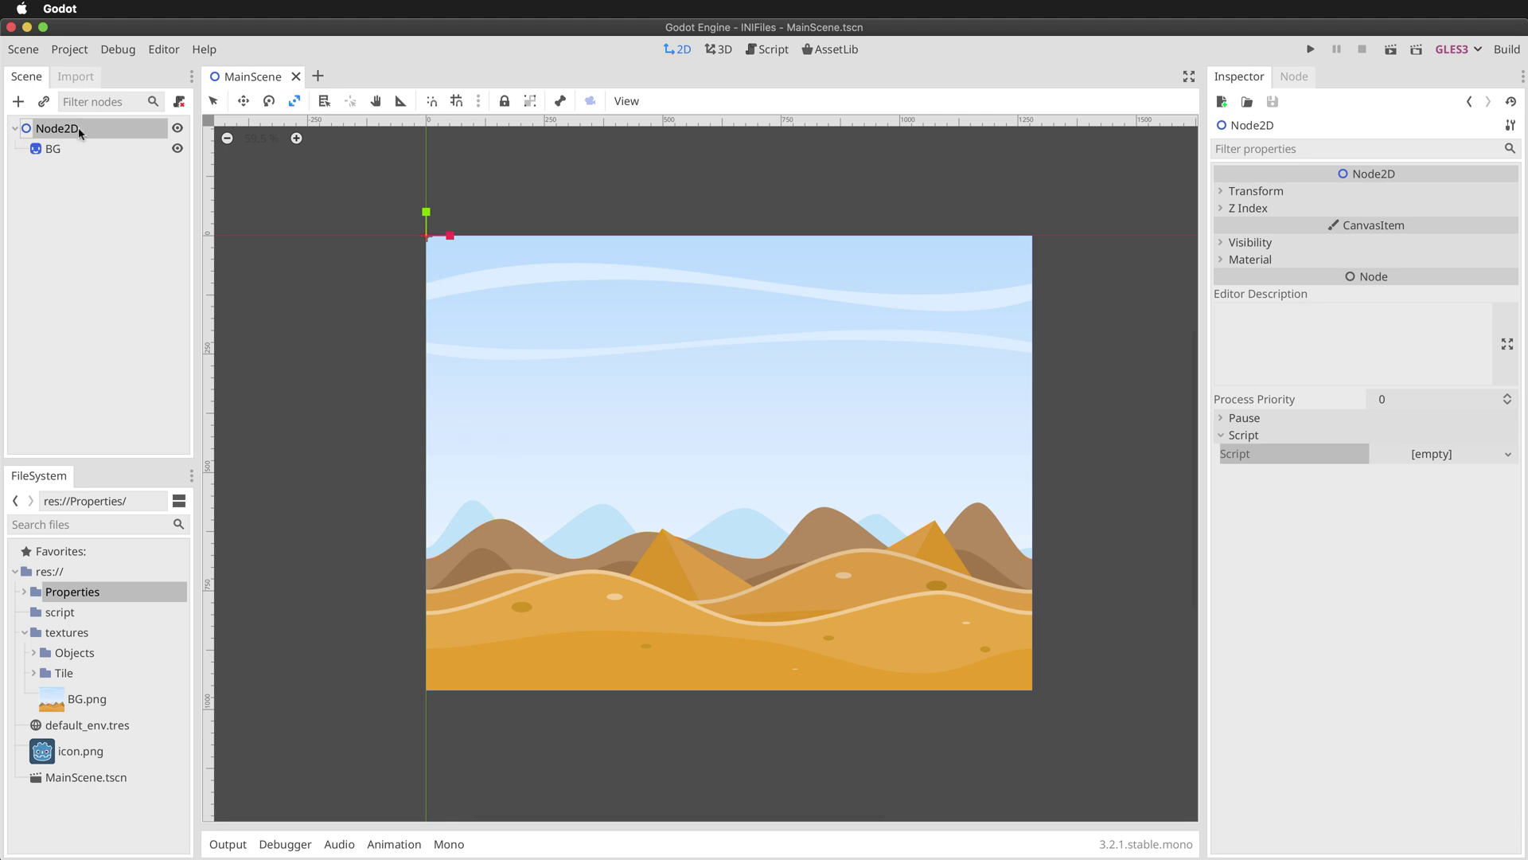
{"action": "mouse_move", "coordinate": [116, 137]}
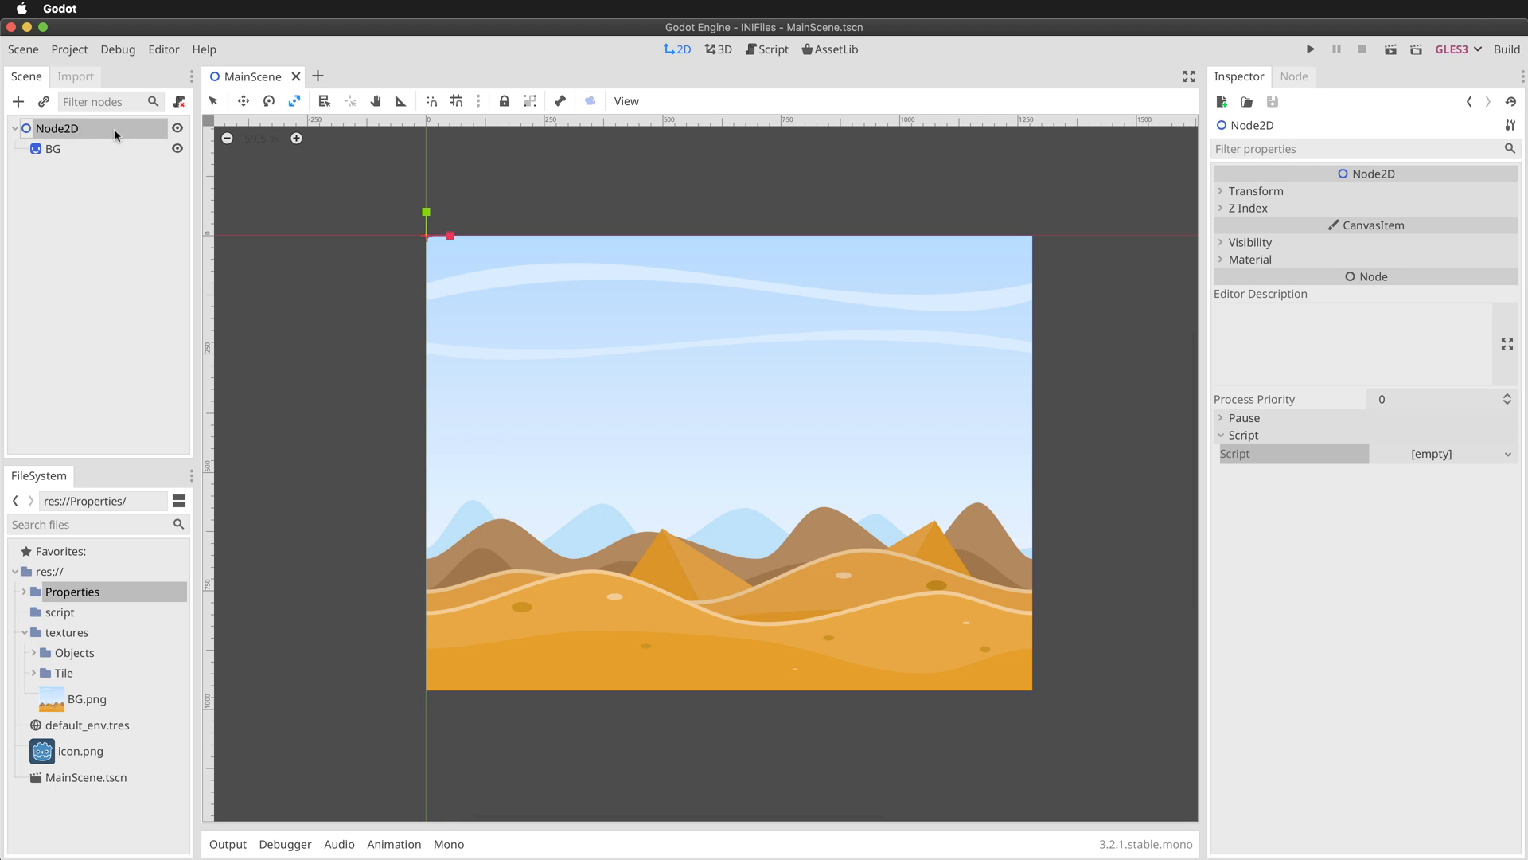
{"action": "mouse_move", "coordinate": [95, 133]}
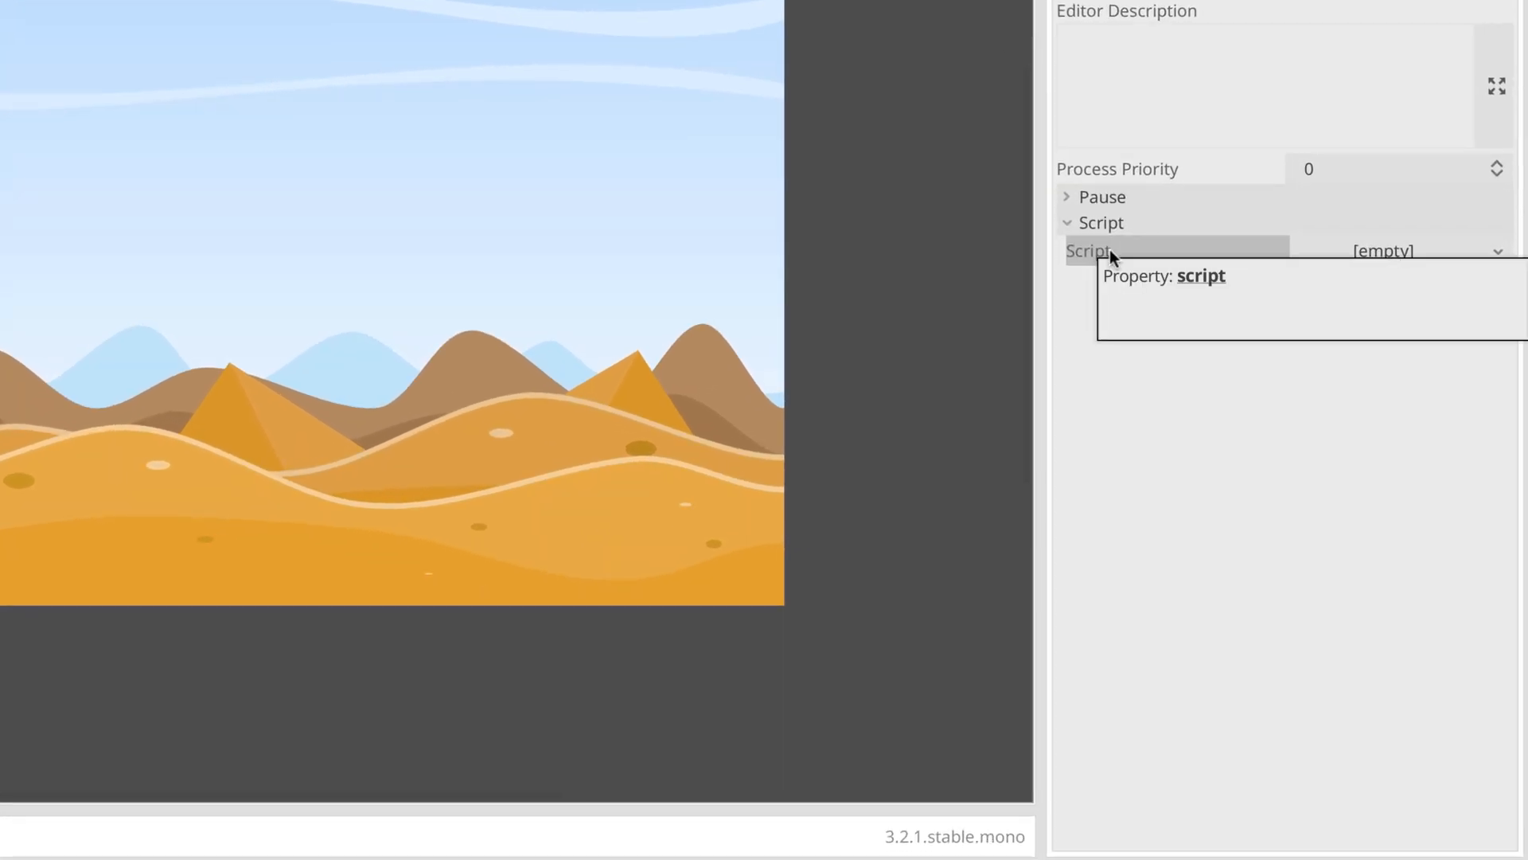
{"action": "left_click", "coordinate": [1500, 249]}
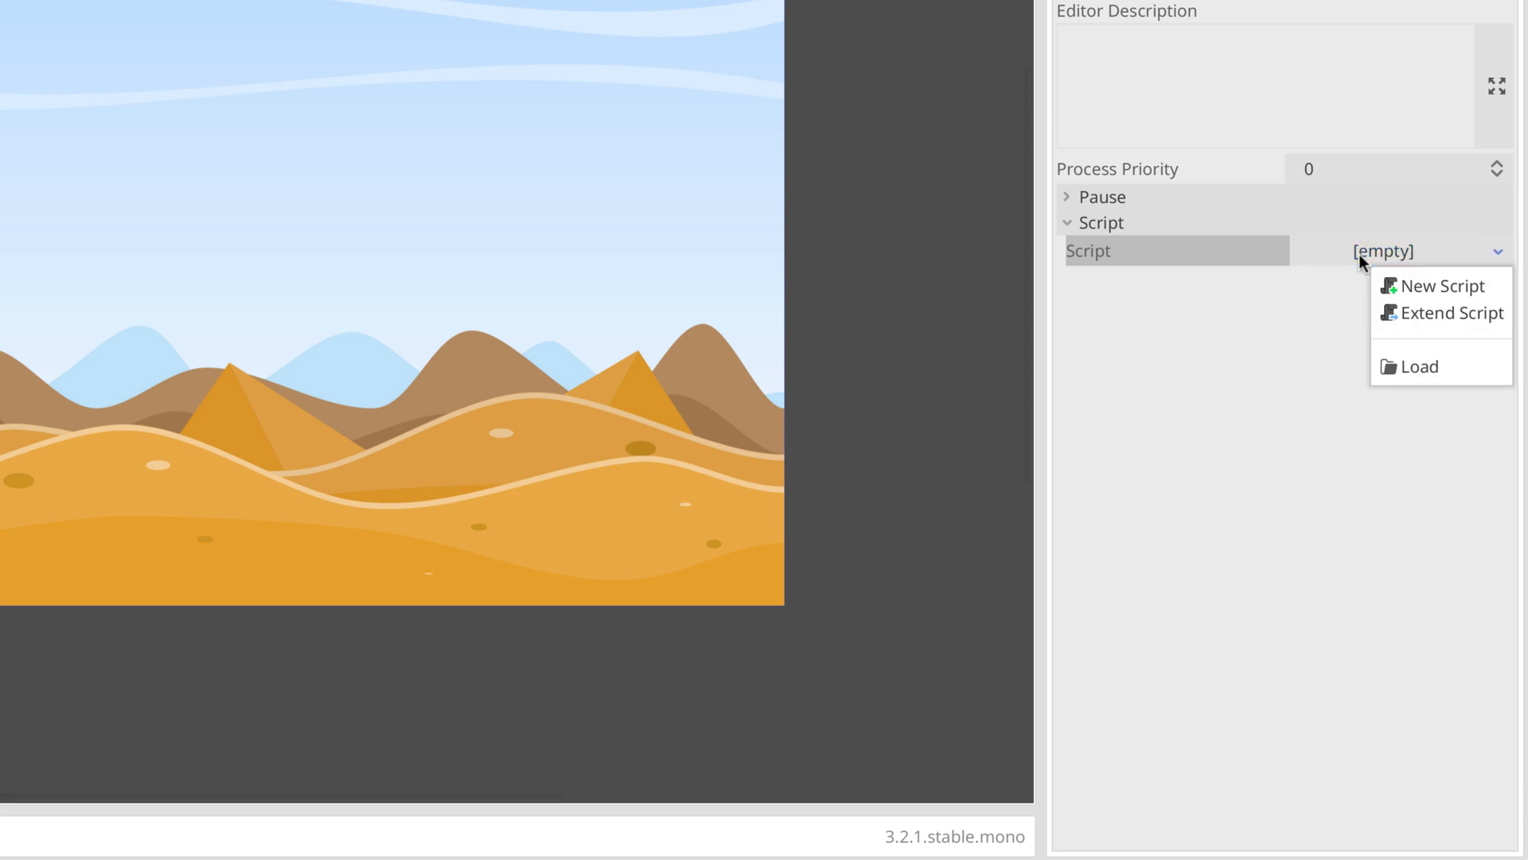
Create a new C# script at res://ConfigINI.cs inheriting Node2D
{"action": "left_click", "coordinate": [1420, 287]}
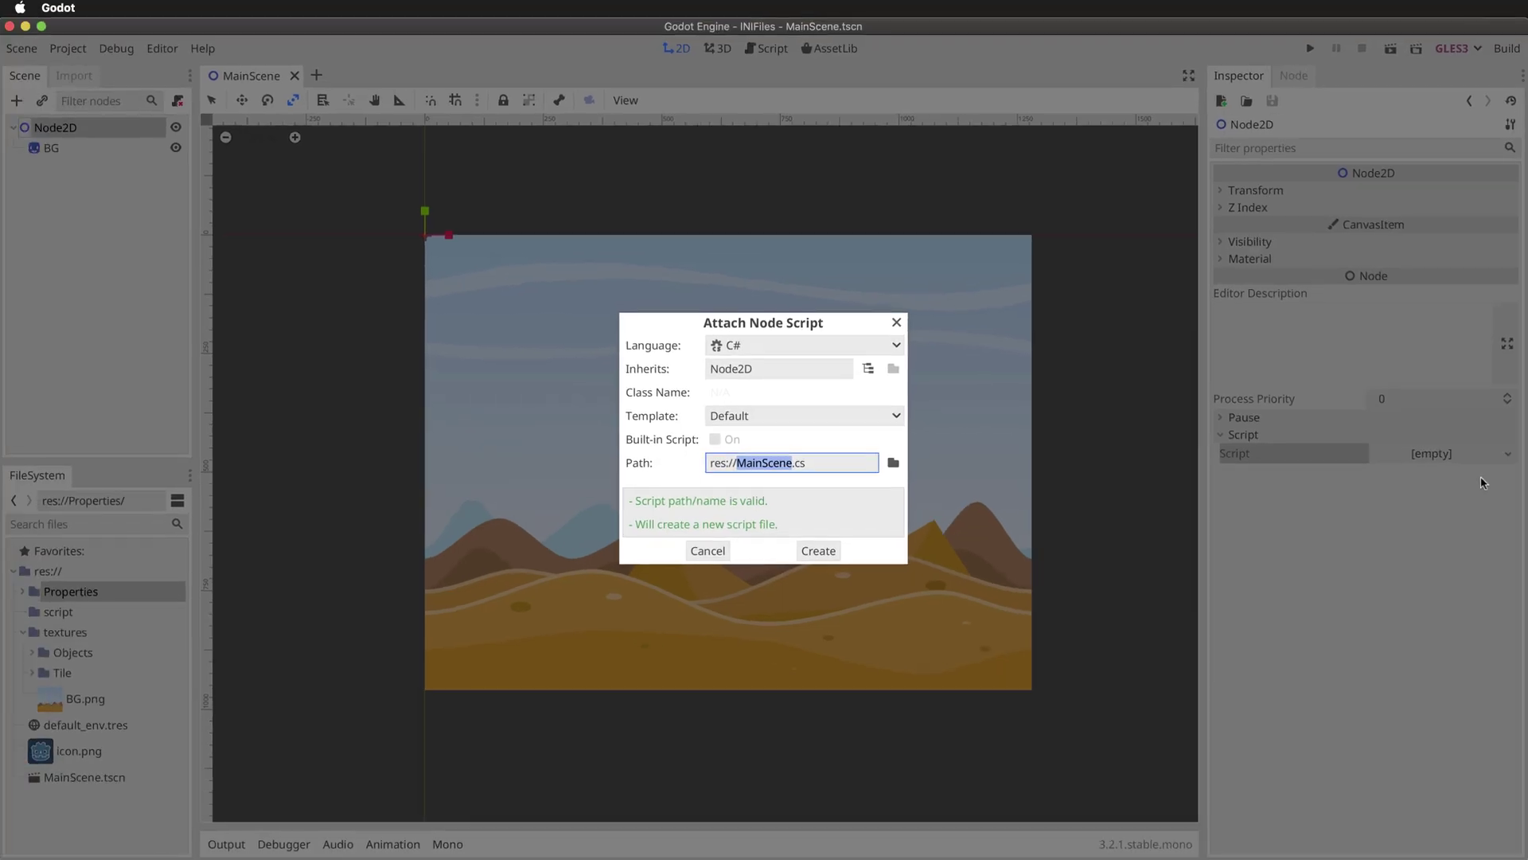
{"action": "left_click", "coordinate": [804, 345]}
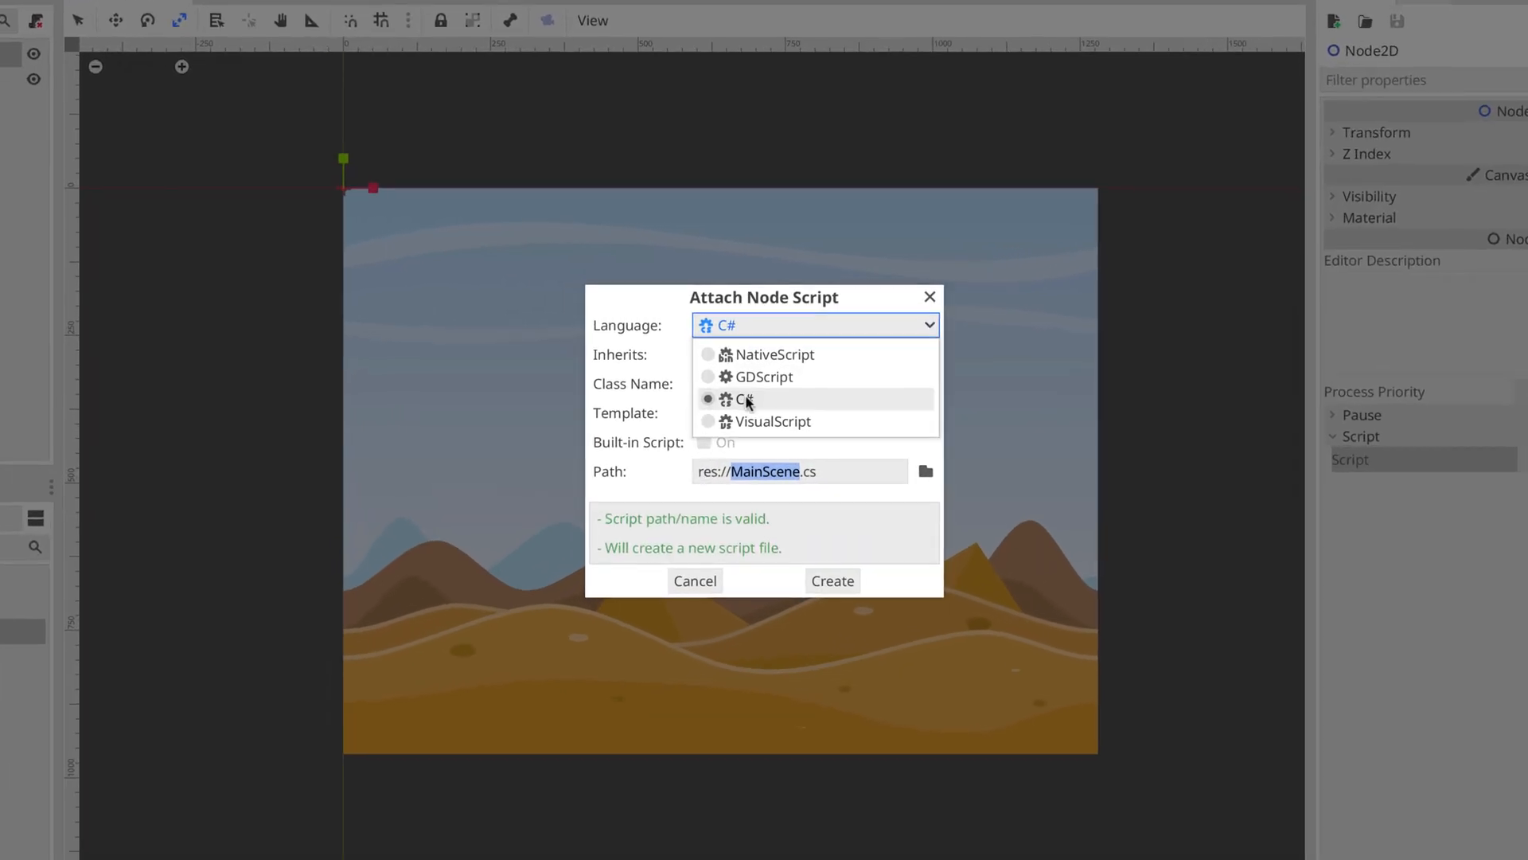
{"action": "left_click", "coordinate": [745, 398]}
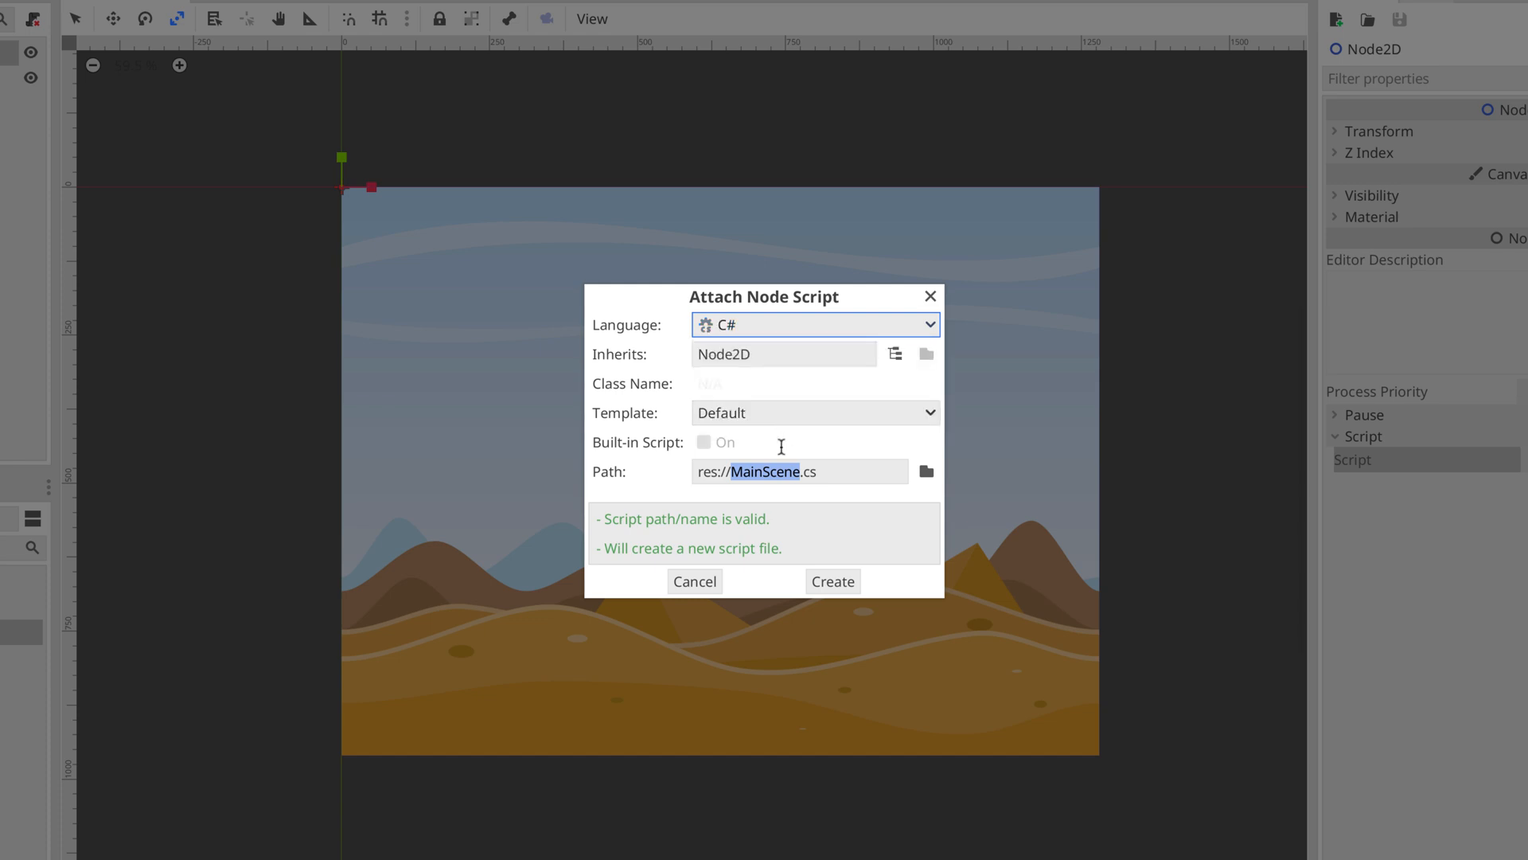
{"action": "left_click", "coordinate": [793, 471]}
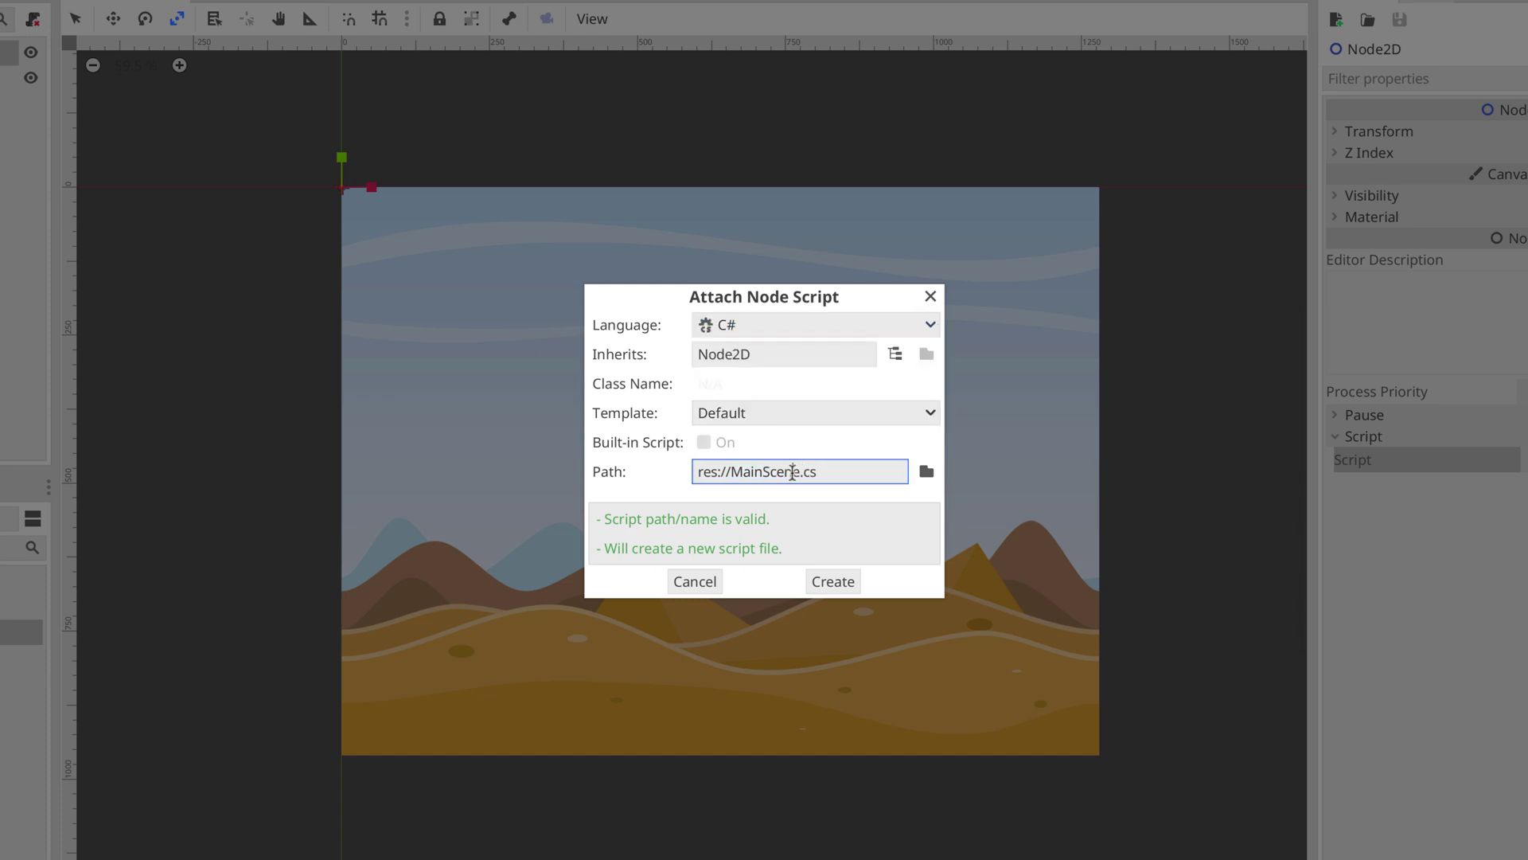
{"action": "double_click", "coordinate": [766, 471]}
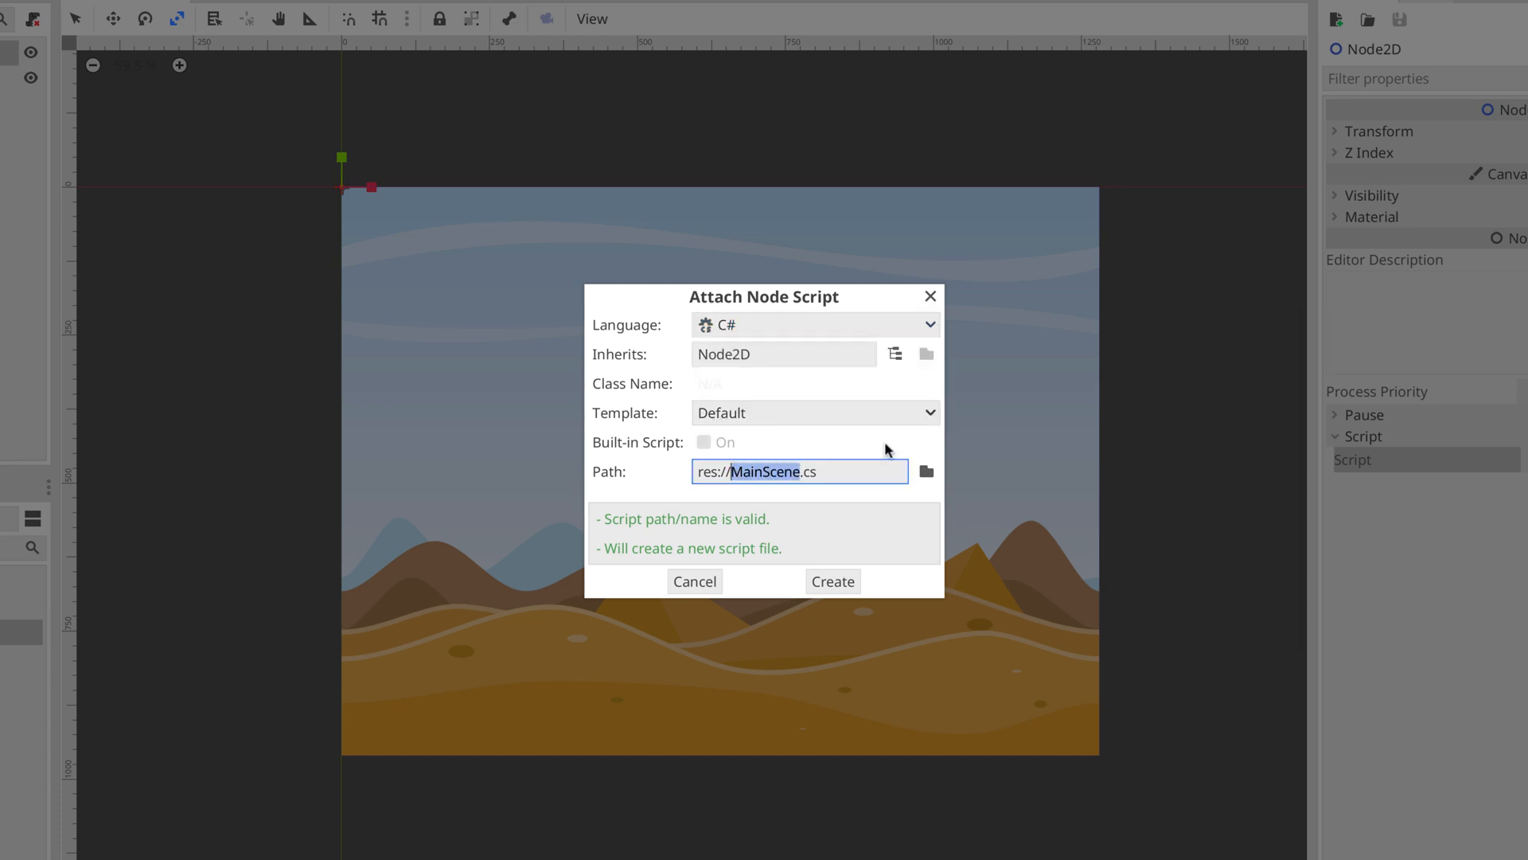
{"action": "type", "text": "Conf"}
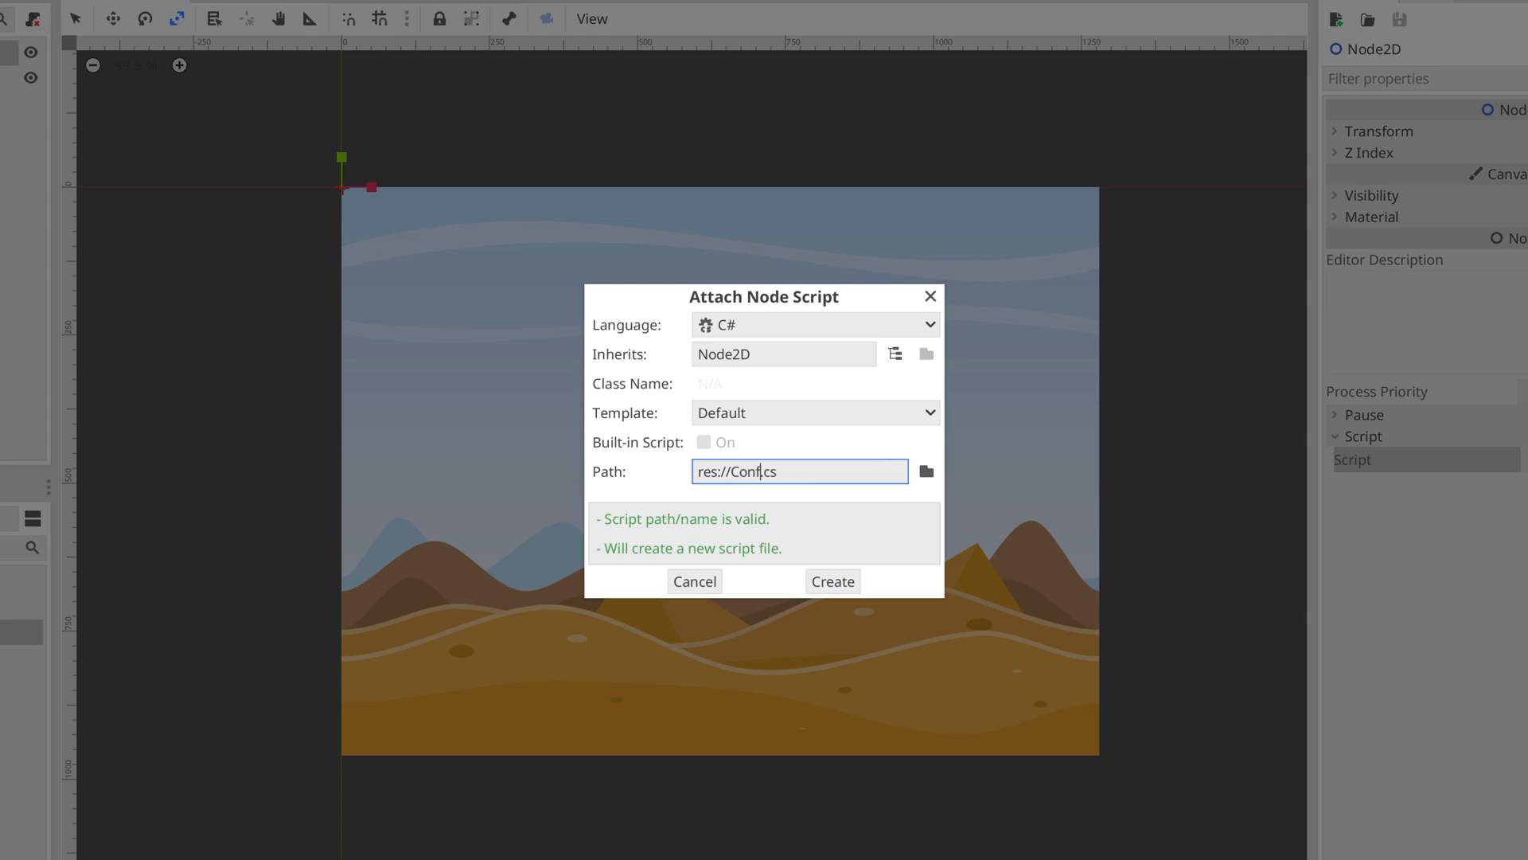
{"action": "type", "text": "INI"}
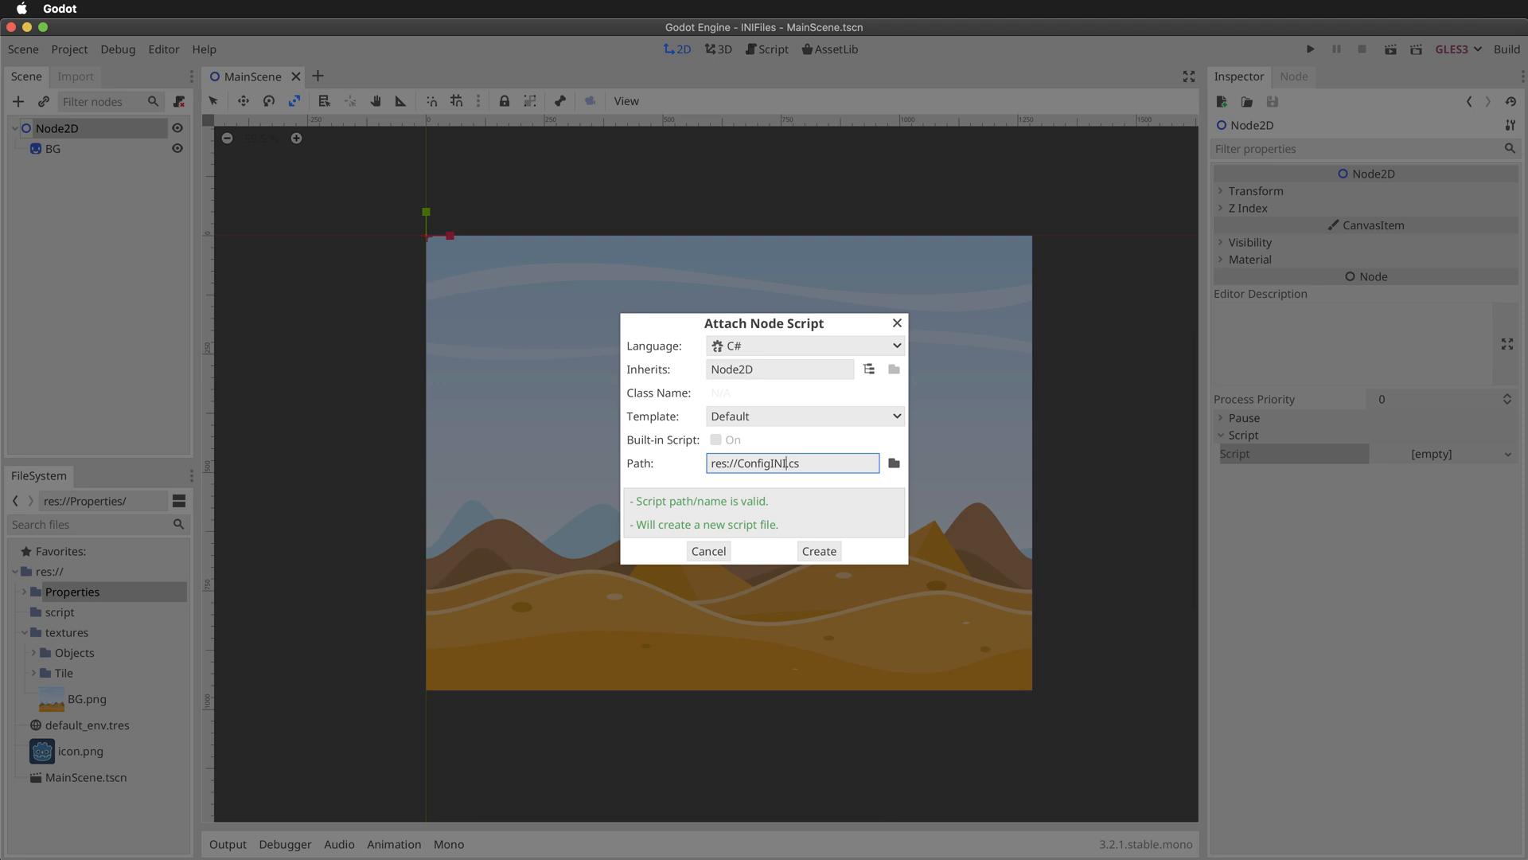
{"action": "mouse_move", "coordinate": [807, 568]}
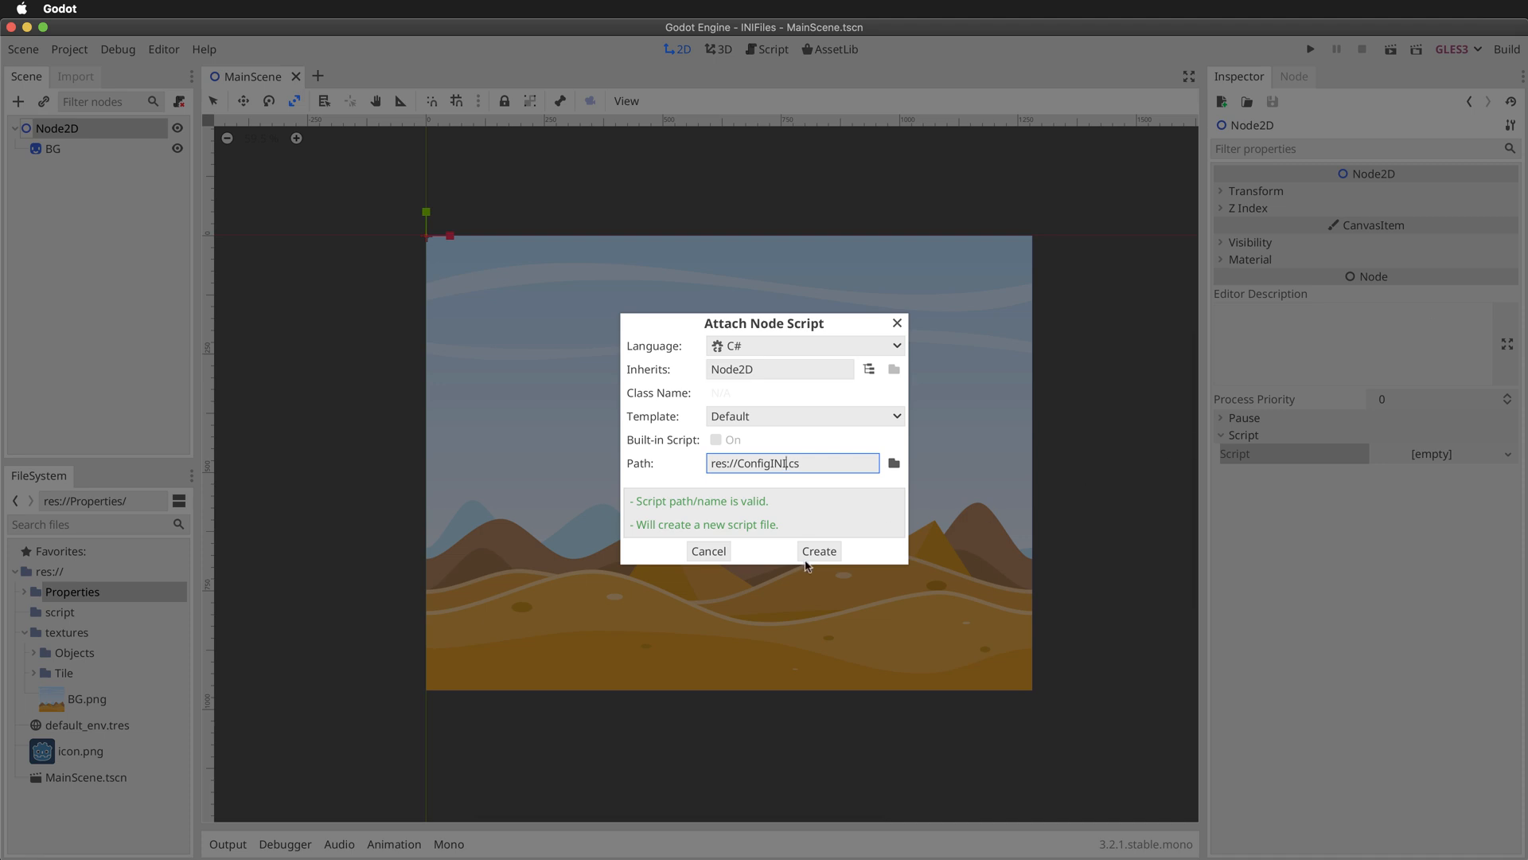
{"action": "left_click", "coordinate": [820, 551]}
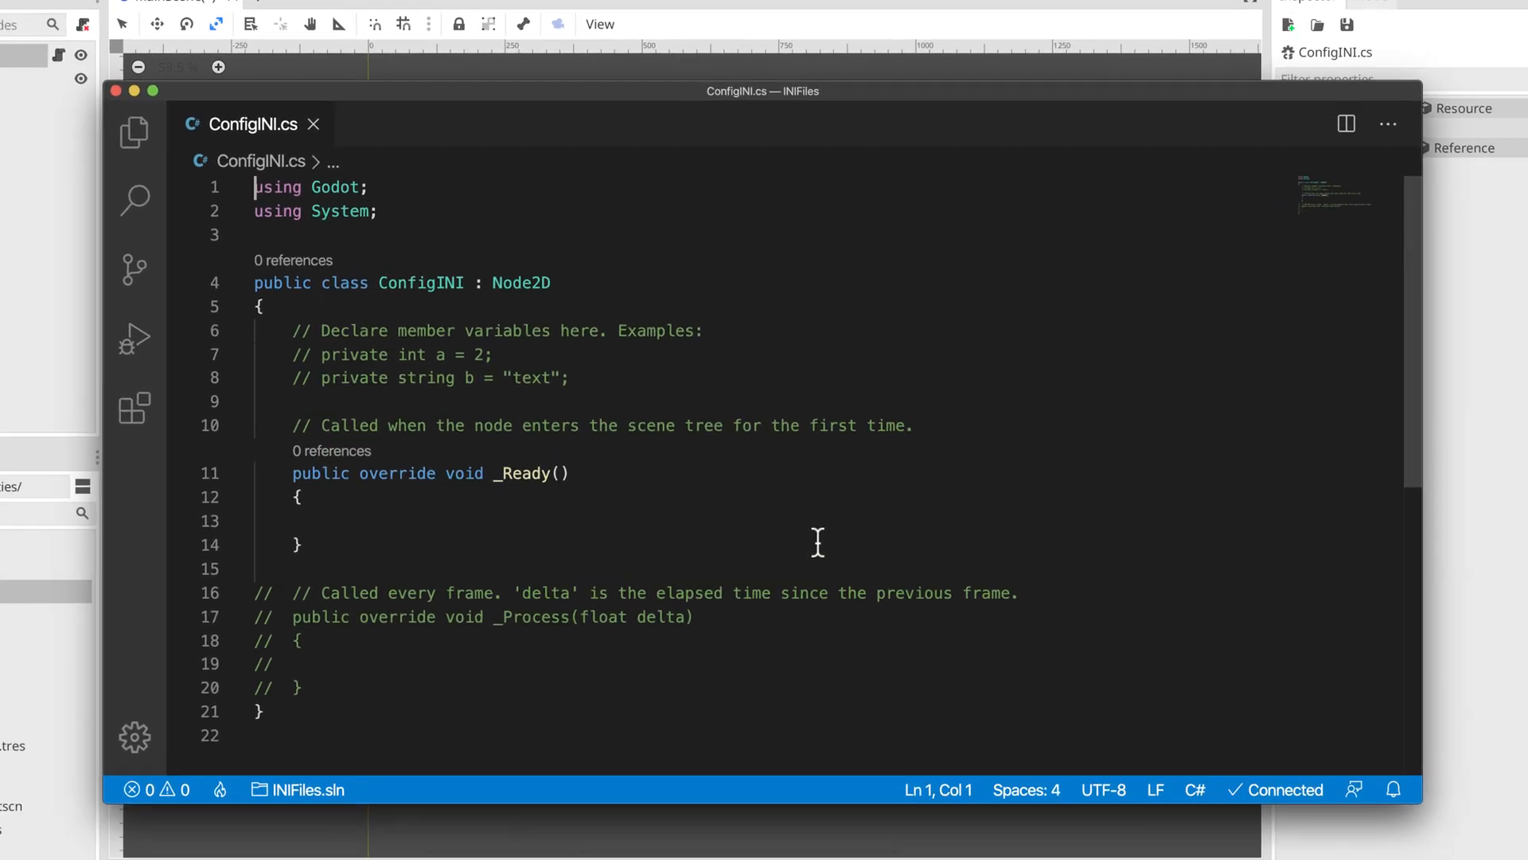
Delete the template boilerplate and add an empty public void Save() method to ConfigINI
{"action": "left_click_drag", "start_coordinate": [446, 425], "coordinate": [922, 411]}
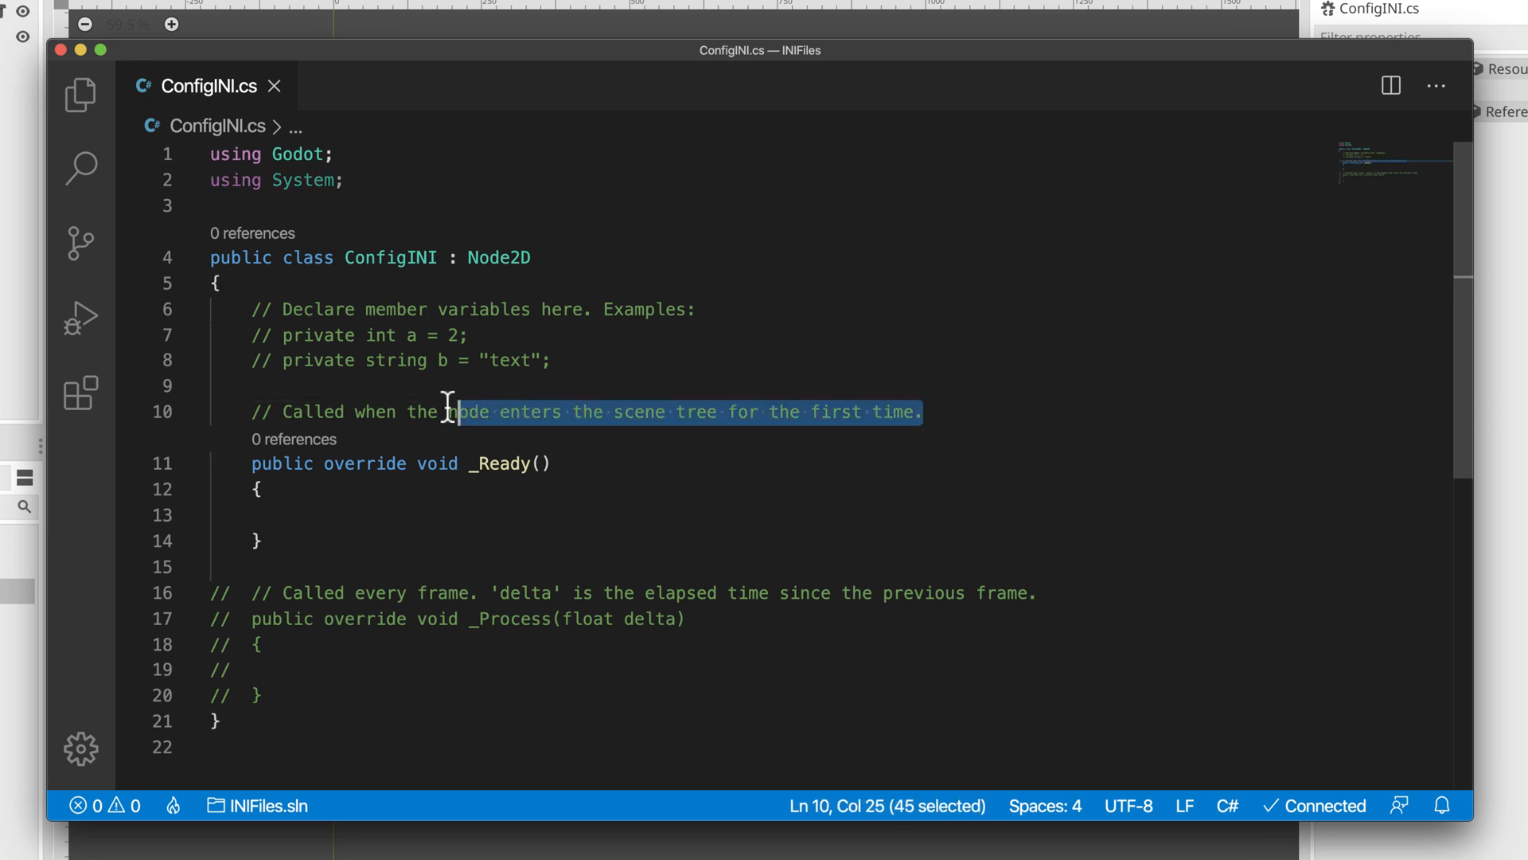
{"action": "key", "text": "Delete"}
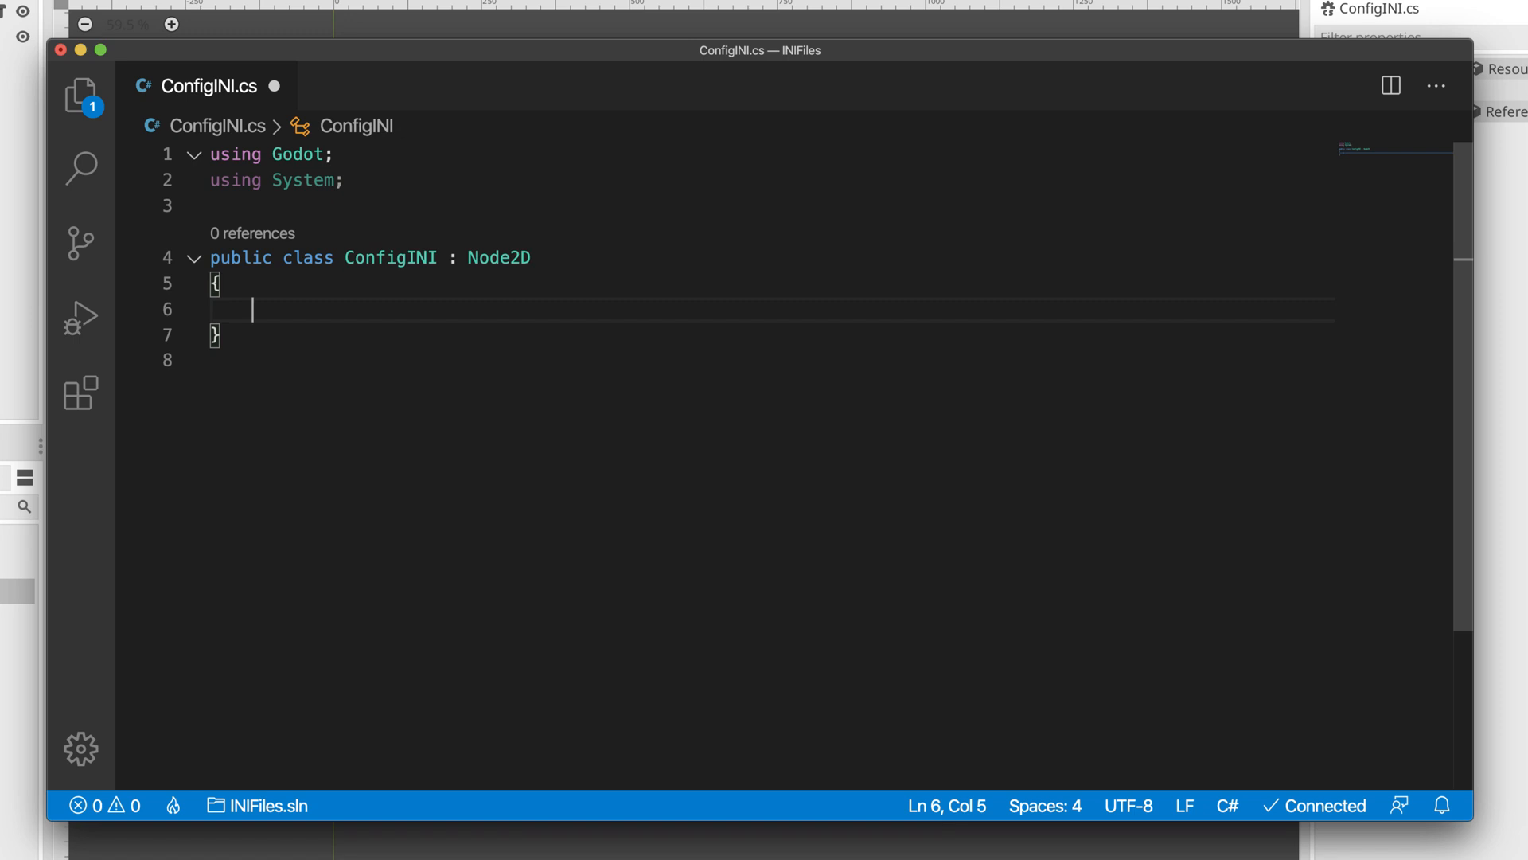
{"action": "type", "text": "publ"}
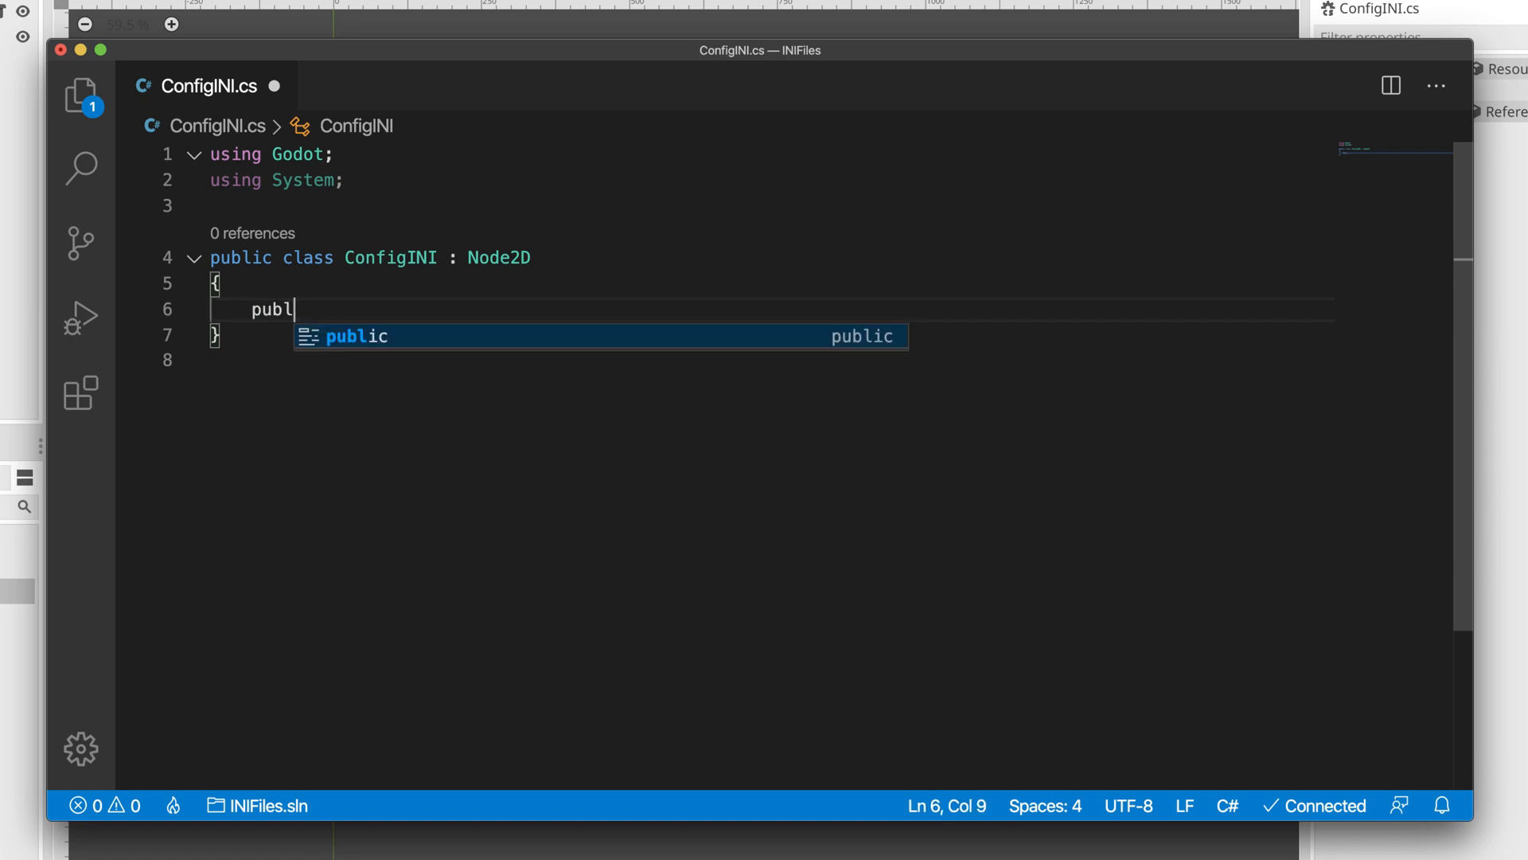
{"action": "type", "text": "ic void"}
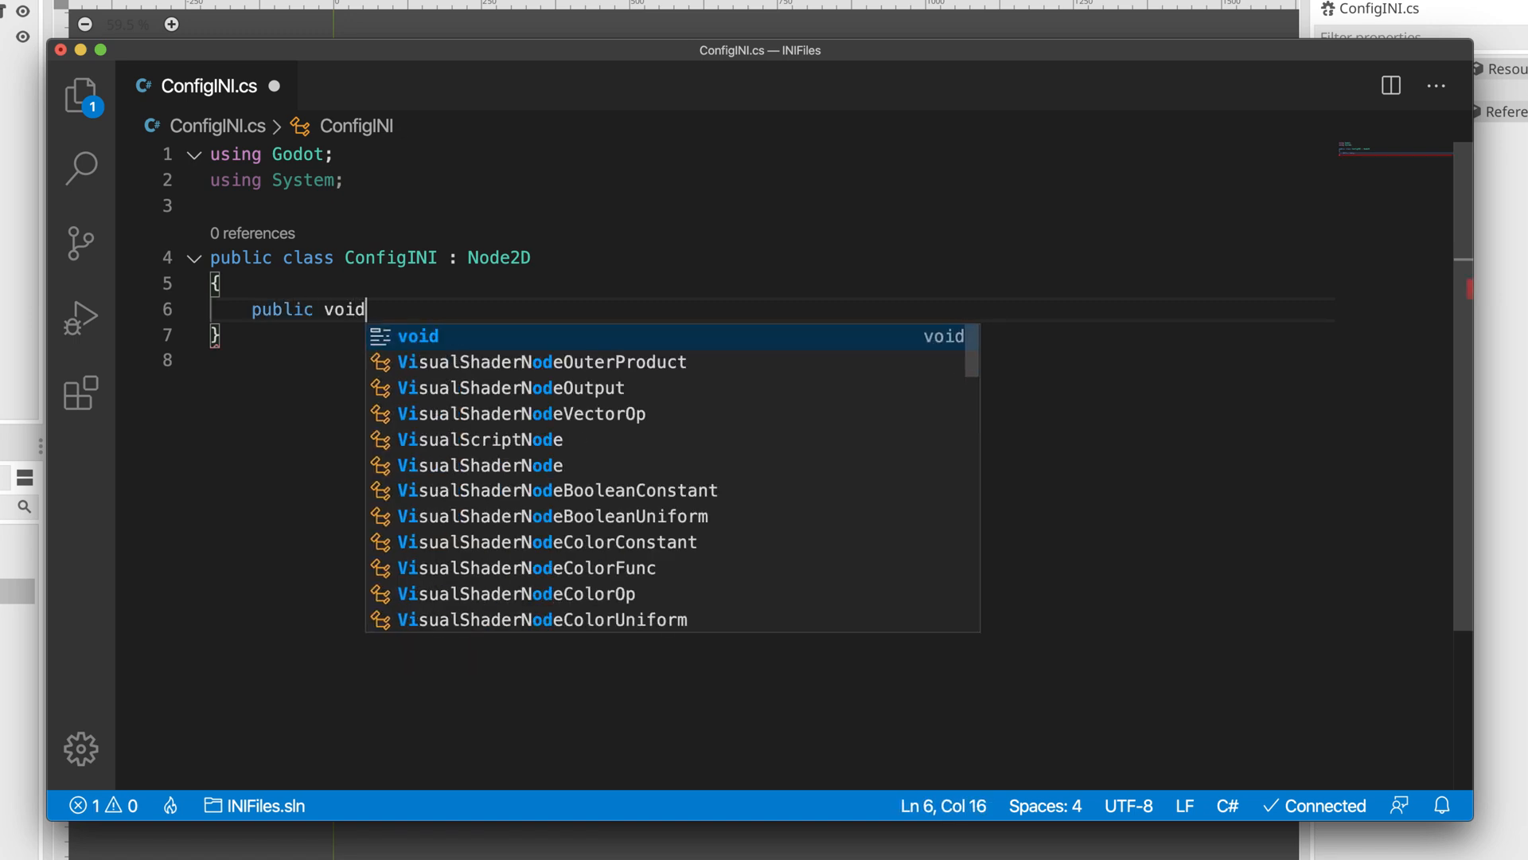
{"action": "type", "text": "Save()"}
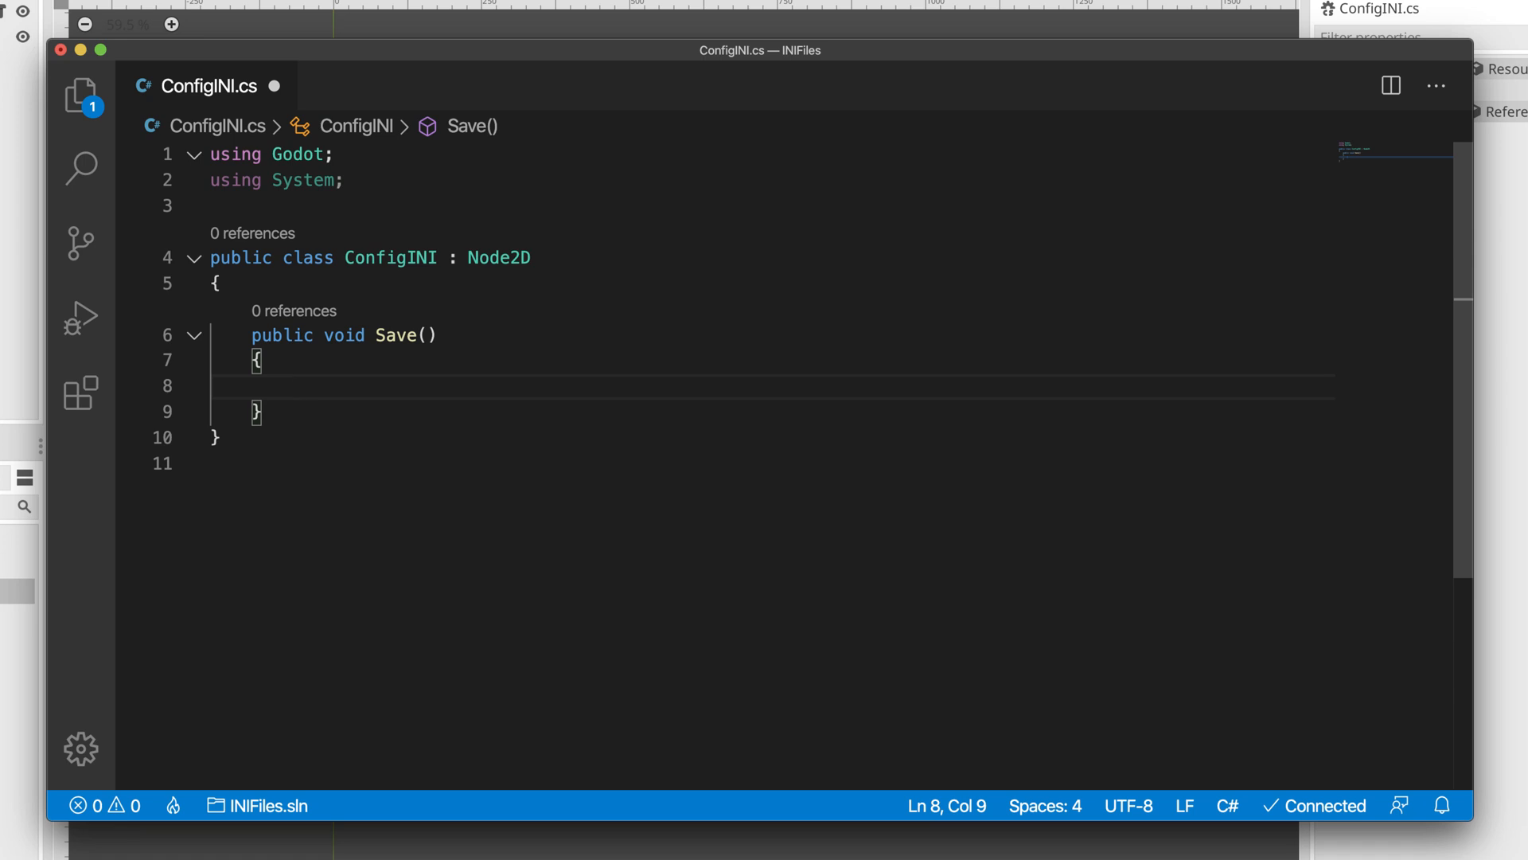
{"action": "left_click", "coordinate": [223, 283]}
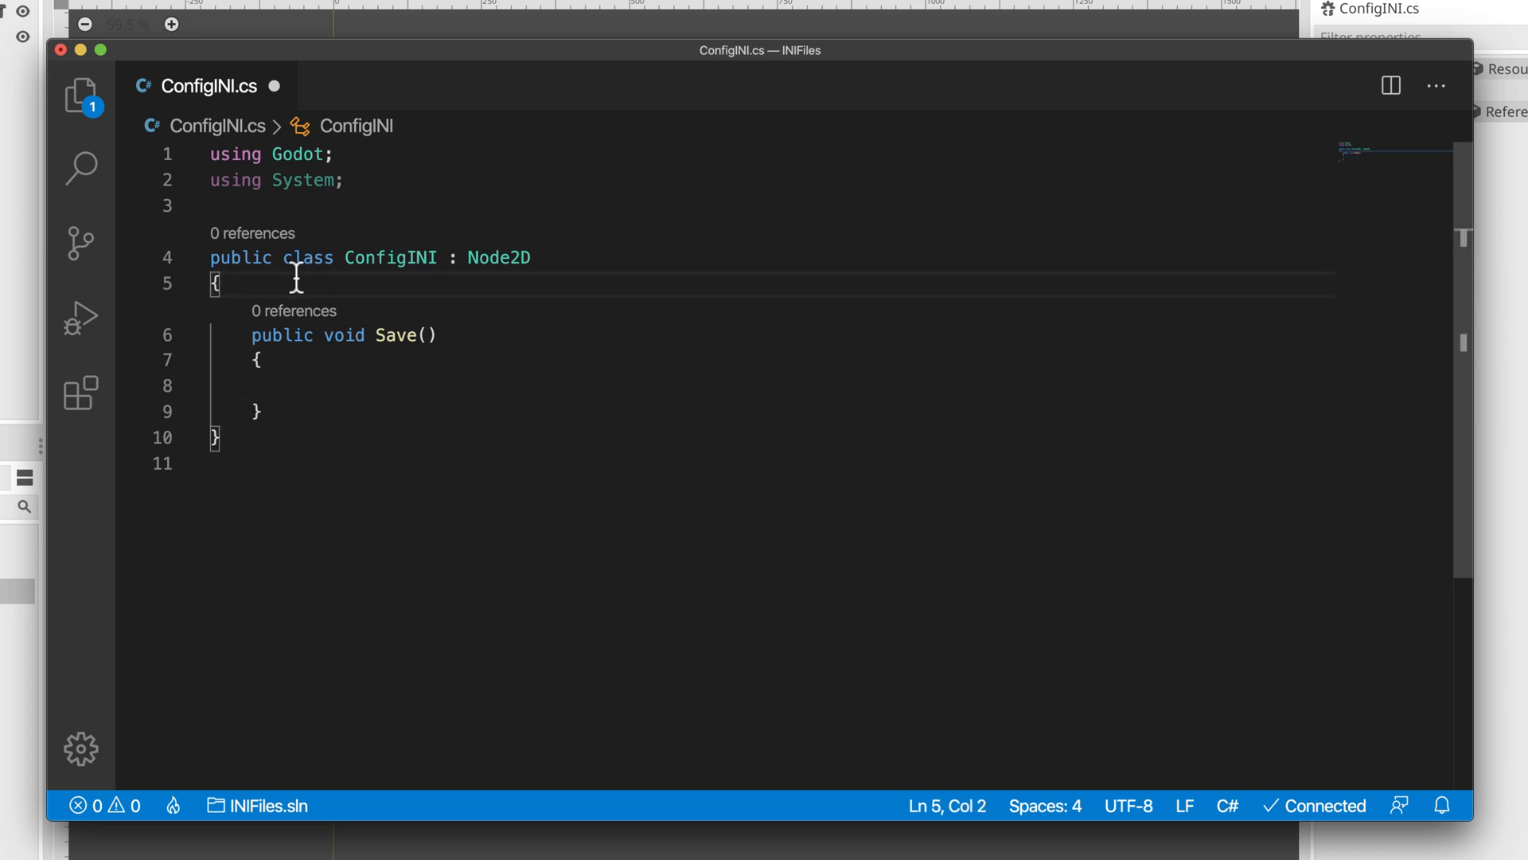
Declare a private ConfigFile field CF initialised with new ConfigFile()
{"action": "key", "text": "Enter"}
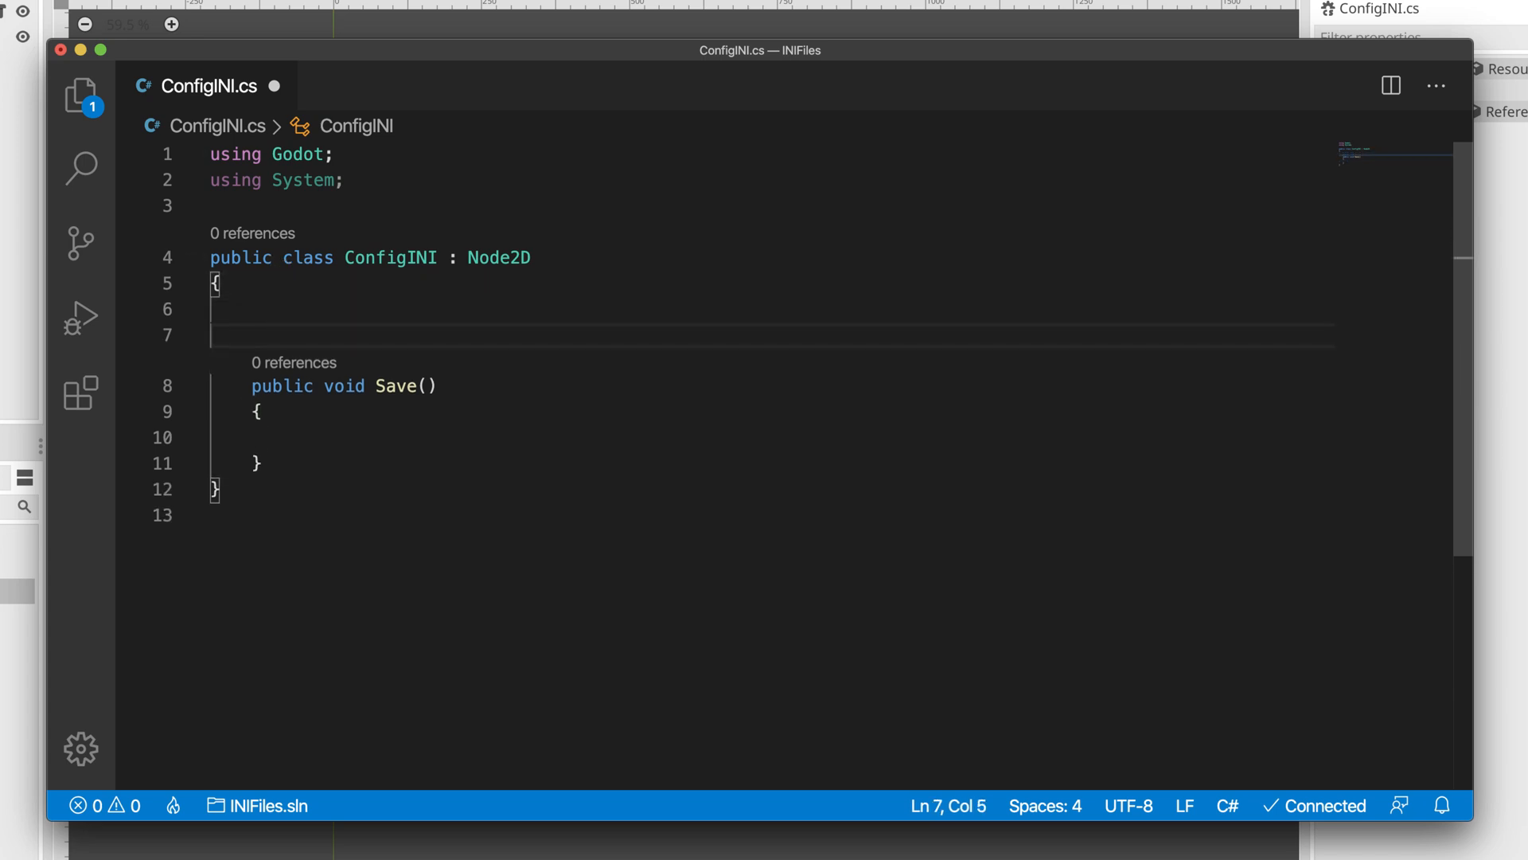
{"action": "type", "text": "pria"}
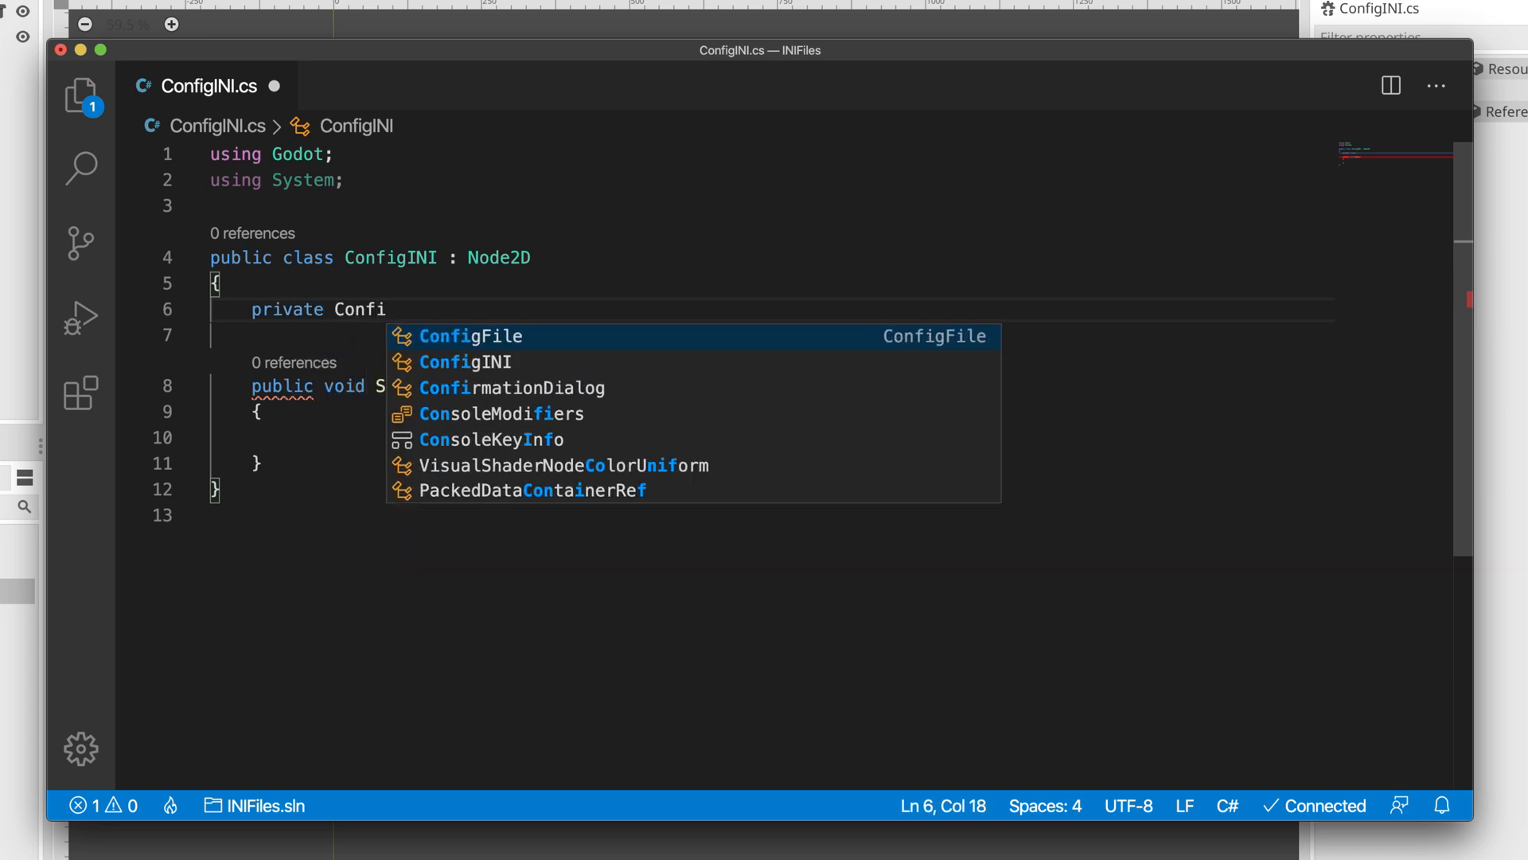
{"action": "key", "text": "Tab"}
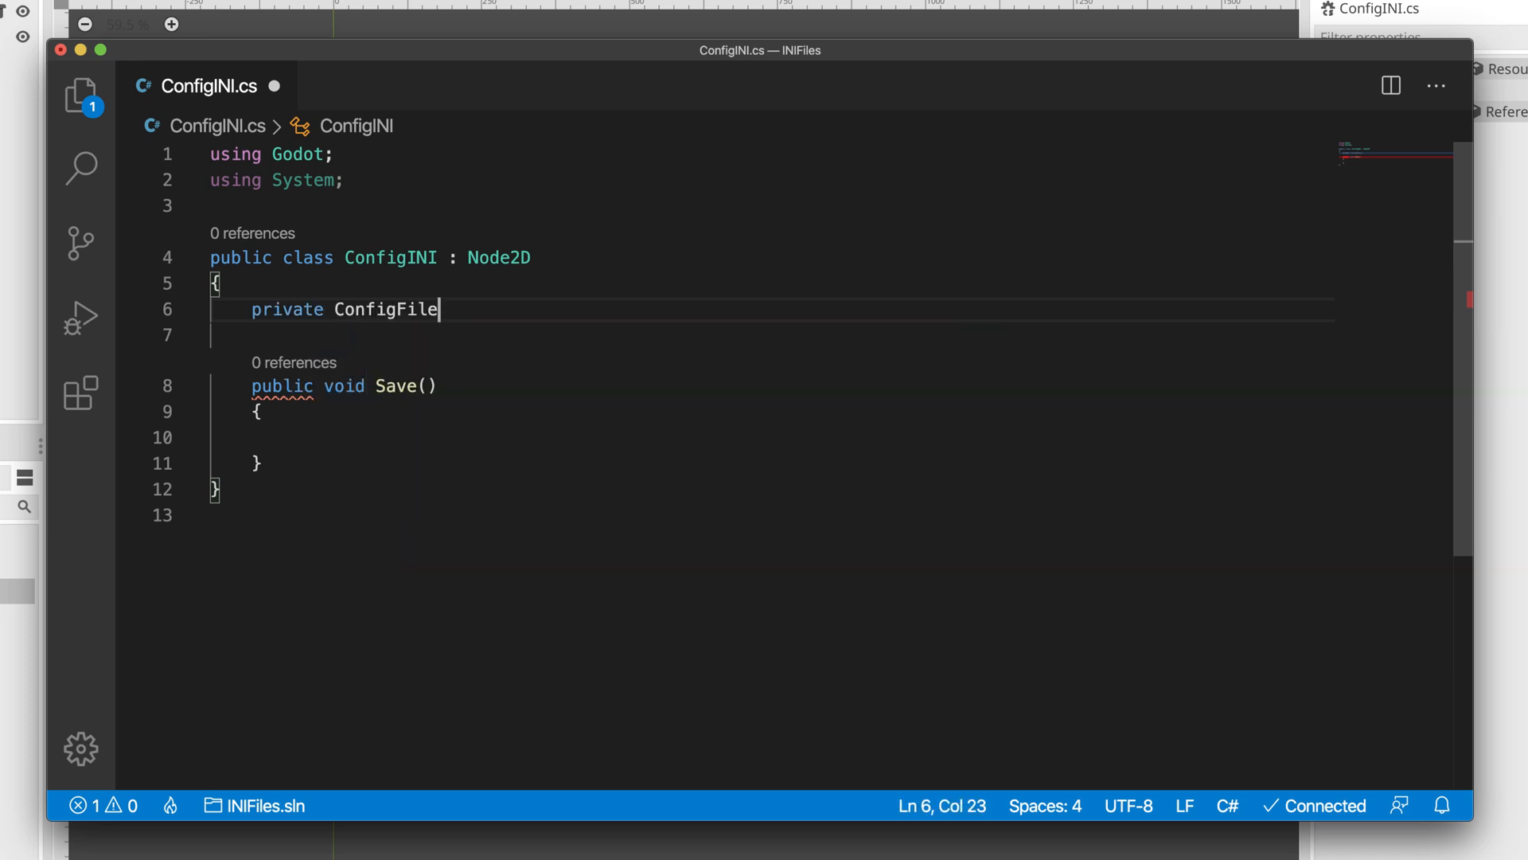
{"action": "type", "text": "CF = new ConfigFile();"}
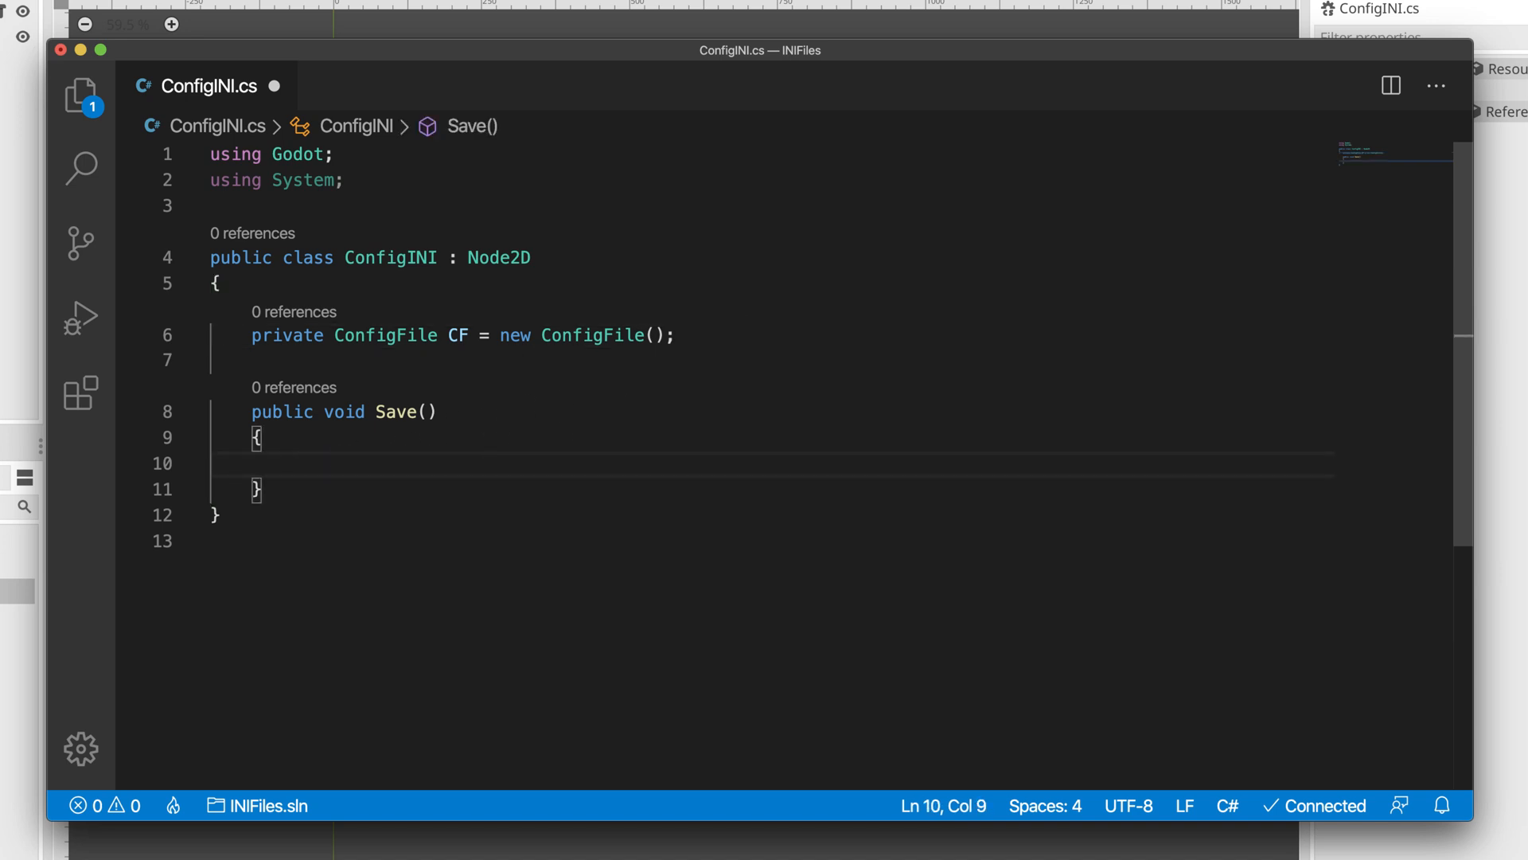
In Save, store ResolutionWidth and ResolutionHeight from OS.WindowSize under the Main section via CF.SetValue
{"action": "type", "text": "CF"}
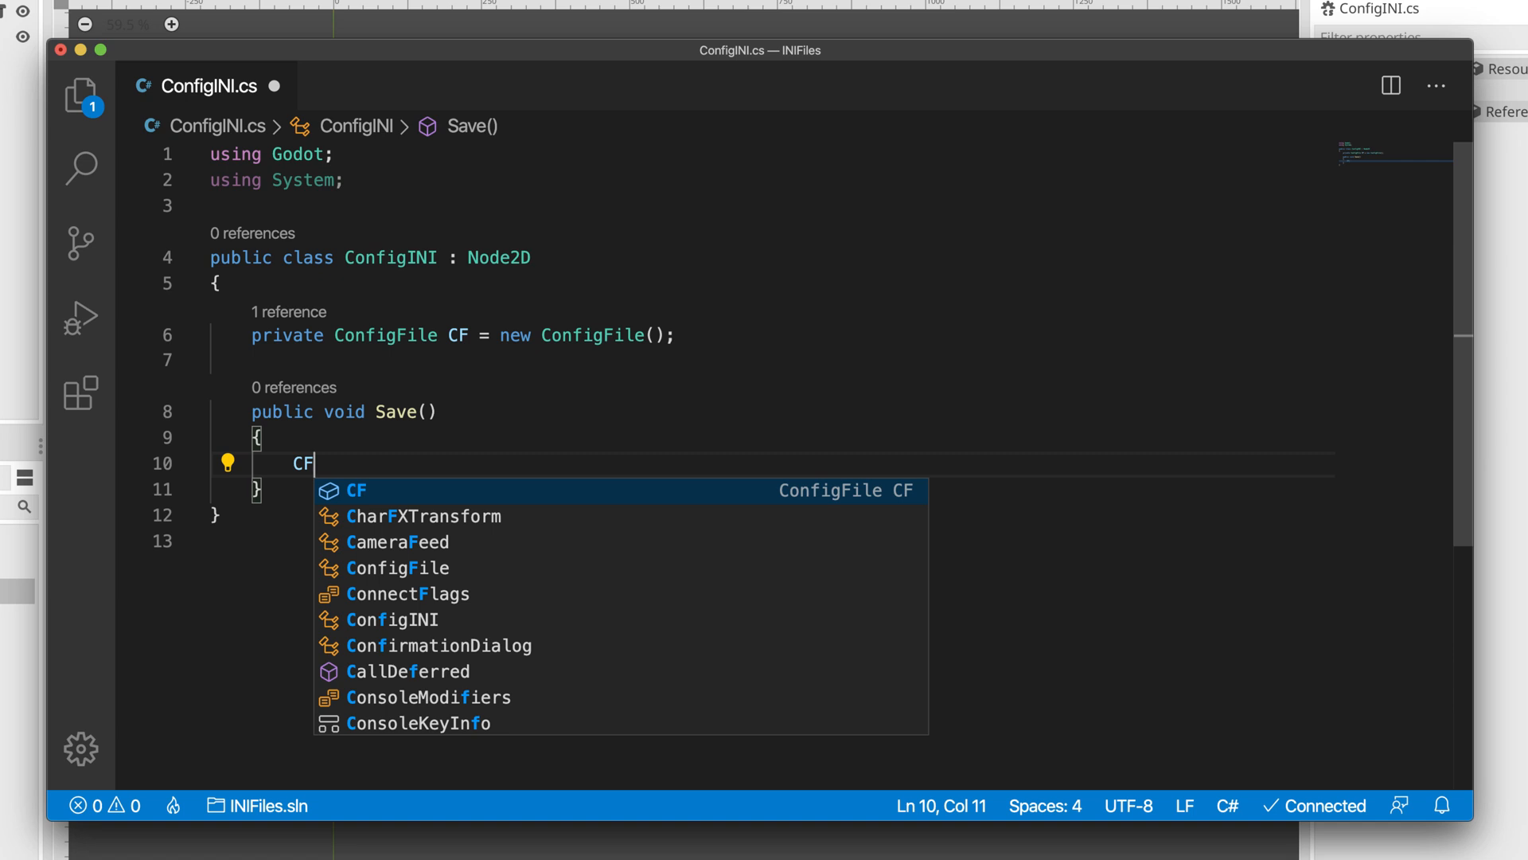
{"action": "type", "text": ".SetV"}
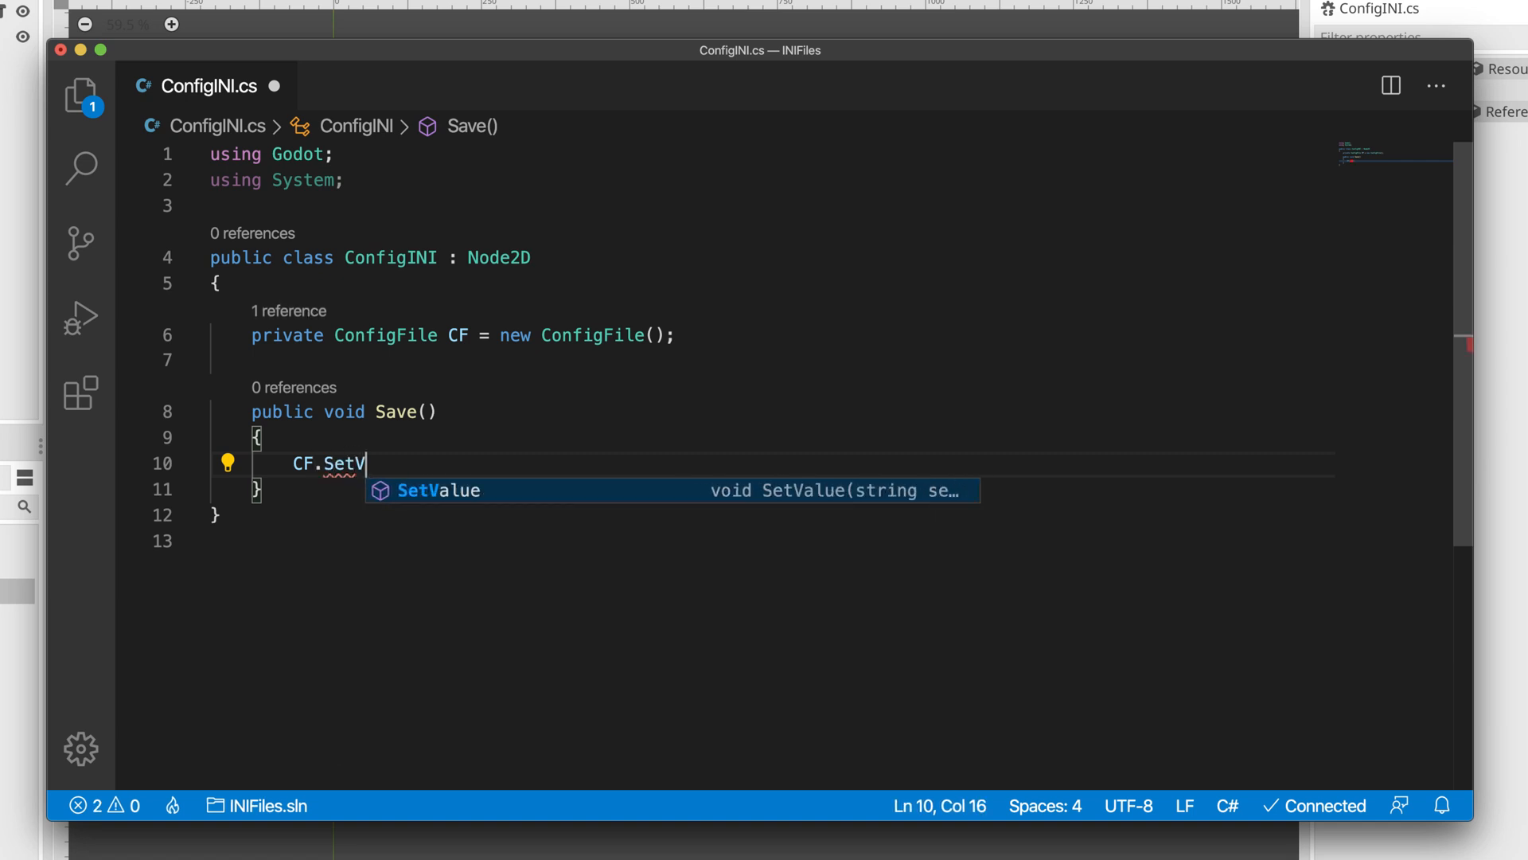
{"action": "key", "text": "Tab"}
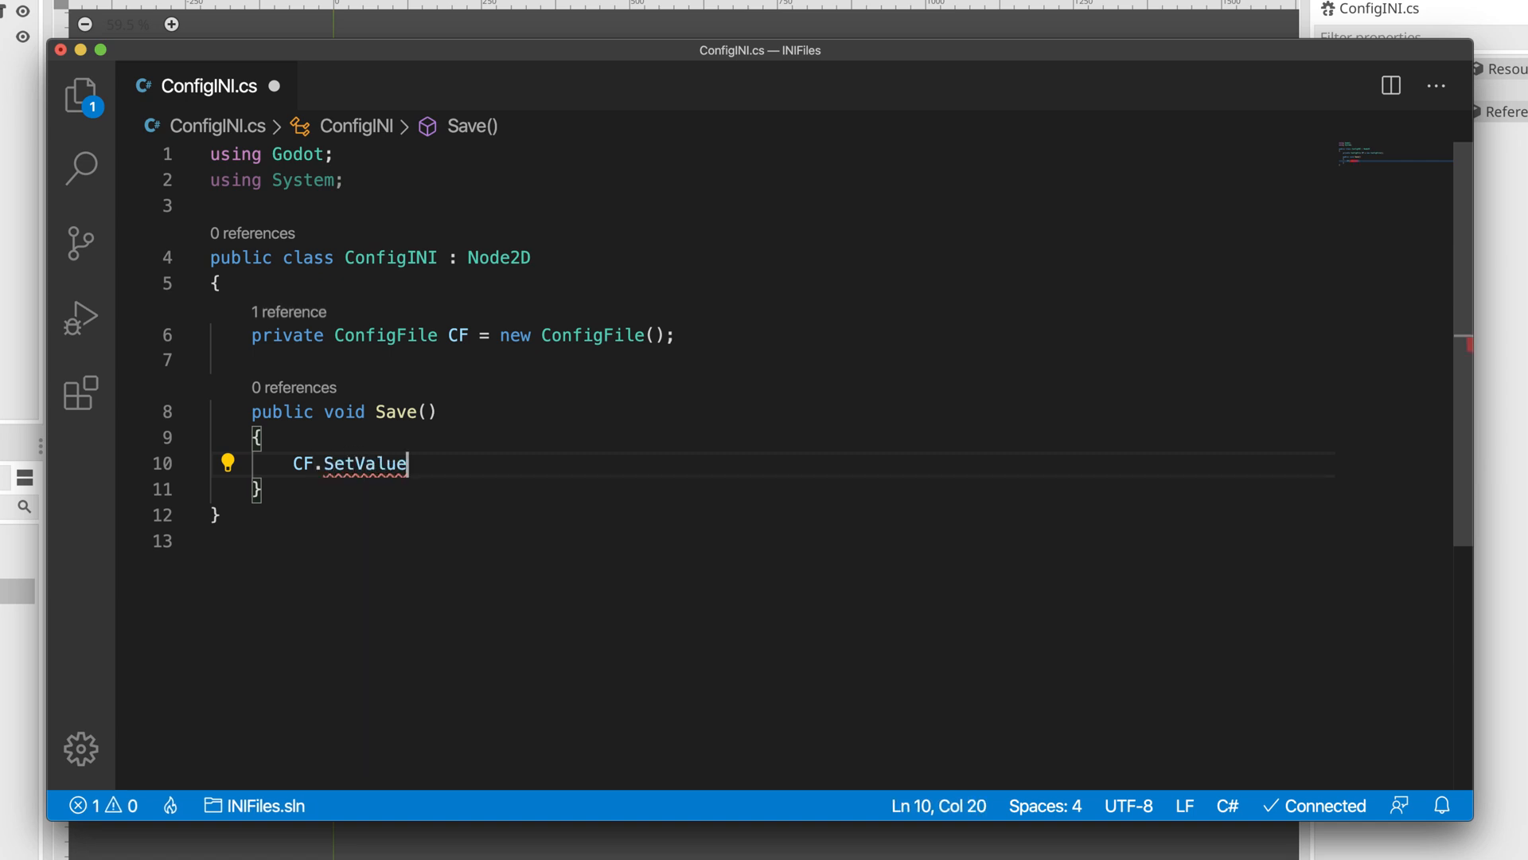
{"action": "type", "text": "();"}
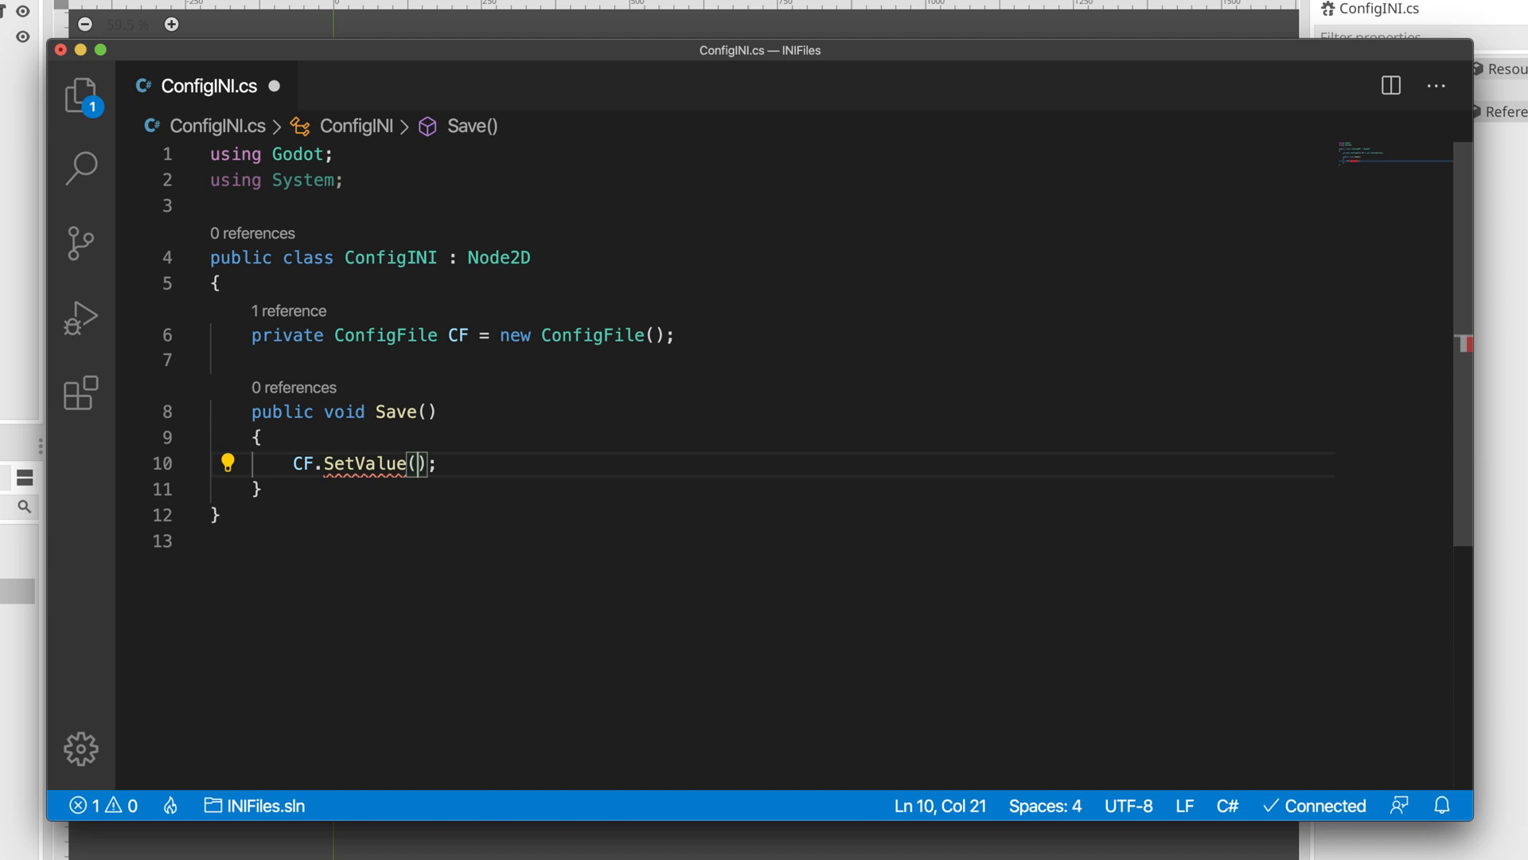
{"action": "type", "text": "\"\""}
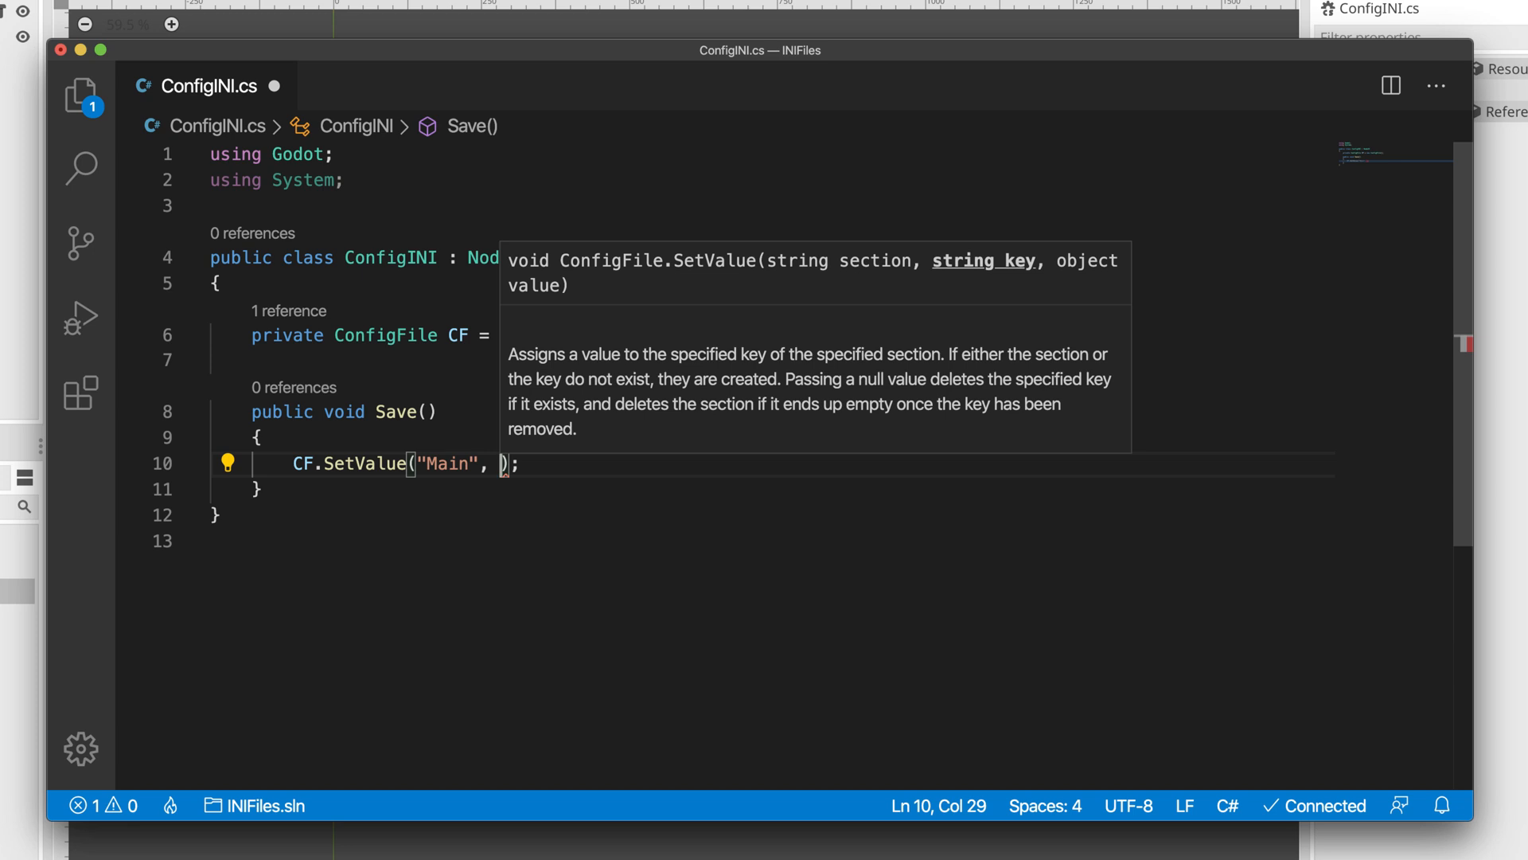
{"action": "type", "text": "\"Res\""}
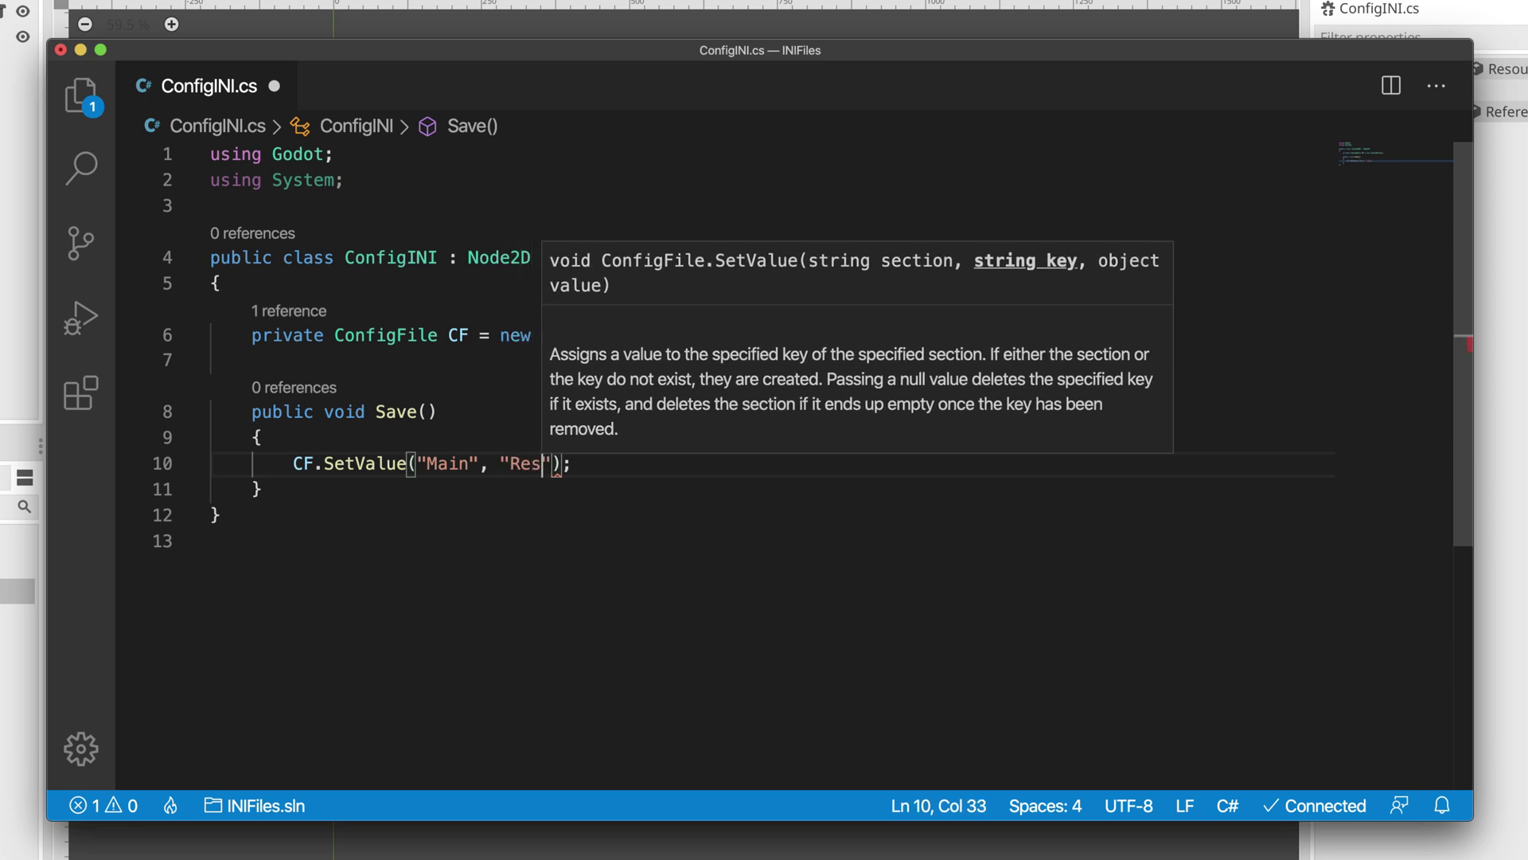
{"action": "type", "text": "olution"}
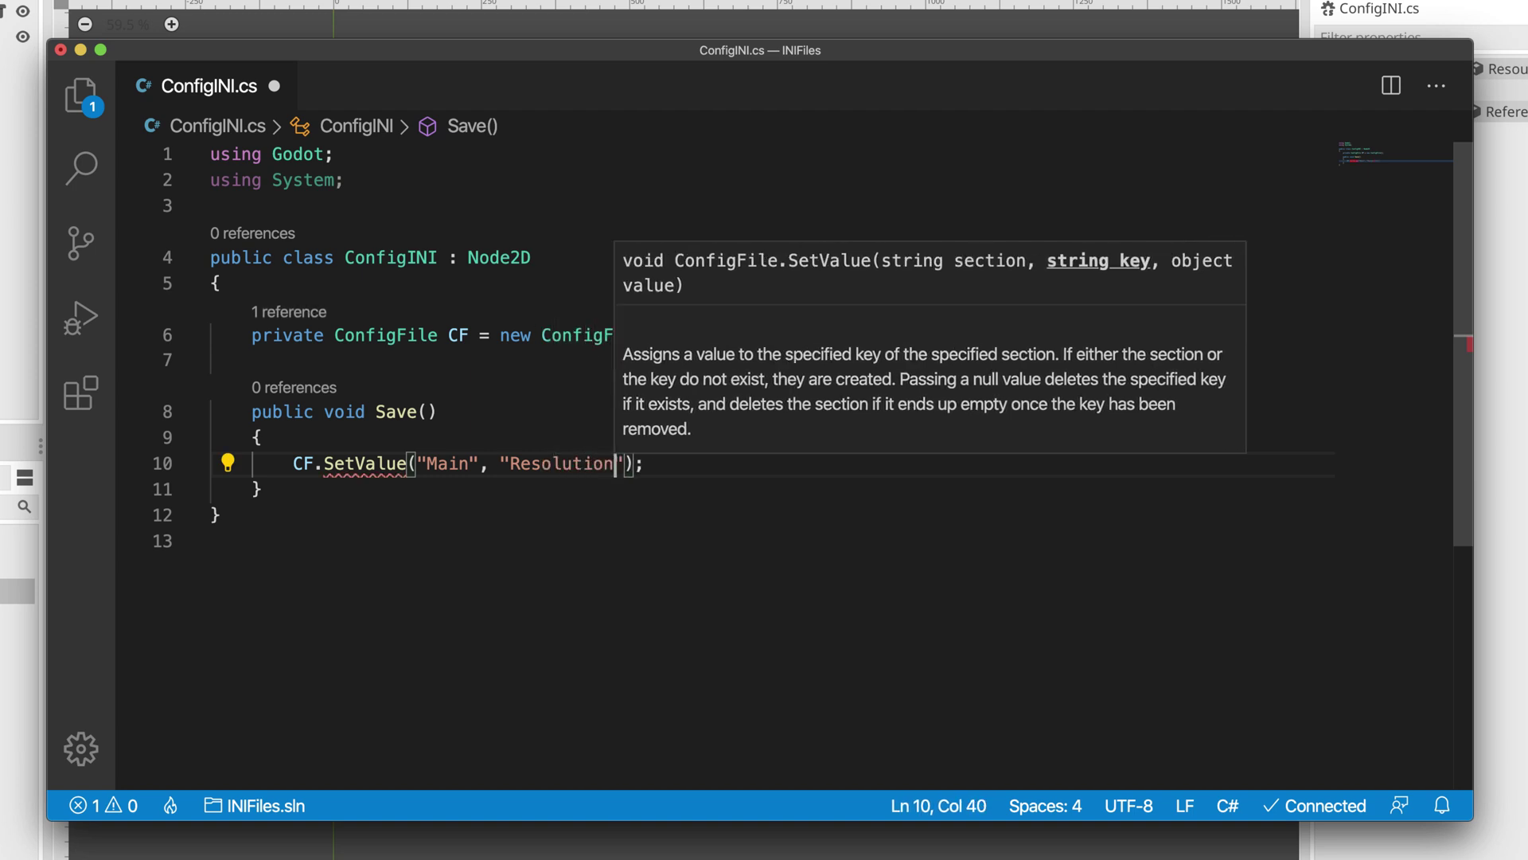
{"action": "type", "text": "Width"}
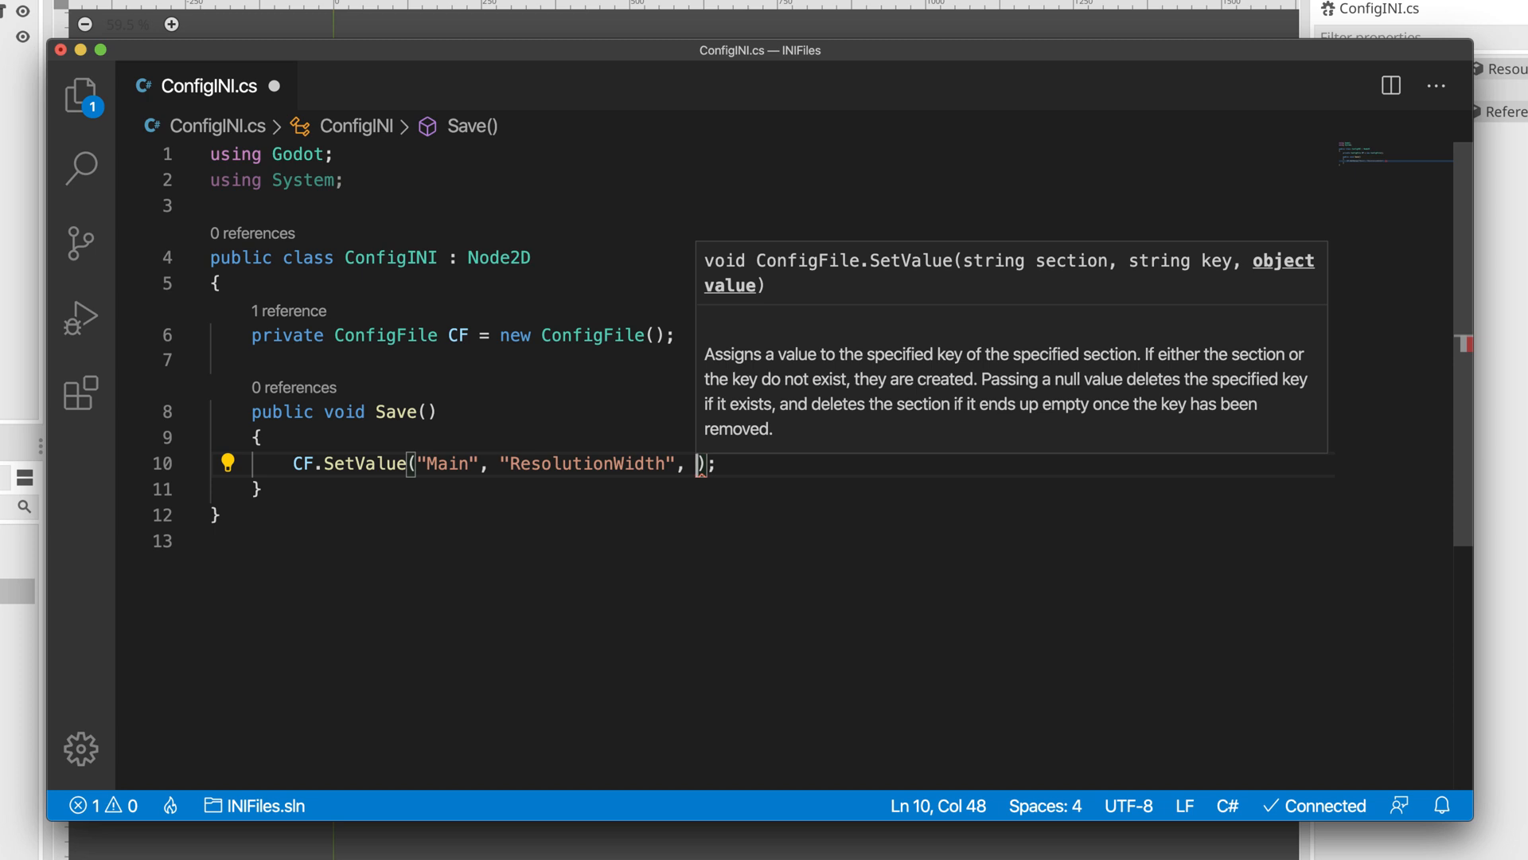
{"action": "type", "text": "OS"}
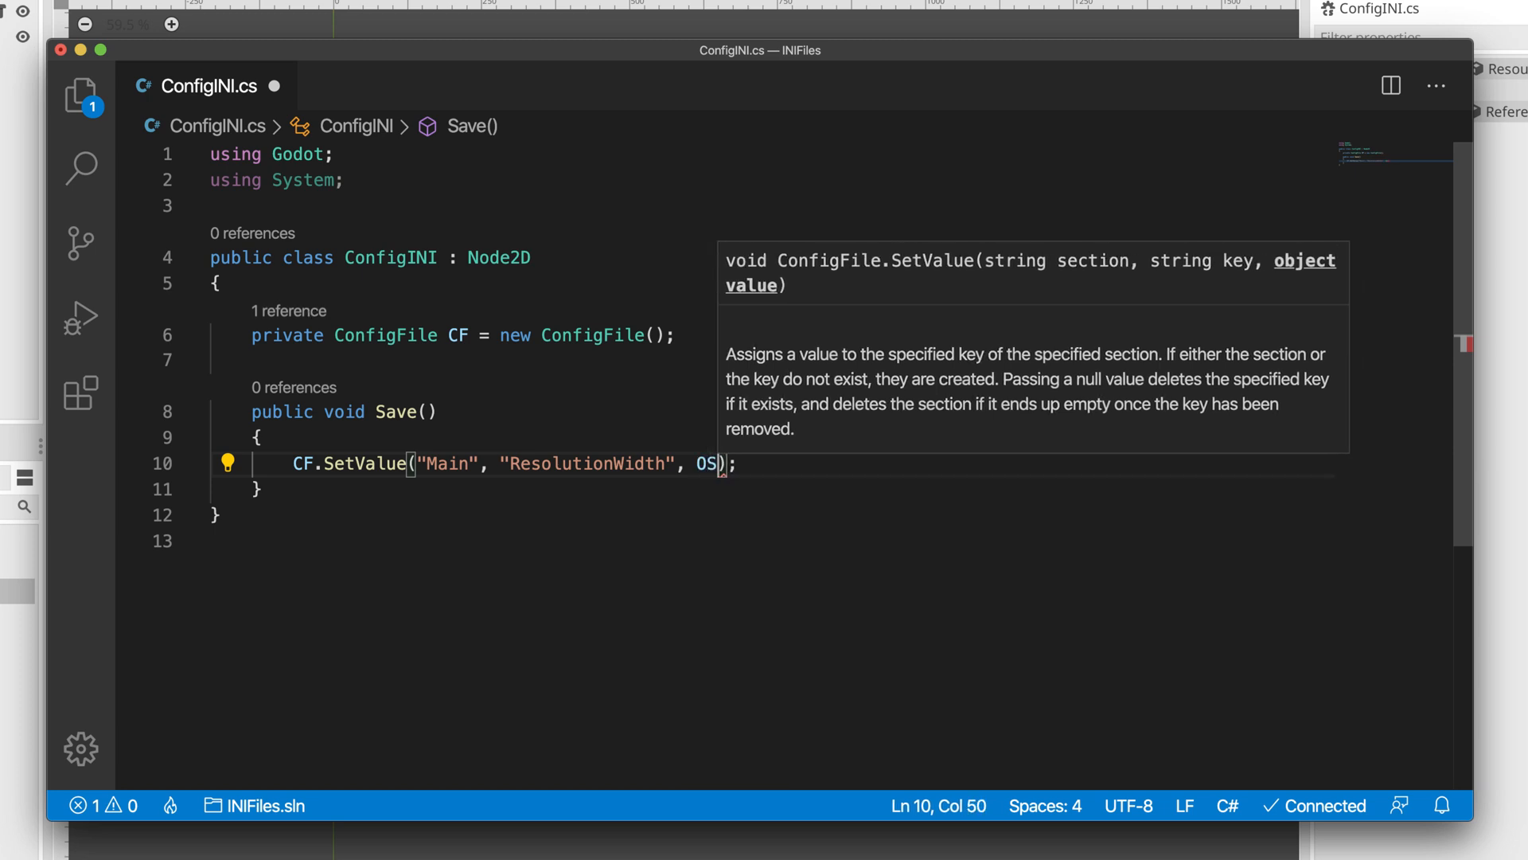
{"action": "type", "text": ".WindowSize.x"}
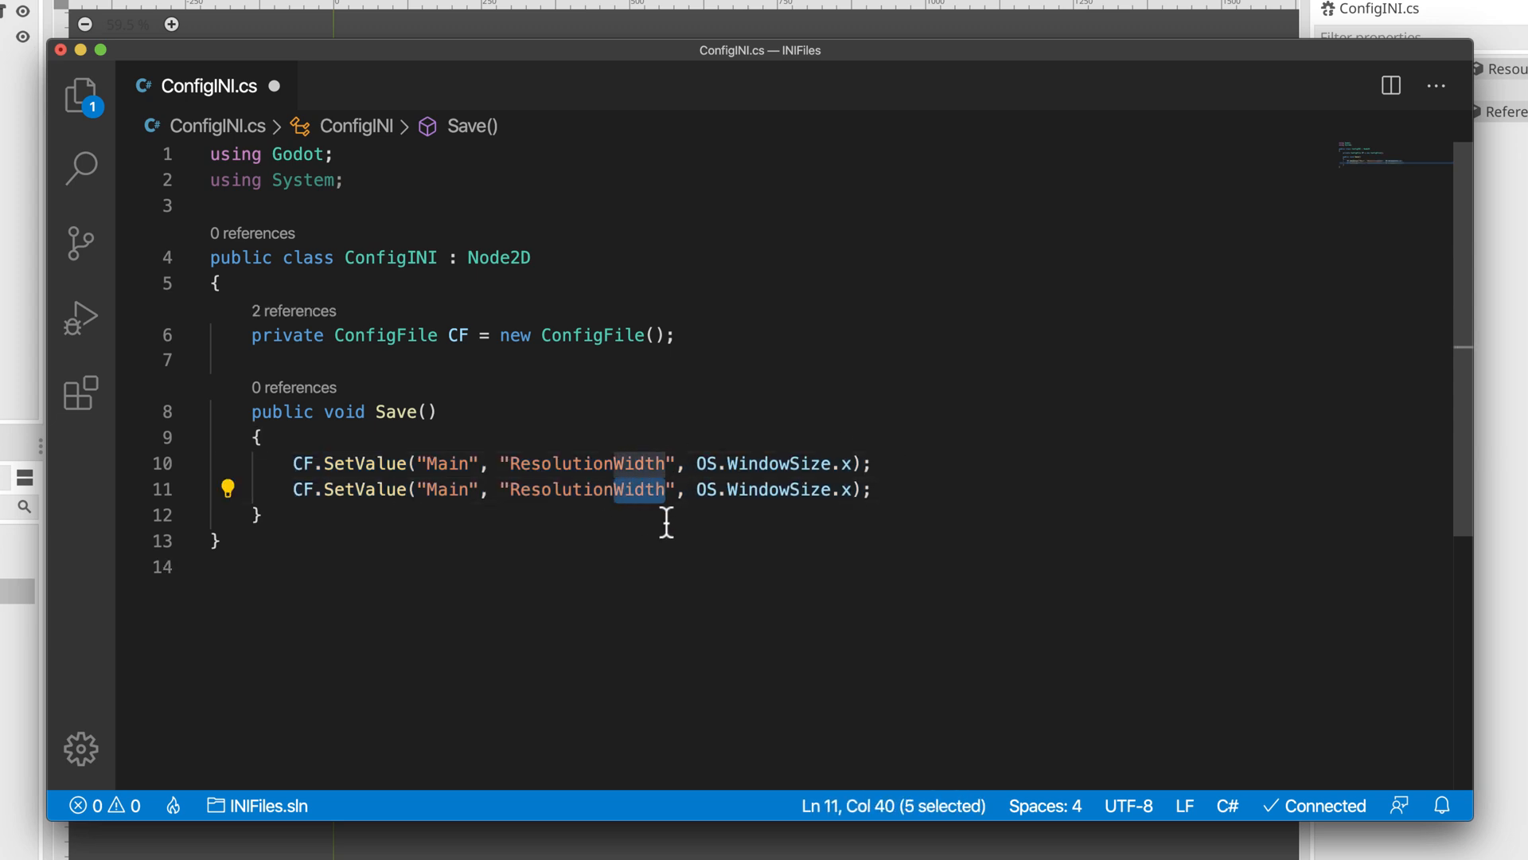
{"action": "type", "text": "Height"}
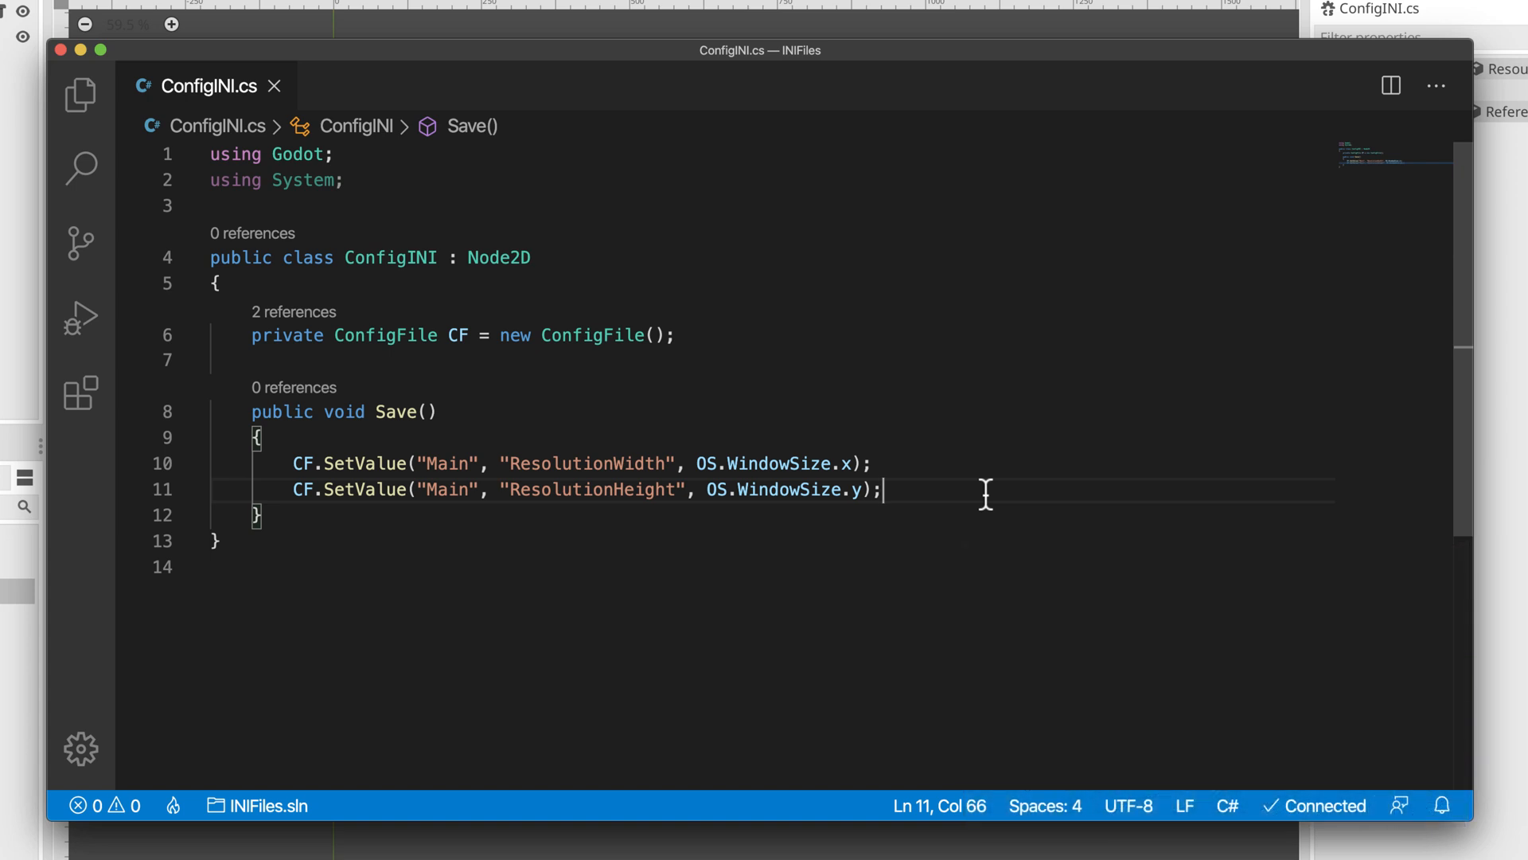
Begin a CF.Save call writing to a path starting with "user://" plus a concatenation
{"action": "type", "text": "CF."}
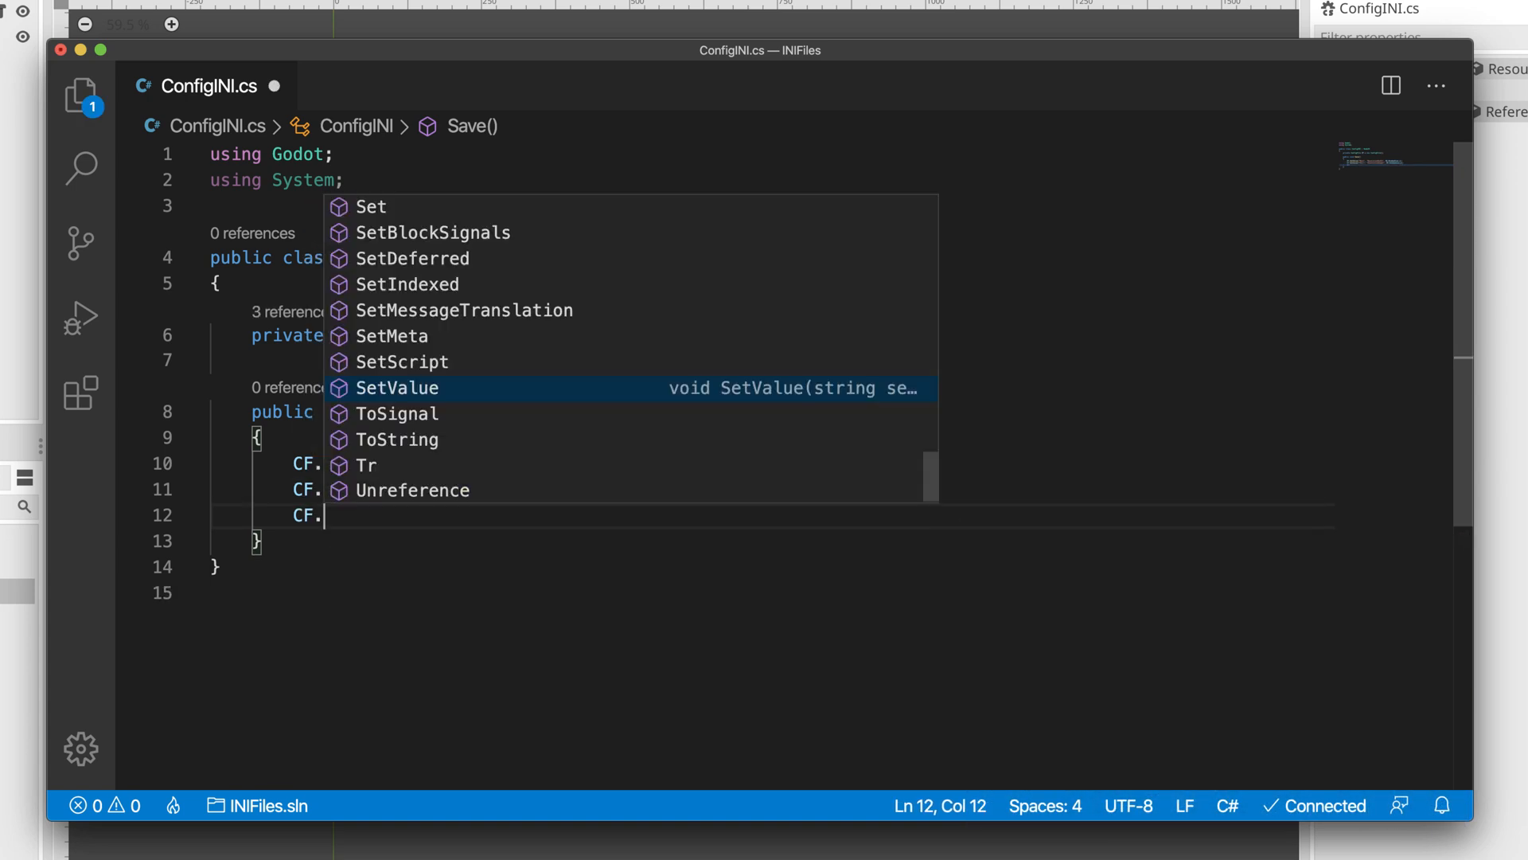
{"action": "type", "text": "Save();"}
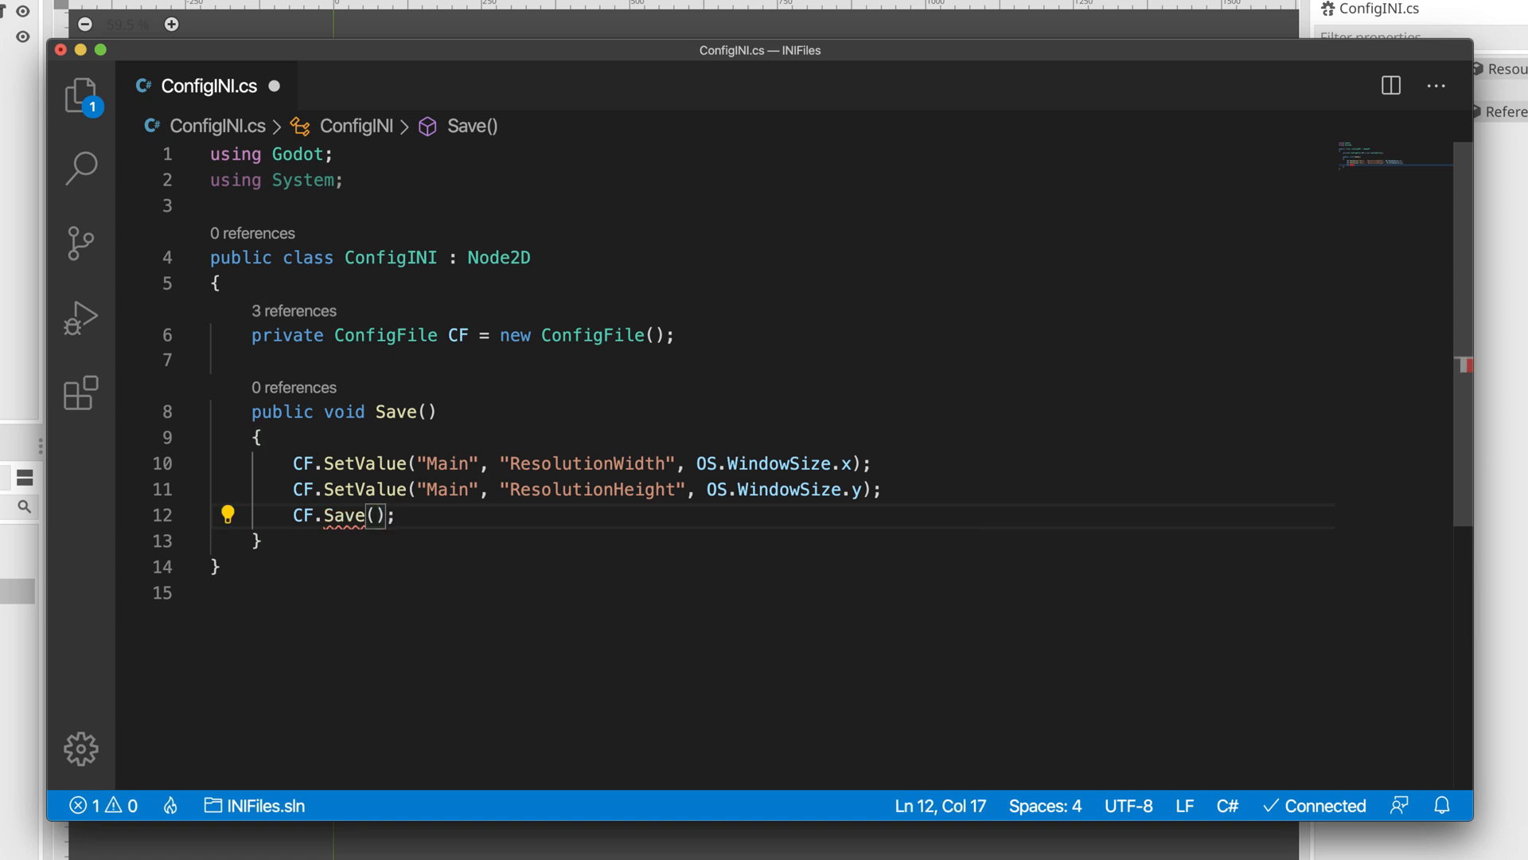
{"action": "type", "text": "\""}
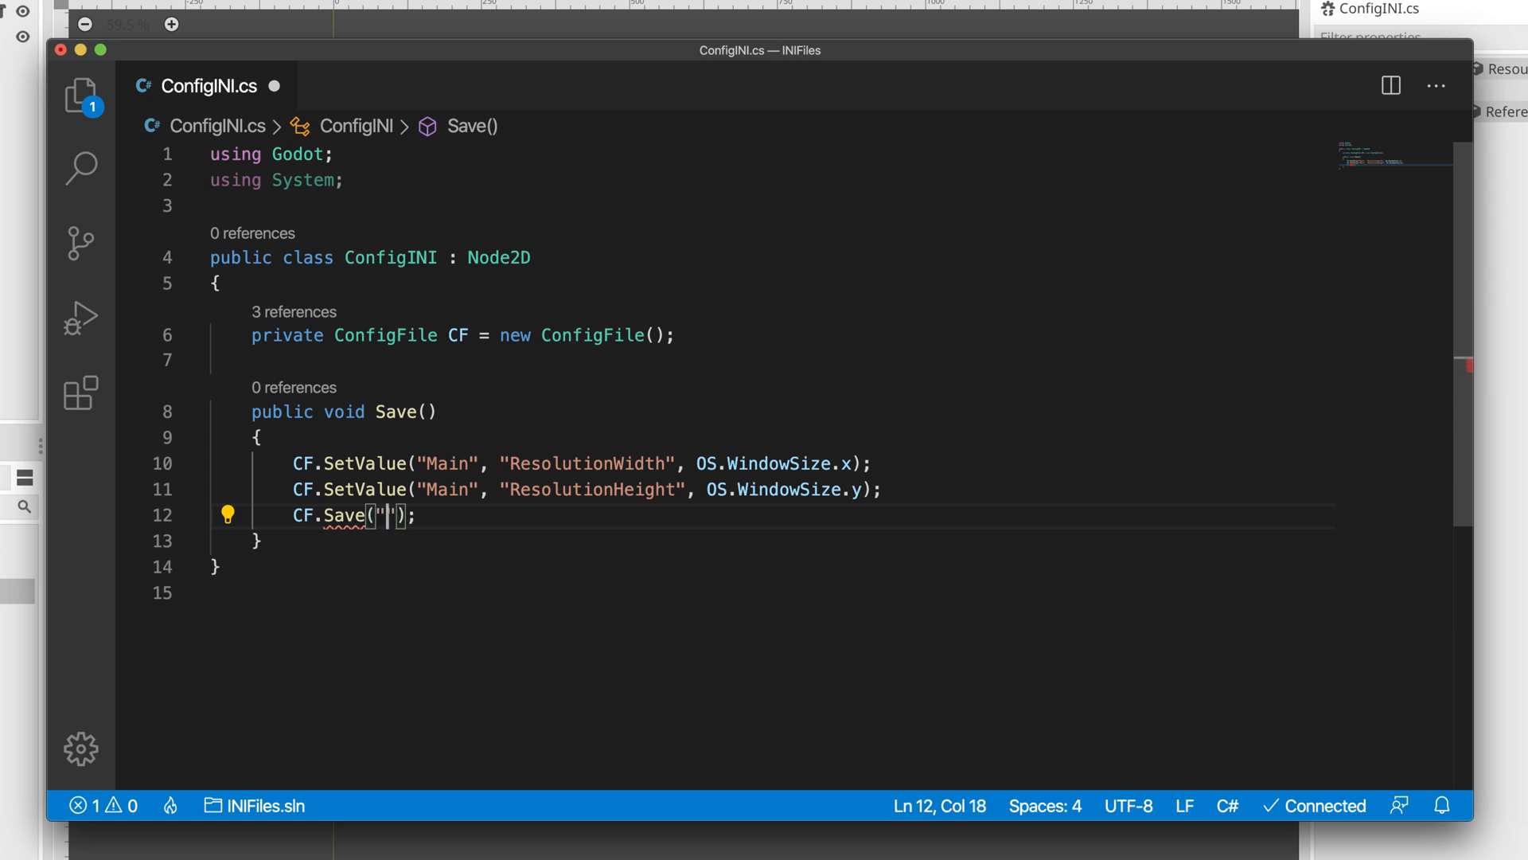
{"action": "type", "text": "user:"}
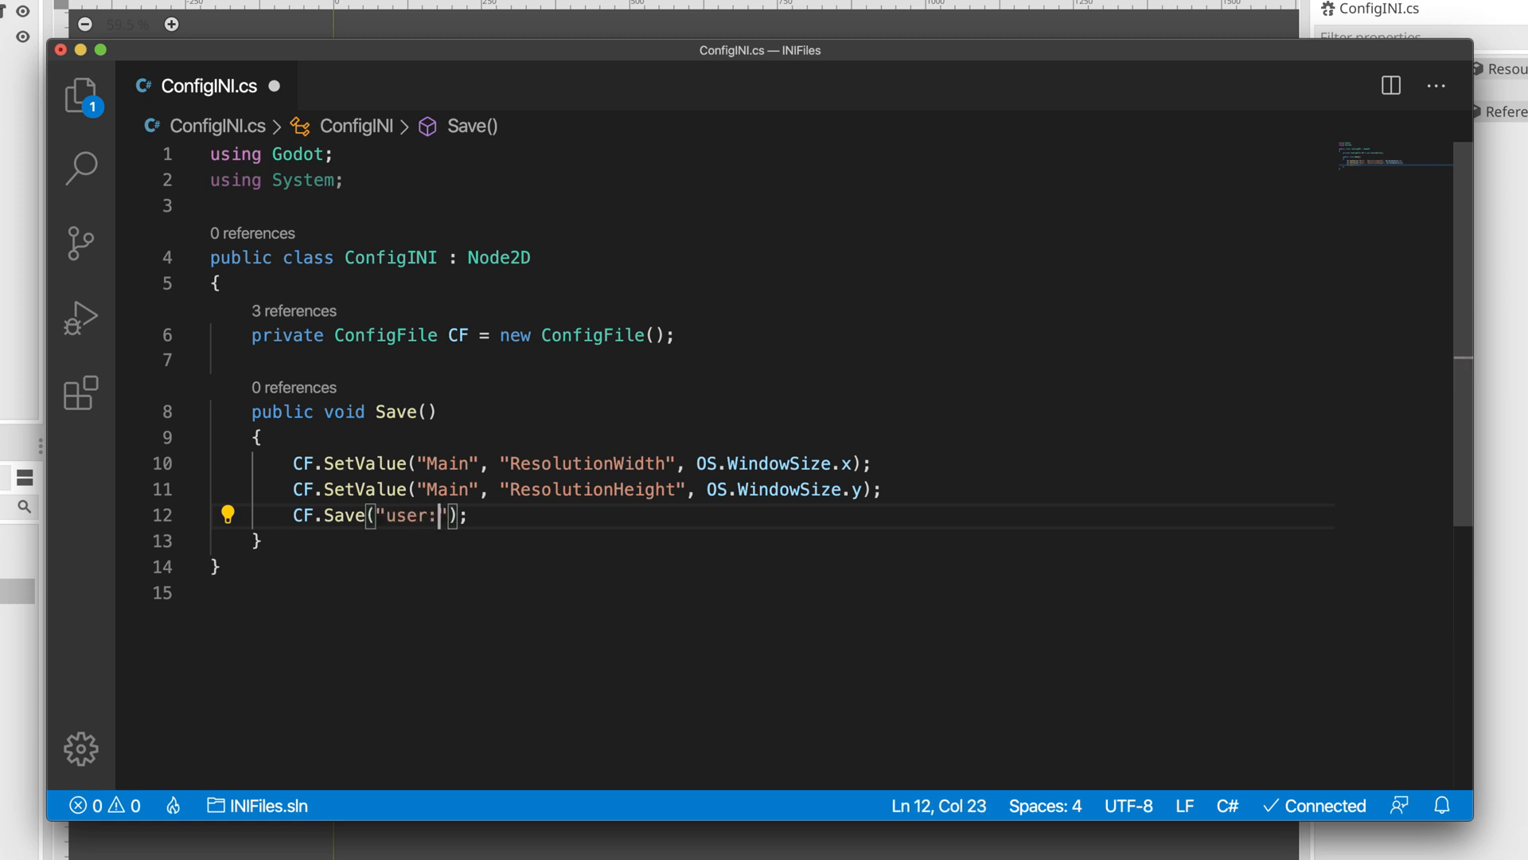
{"action": "type", "text": "//"}
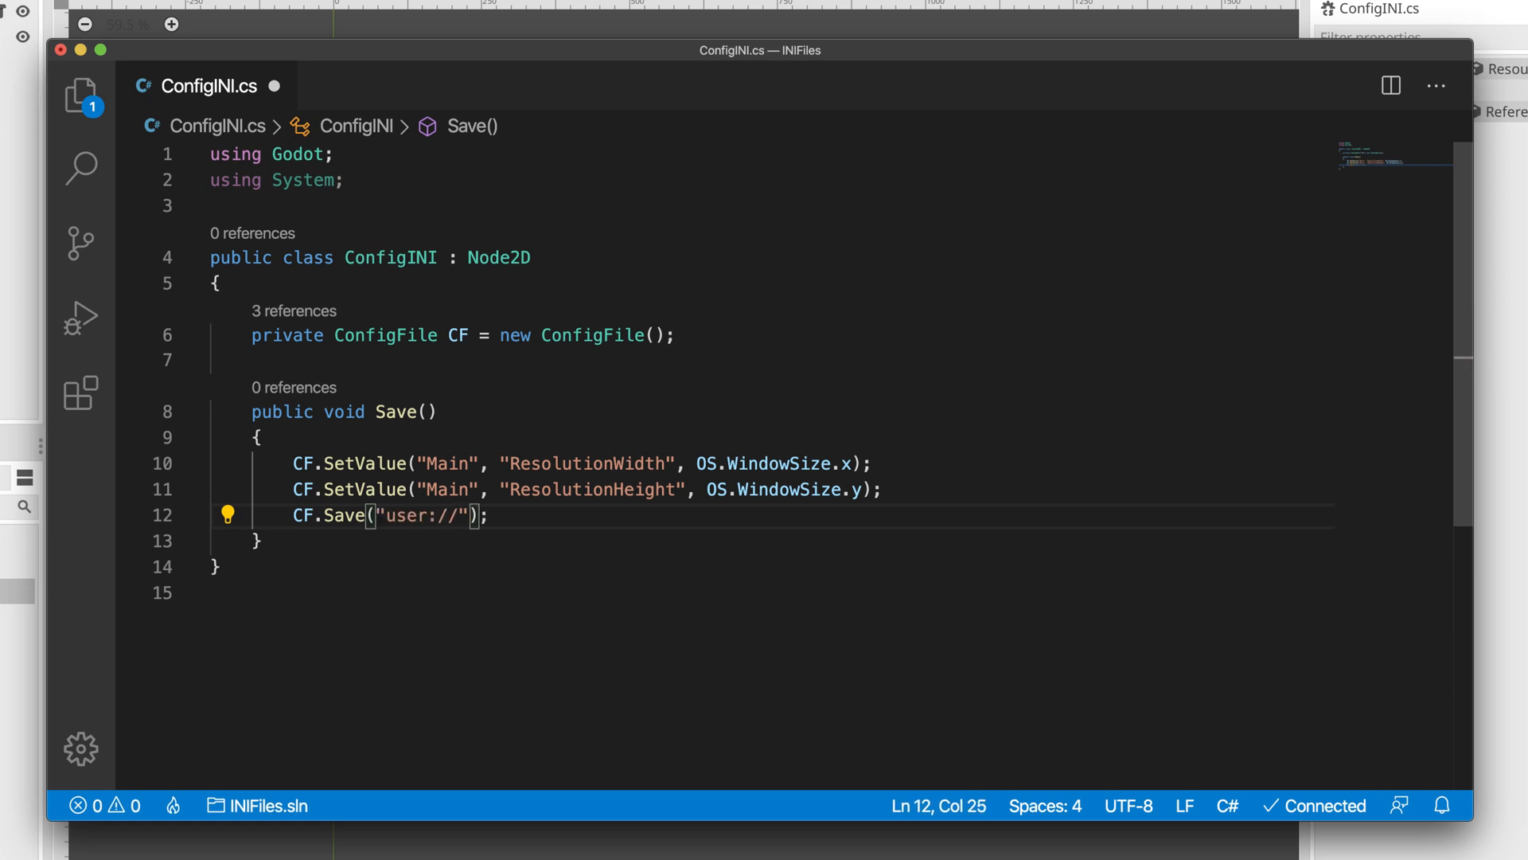
{"action": "key", "text": "Right"}
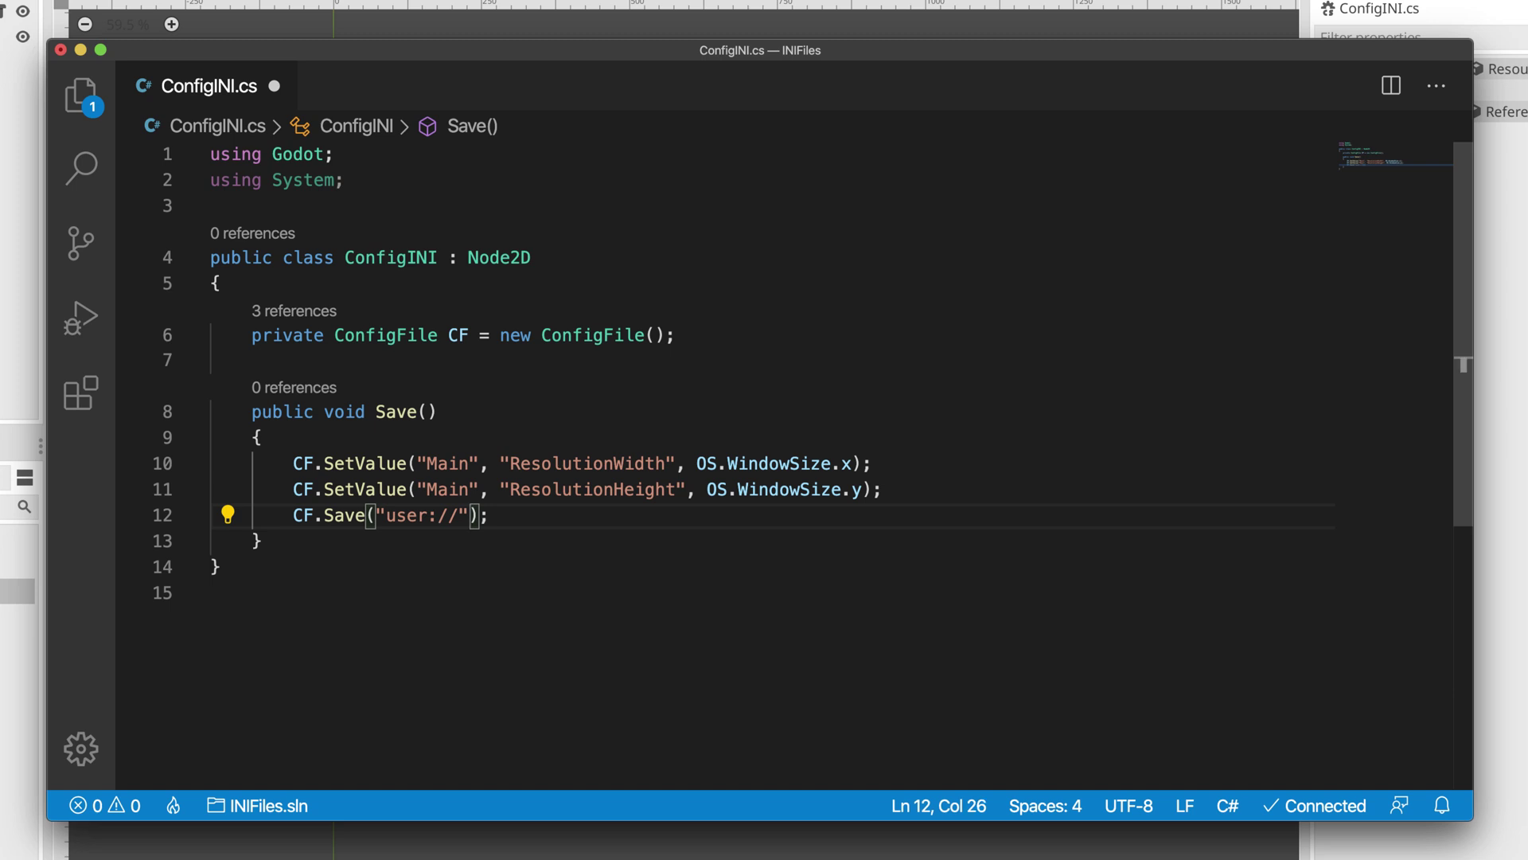
{"action": "type", "text": "+"}
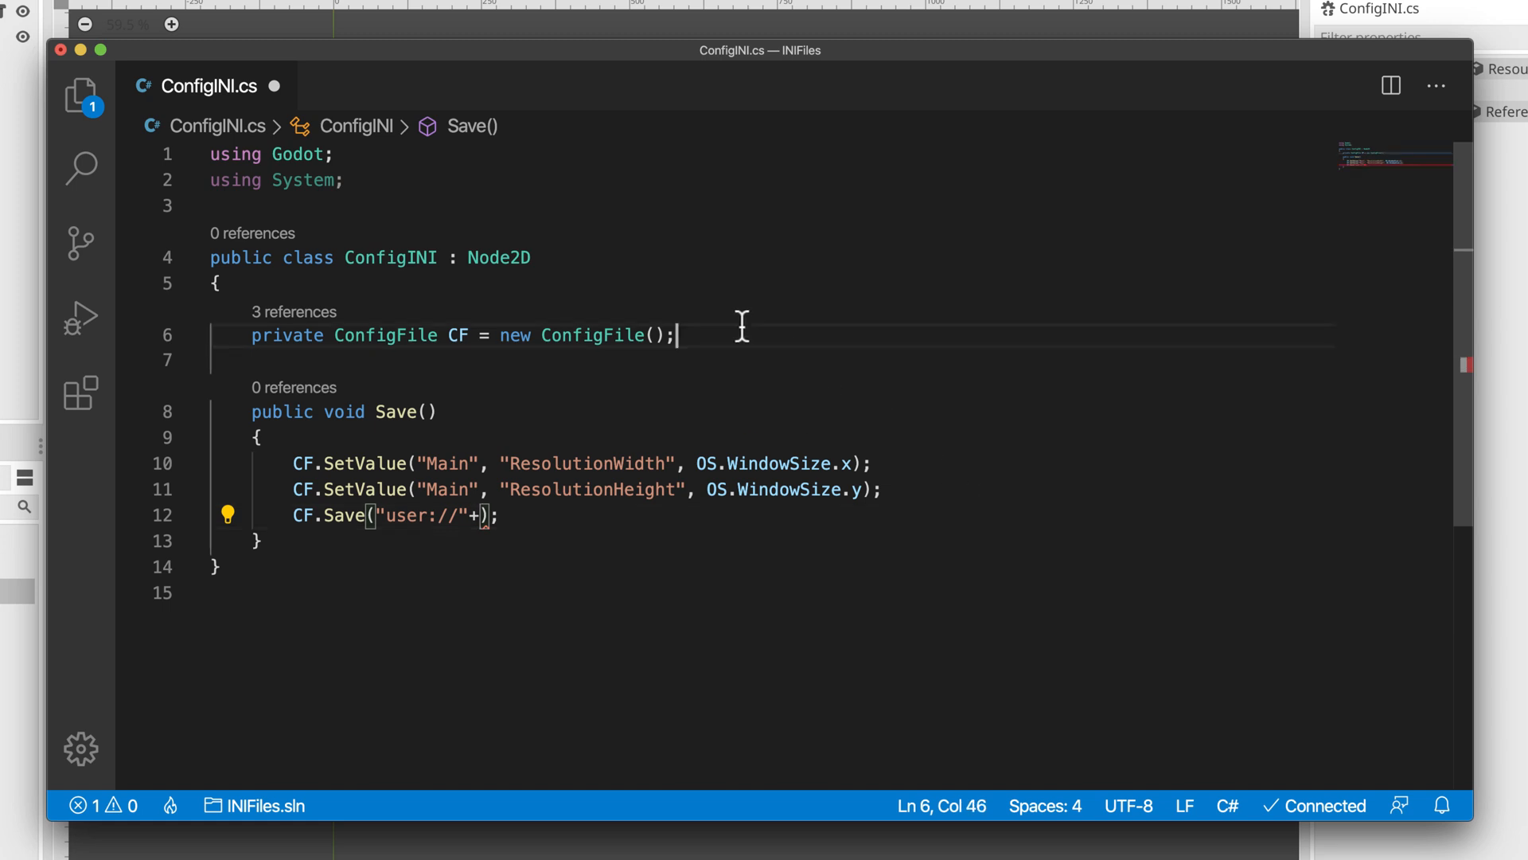
Add an exported public string CFName set to "settings.cfg"
{"action": "key", "text": "Enter"}
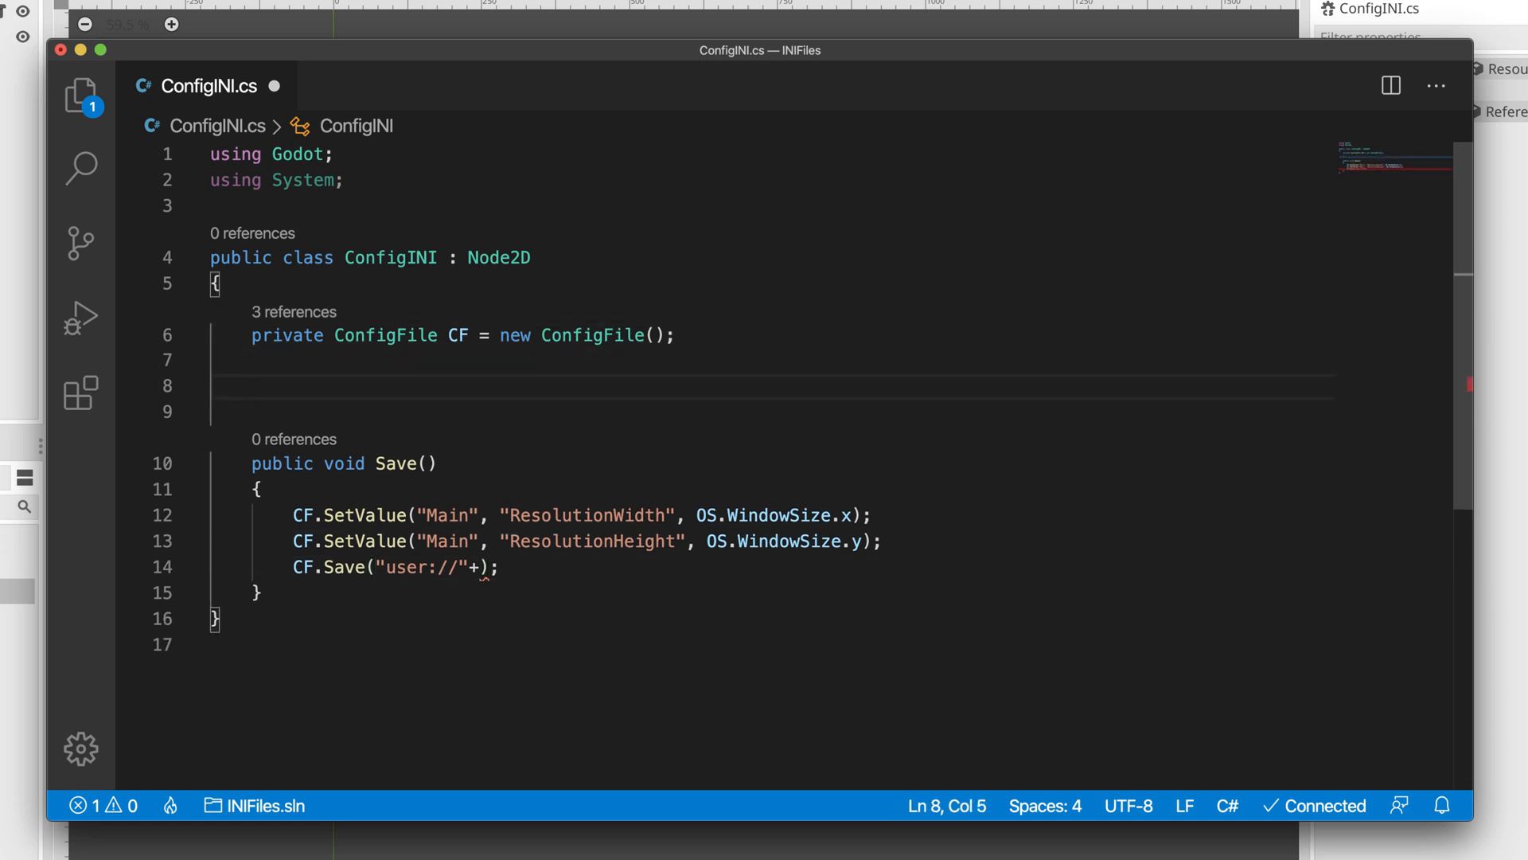
{"action": "type", "text": "[Export]"}
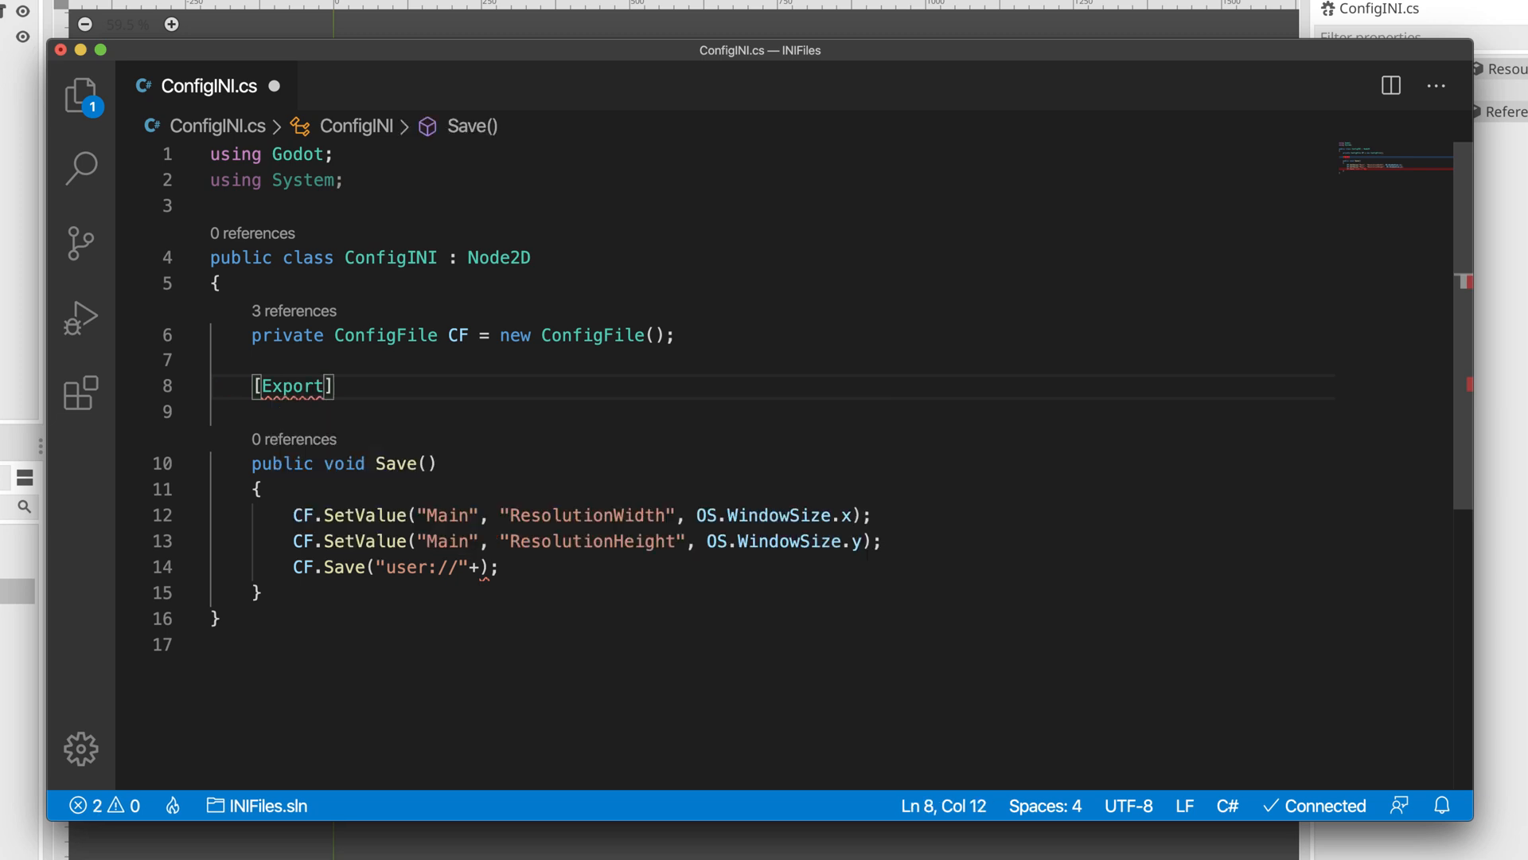
{"action": "type", "text": "publ"}
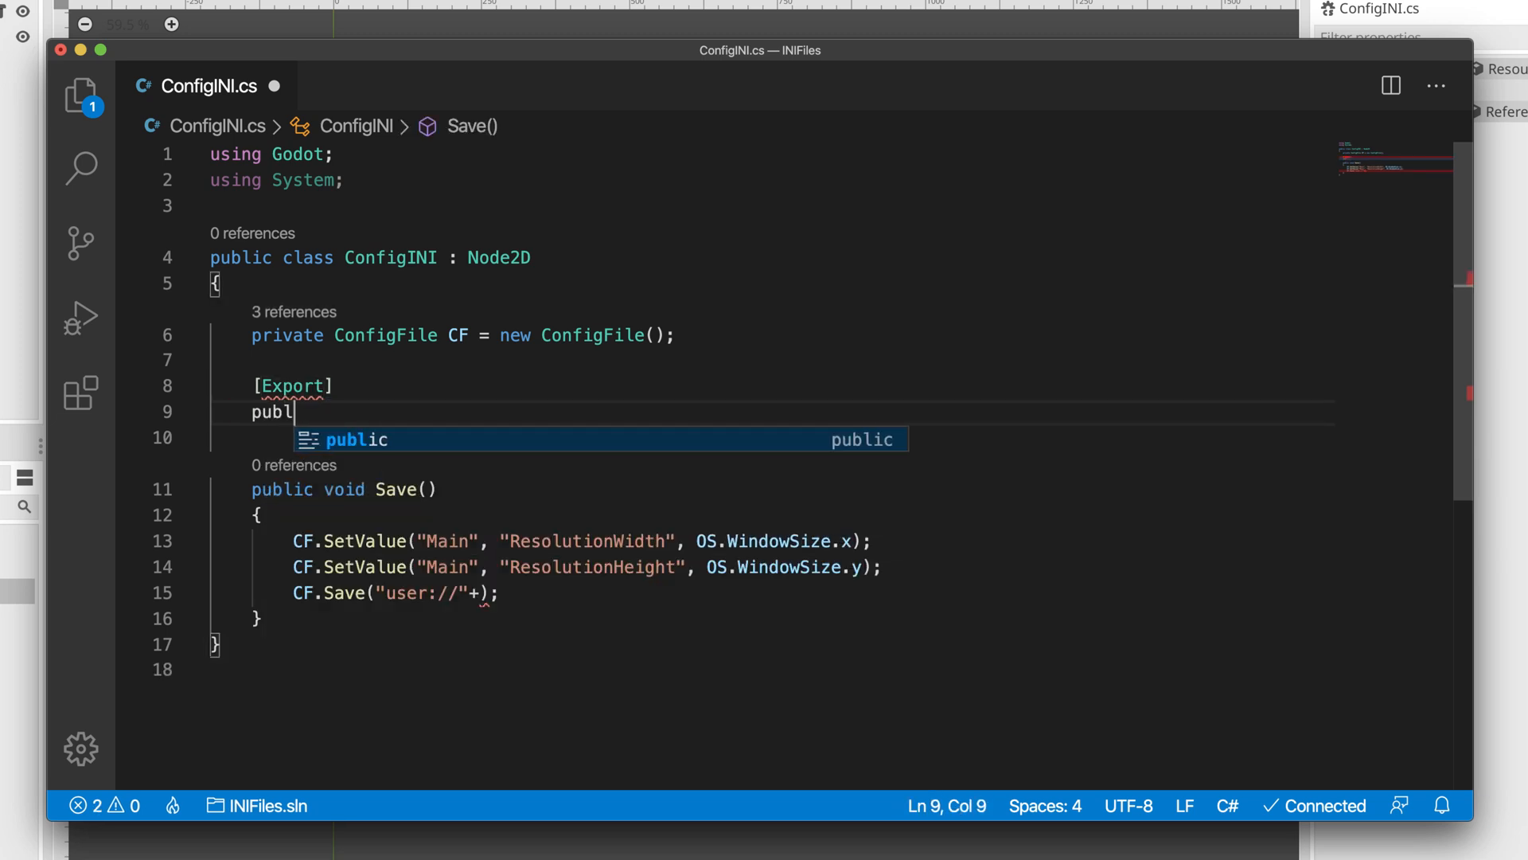
{"action": "type", "text": "ic string C"}
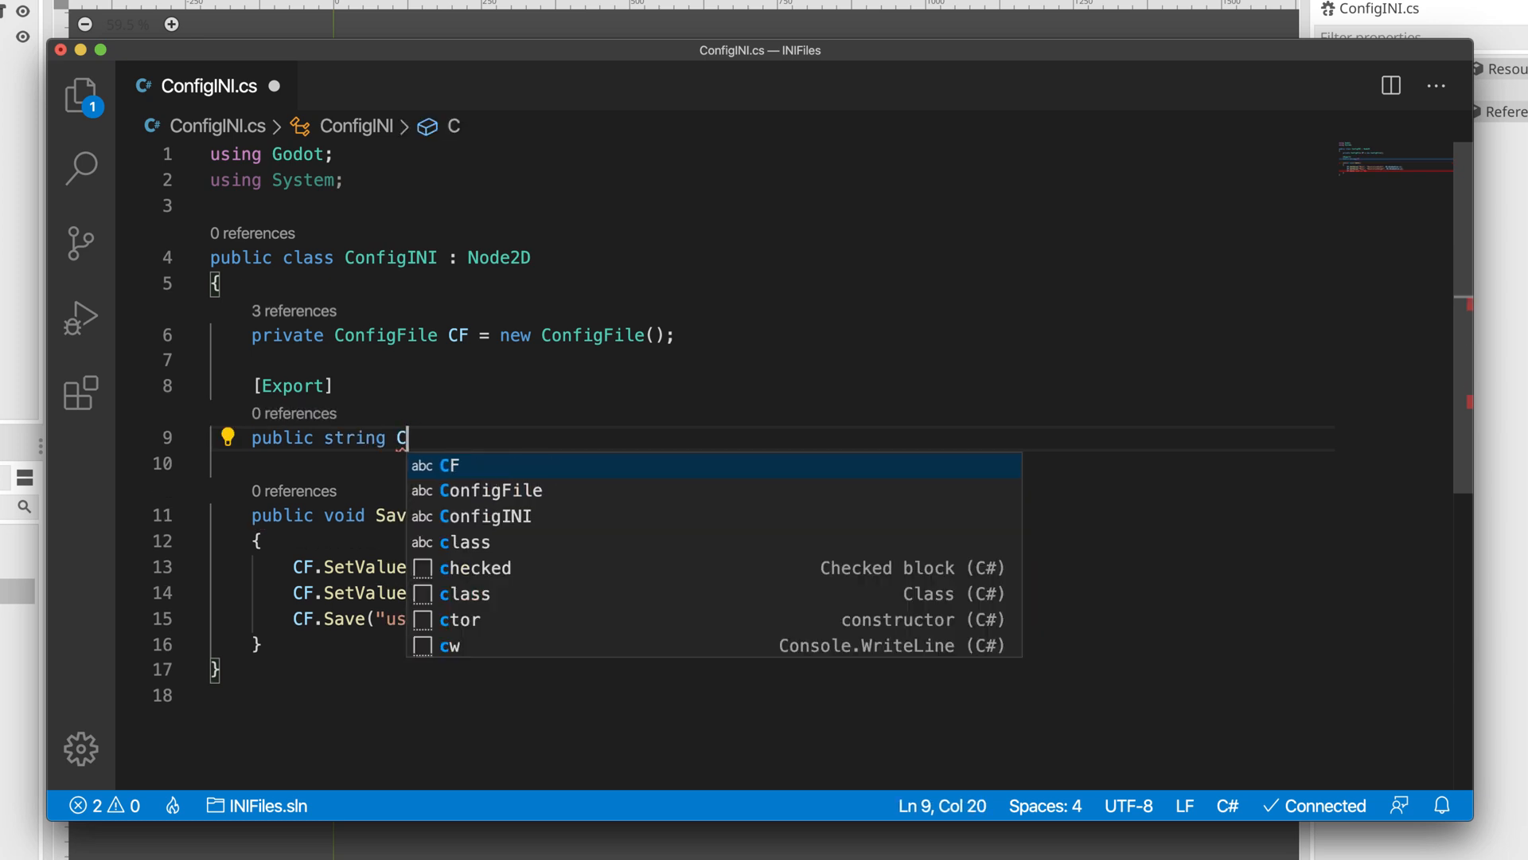
{"action": "type", "text": "FName ="}
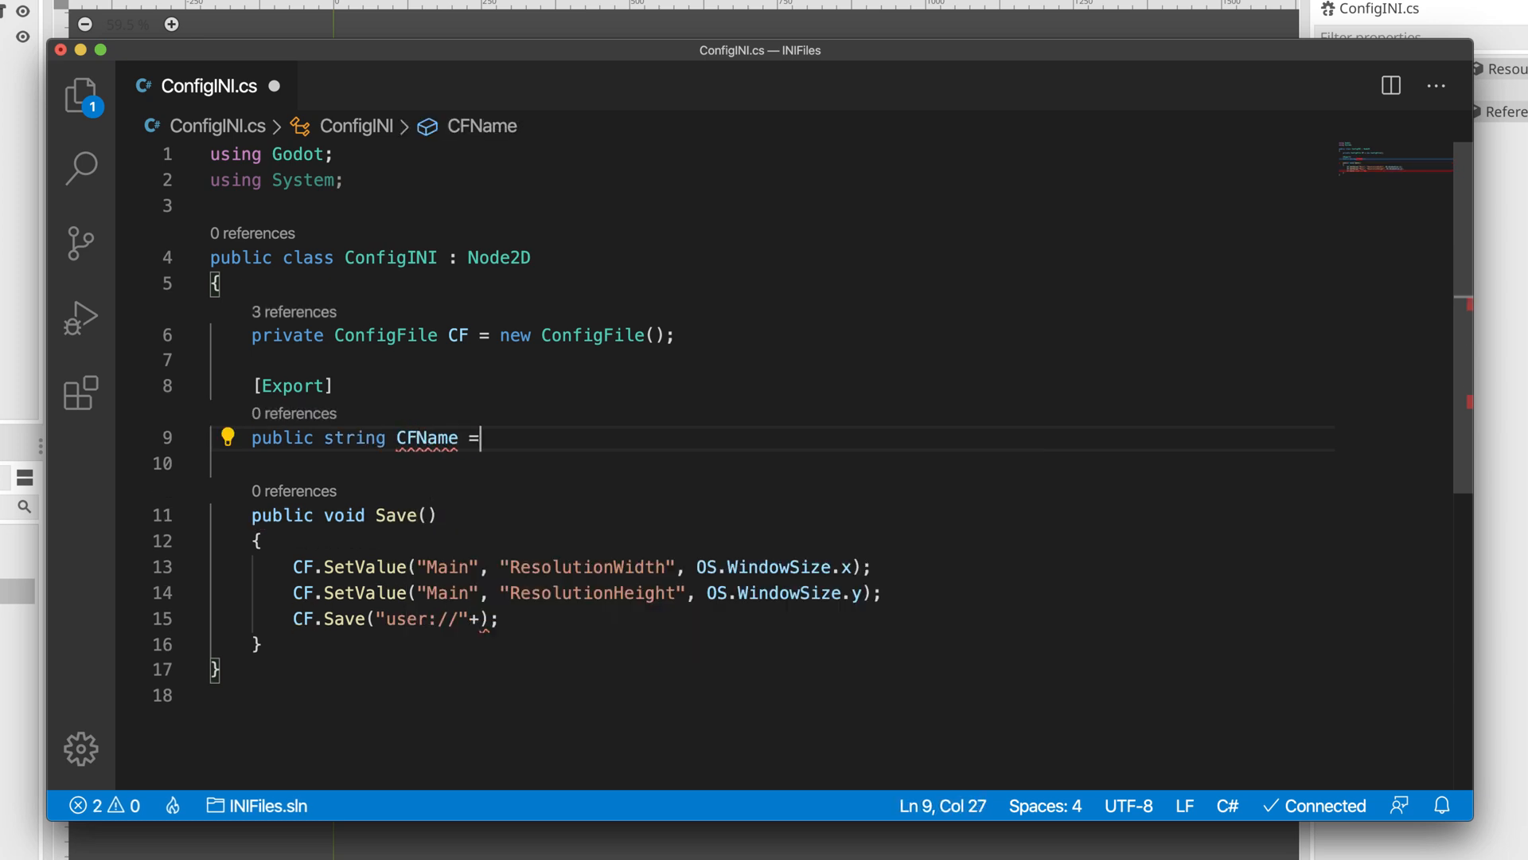
{"action": "type", "text": "\"\""}
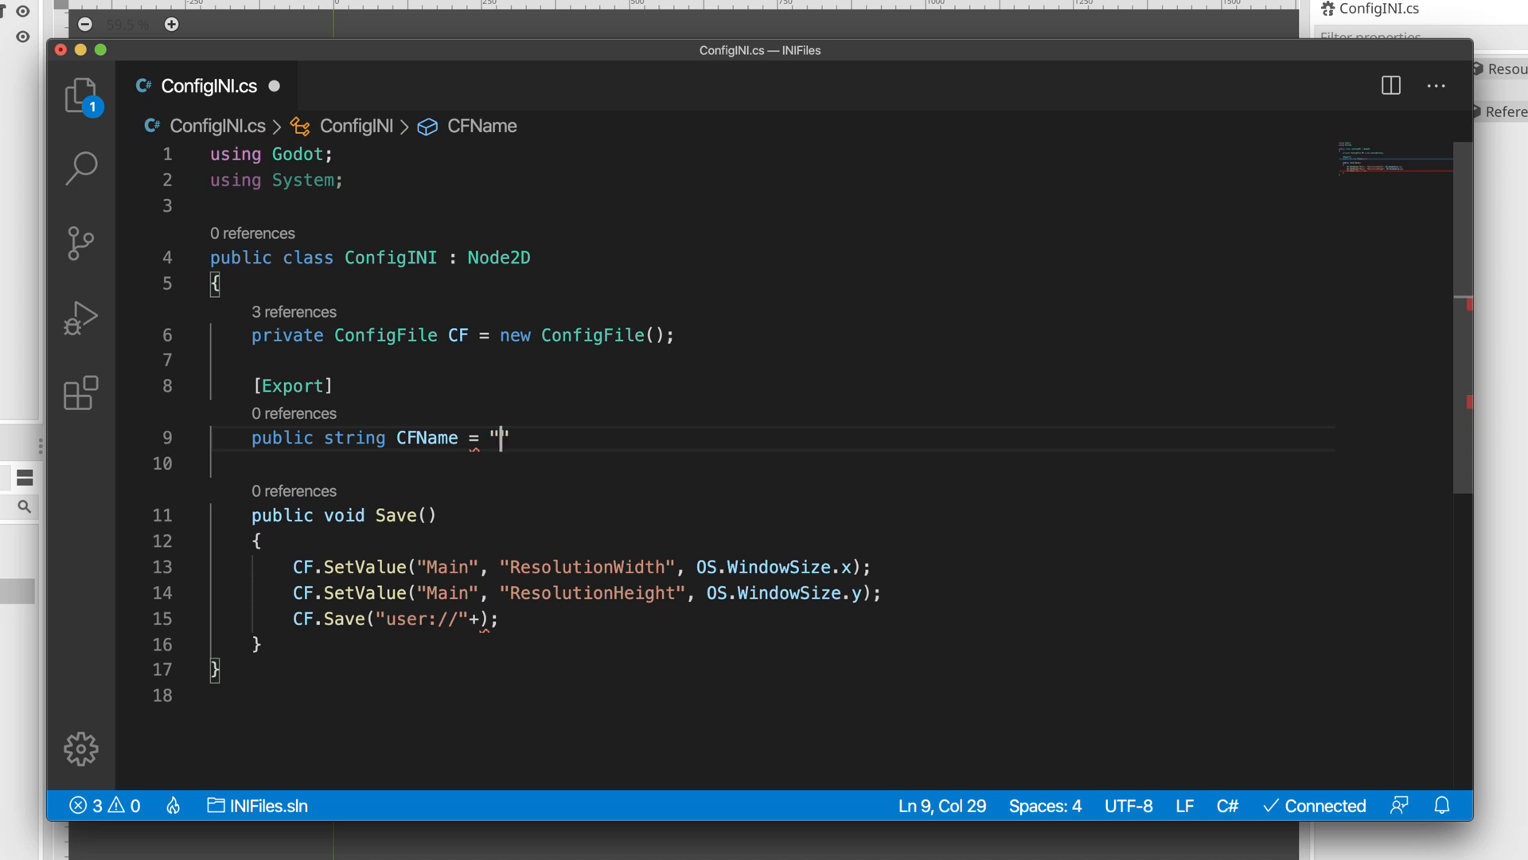
{"action": "type", "text": "settings"}
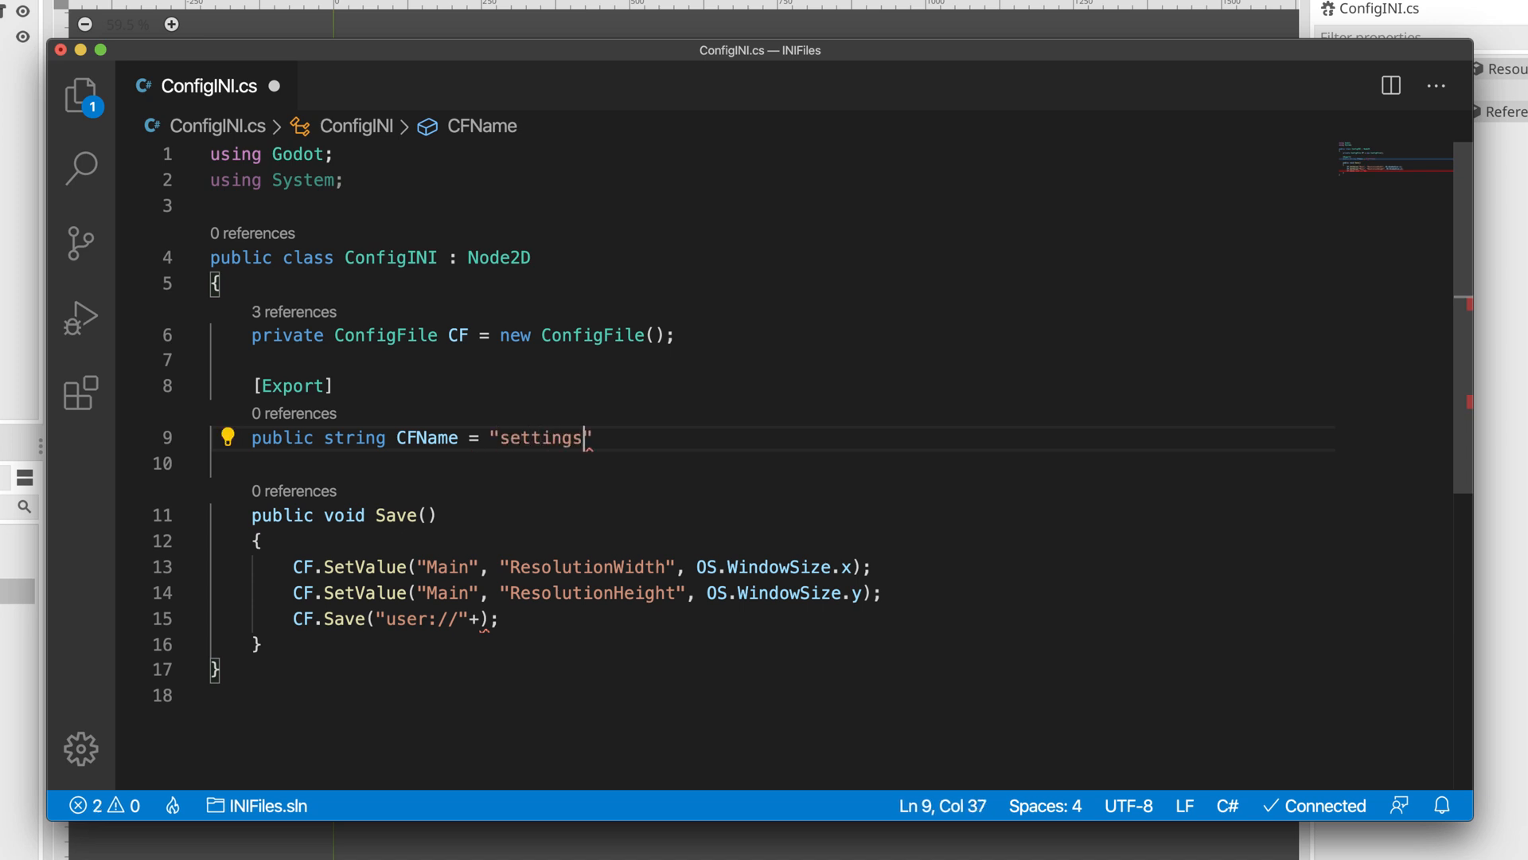
{"action": "type", "text": ".cfg"}
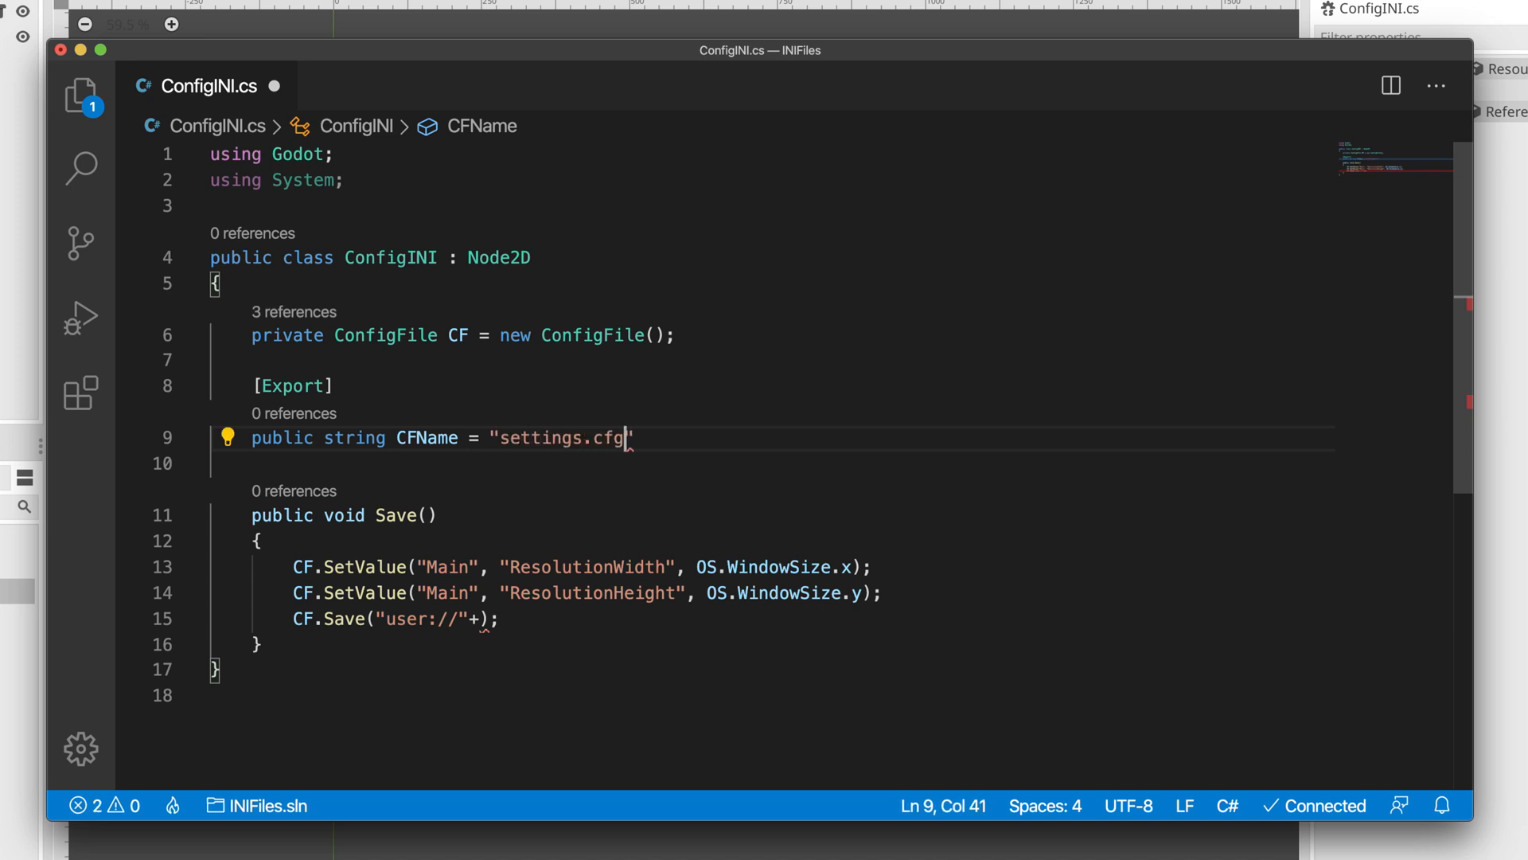
{"action": "type", "text": "\";"}
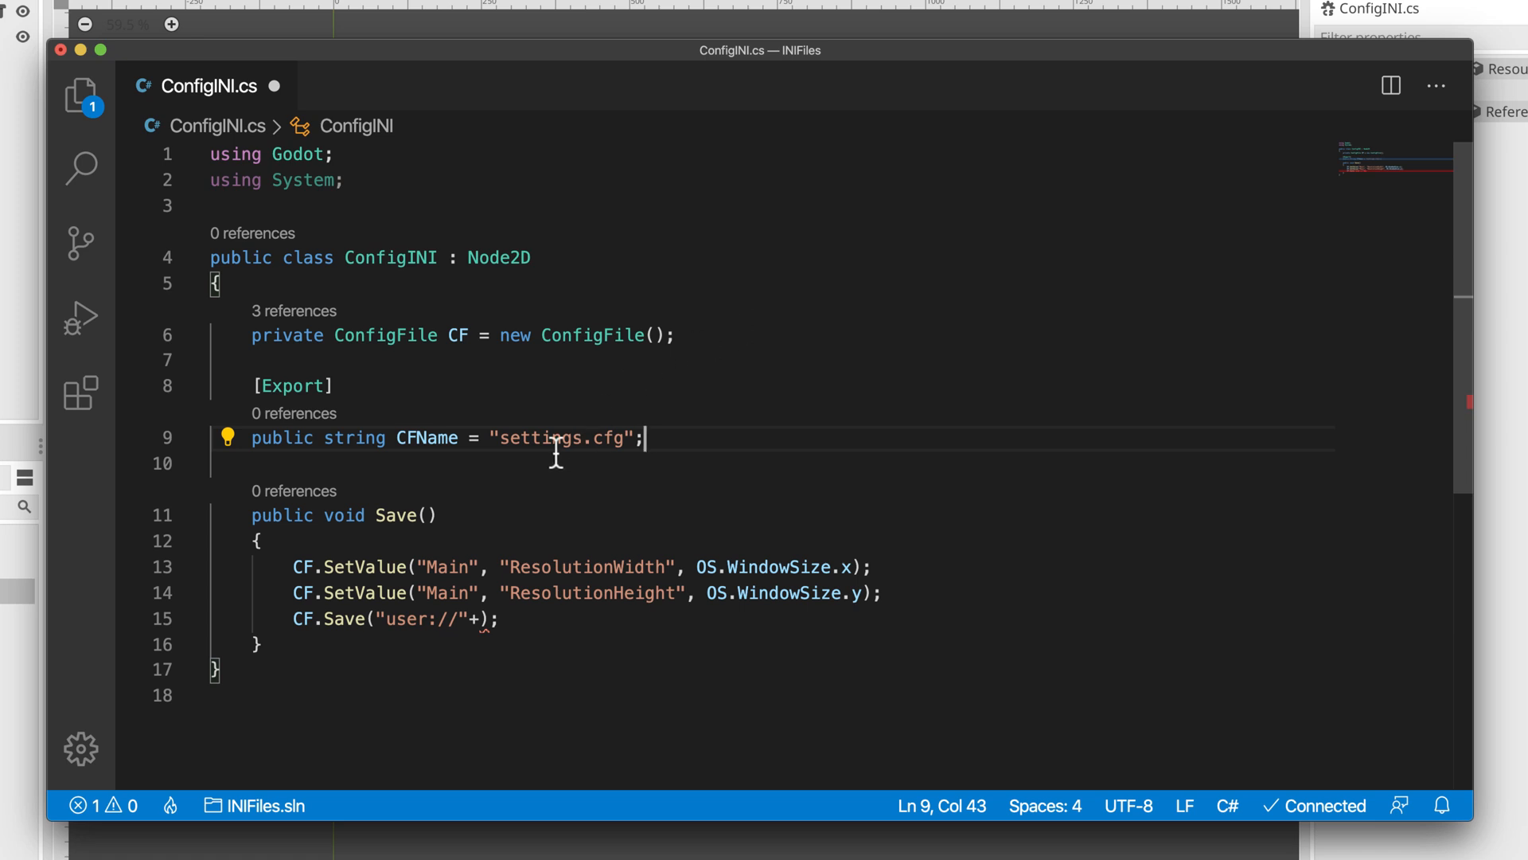
Complete the CF.Save path as "user://" + CFName
{"action": "double_click", "coordinate": [426, 438]}
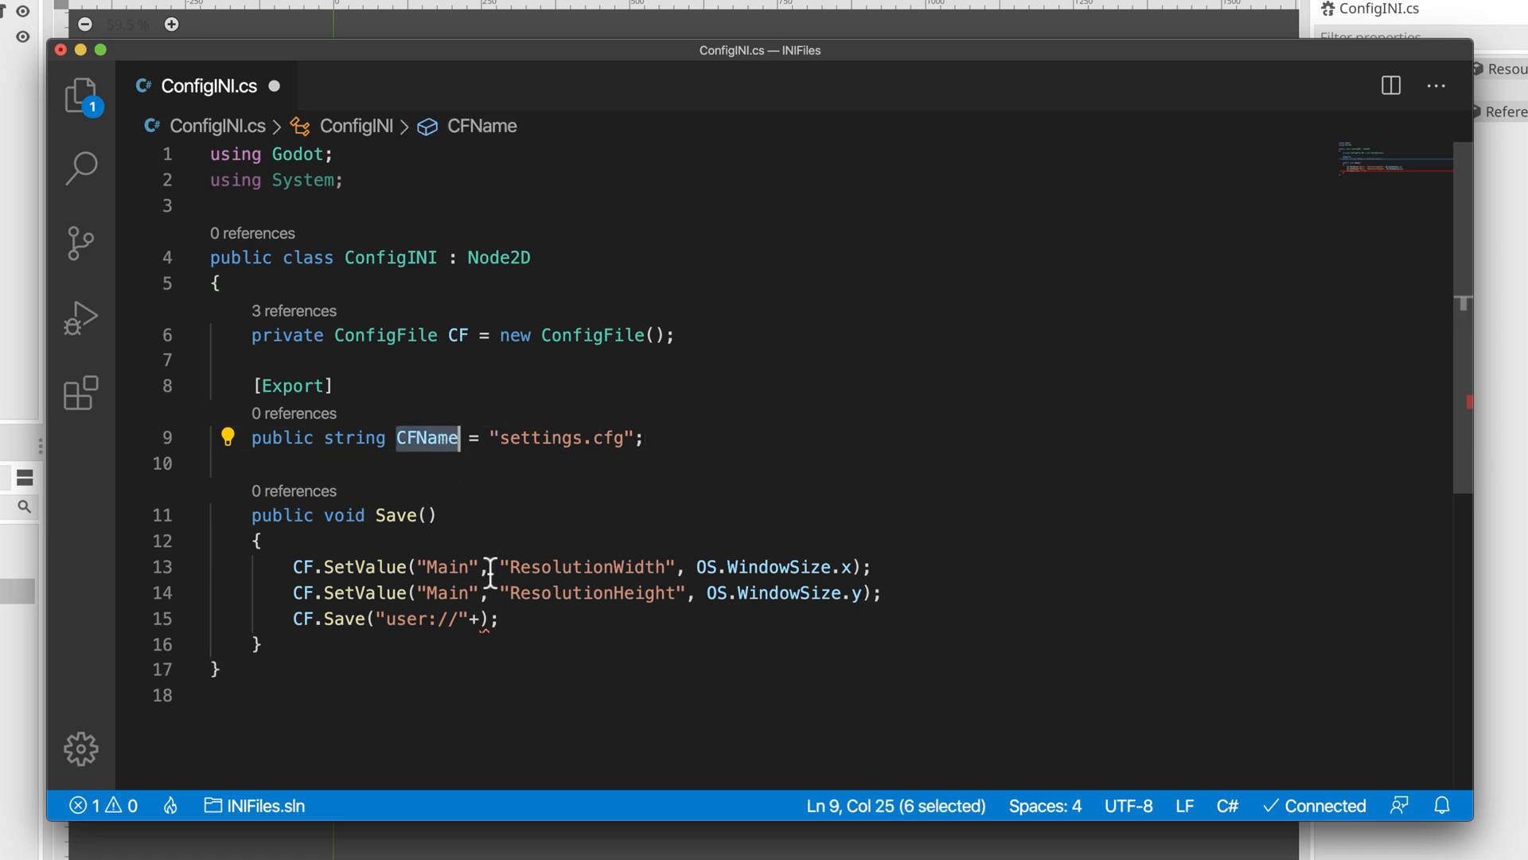
{"action": "type", "text": "CFName"}
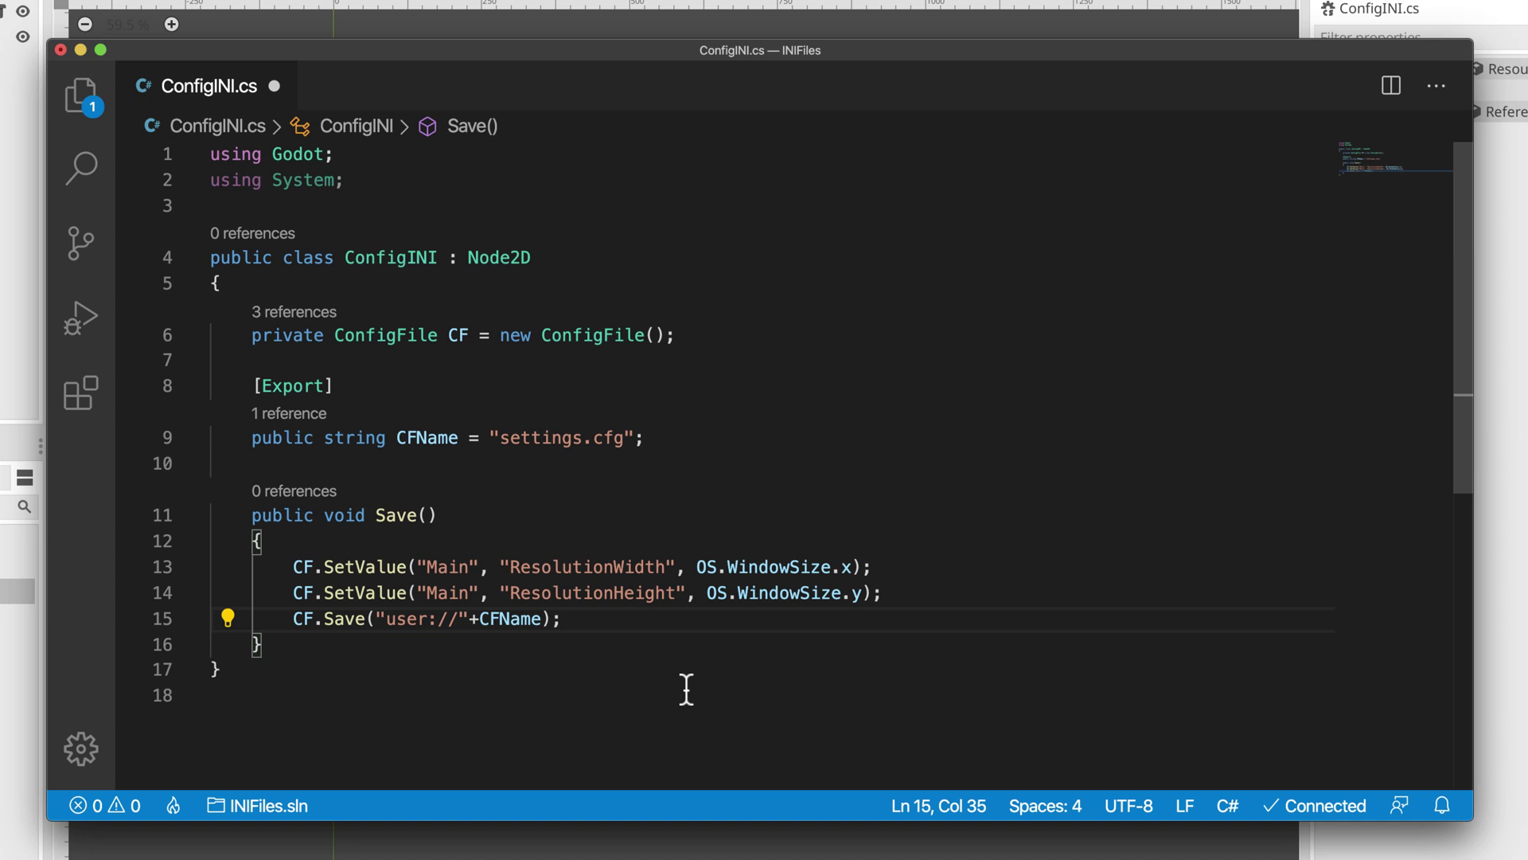
Add GD.Print("Saving data to: " + OS.GetUserDataDir() + "/" + CFName) to Save
{"action": "key", "text": "Enter"}
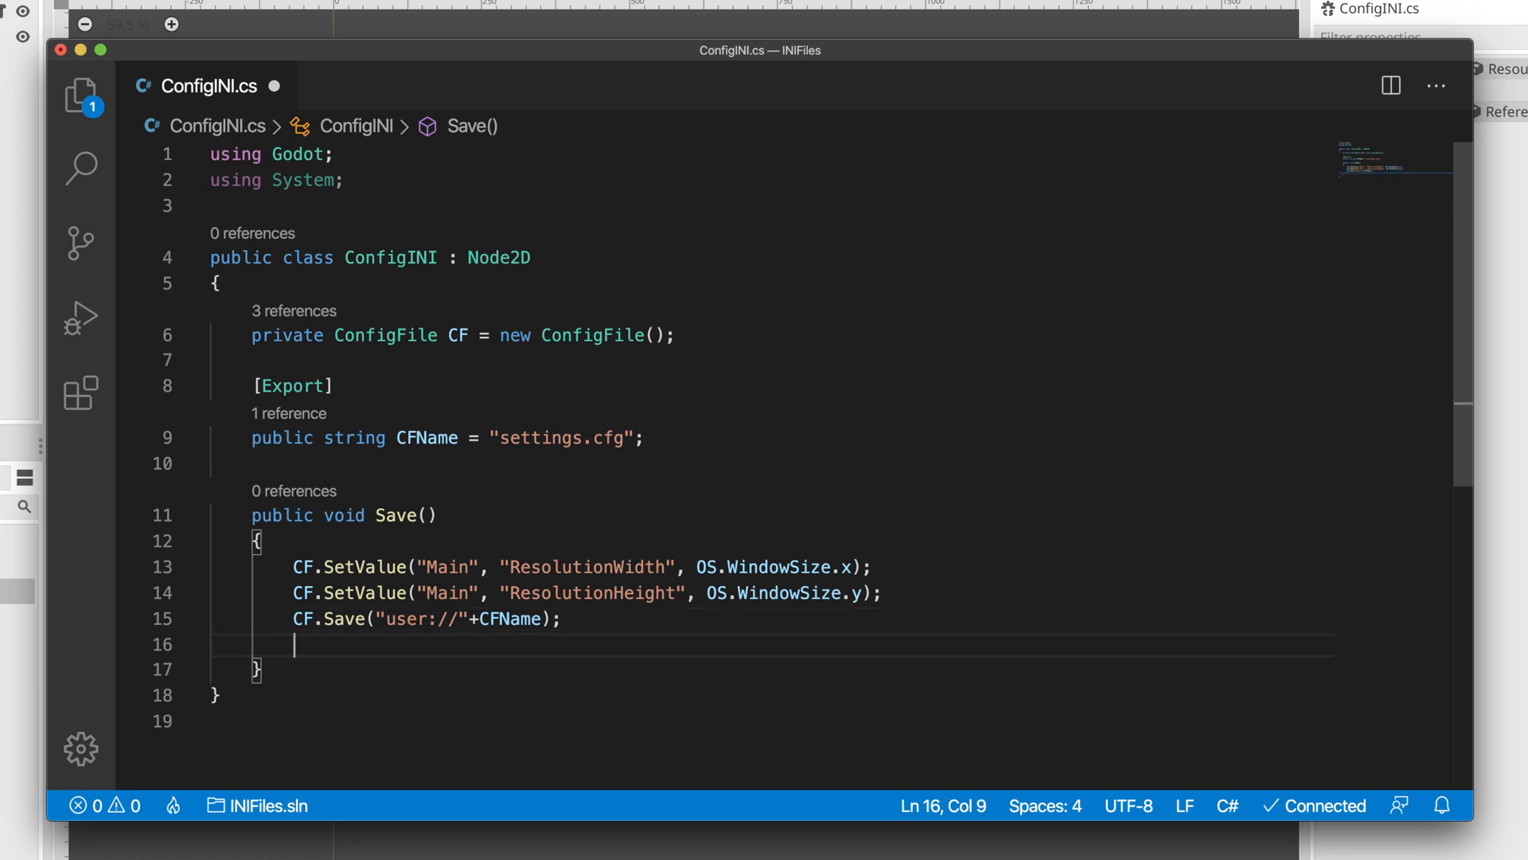
{"action": "type", "text": "GD.Pre"}
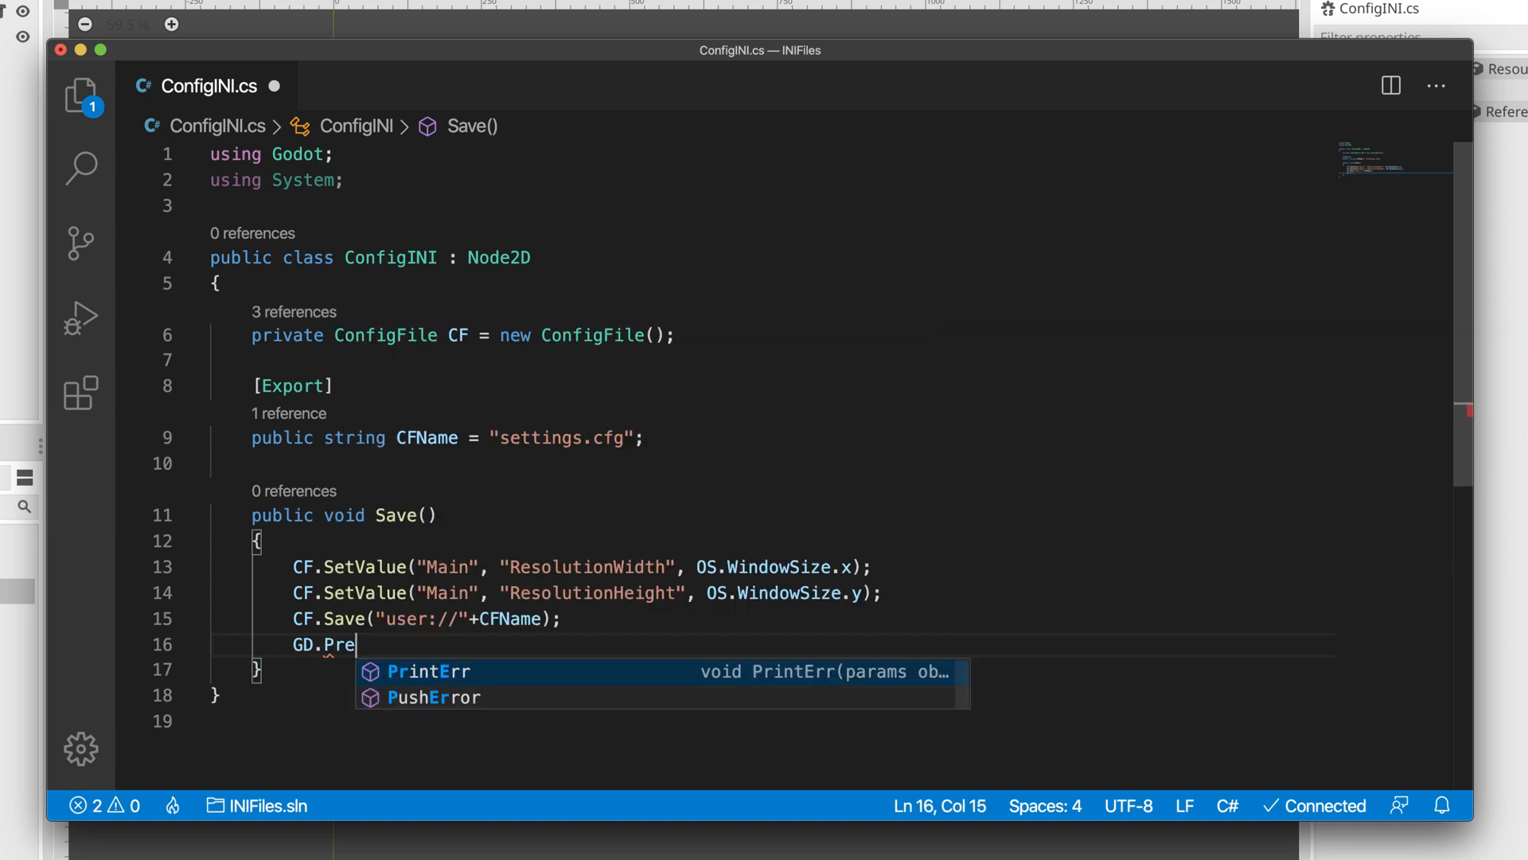
{"action": "type", "text": "nt("}
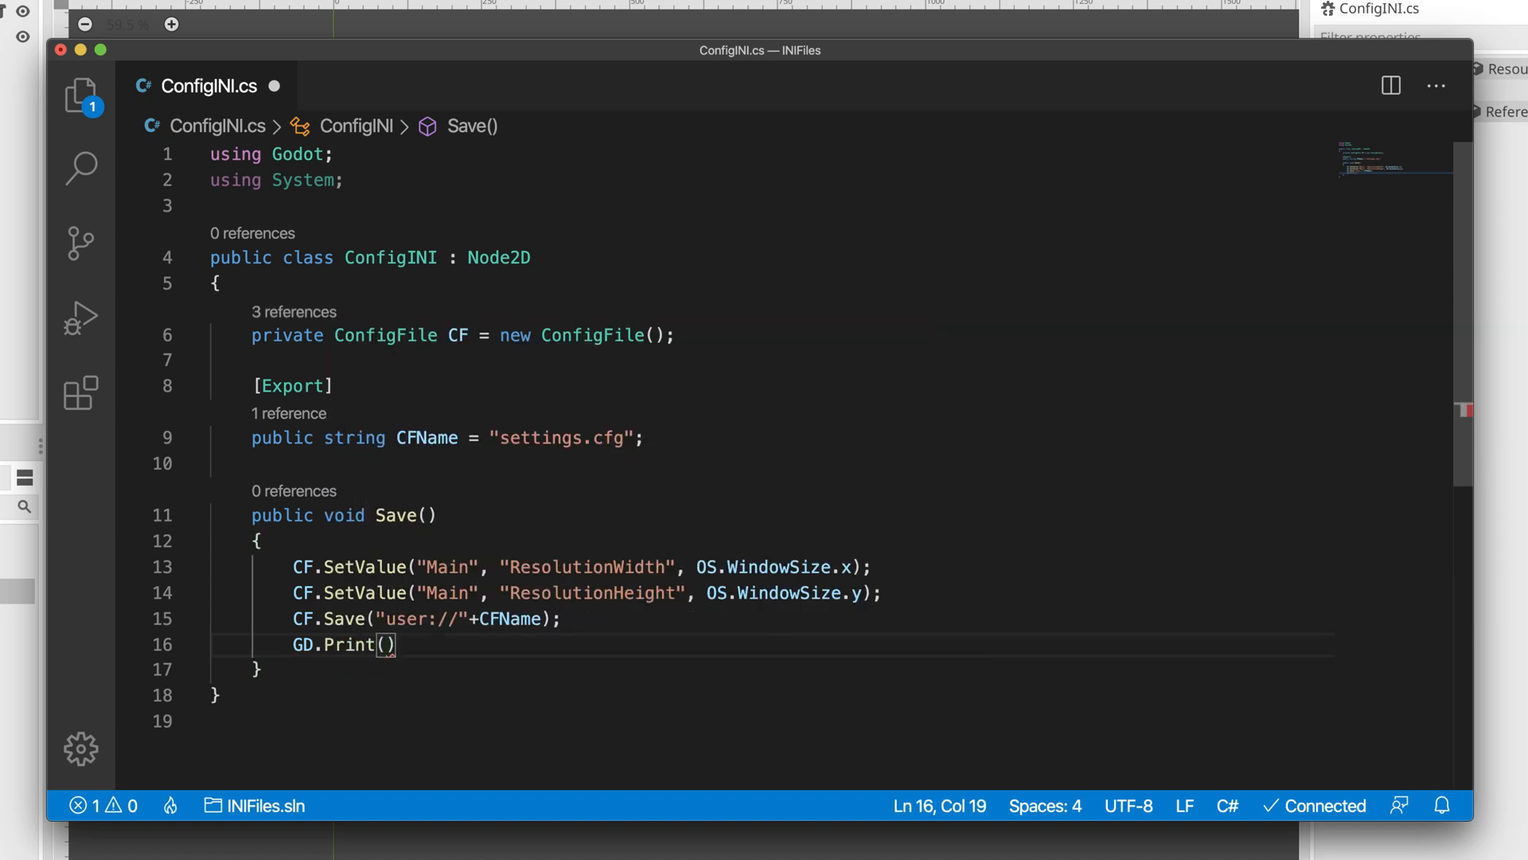
{"action": "type", "text": ";"}
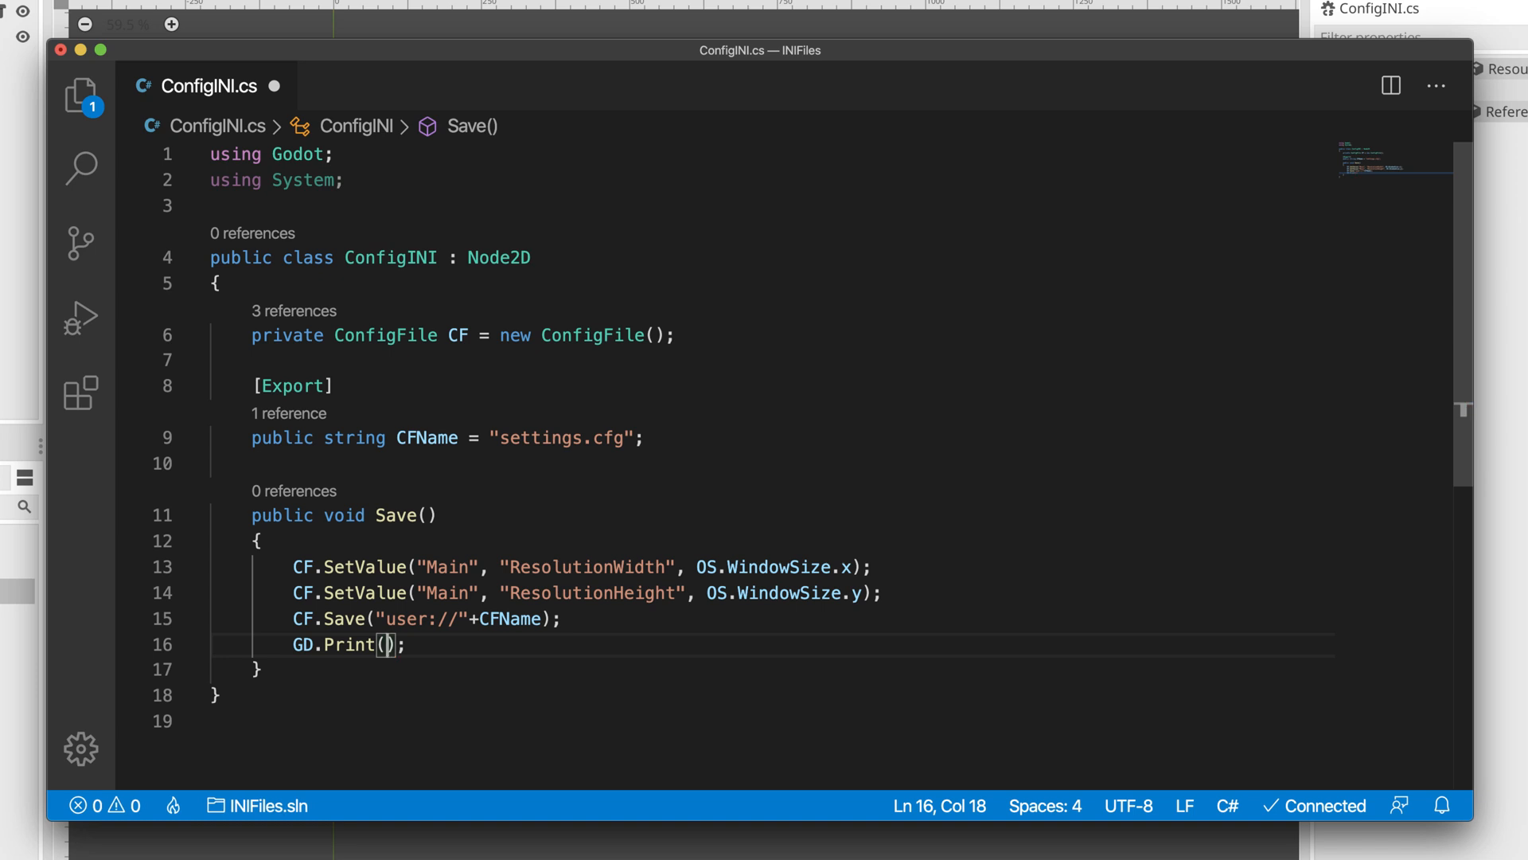
{"action": "type", "text": "\""}
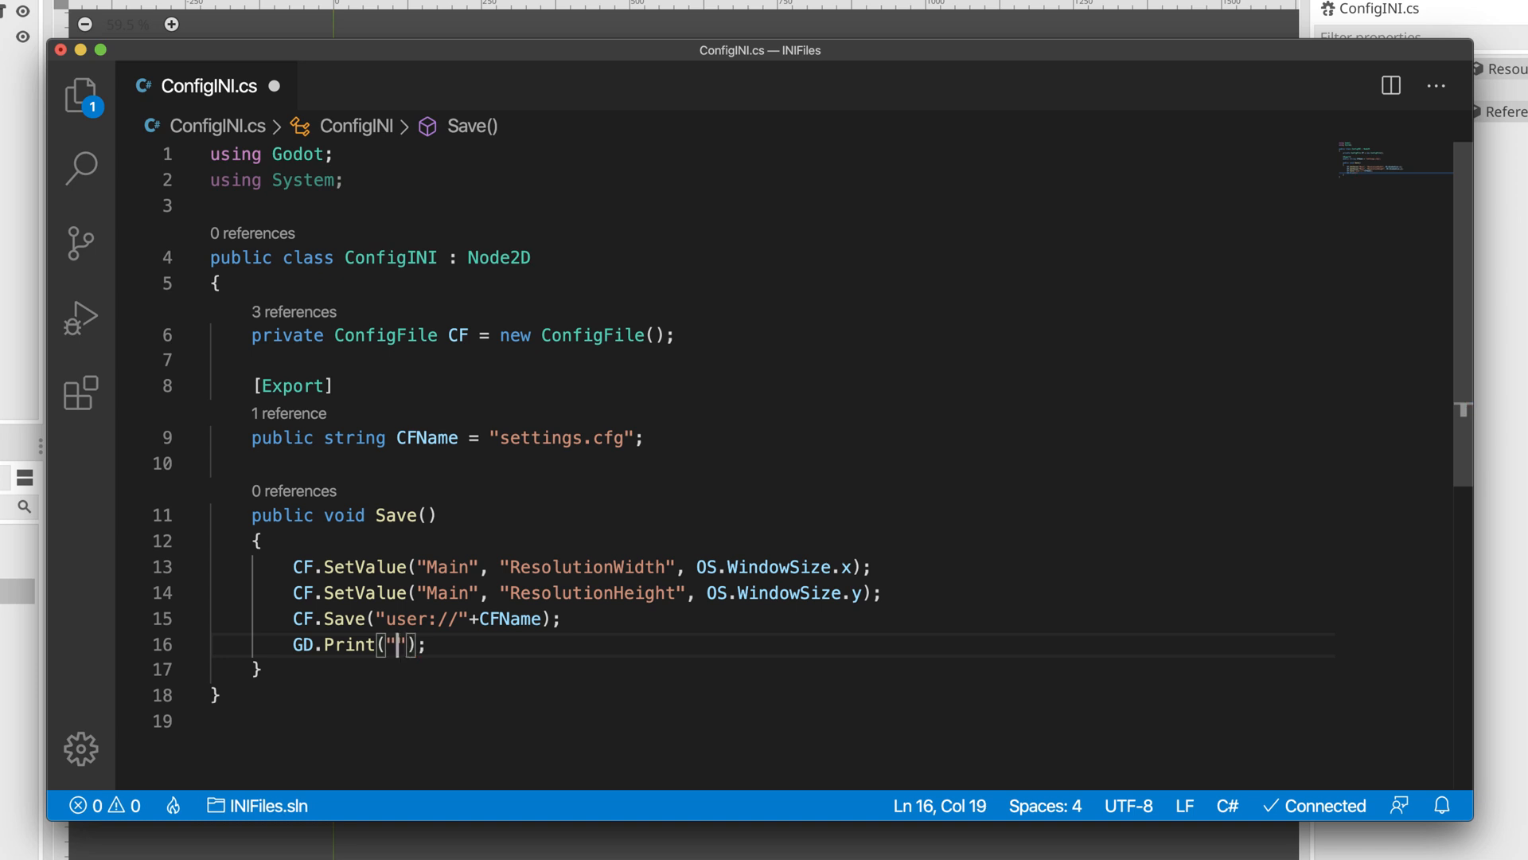
{"action": "type", "text": "Saving data"}
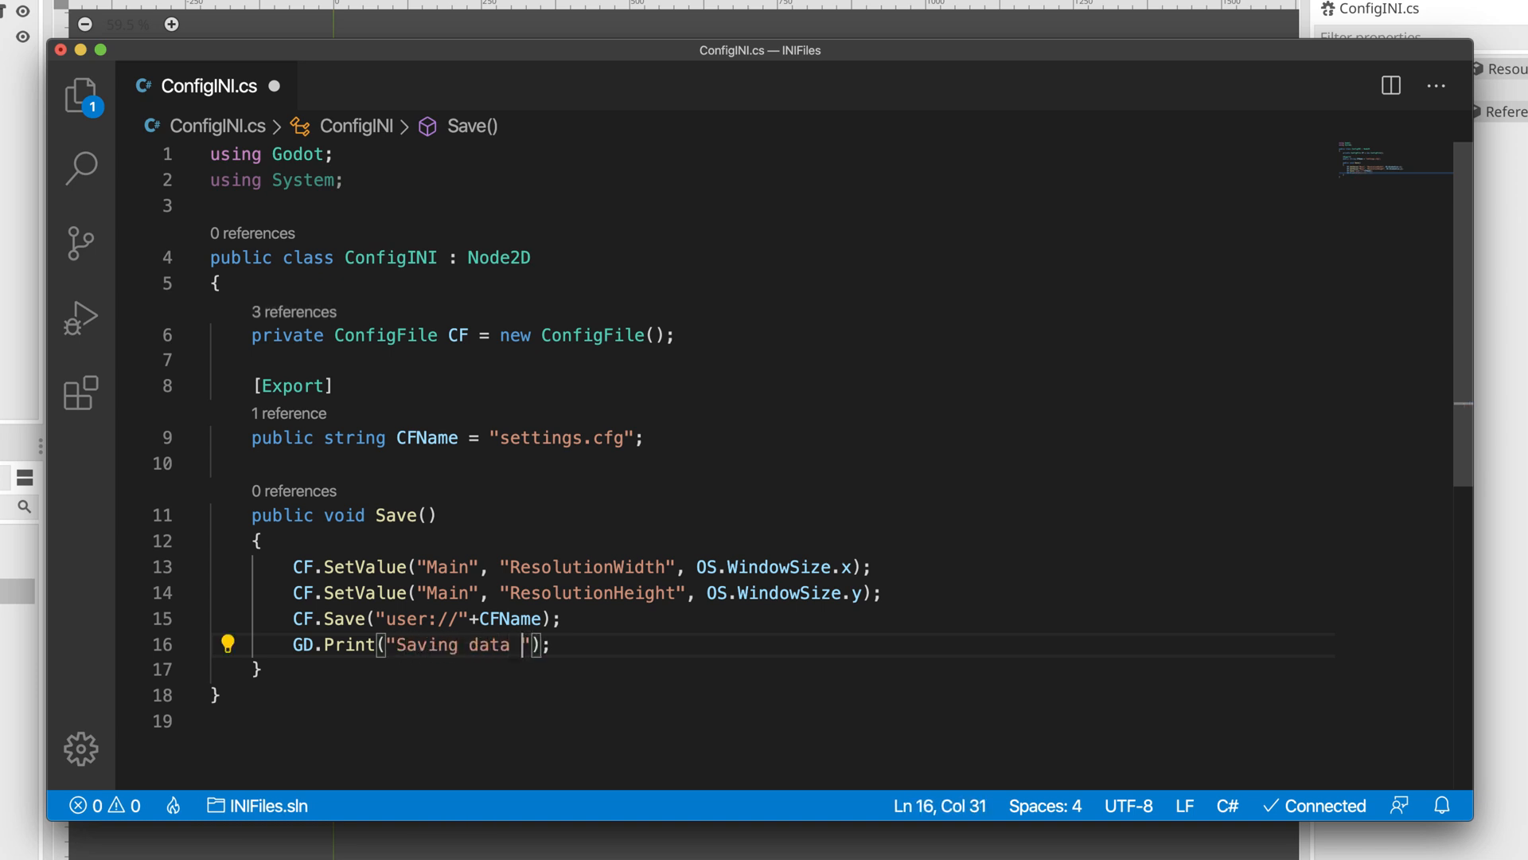
{"action": "type", "text": "to:"}
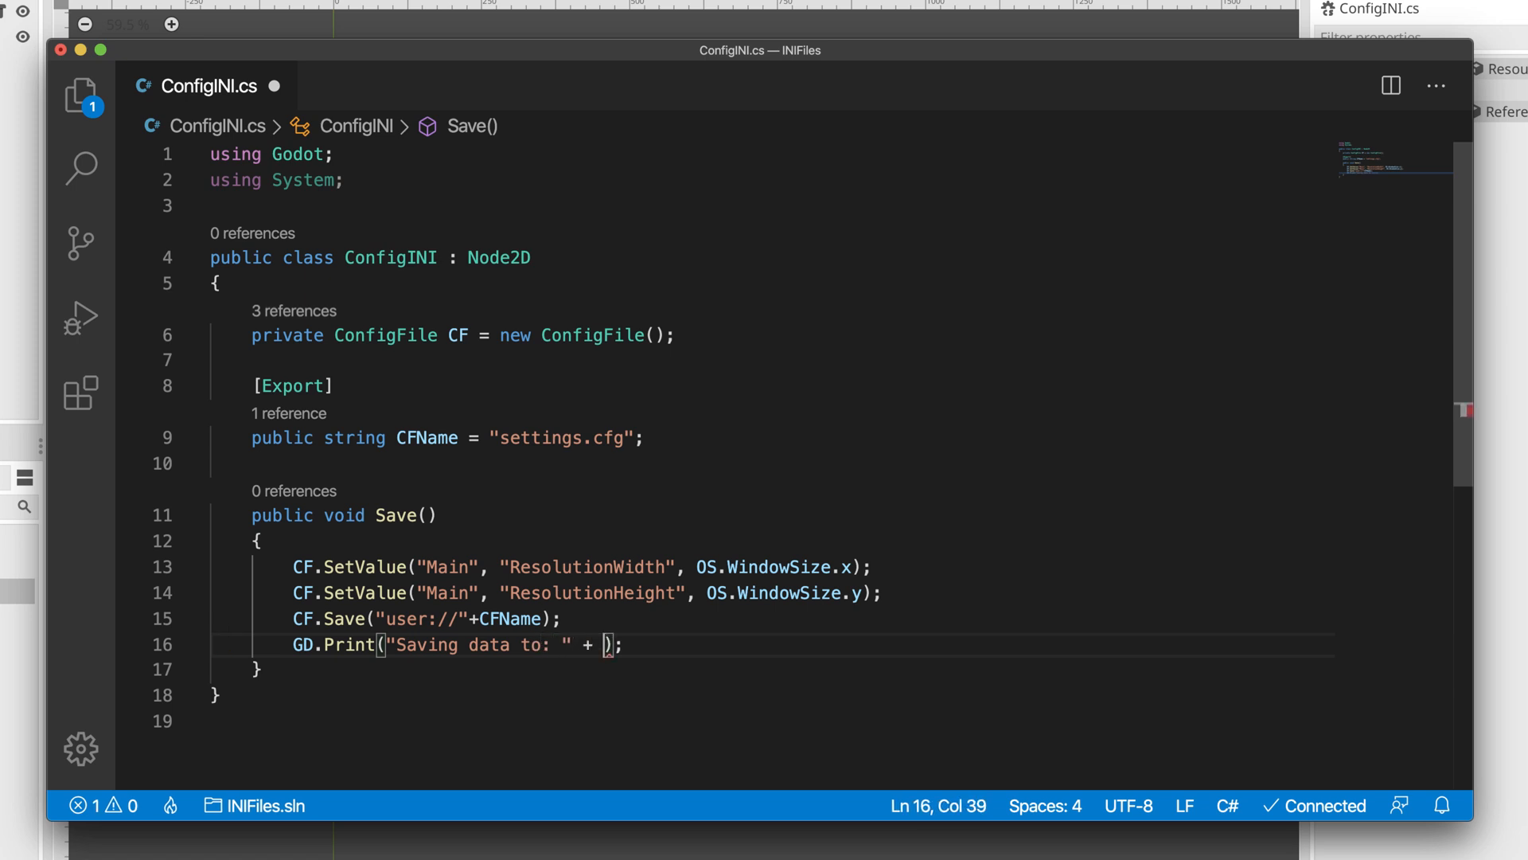
{"action": "type", "text": "OS"}
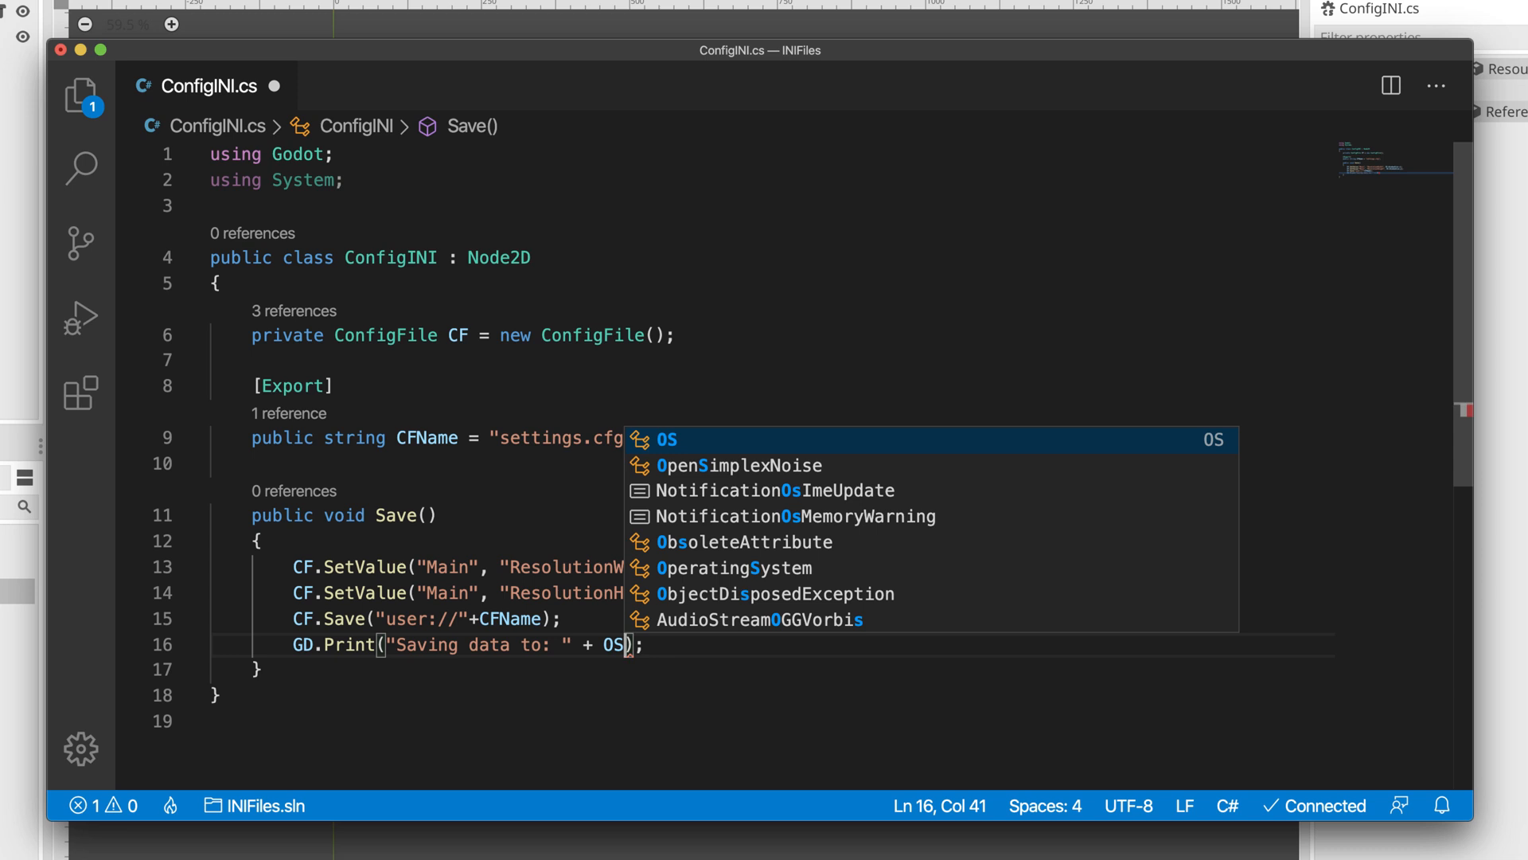
{"action": "type", "text": ".GEt"}
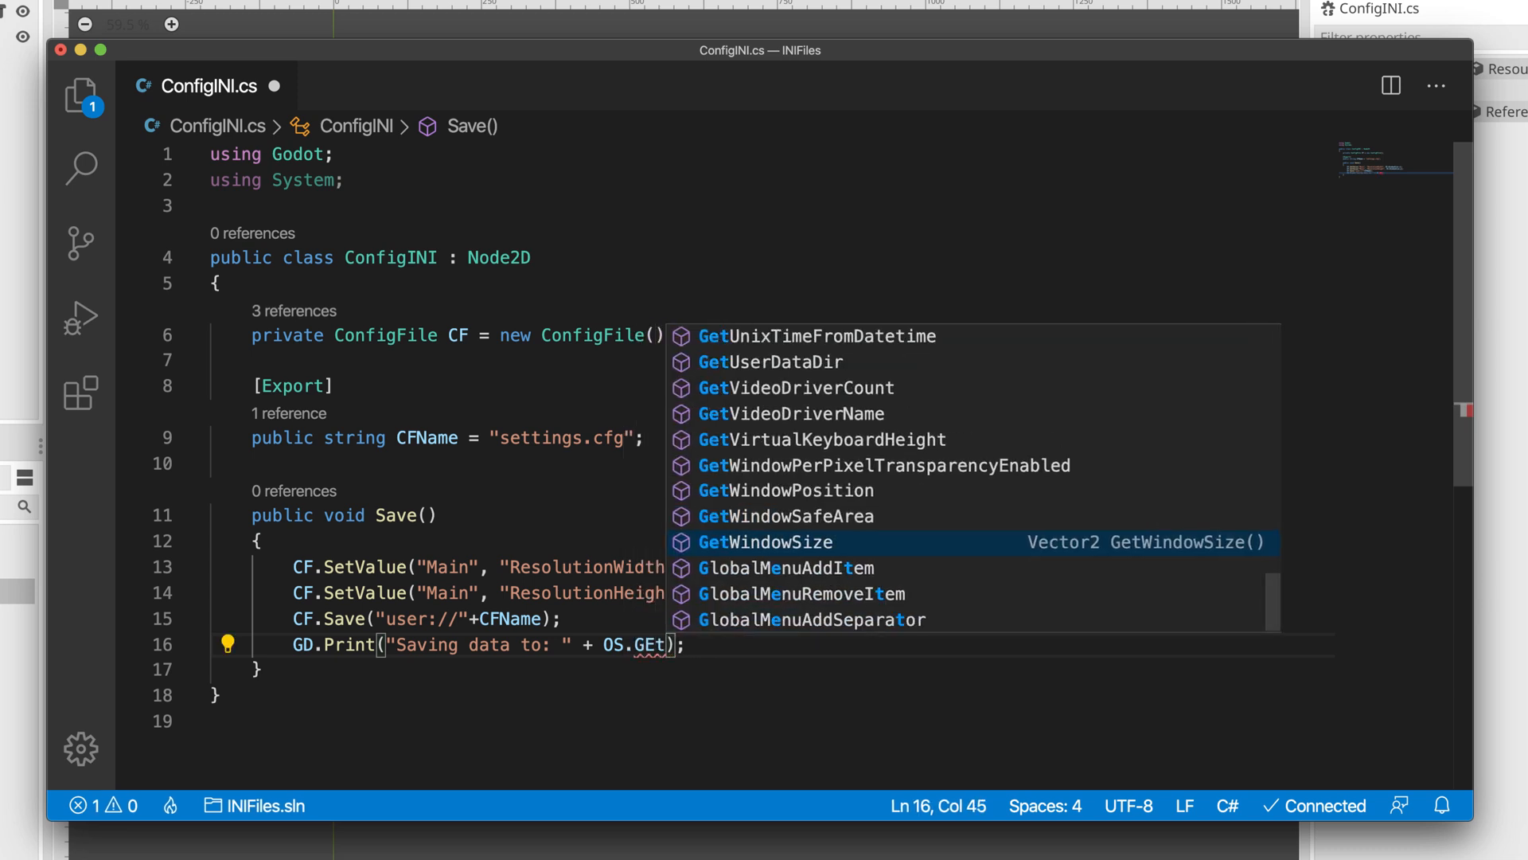
{"action": "type", "text": "u"}
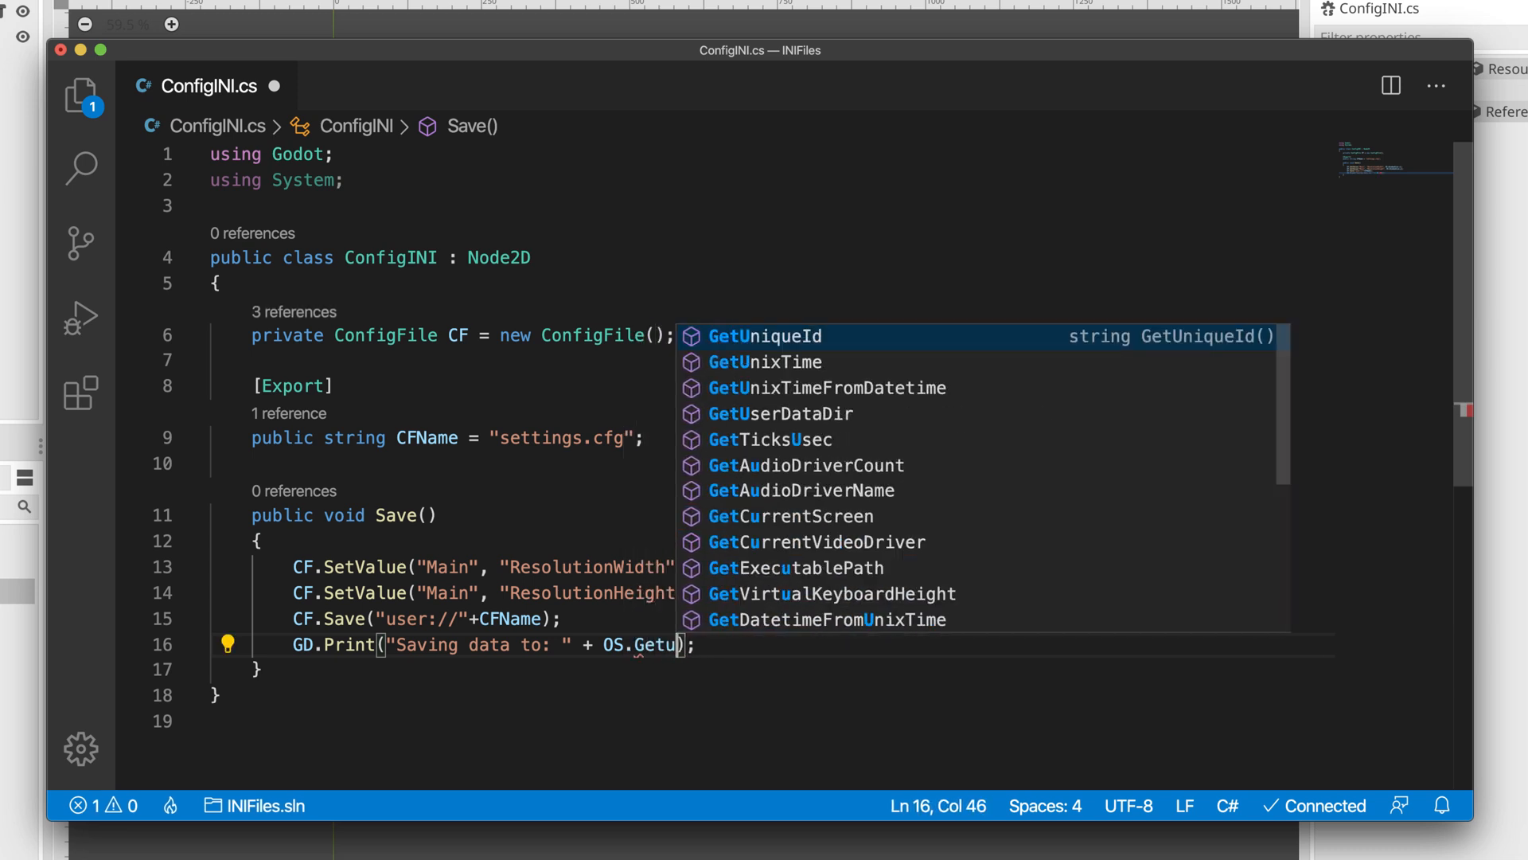
{"action": "key", "text": "Tab"}
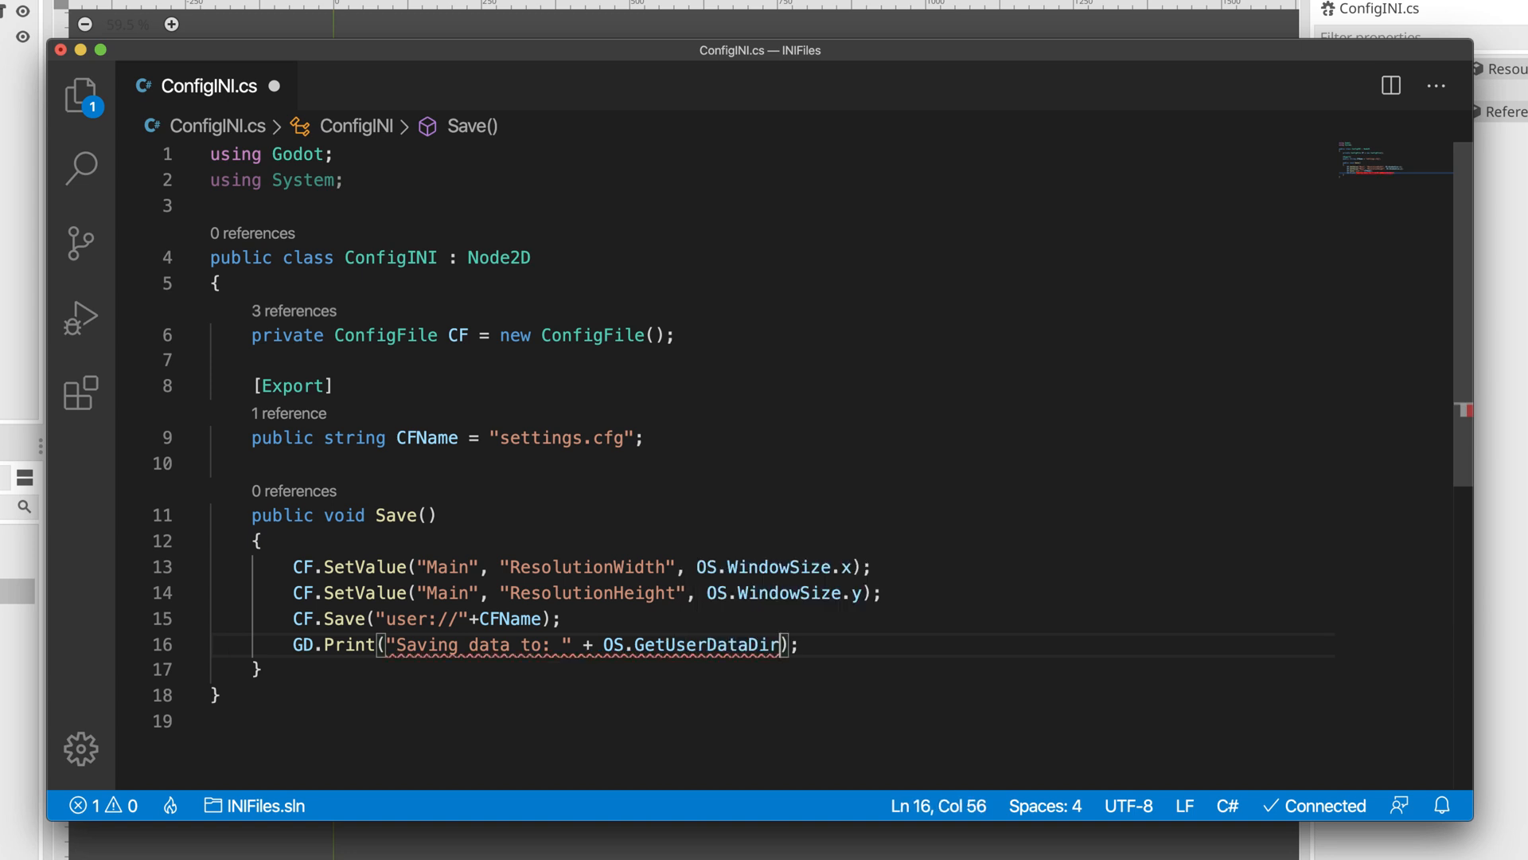
{"action": "type", "text": "()+\"/"}
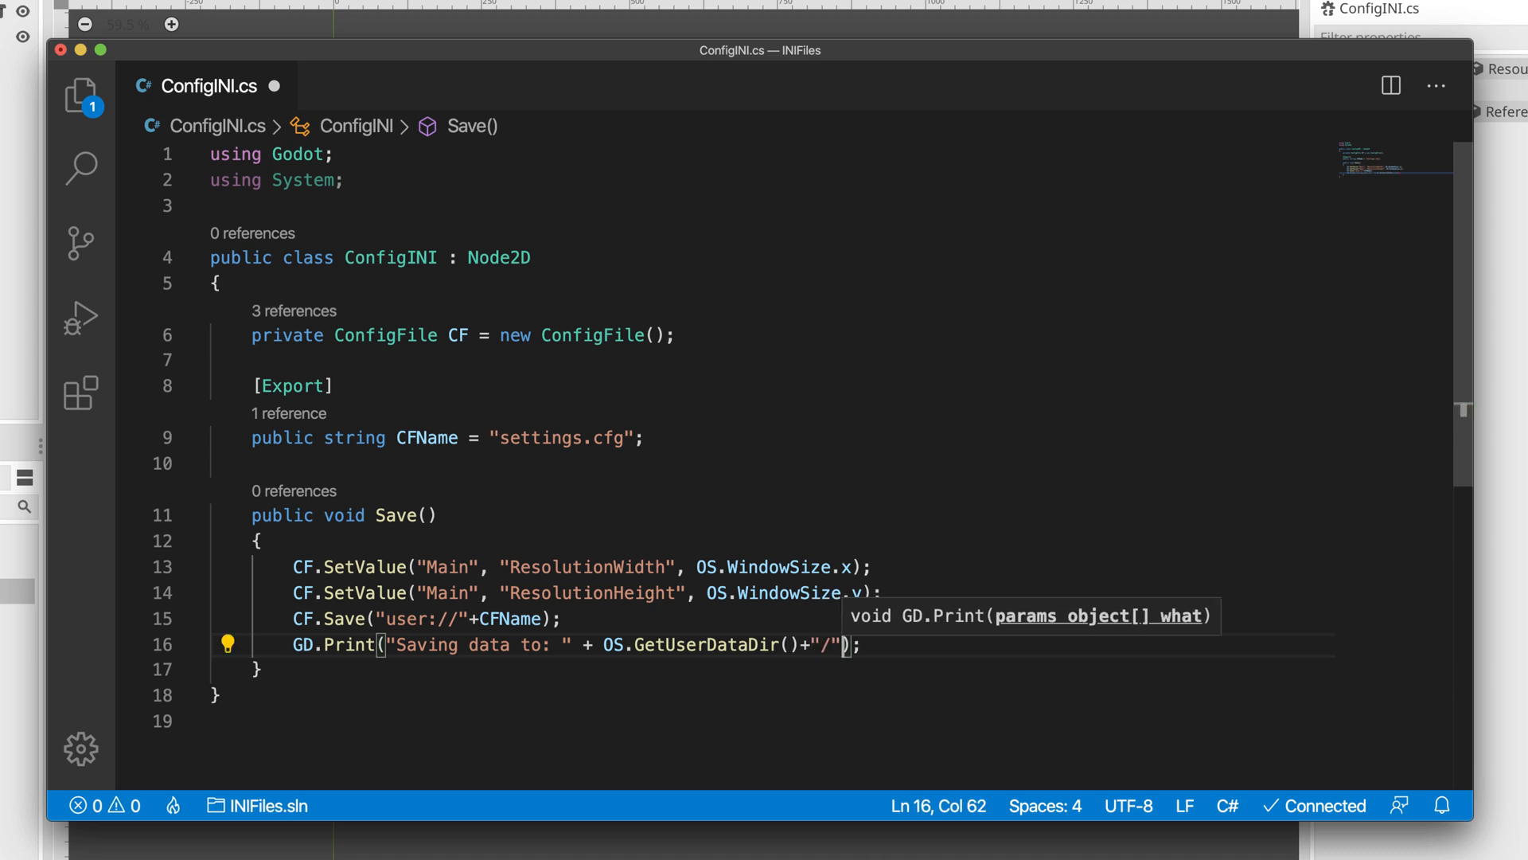
{"action": "type", "text": "+C"}
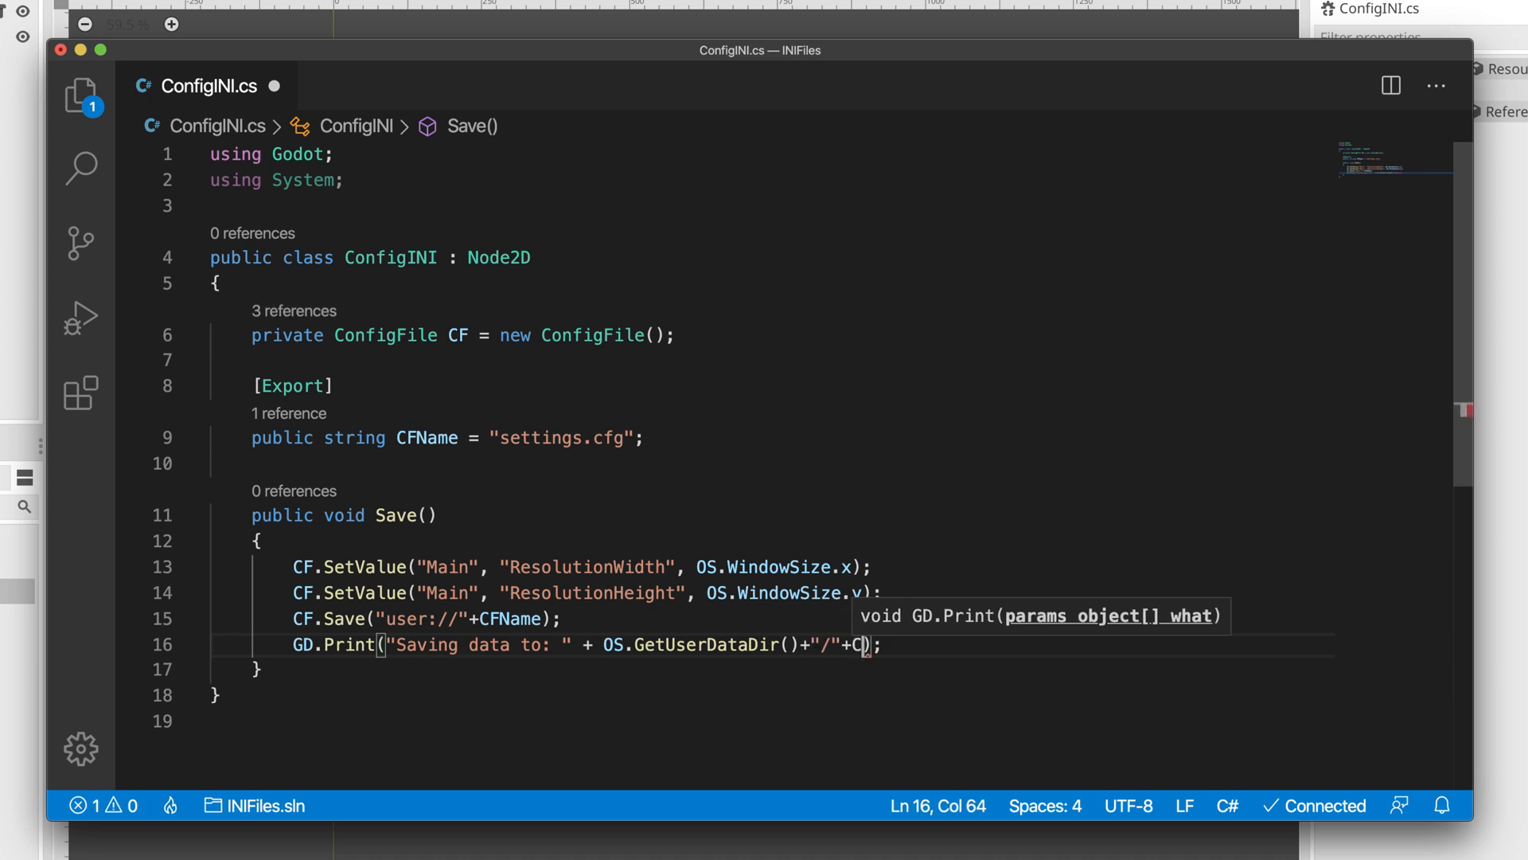
{"action": "type", "text": "FName"}
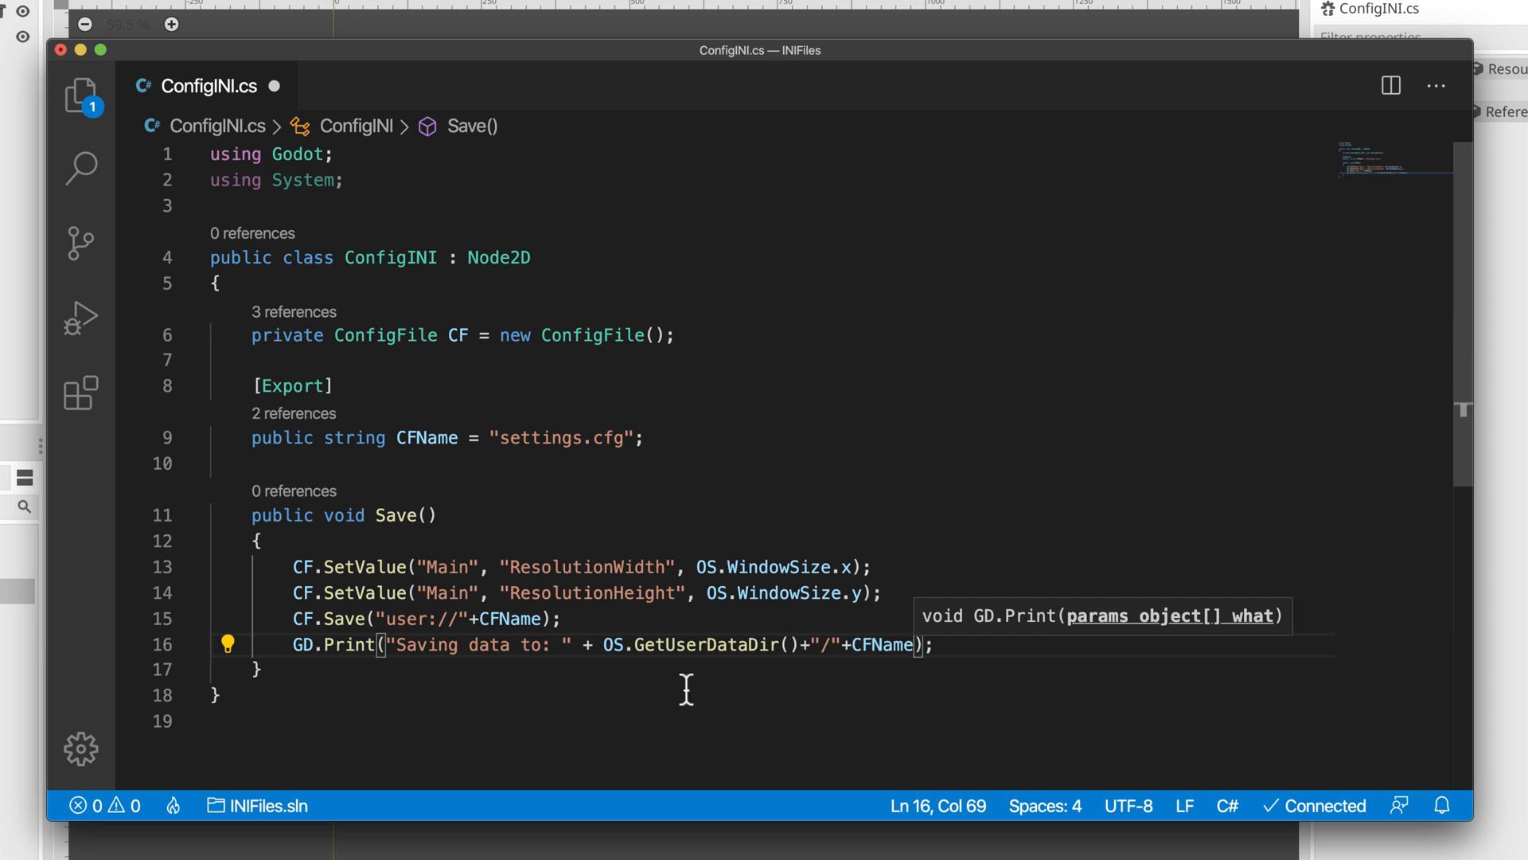
{"action": "left_click", "coordinate": [965, 645]}
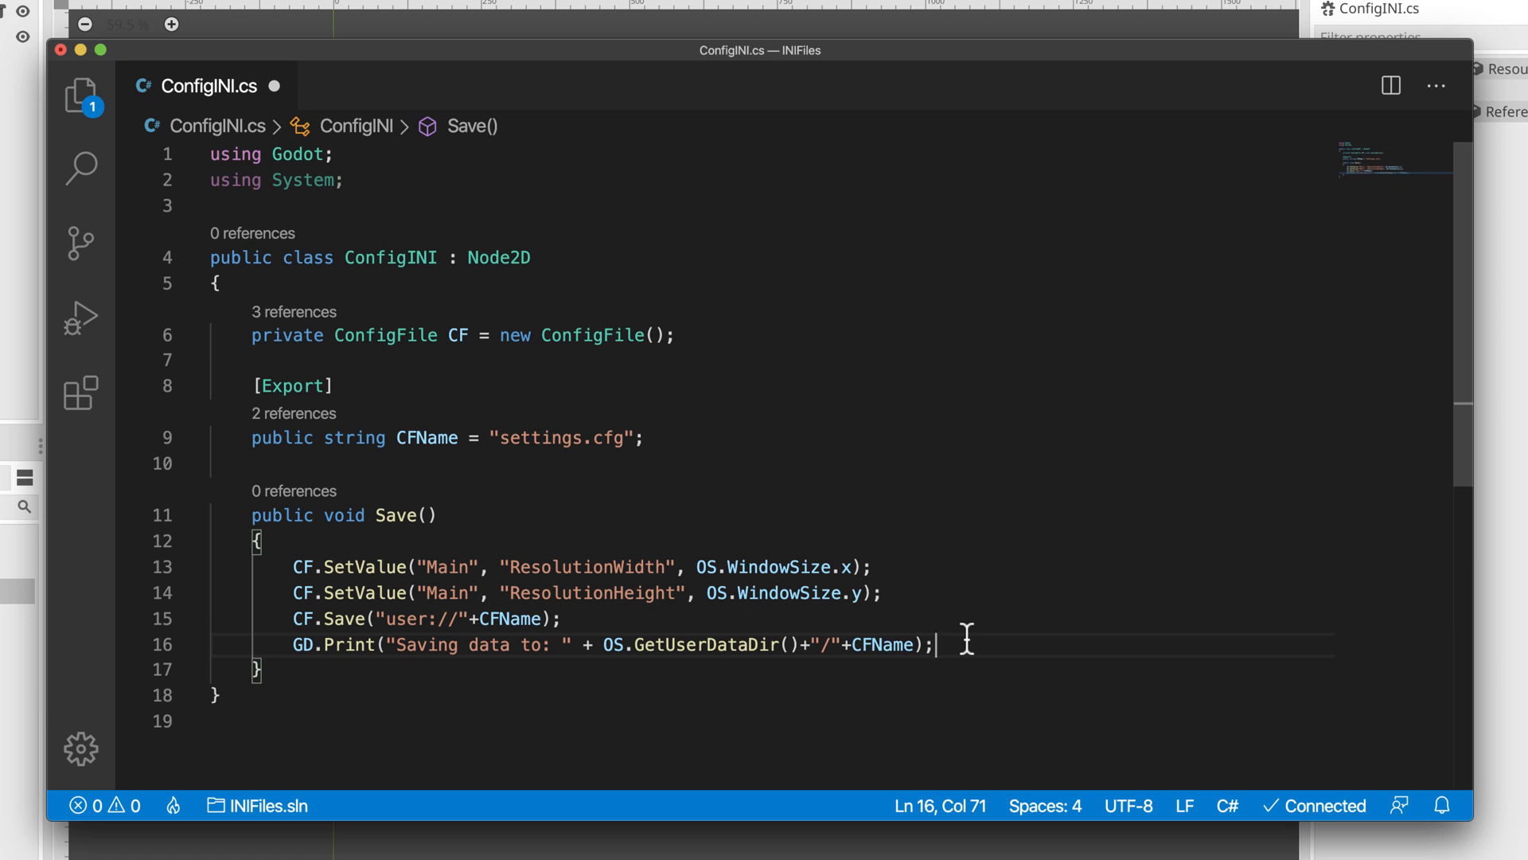
{"action": "mouse_move", "coordinate": [673, 616]}
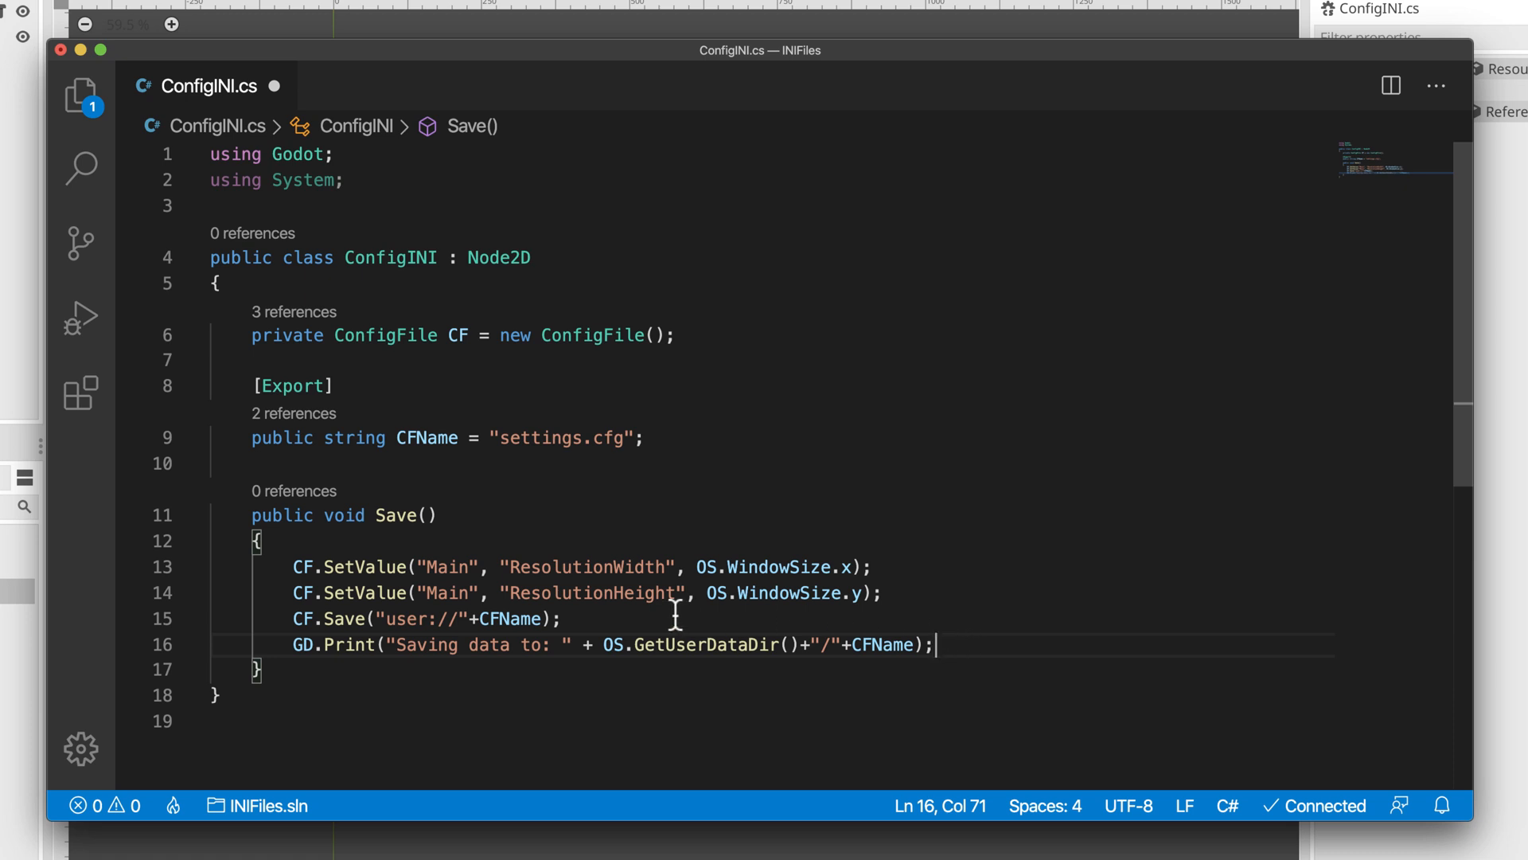
Add a public override _Ready() that calls Save(), and save ConfigINI.cs
{"action": "key", "text": "Enter"}
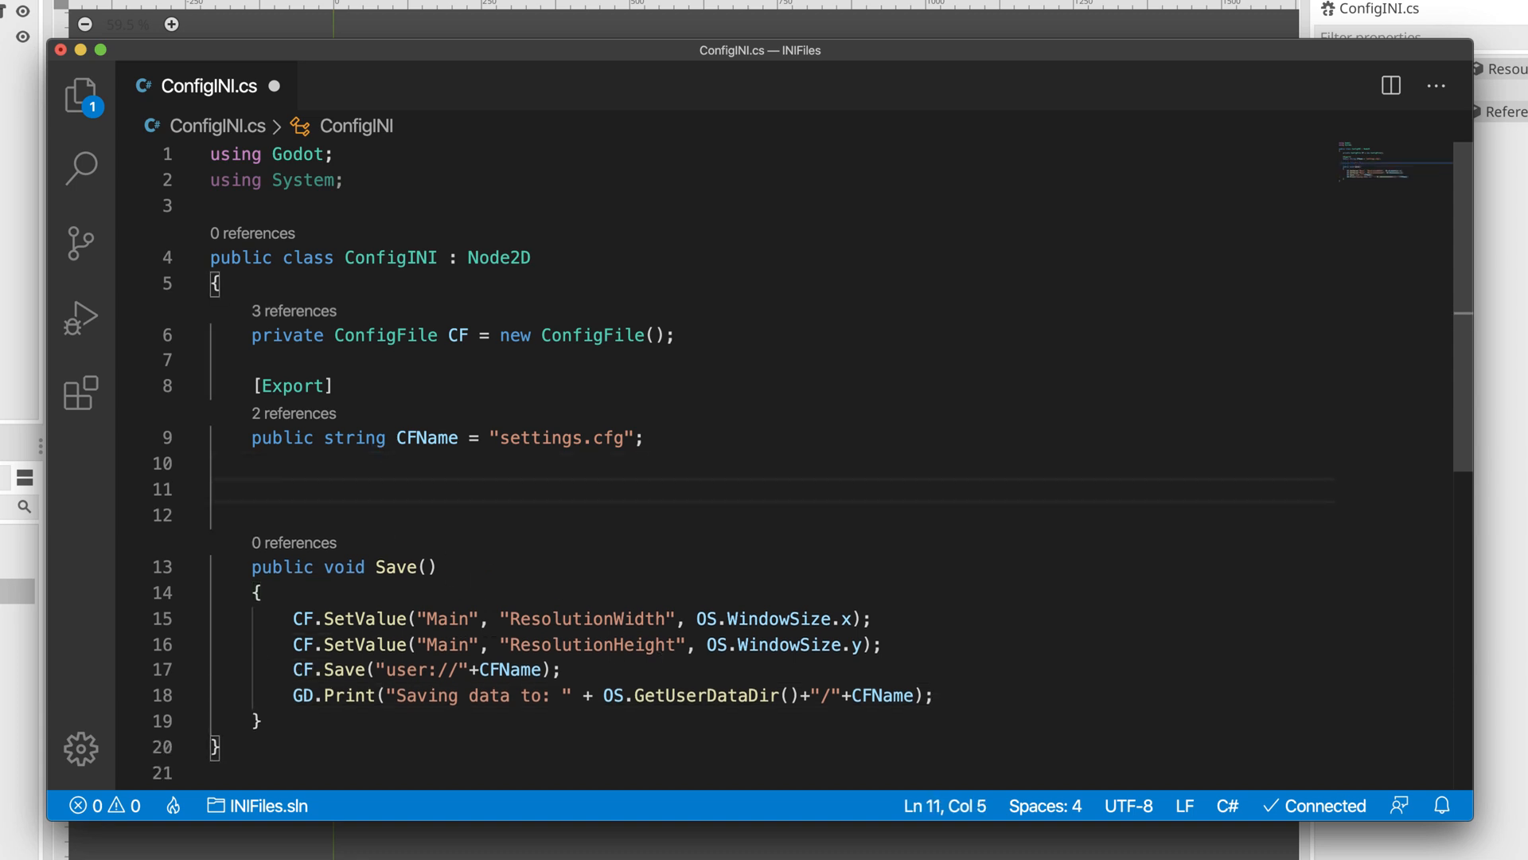
{"action": "type", "text": "p"}
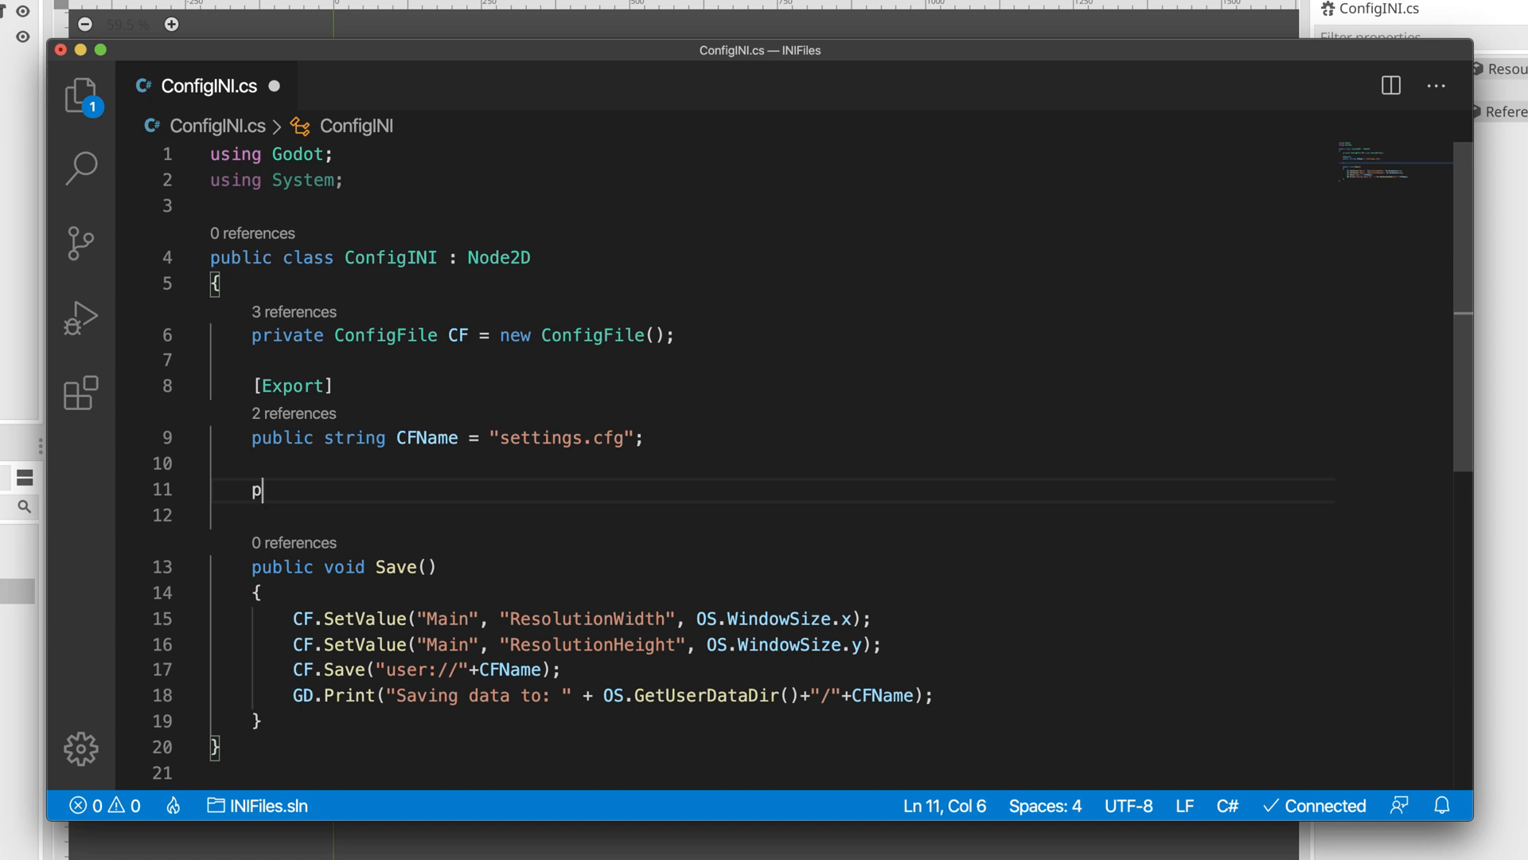
{"action": "type", "text": "ublic ov"}
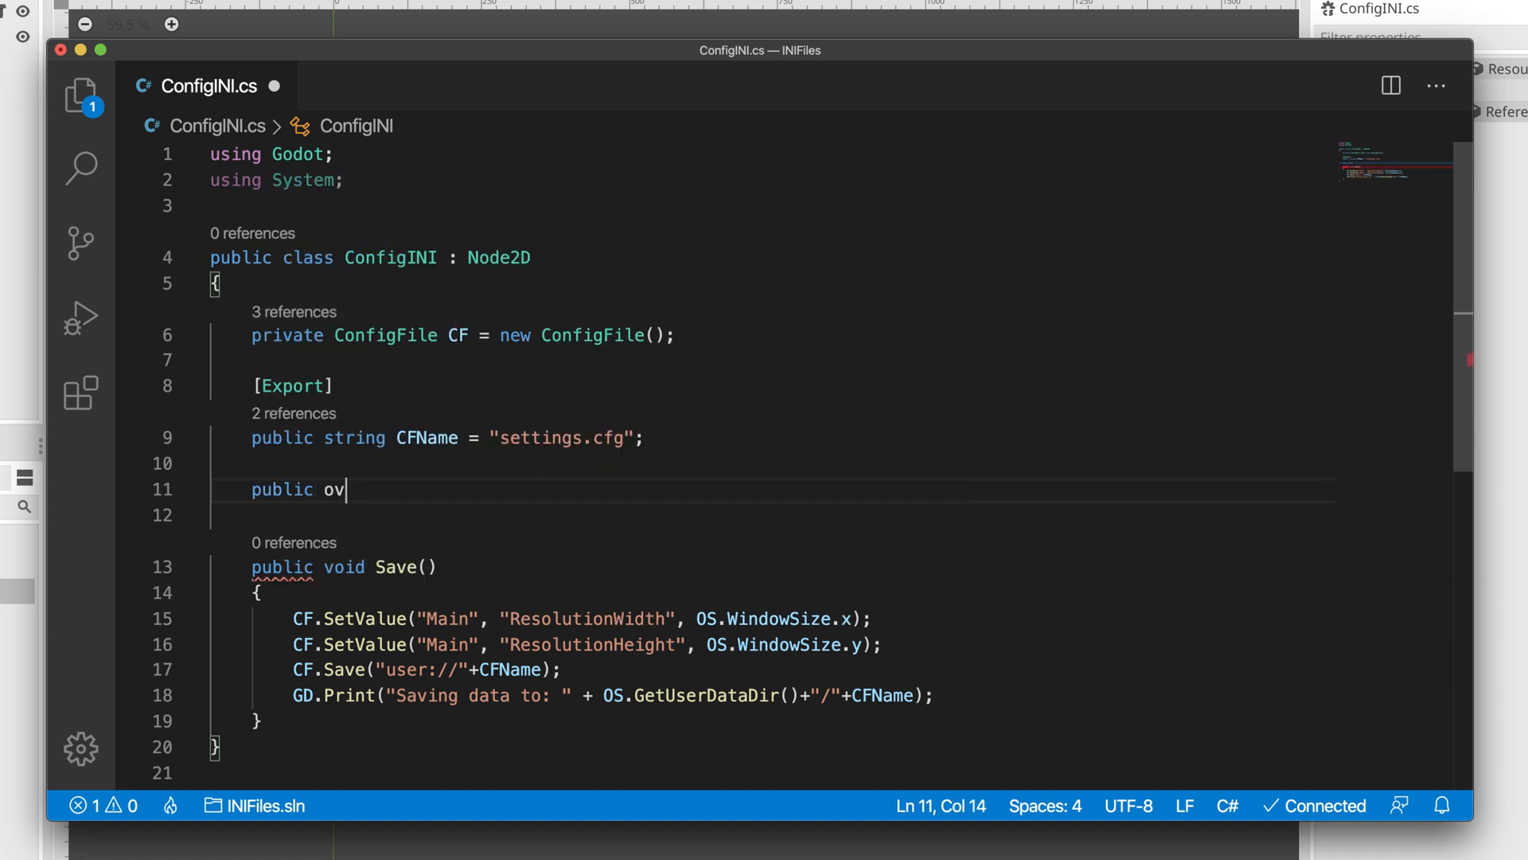
{"action": "type", "text": "erride"}
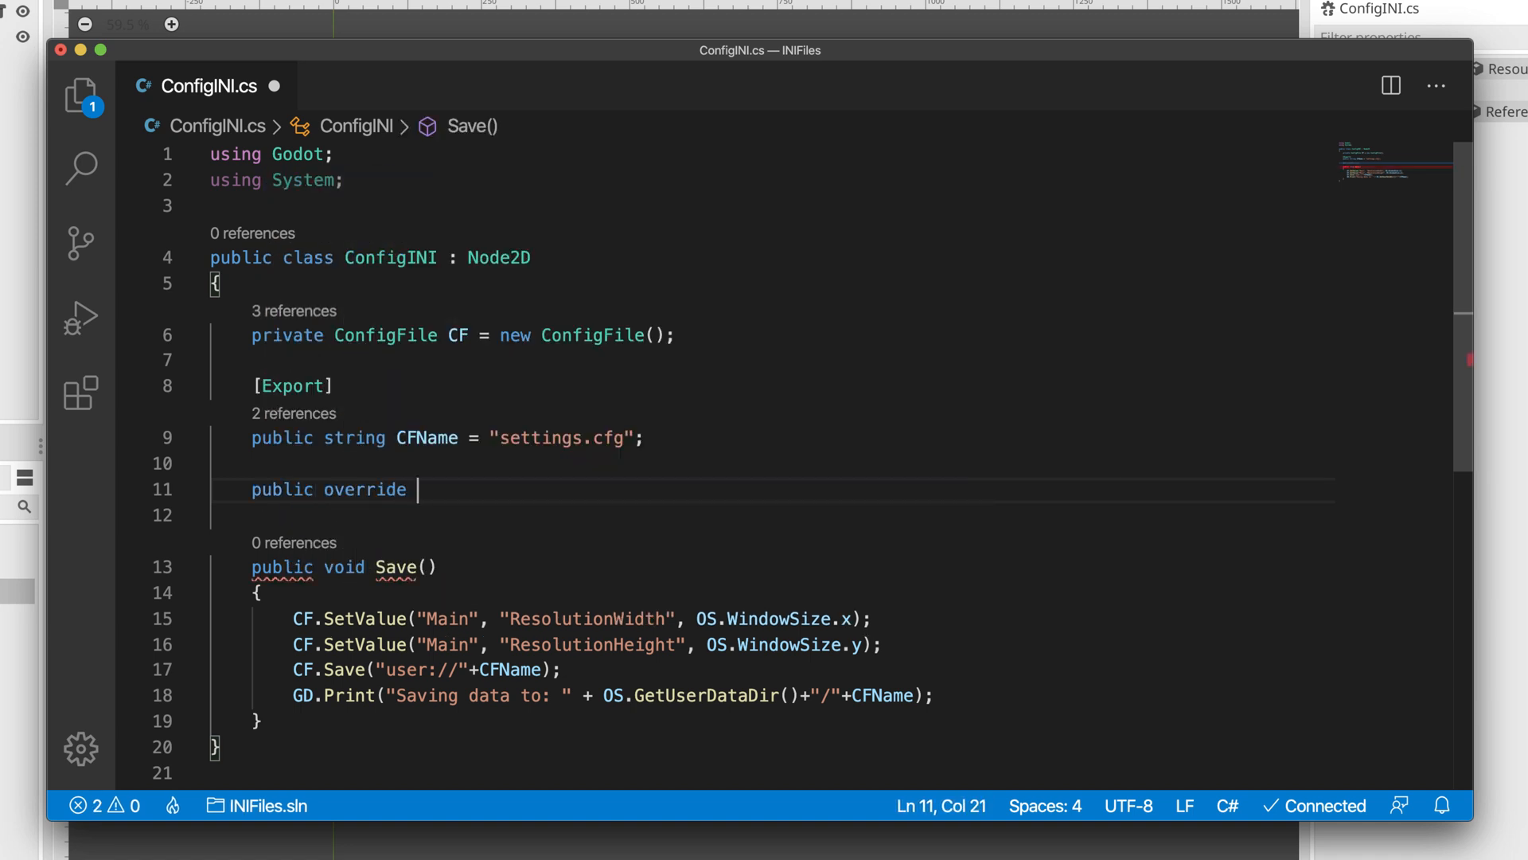
{"action": "type", "text": "void _Ready()"}
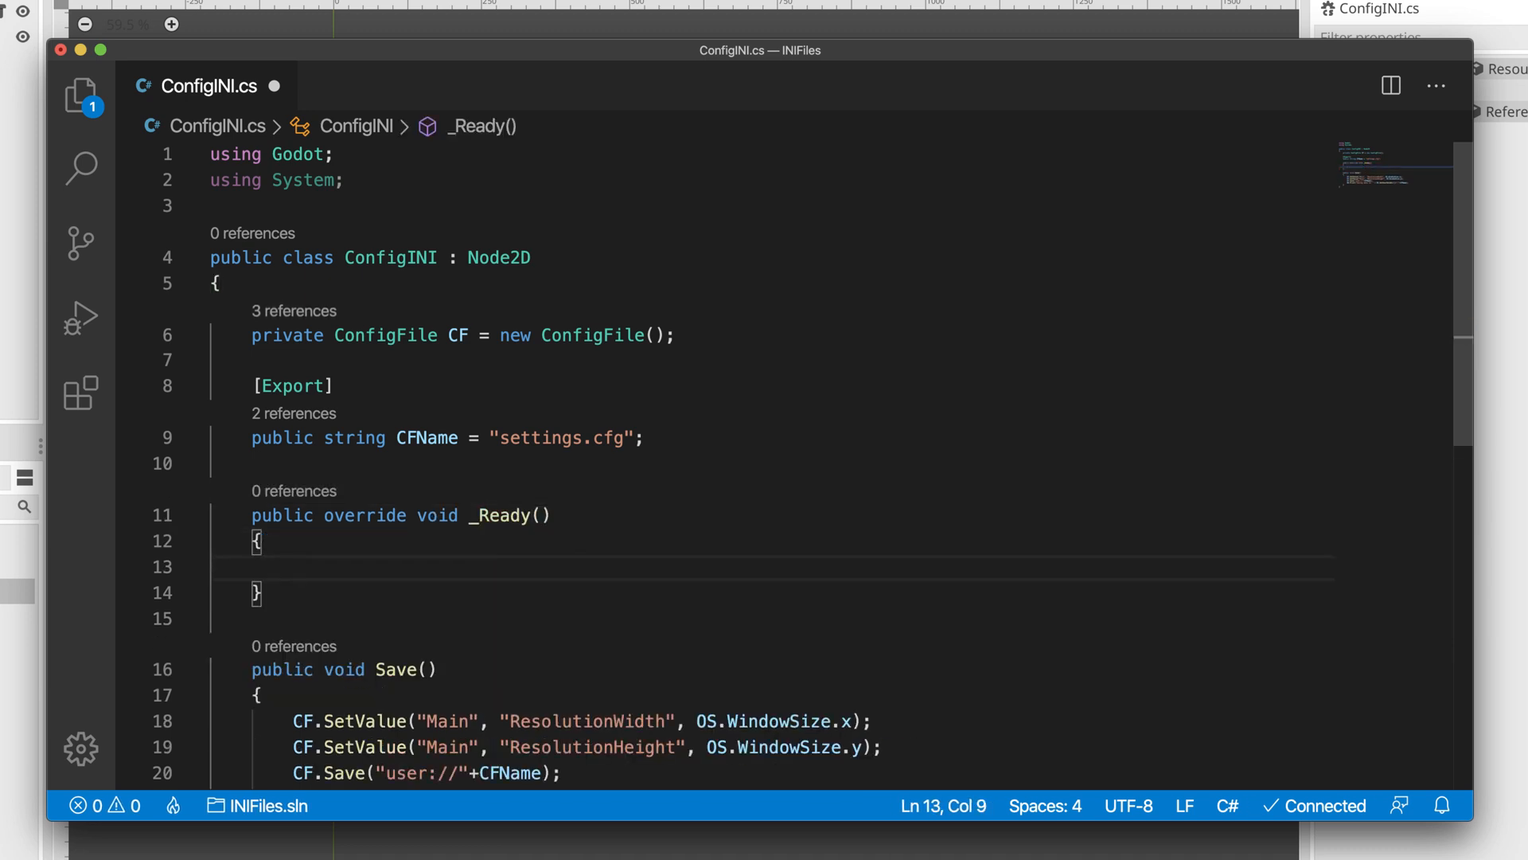
{"action": "type", "text": "Save();"}
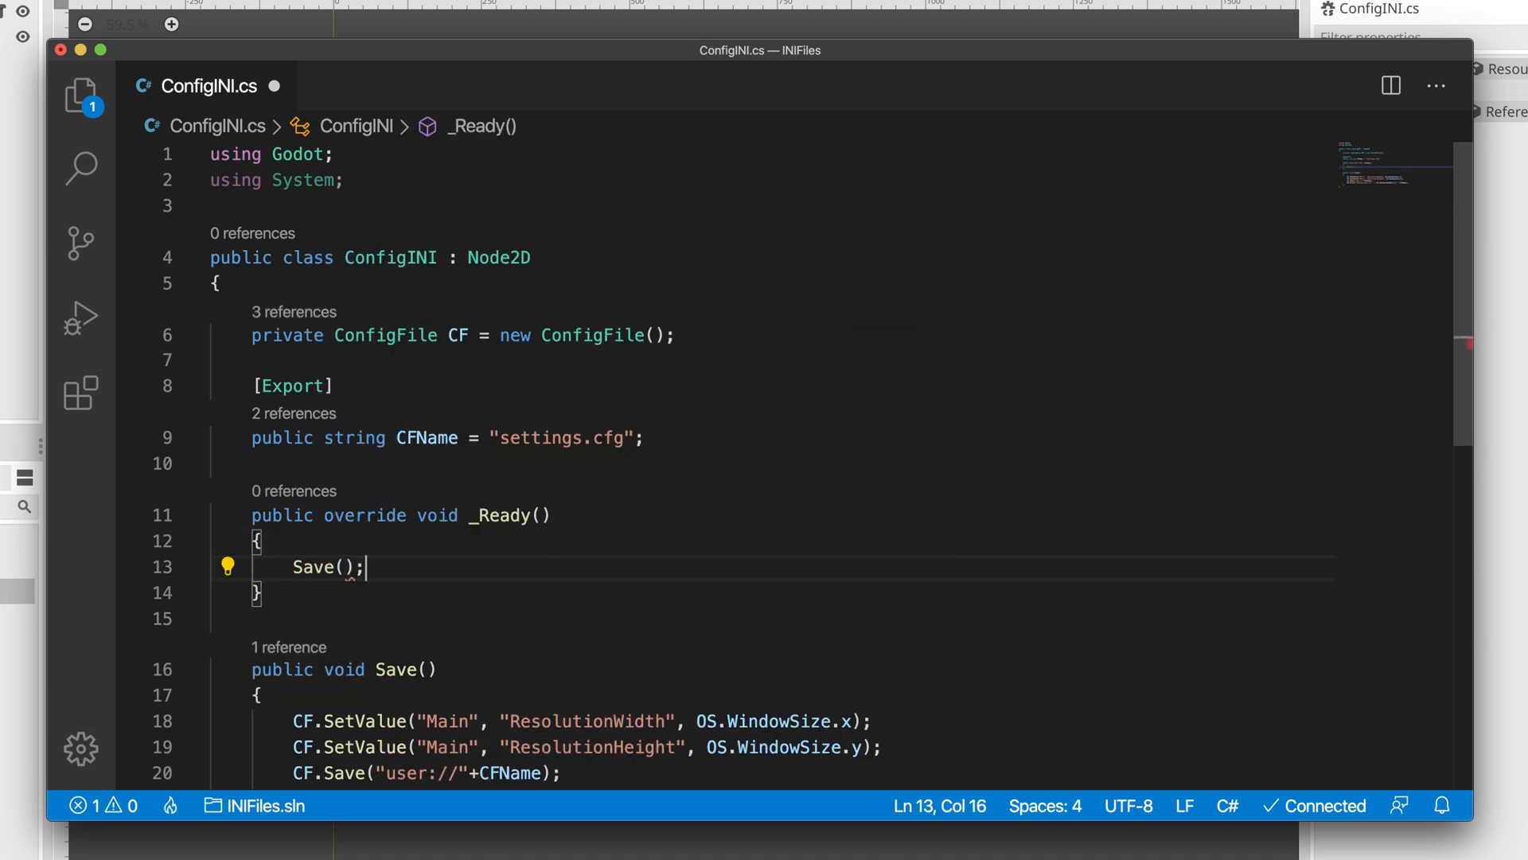
{"action": "key", "text": "Cmd+S"}
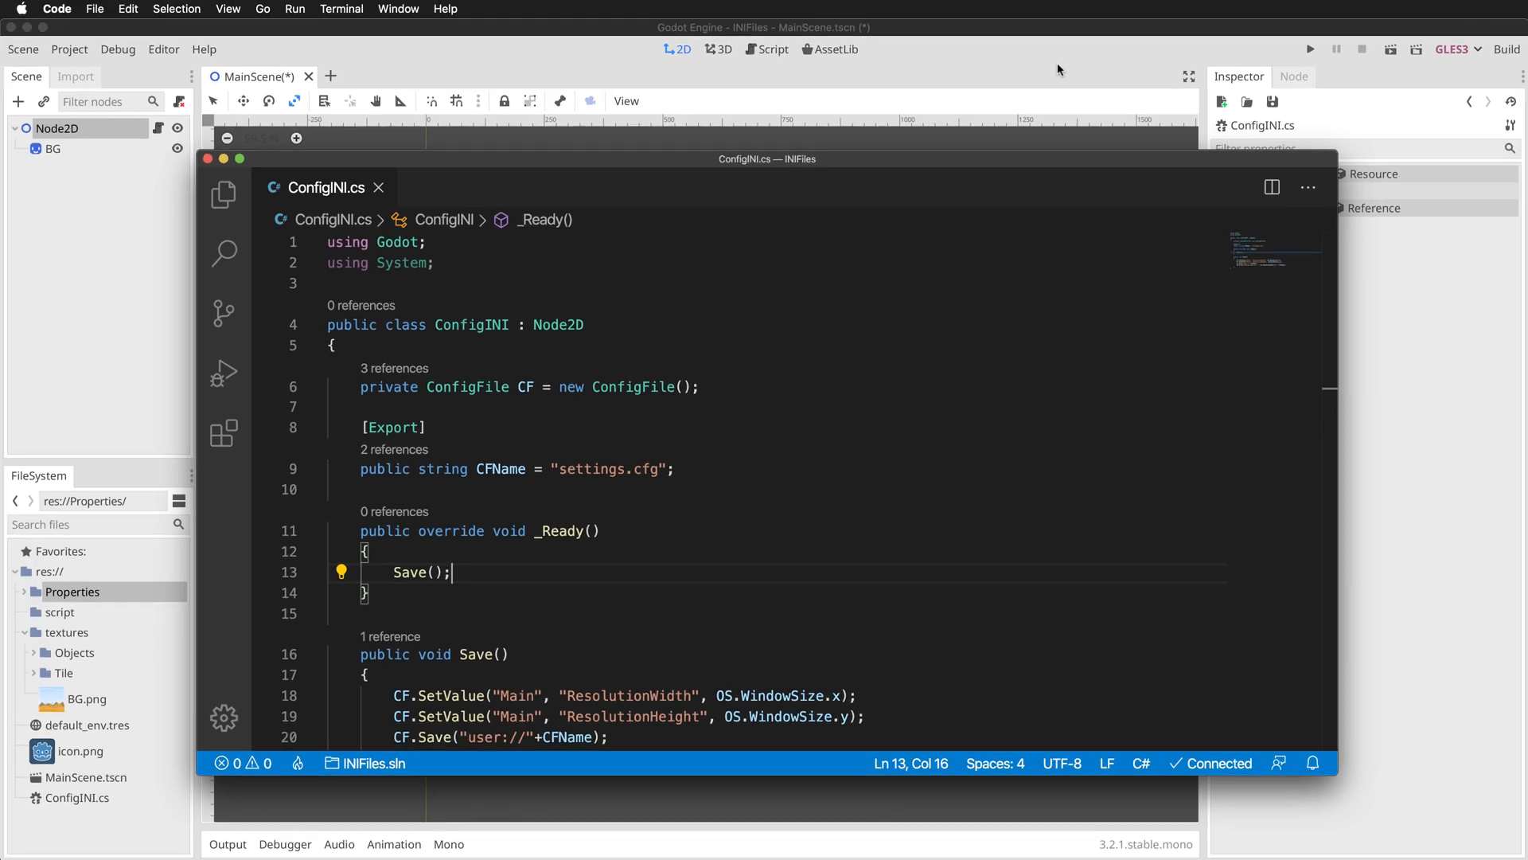
Return to Godot and run the scene so settings.cfg is saved and its path is logged
{"action": "left_click", "coordinate": [1506, 49]}
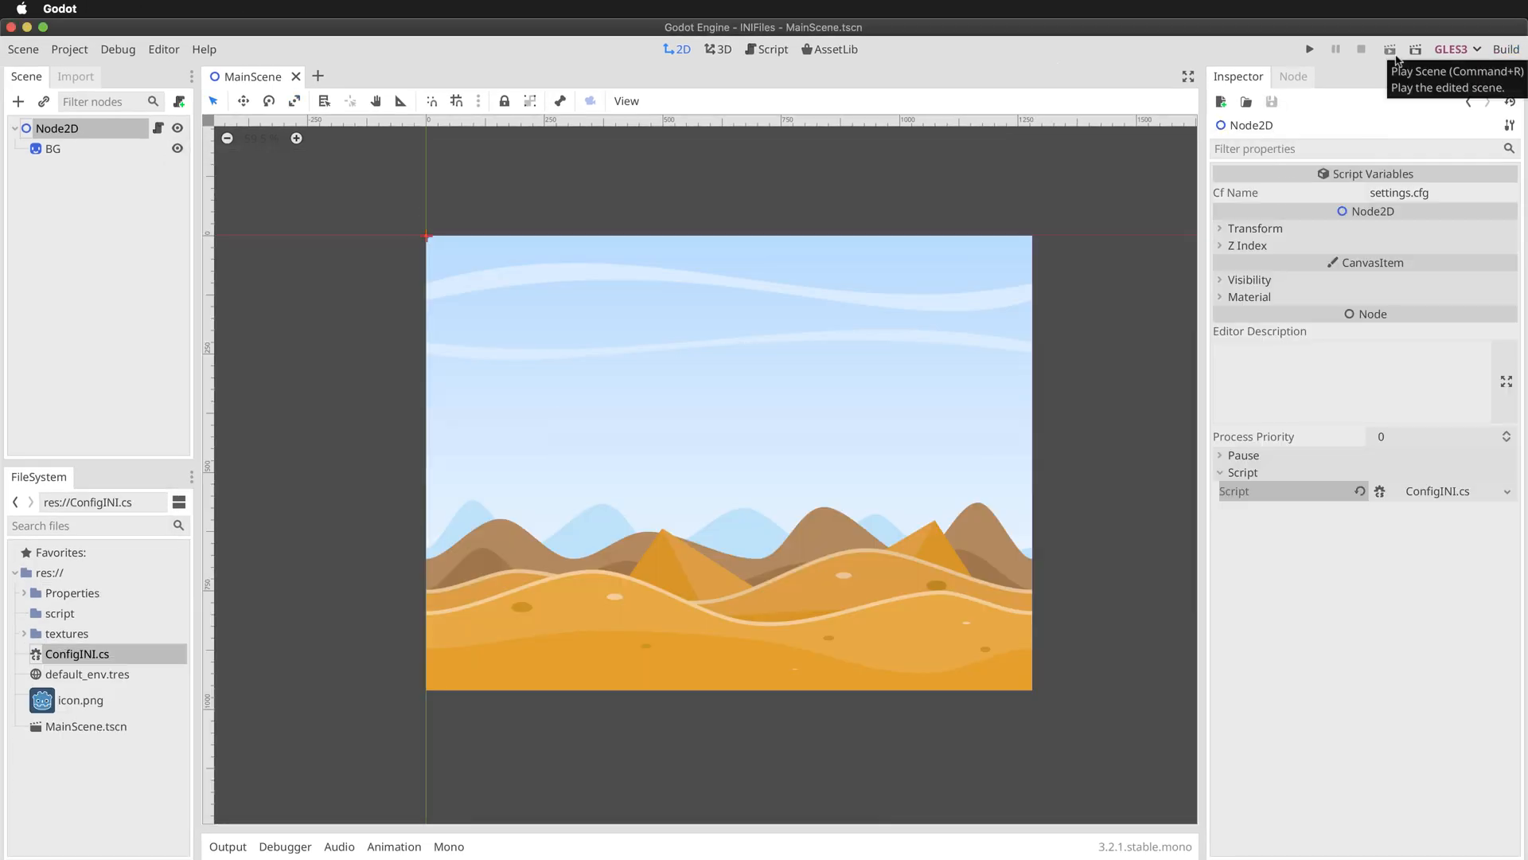
{"action": "mouse_move", "coordinate": [1392, 76]}
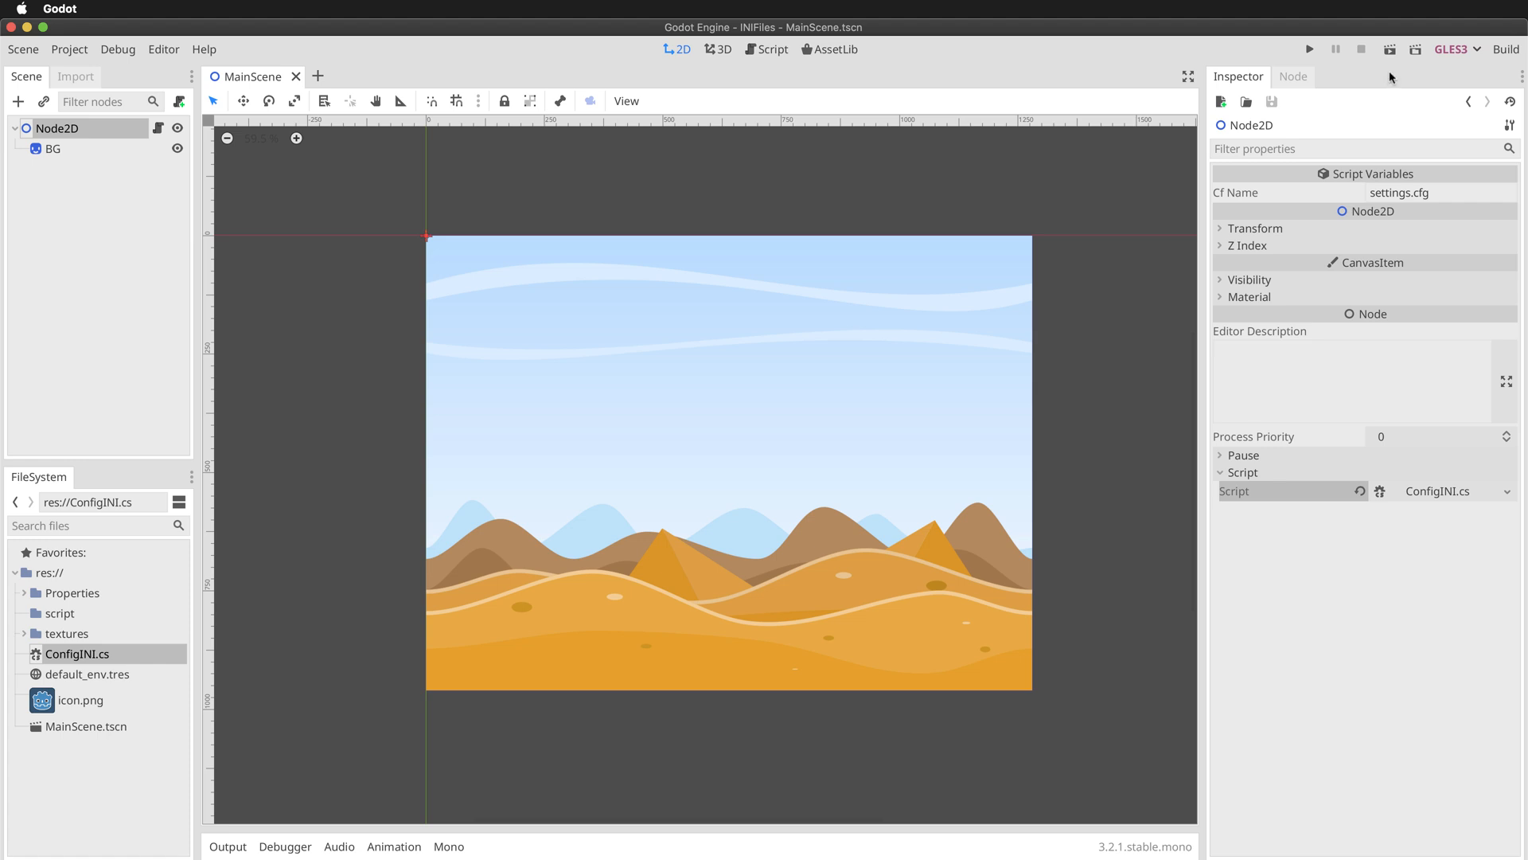
{"action": "left_click", "coordinate": [1388, 47]}
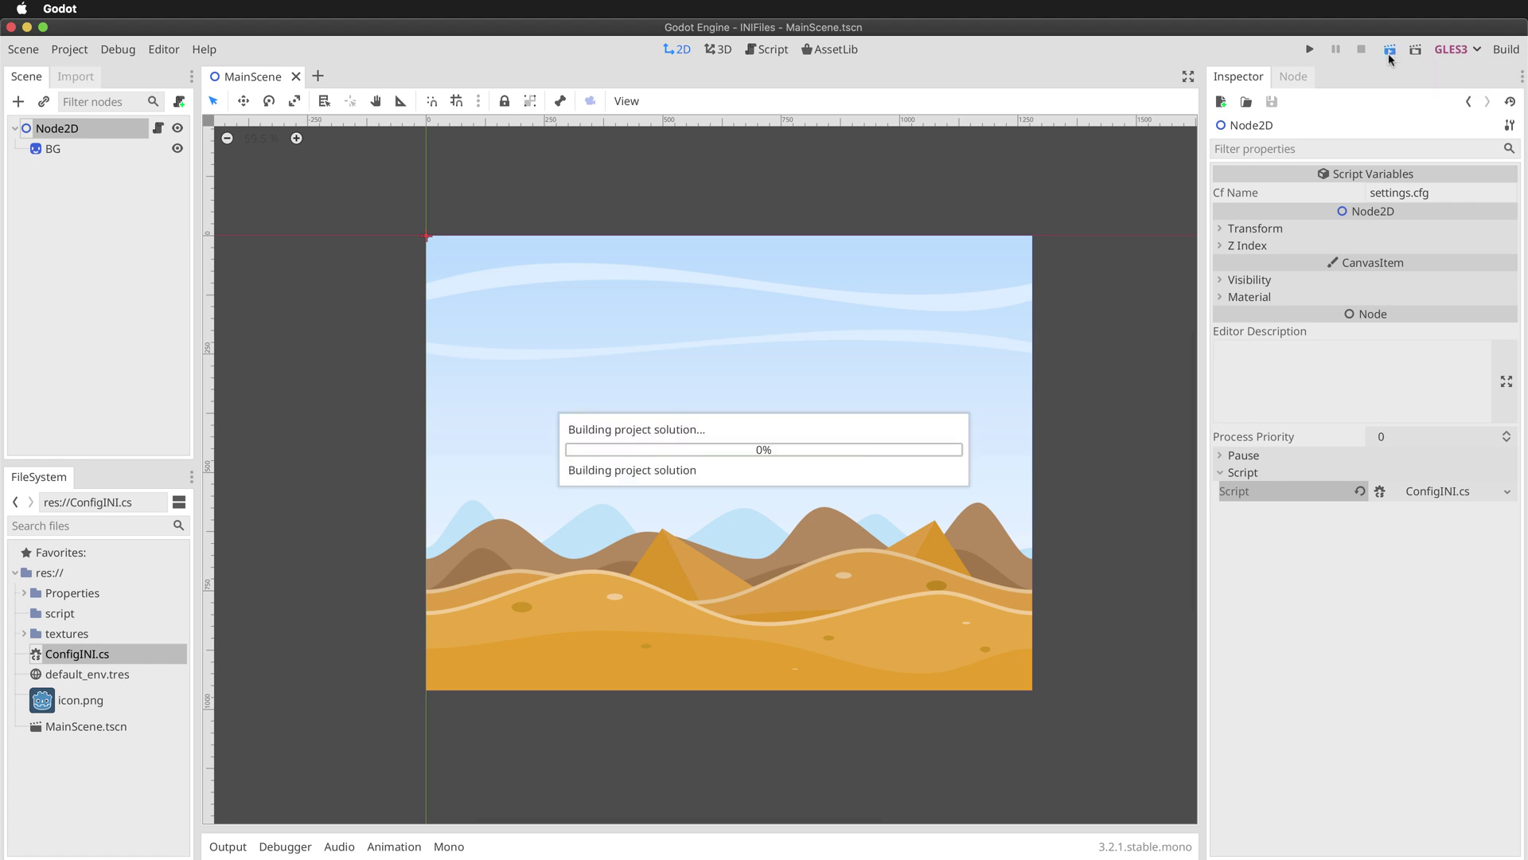
{"action": "left_click", "coordinate": [1312, 48]}
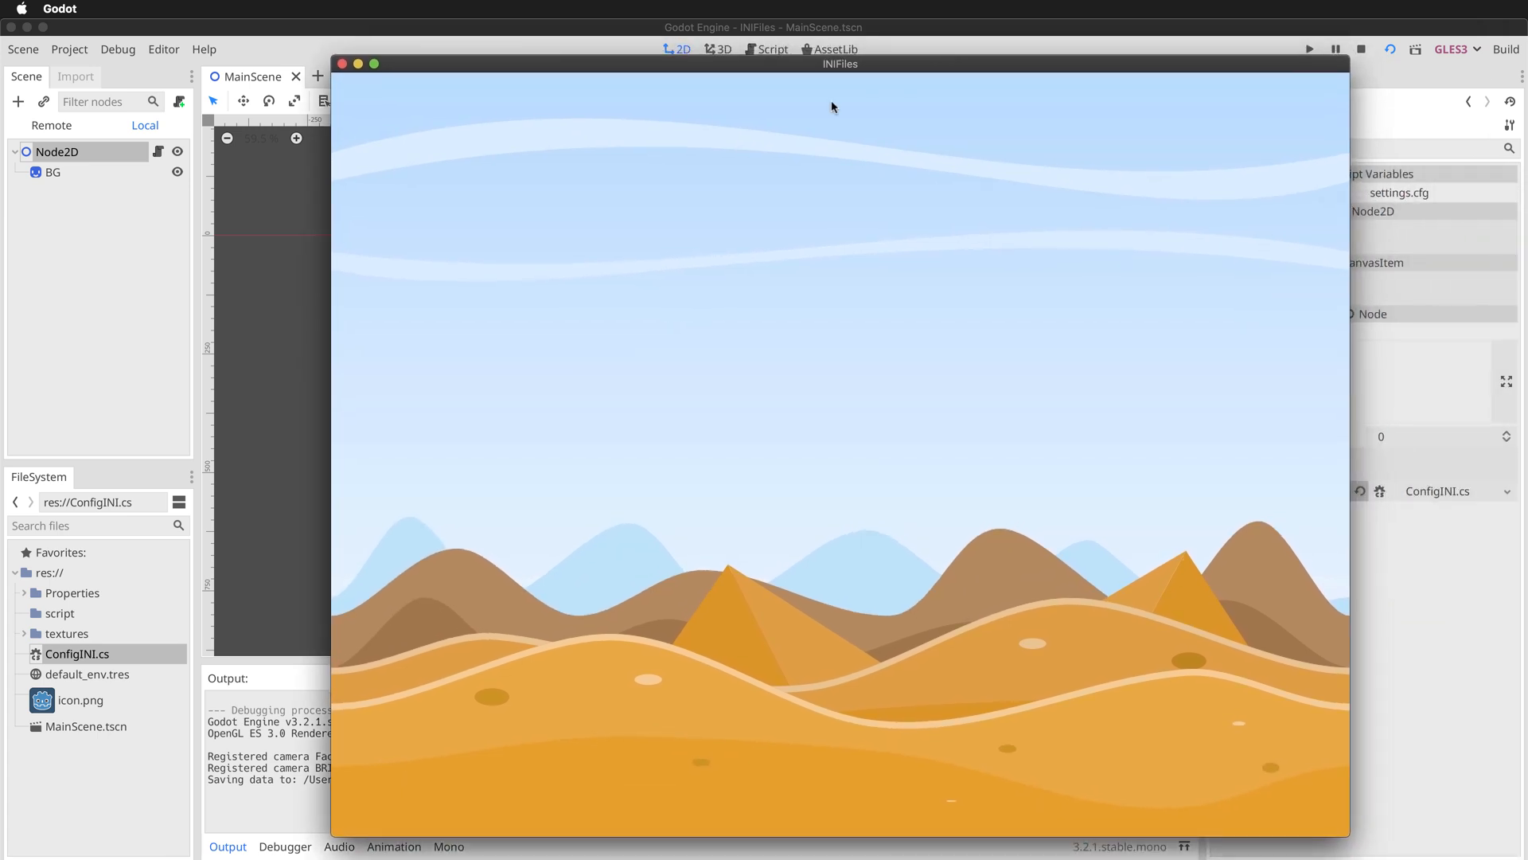
{"action": "mouse_move", "coordinate": [834, 84]}
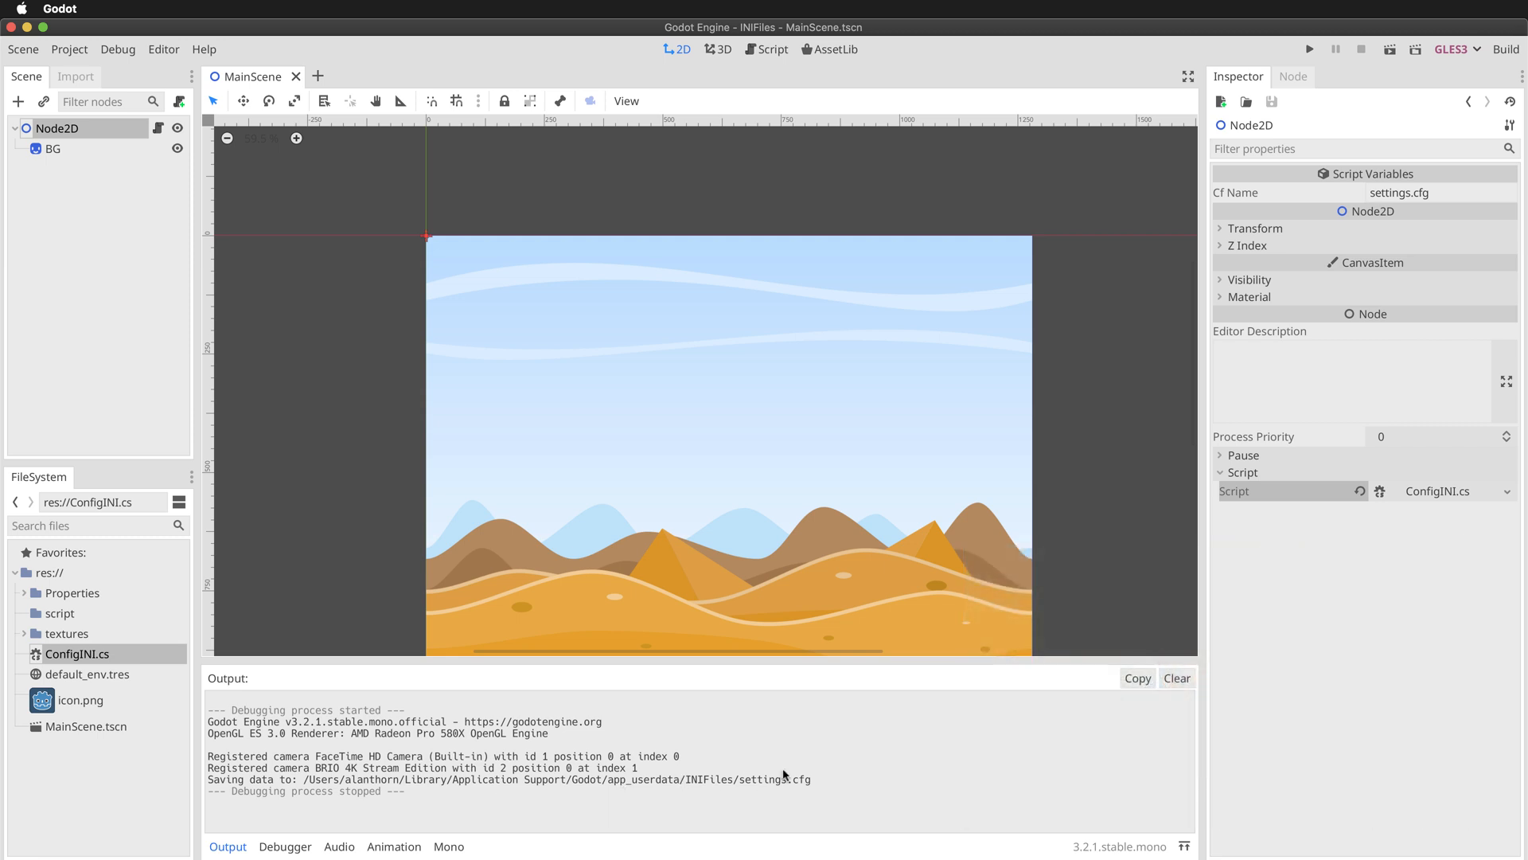
{"action": "mouse_move", "coordinate": [802, 810]}
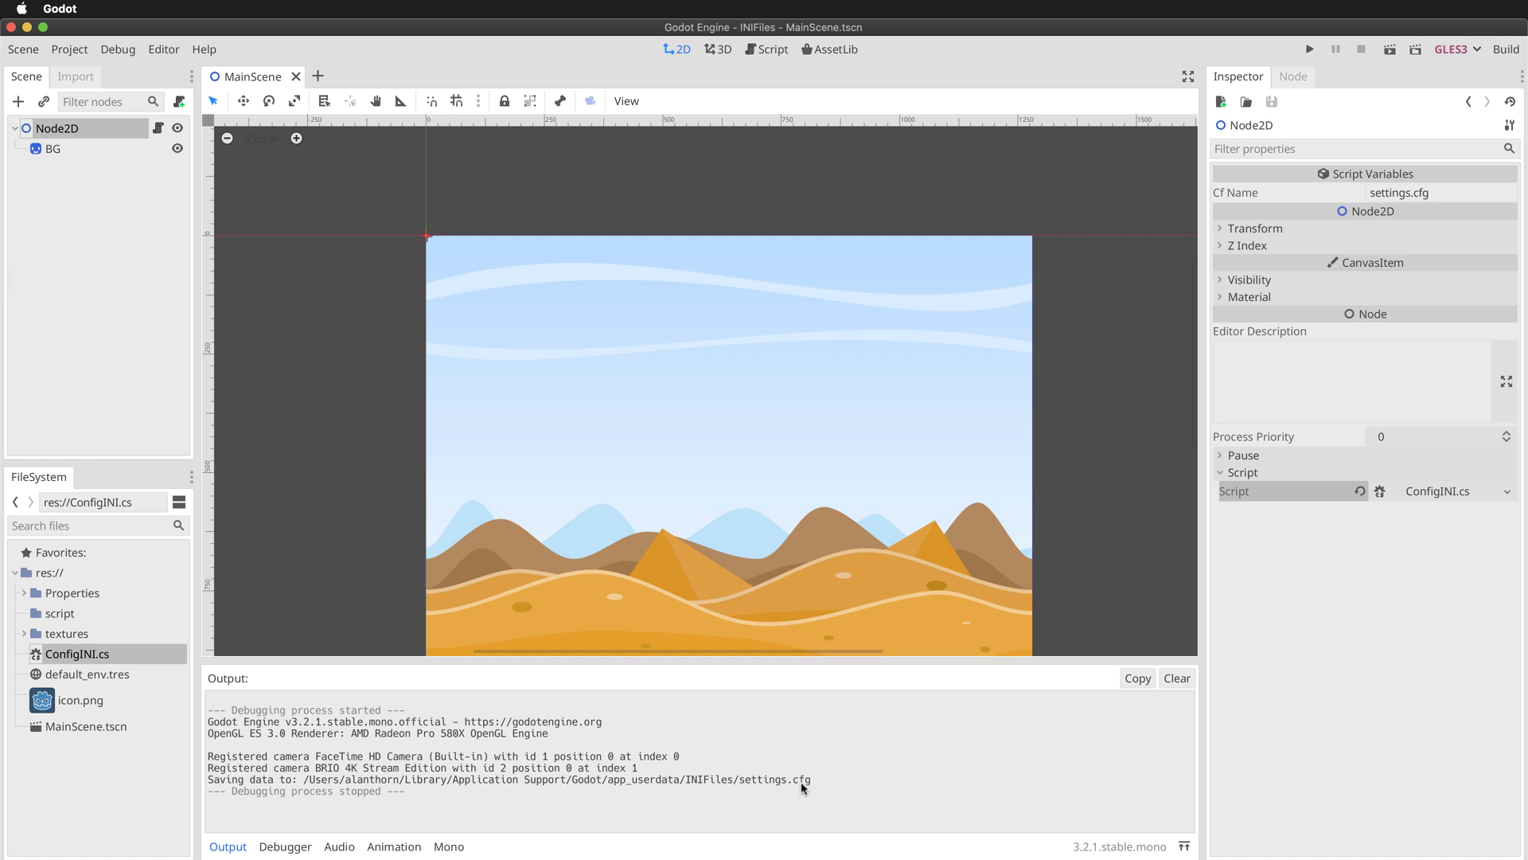
{"action": "mouse_move", "coordinate": [796, 789]}
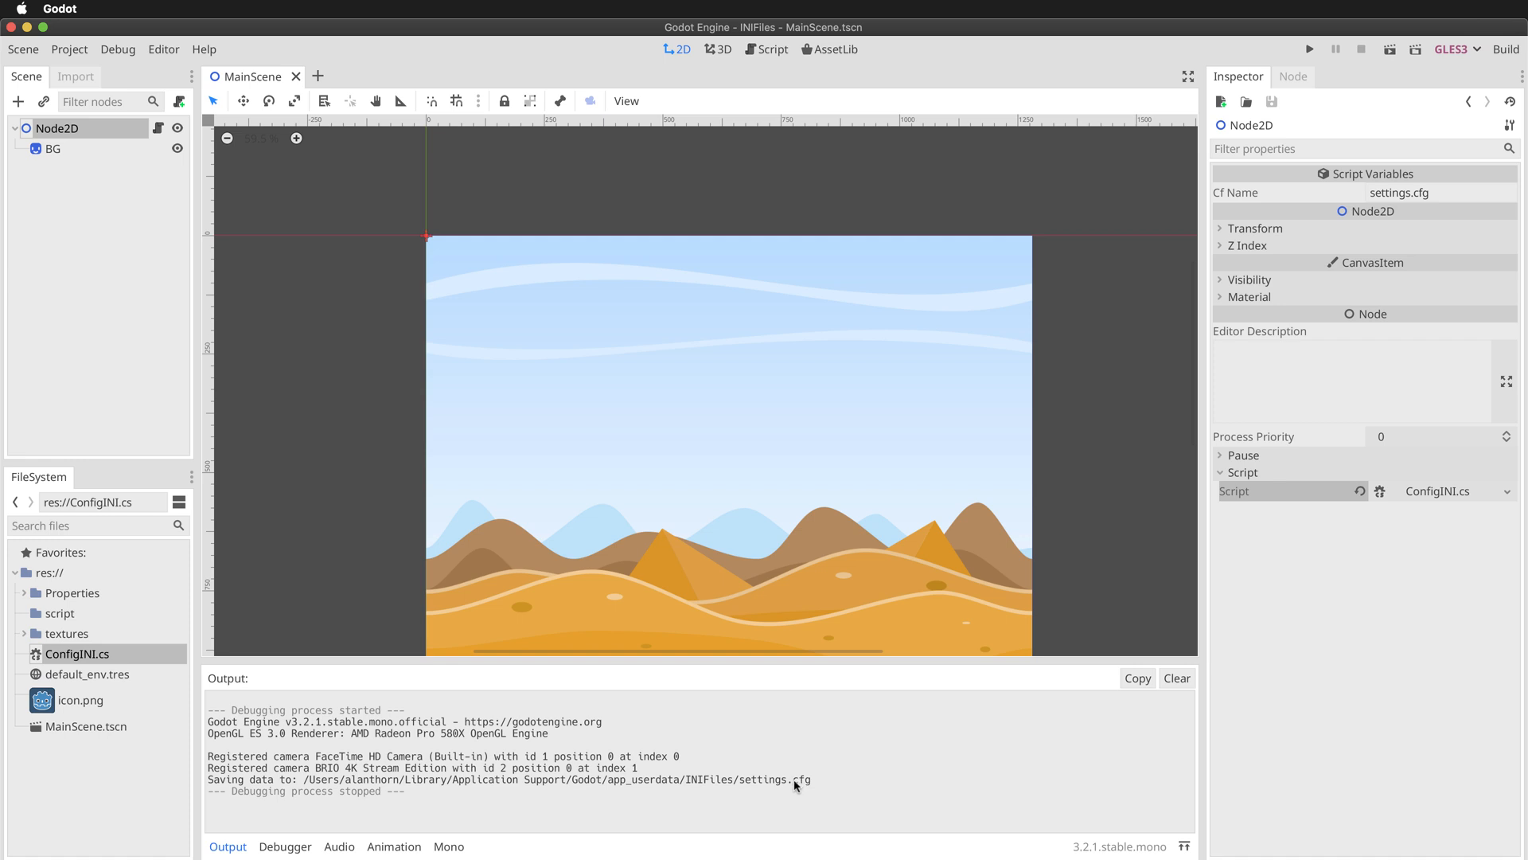
{"action": "mouse_move", "coordinate": [809, 780]}
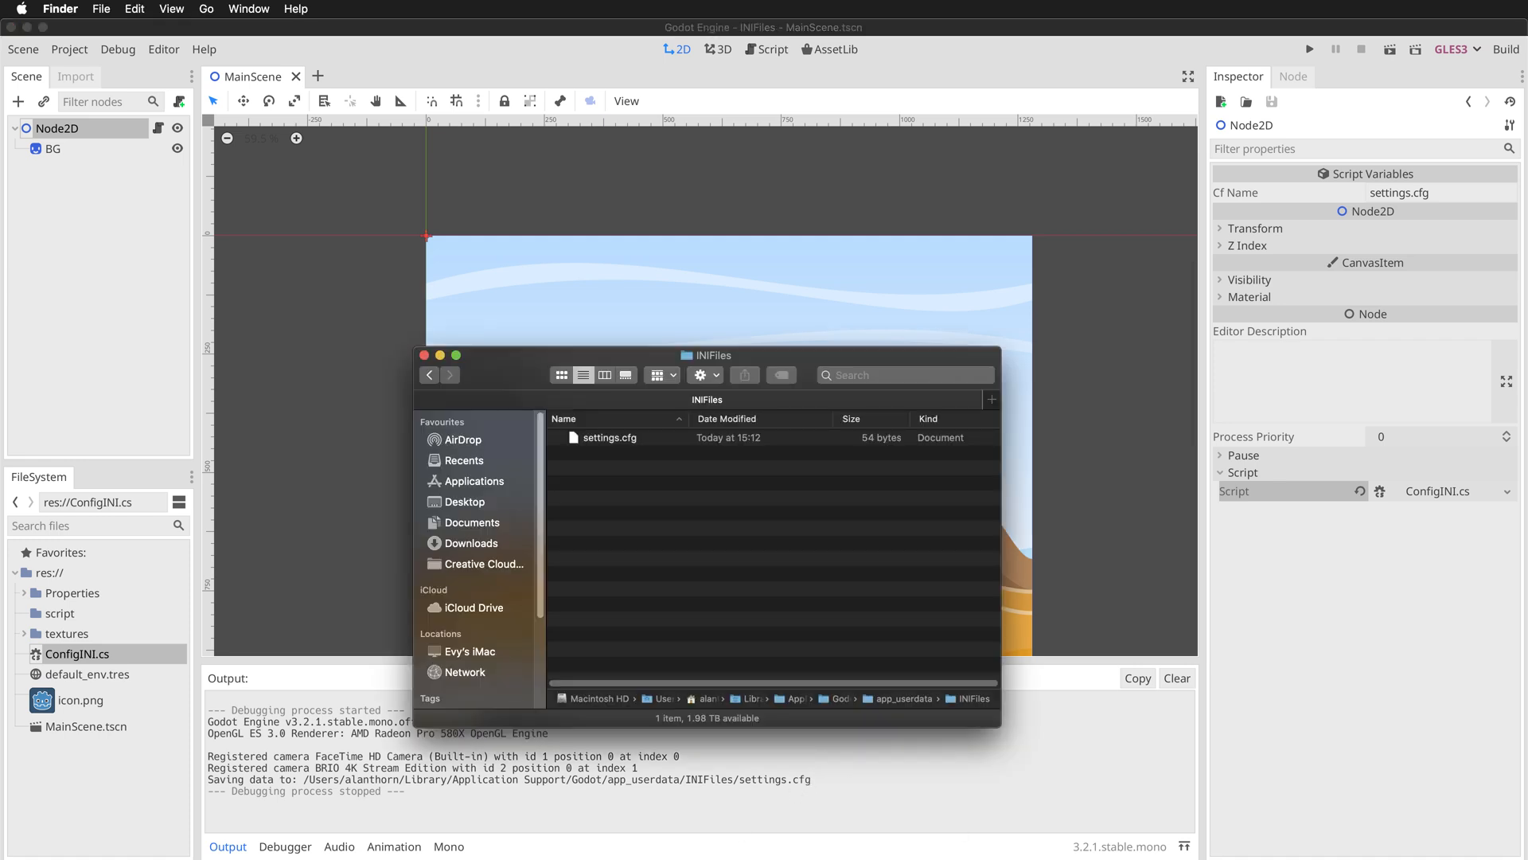
{"action": "mouse_move", "coordinate": [637, 439]}
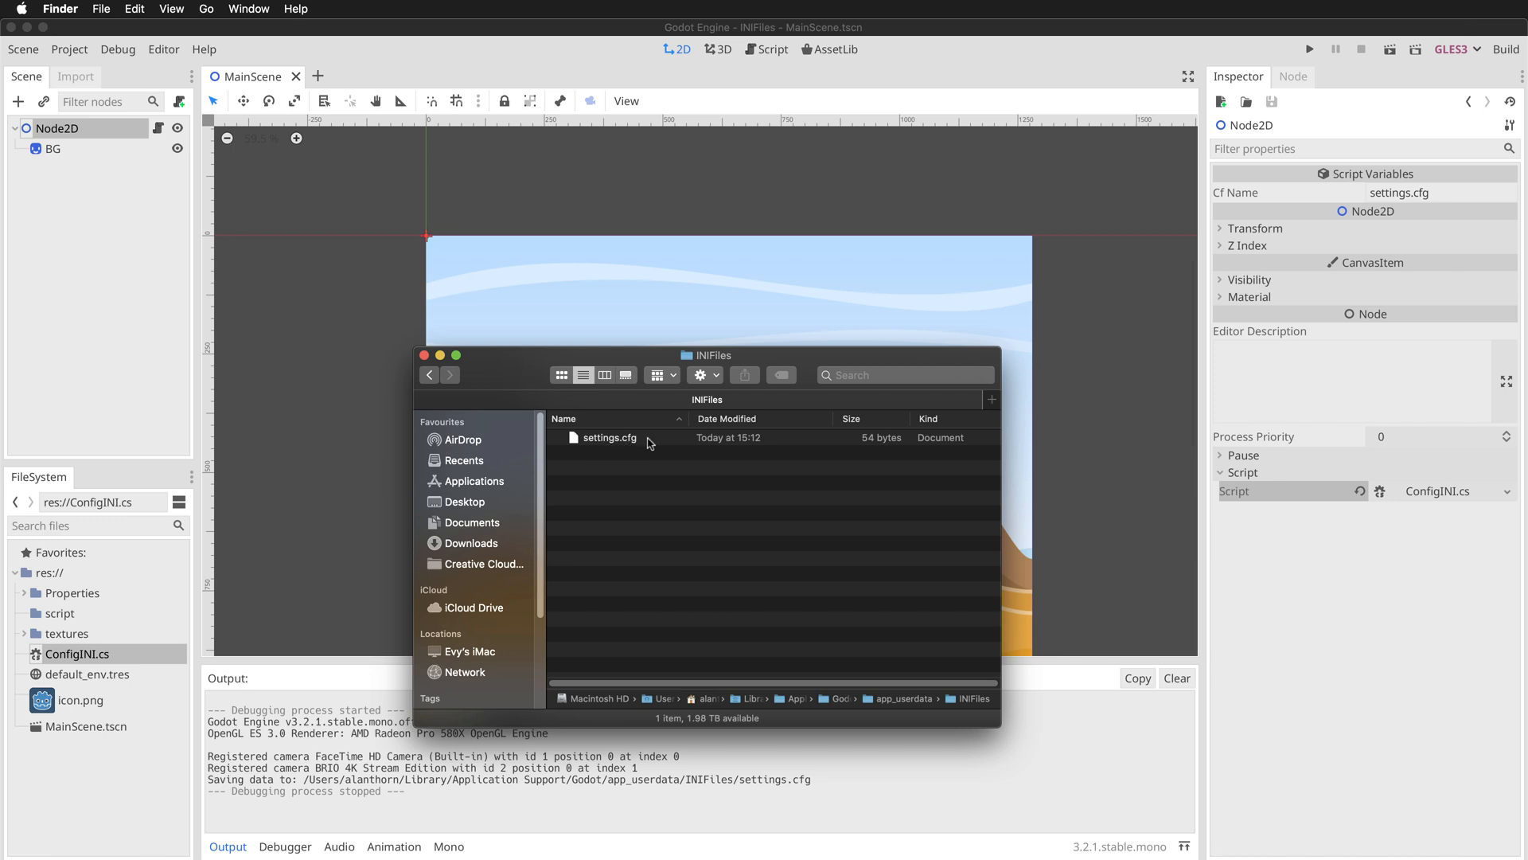
{"action": "mouse_move", "coordinate": [645, 444]}
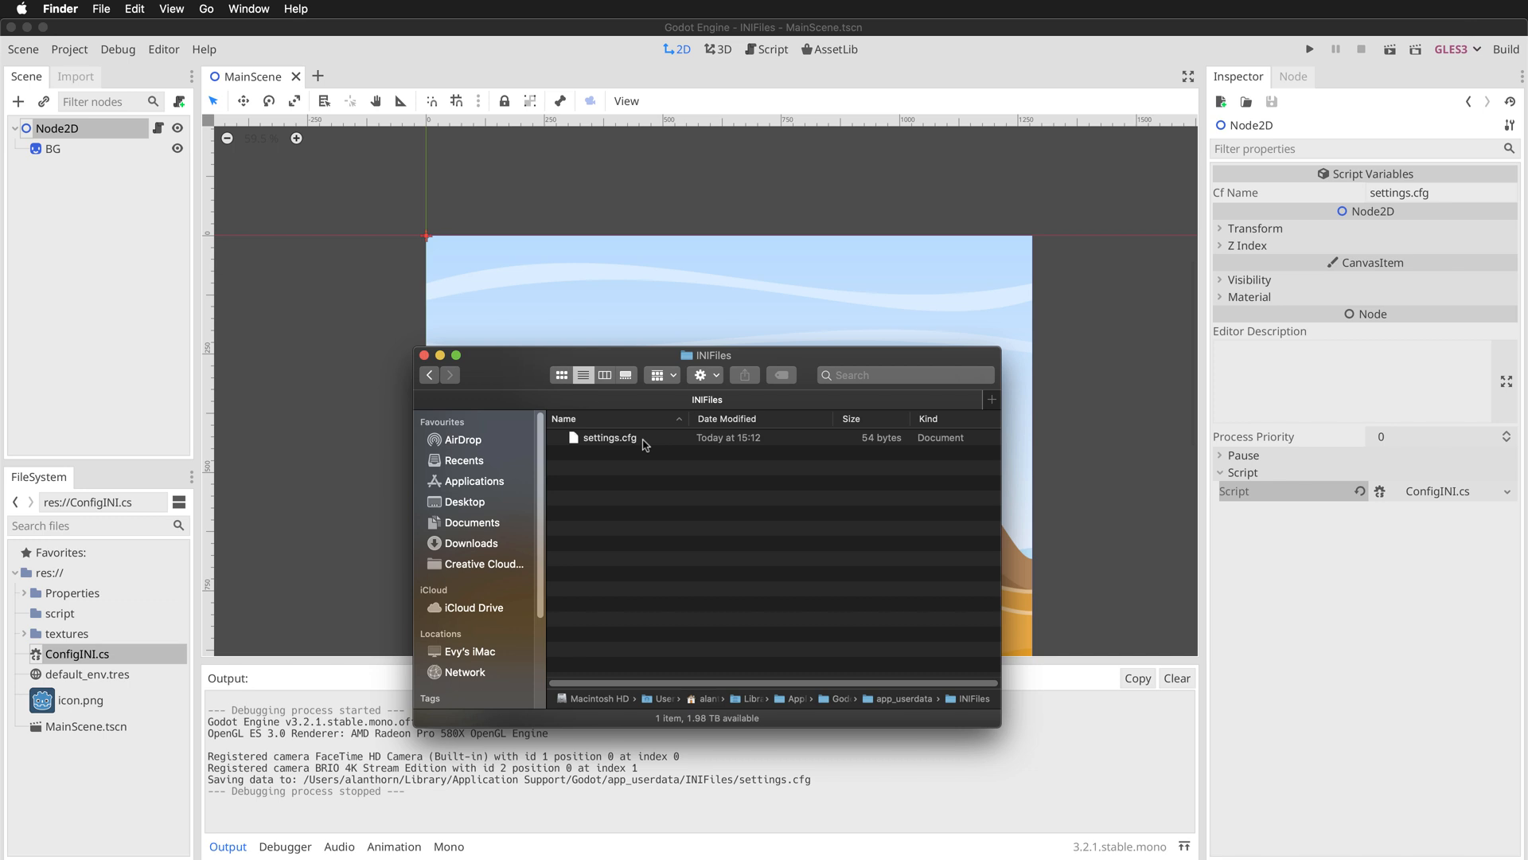
{"action": "mouse_move", "coordinate": [645, 444]}
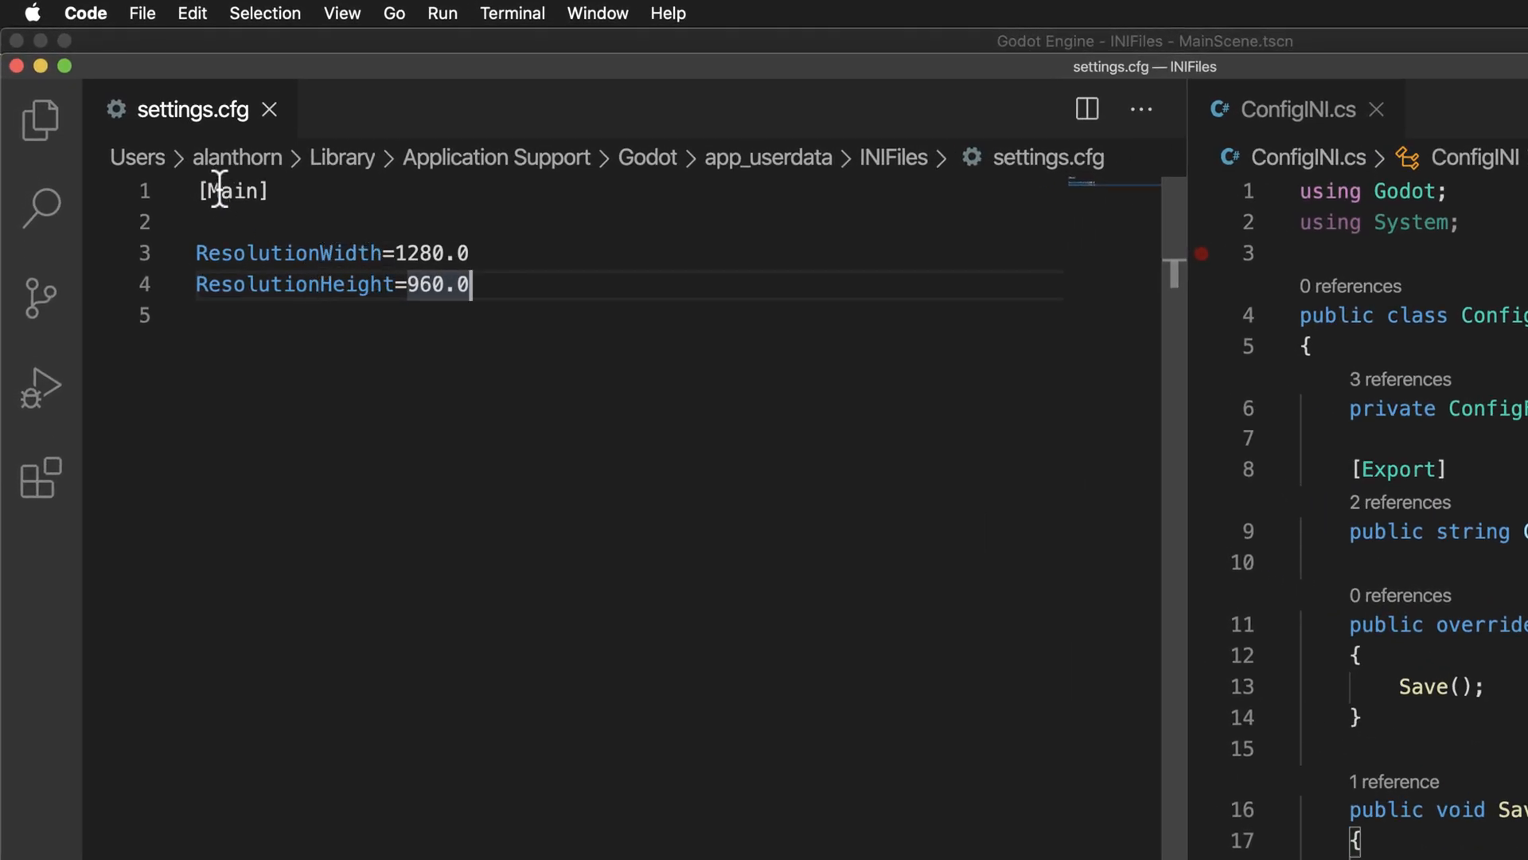
{"action": "mouse_move", "coordinate": [686, 302]}
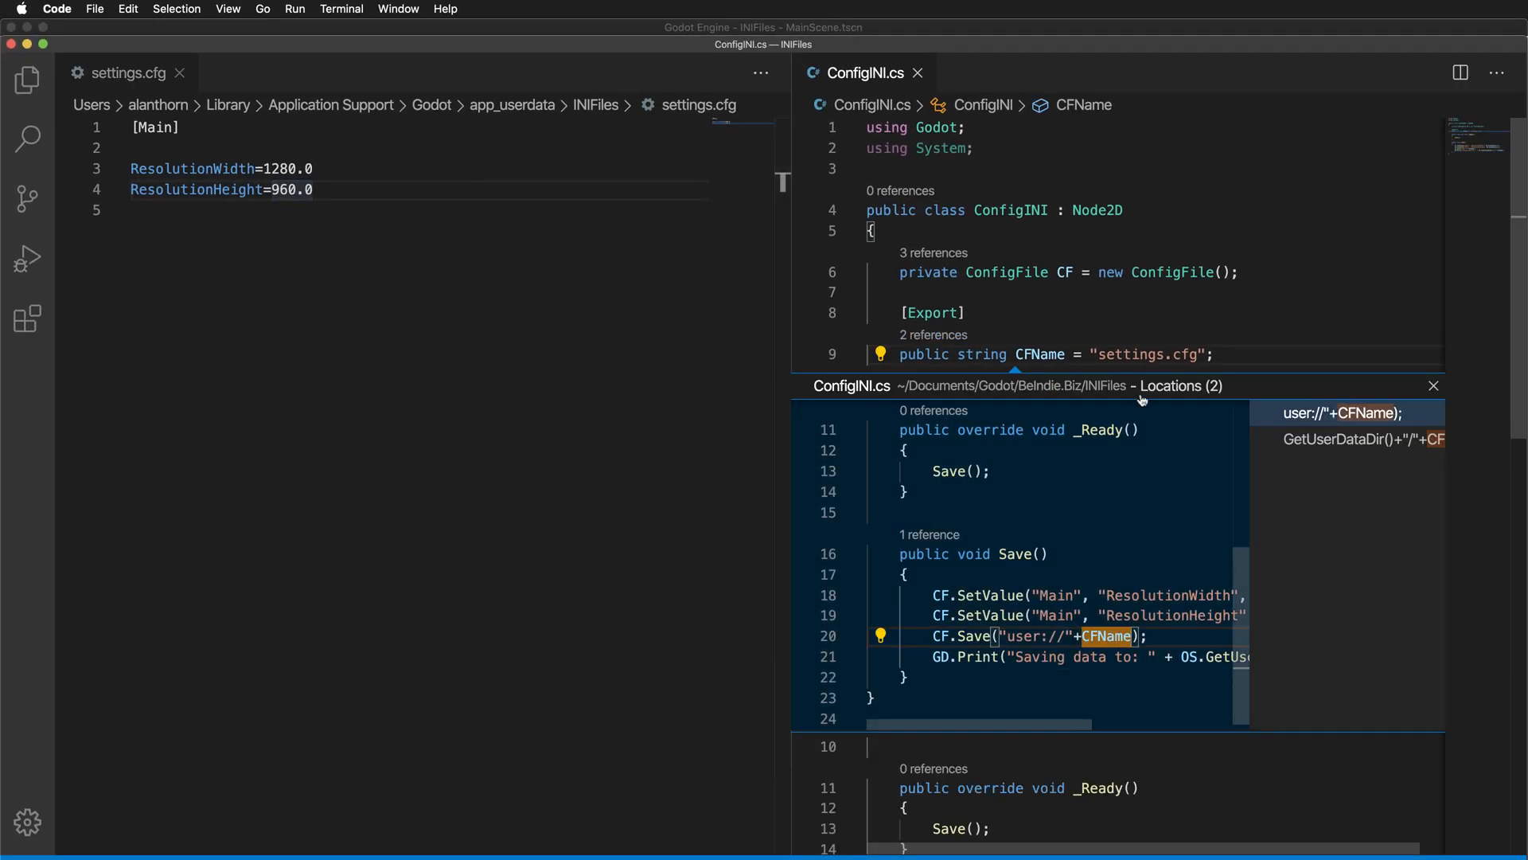
Close the references peek so settings.cfg and ConfigINI.cs show side by side
{"action": "scroll", "scroll_direction": "down", "scroll_amount": 3}
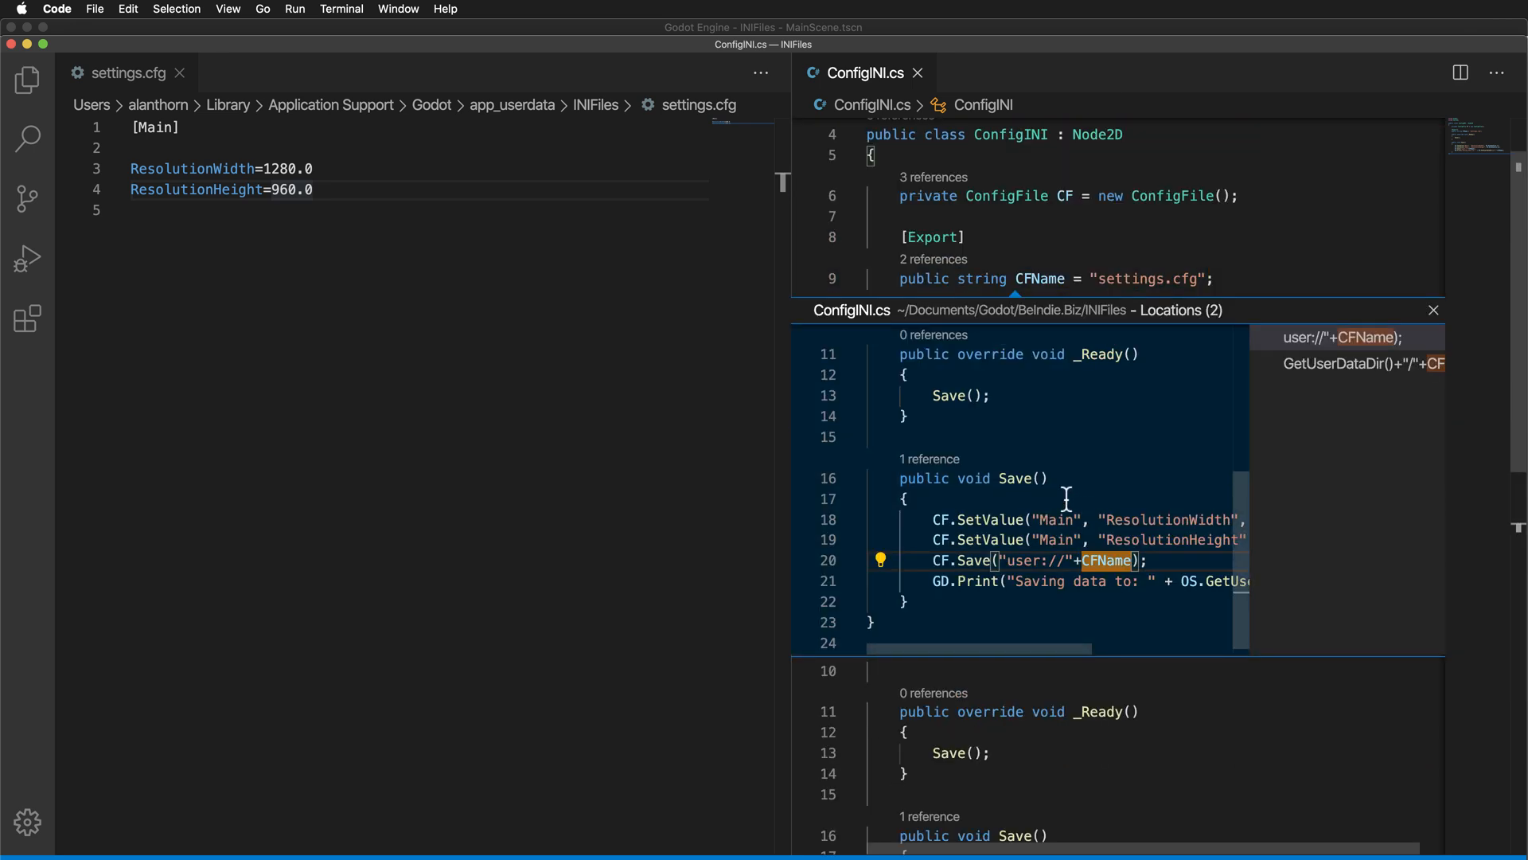
{"action": "left_click", "coordinate": [1433, 311]}
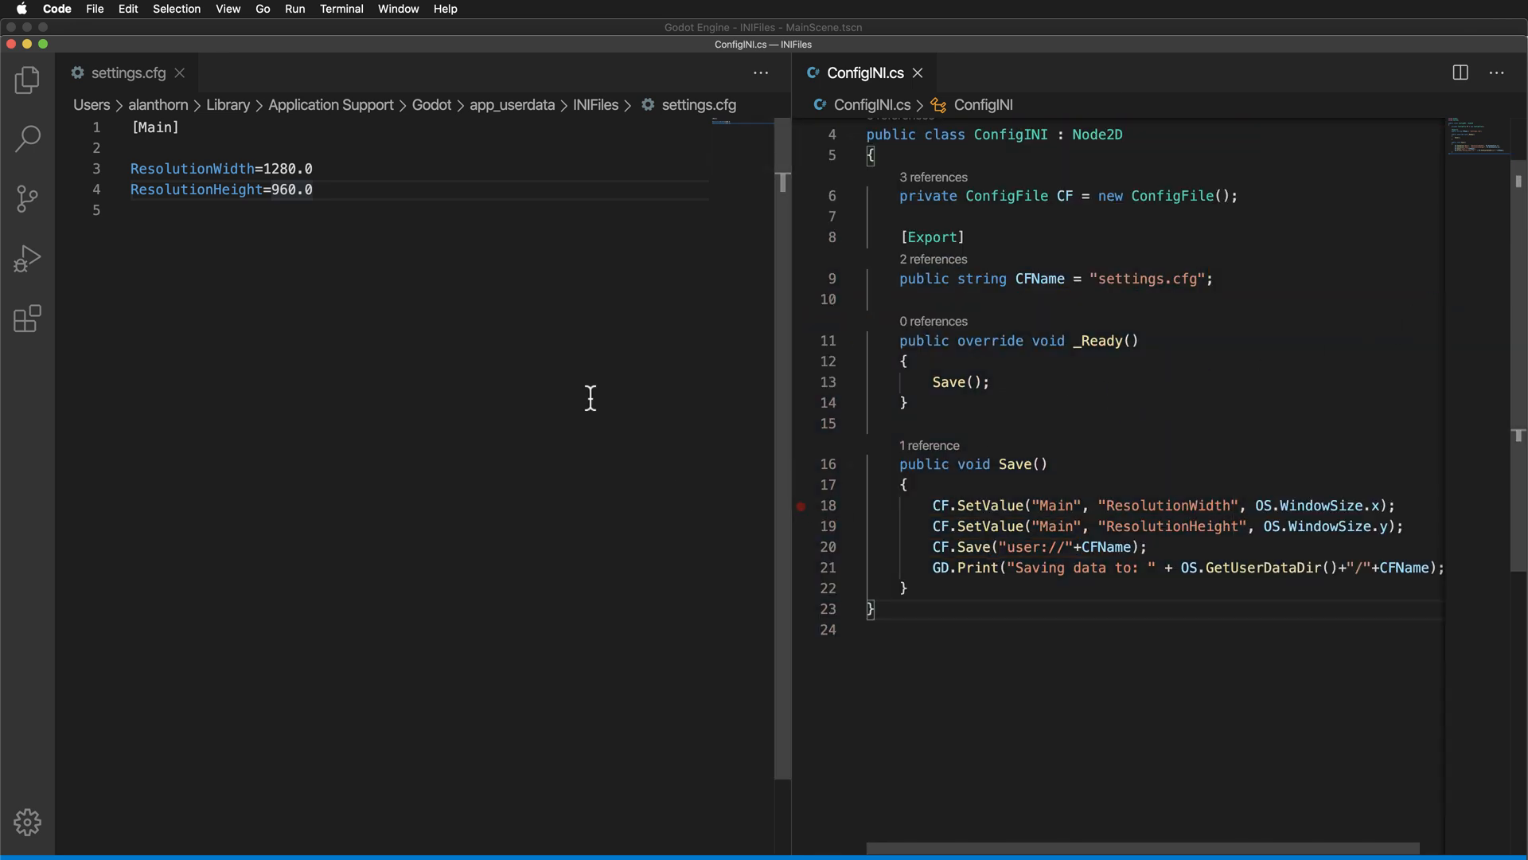
{"action": "mouse_move", "coordinate": [373, 373]}
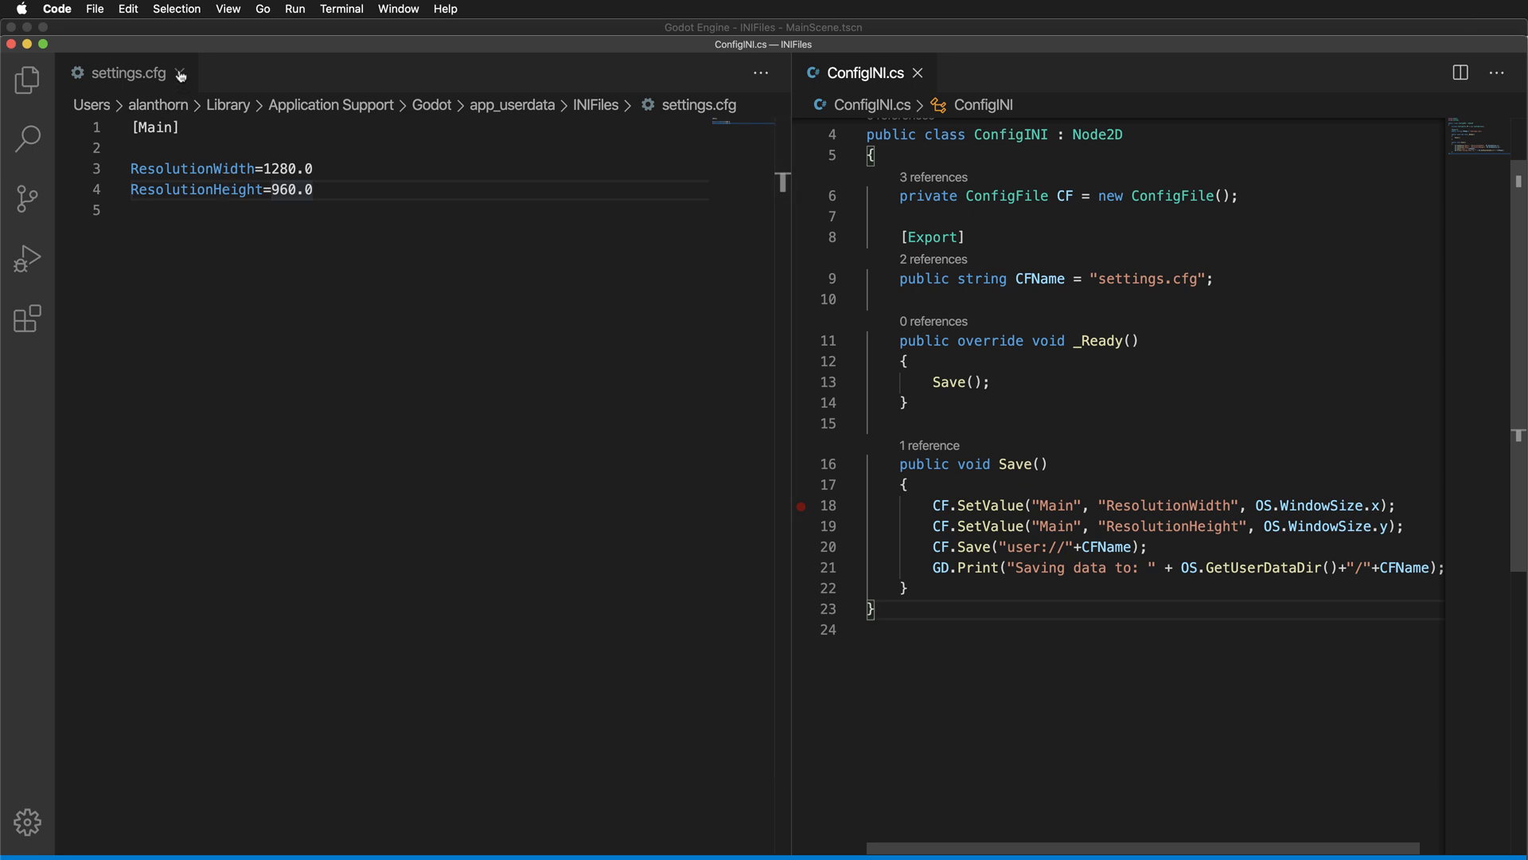
Close settings.cfg and declare a new 'public void Load()' method in ConfigINI.cs
{"action": "left_click", "coordinate": [180, 74]}
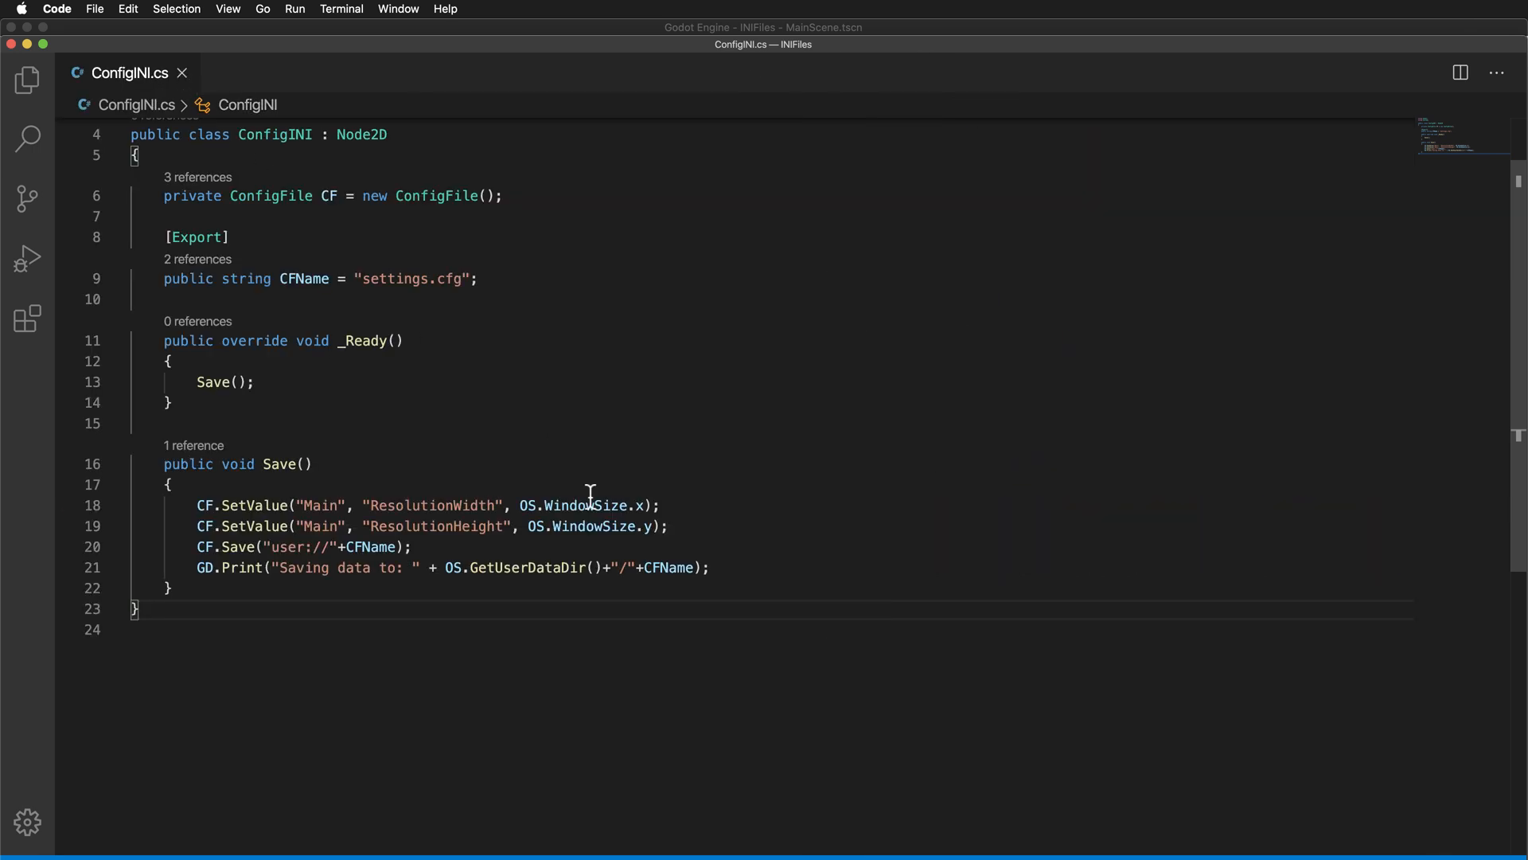
{"action": "mouse_move", "coordinate": [730, 619]}
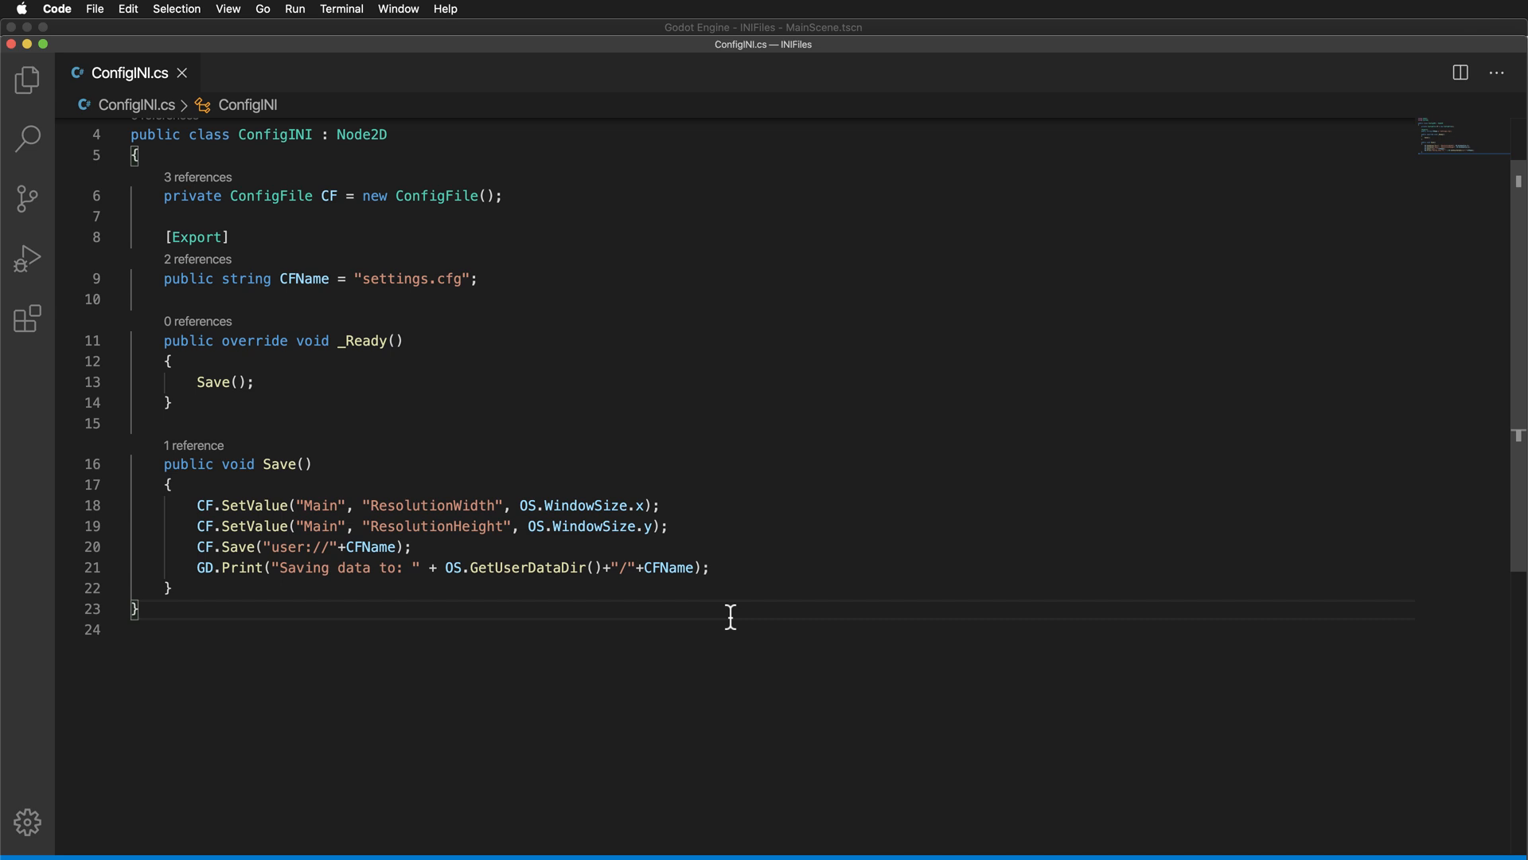
{"action": "mouse_move", "coordinate": [179, 605]}
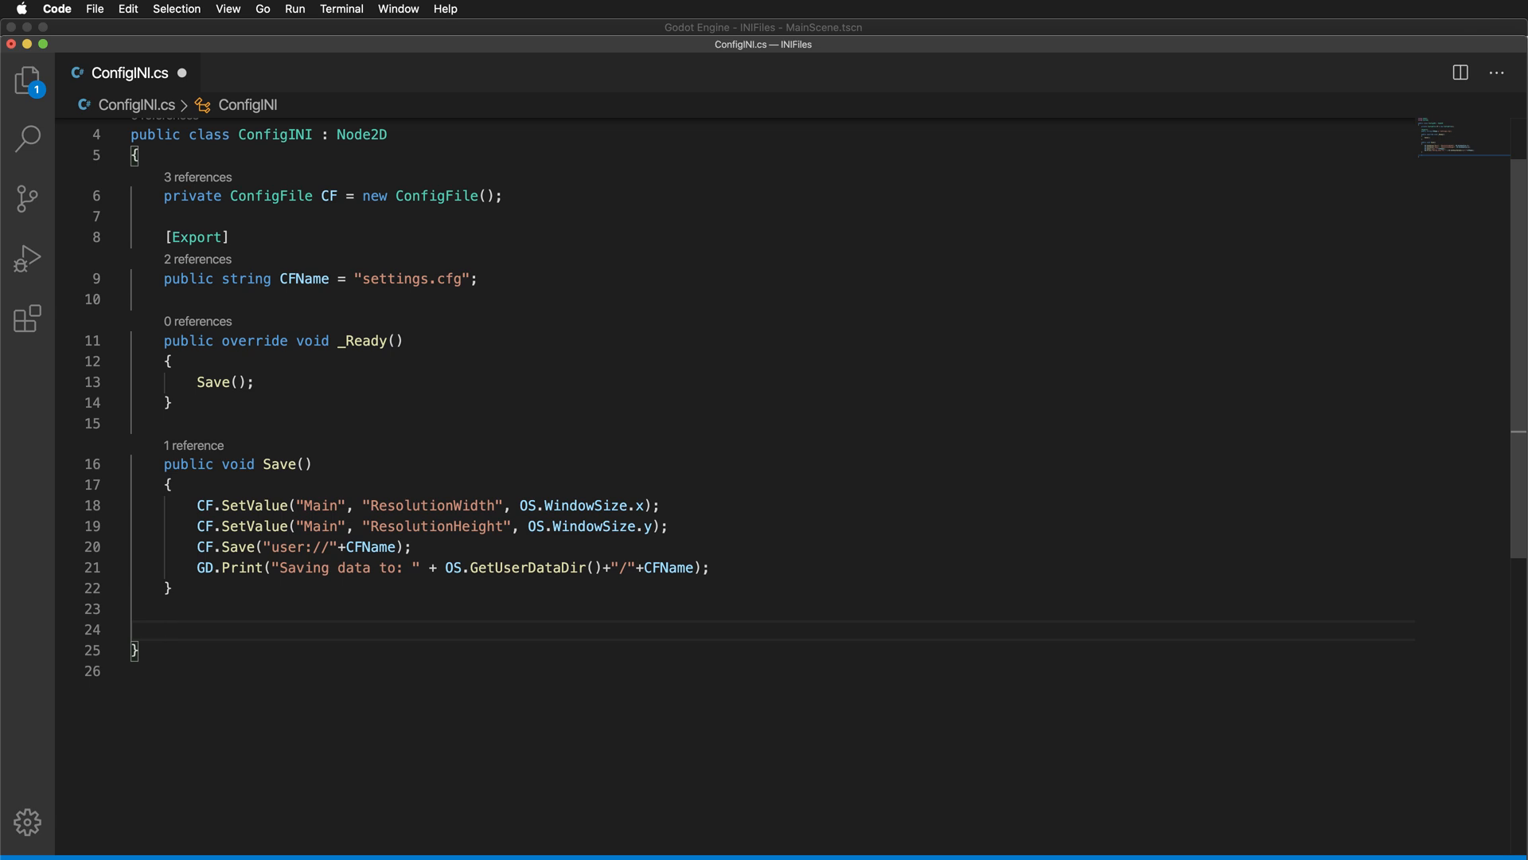
{"action": "type", "text": "public"}
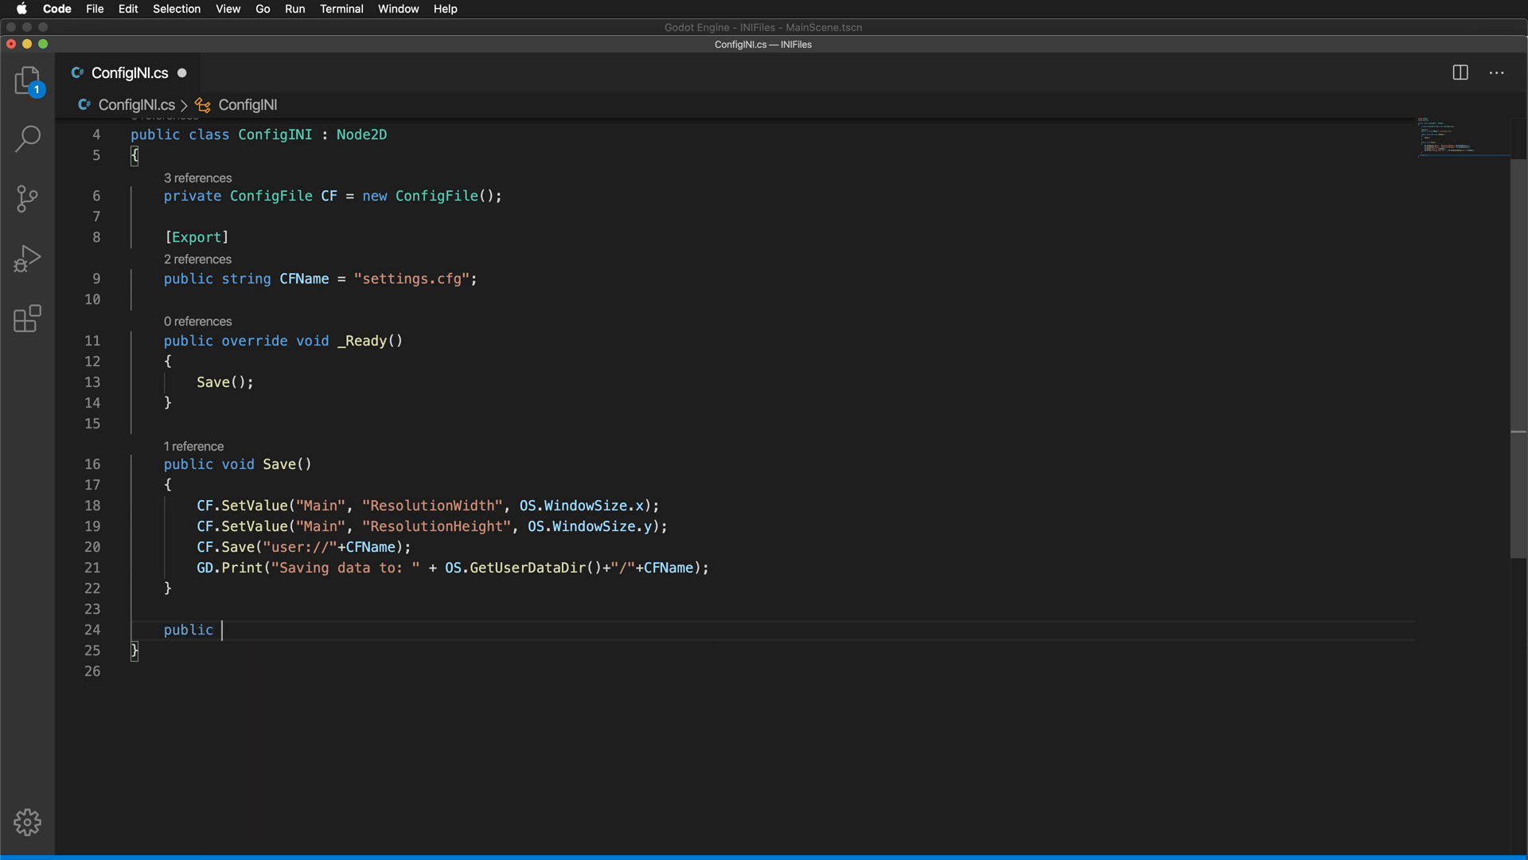
{"action": "type", "text": "void Load()"}
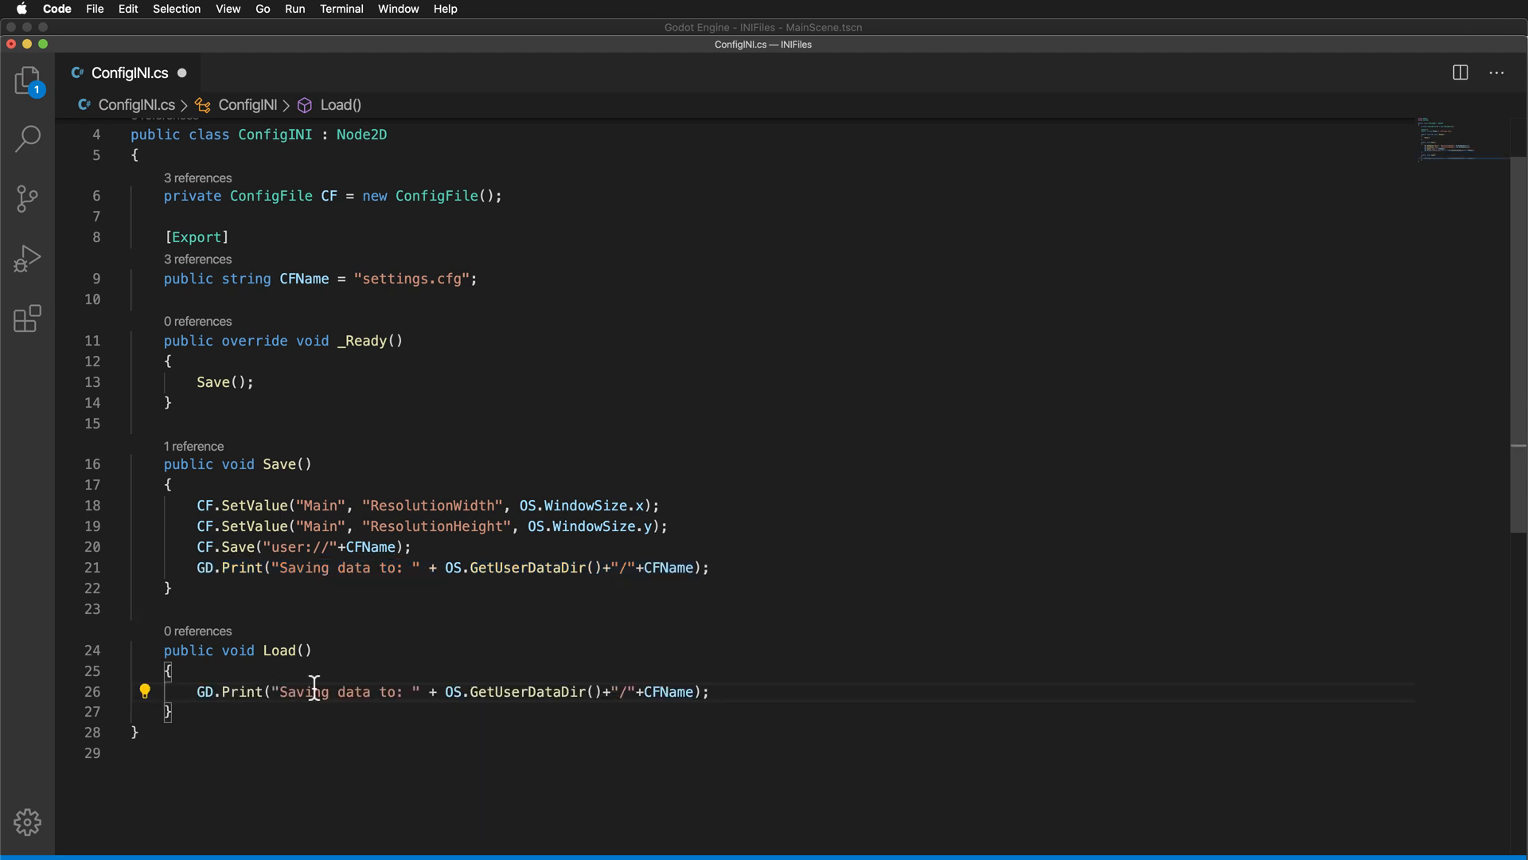
Make Load() print 'Loading data from:' plus the user data path and CFName
{"action": "double_click", "coordinate": [304, 691]}
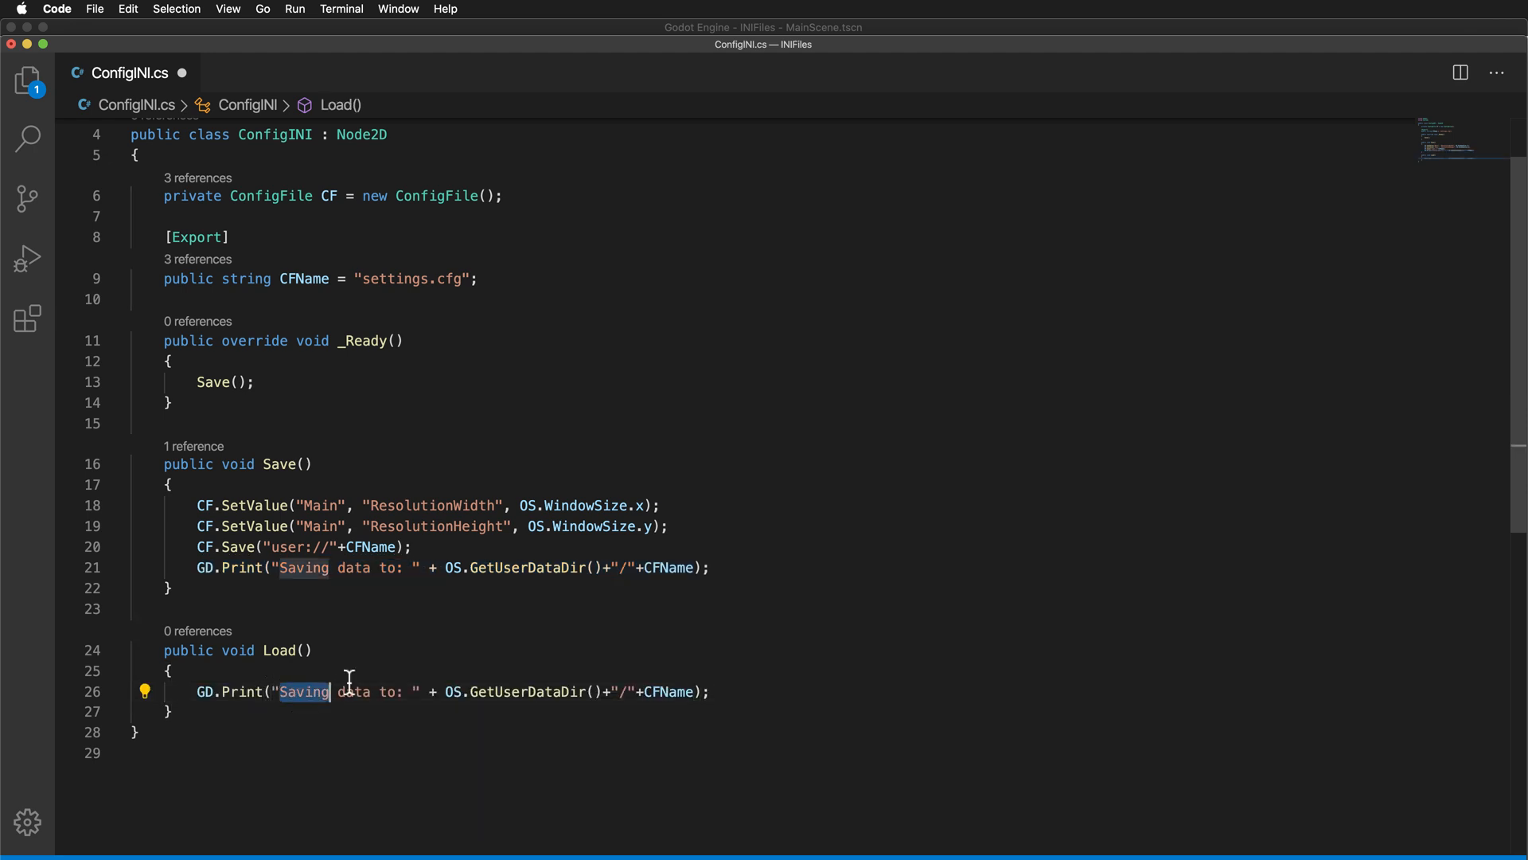
{"action": "type", "text": "Loading"}
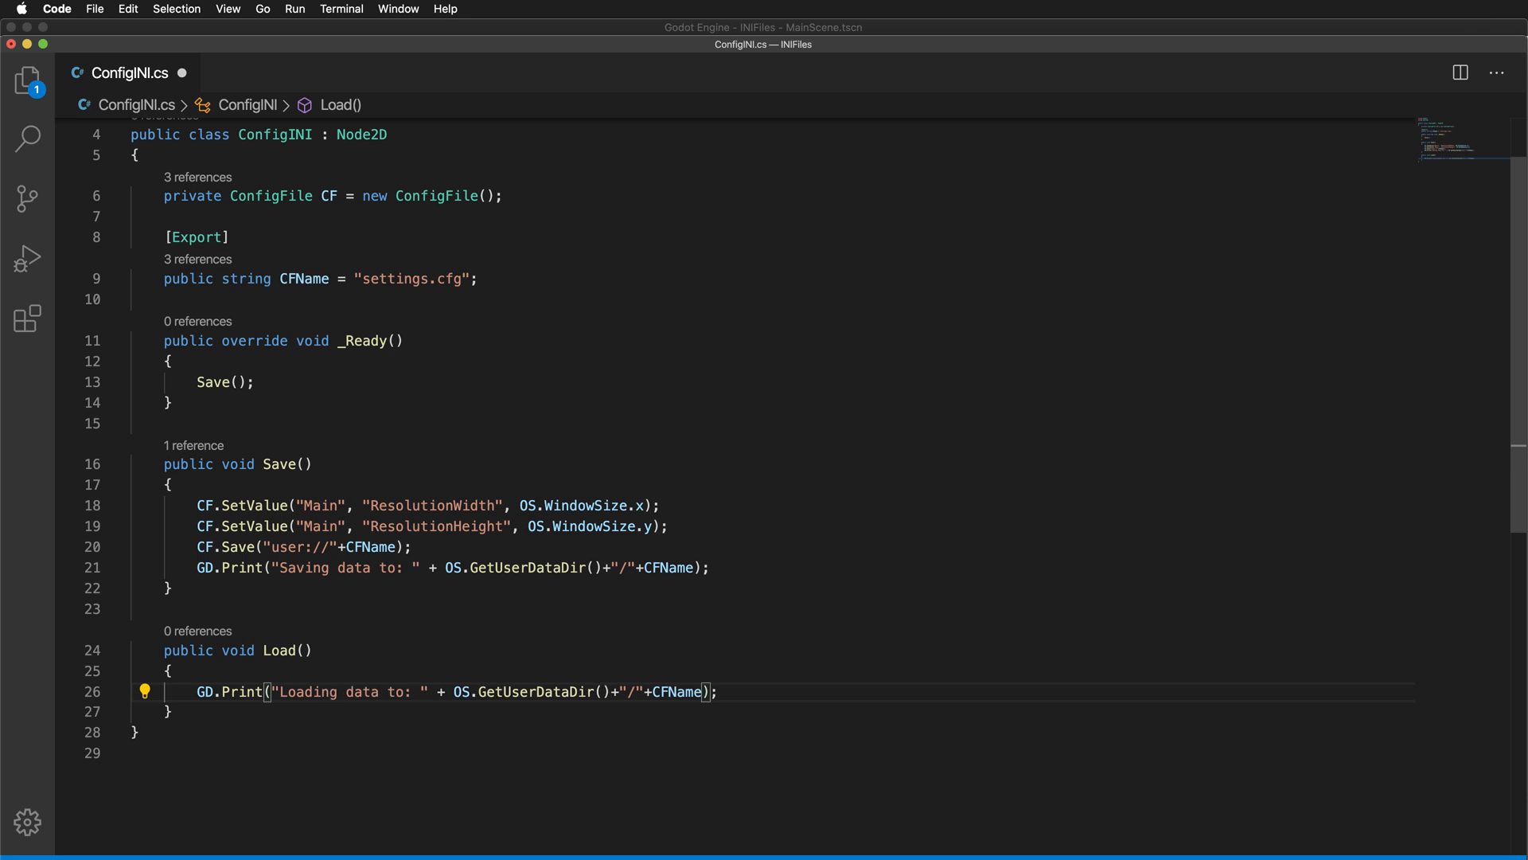
{"action": "type", "text": "from"}
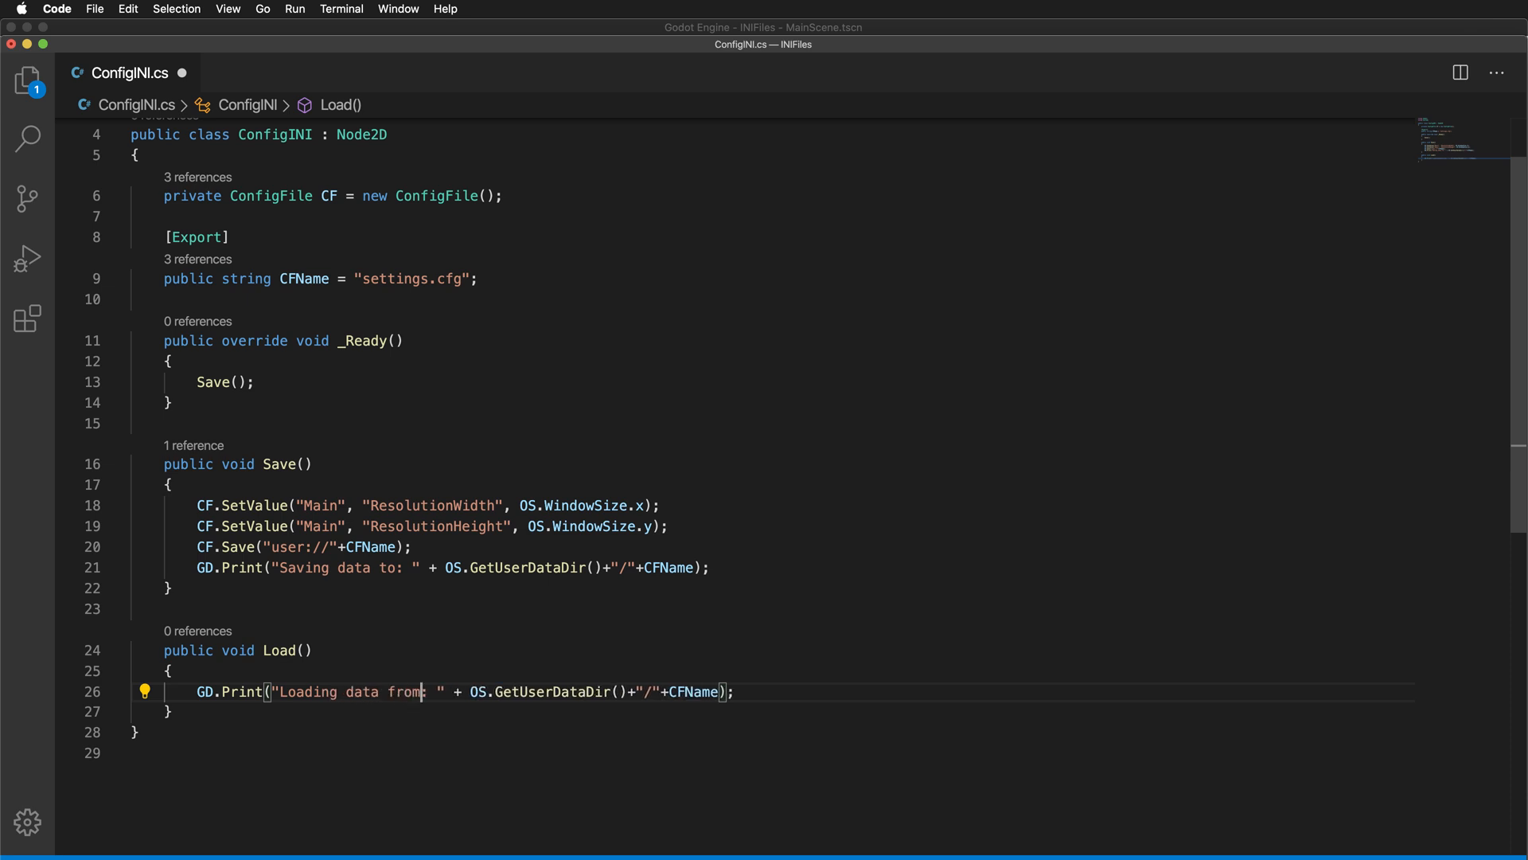
{"action": "left_click_drag", "start_coordinate": [373, 691], "coordinate": [732, 691]}
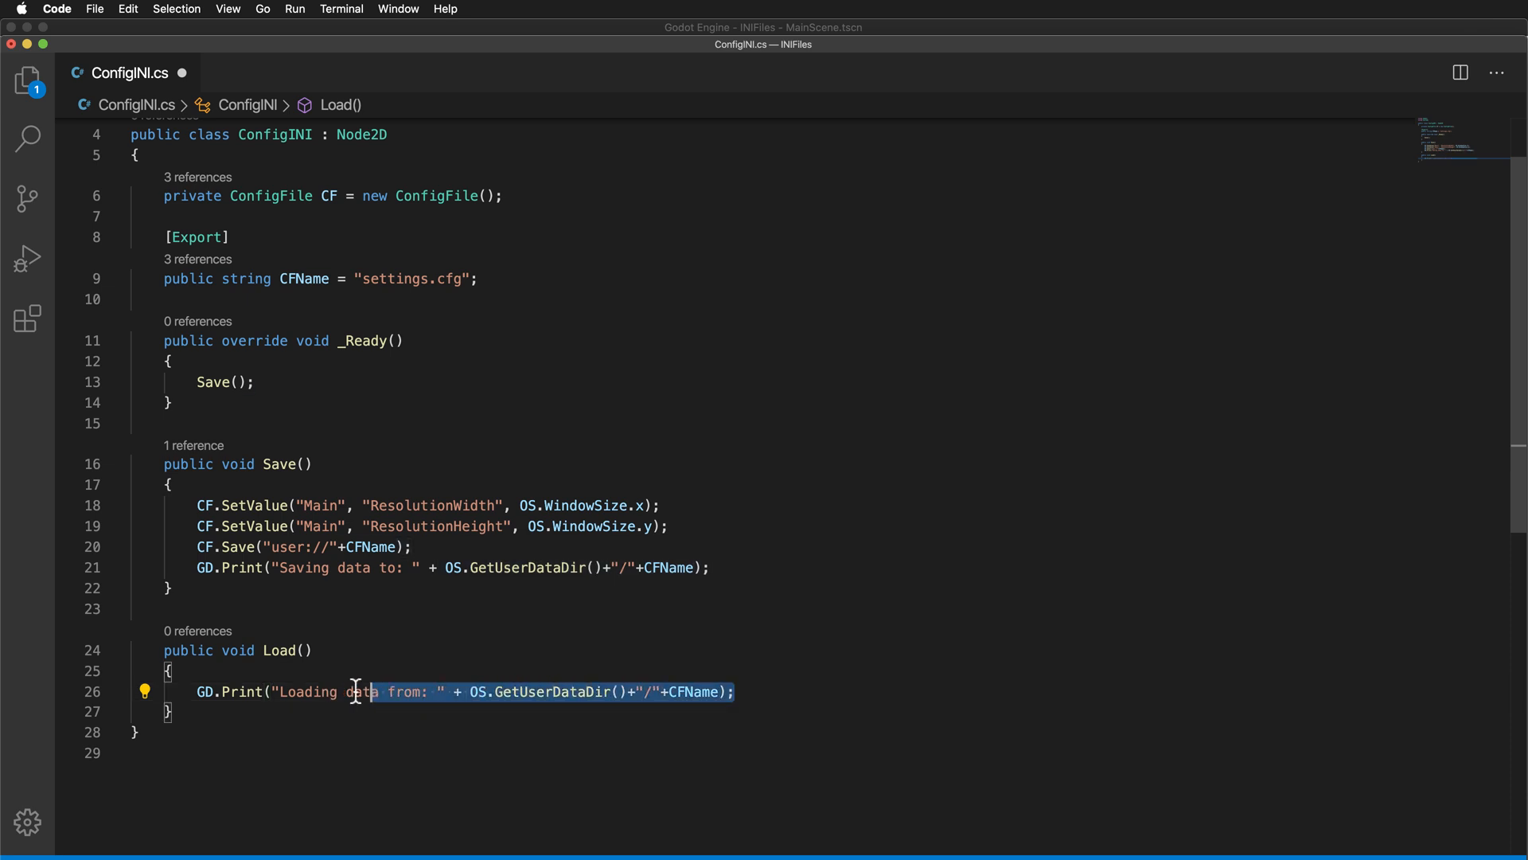
{"action": "left_click", "coordinate": [753, 691]}
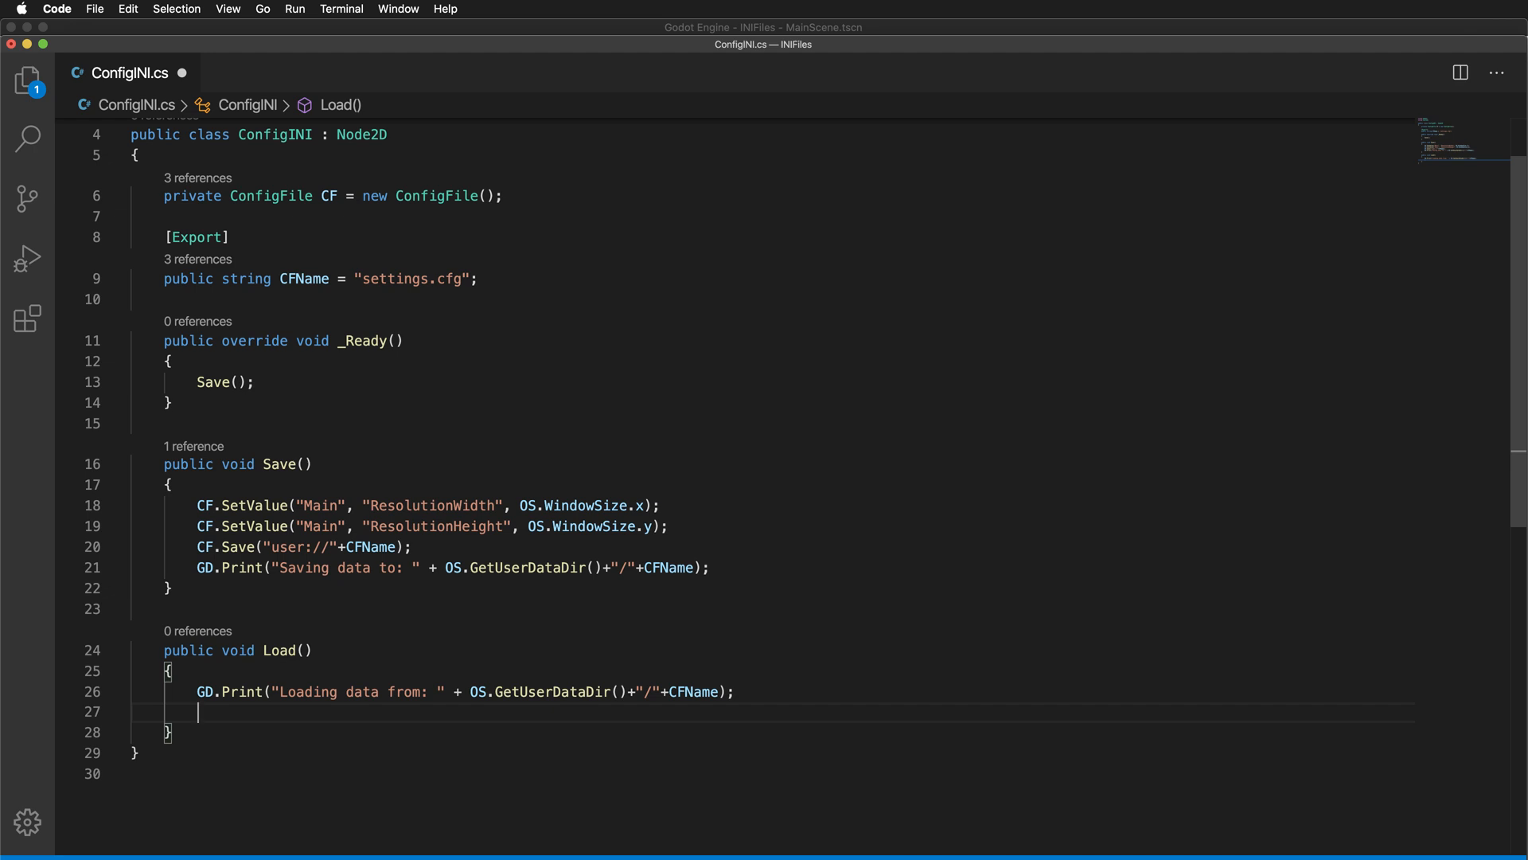
Start 'Vector2 ScreenSize = new Vector2();' inside Load()
{"action": "type", "text": "Vec"}
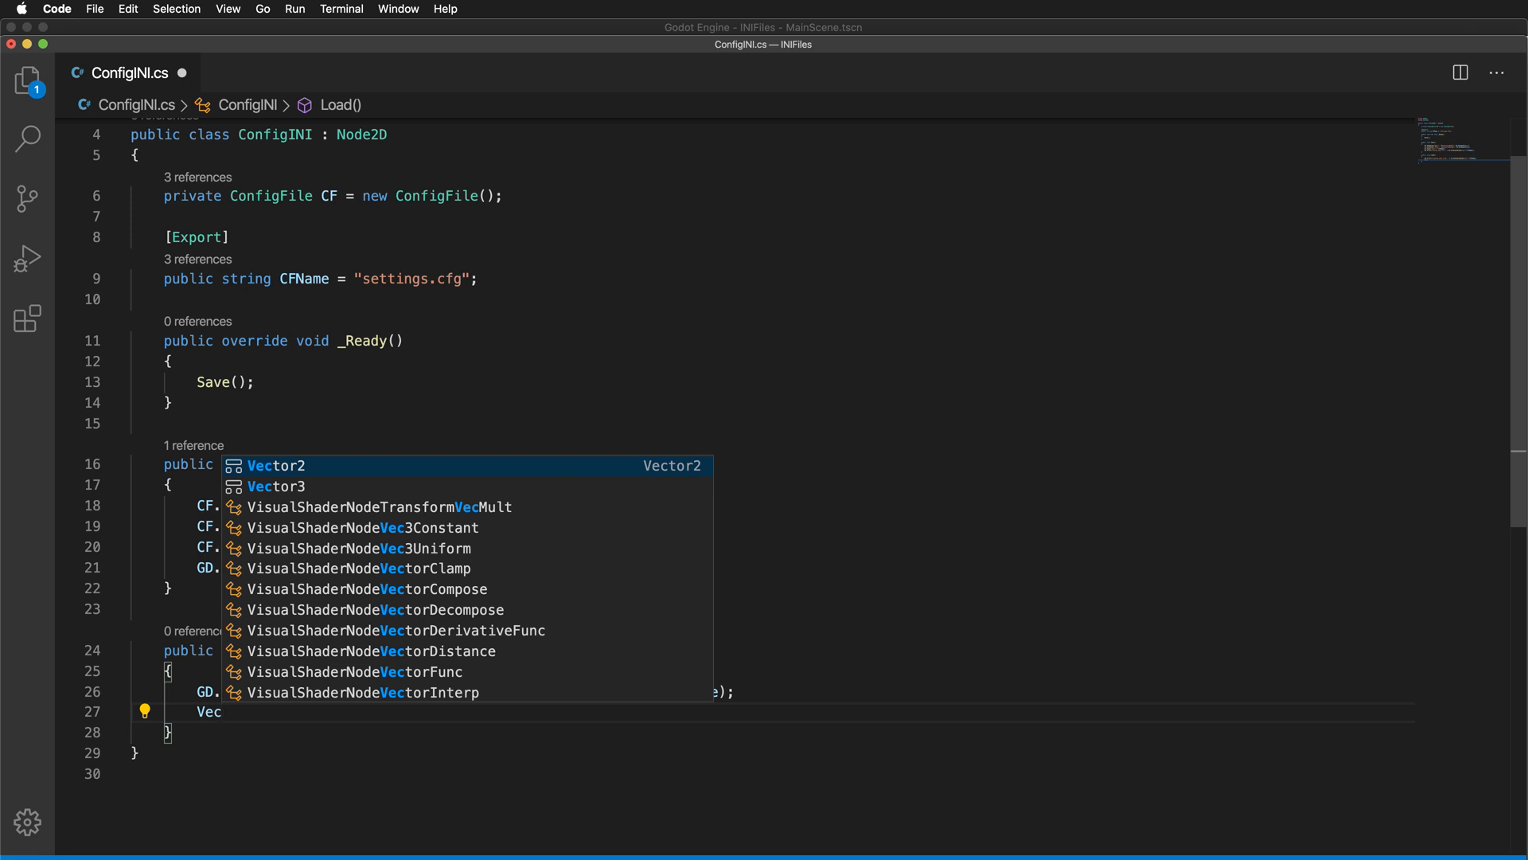
{"action": "type", "text": "Vector2 Screen"}
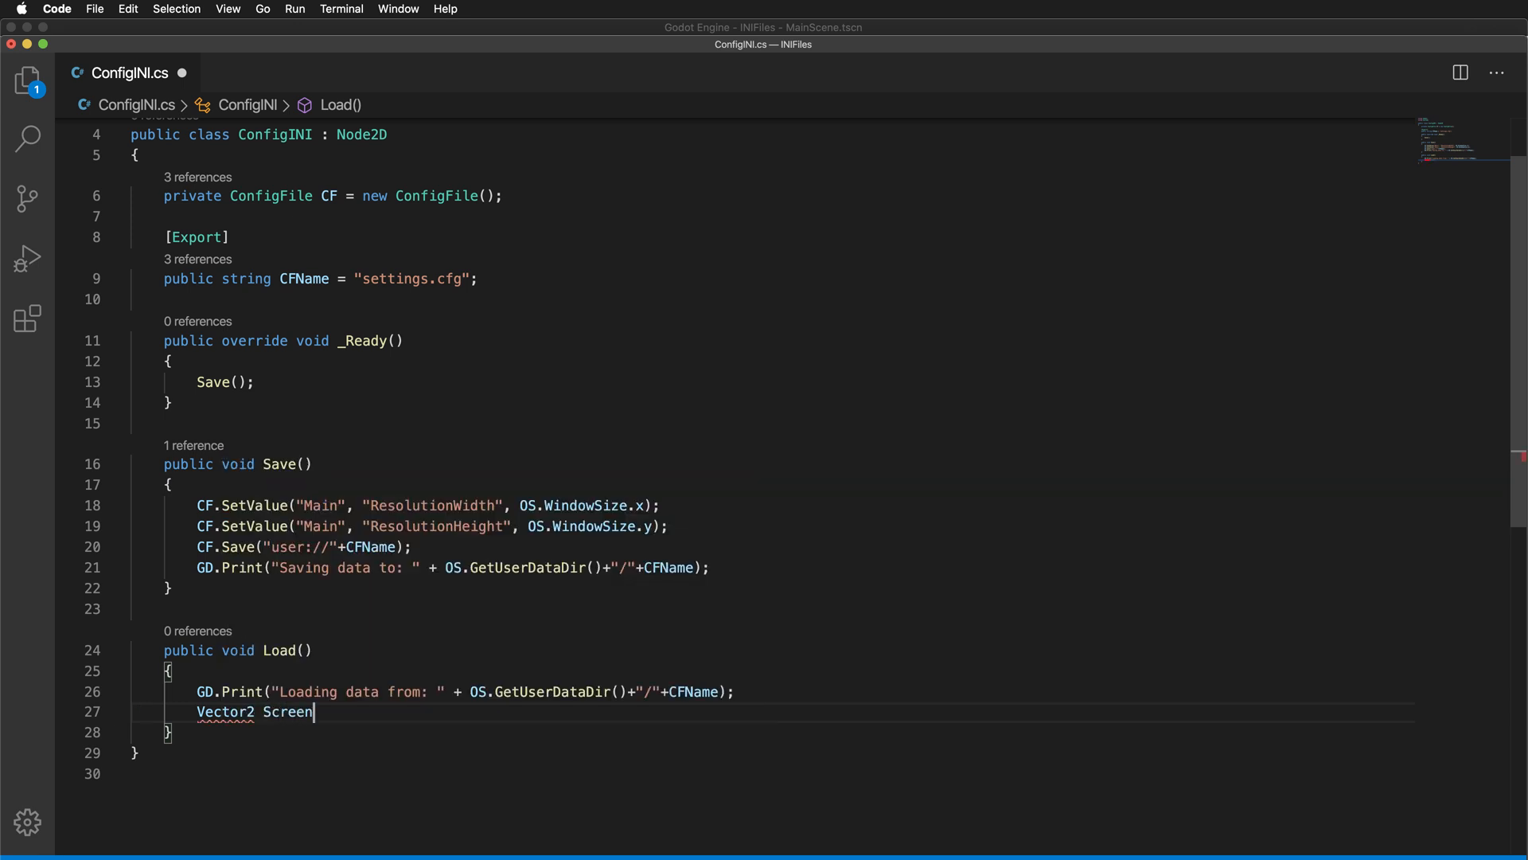
{"action": "type", "text": "Size = new"}
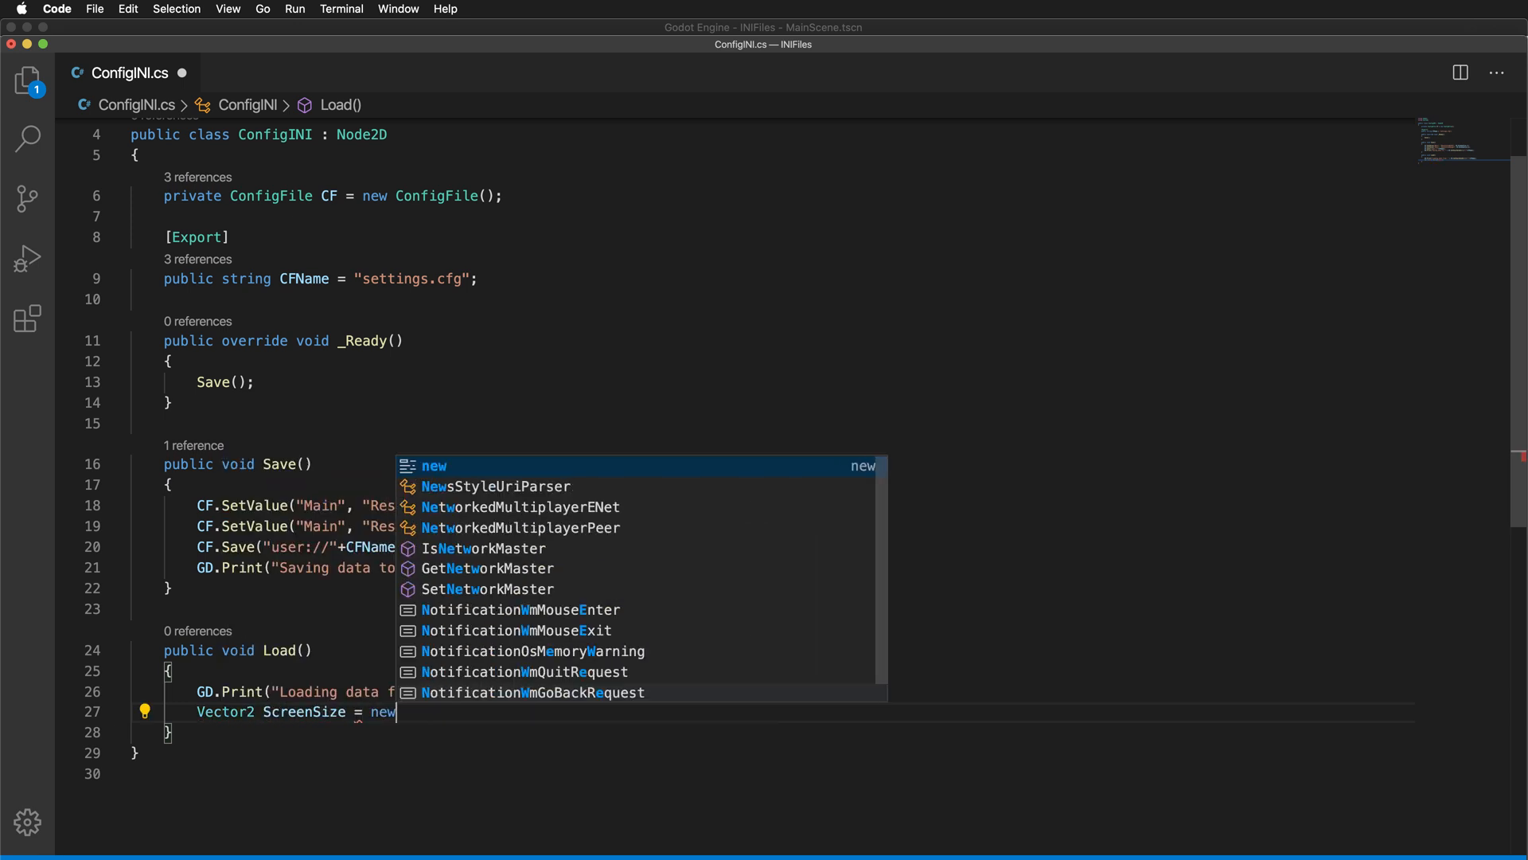
{"action": "type", "text": "C"}
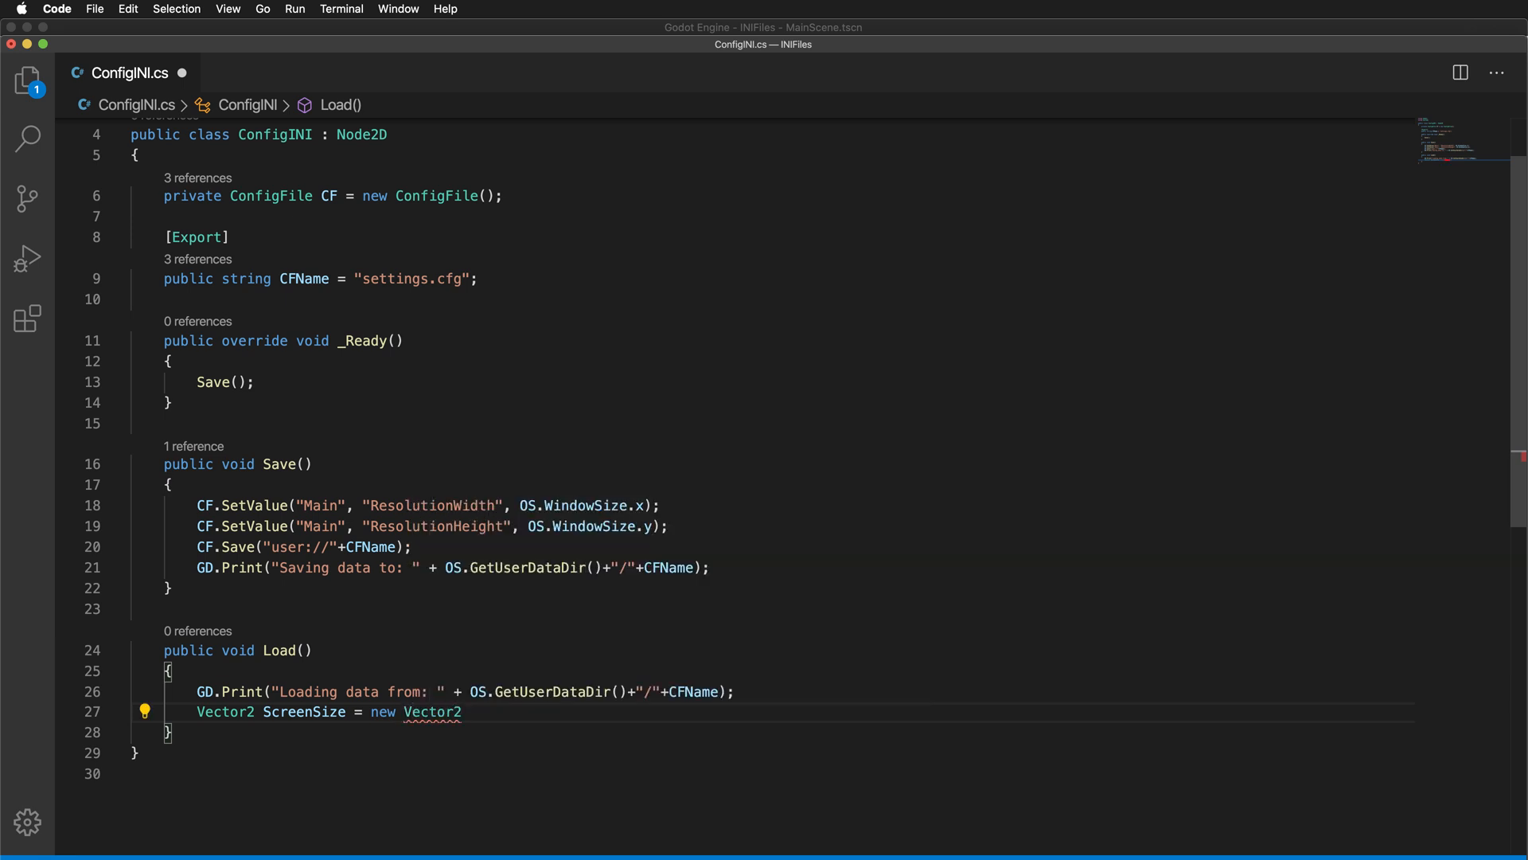
{"action": "type", "text": "();"}
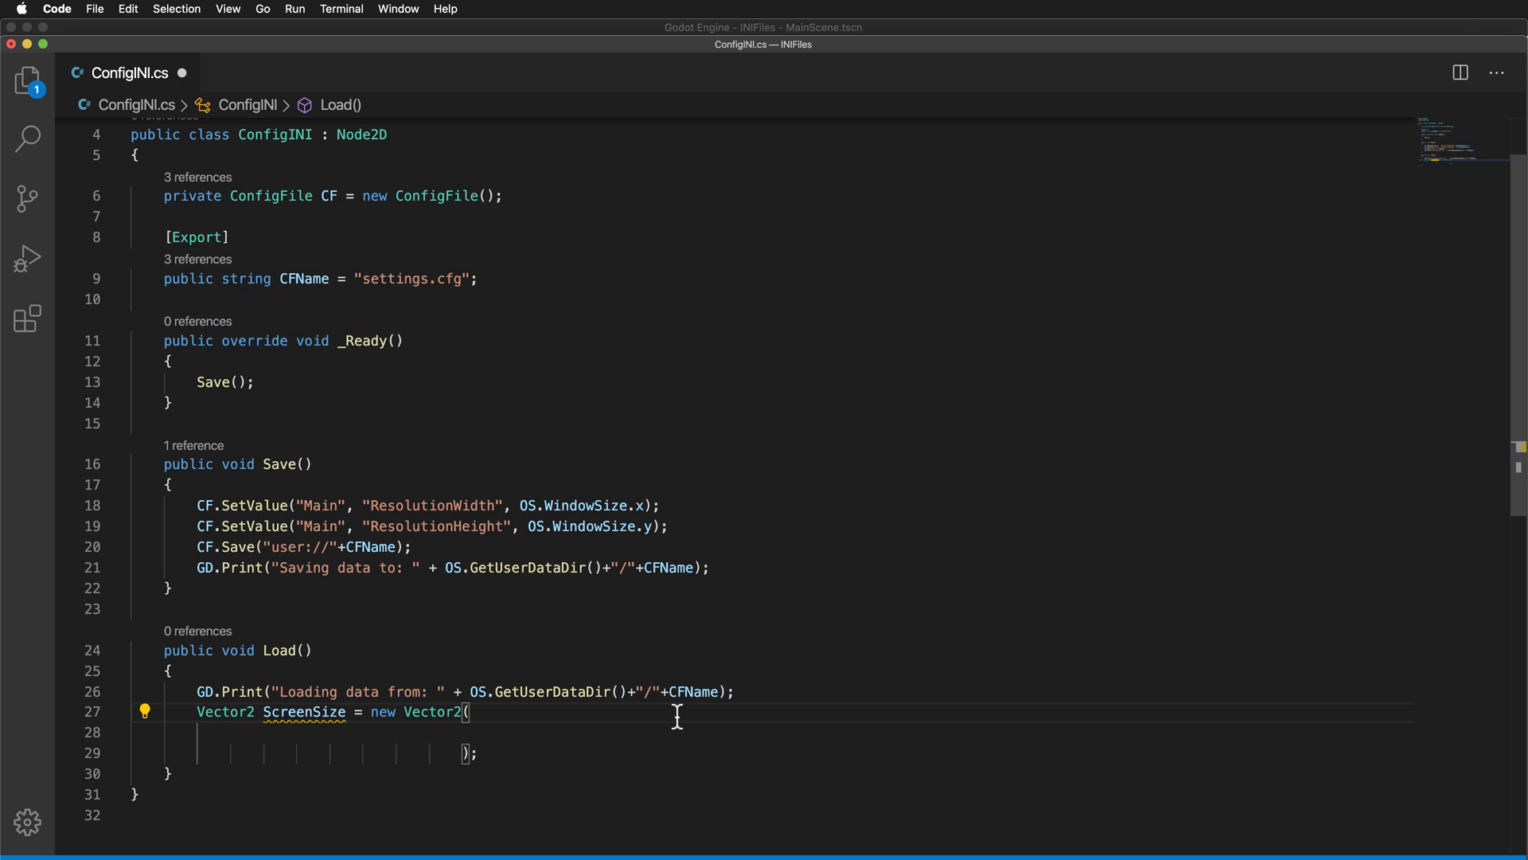
Begin the width argument as CF.GetValue("Main", ...) using the GetValue completion
{"action": "type", "text": "CF"}
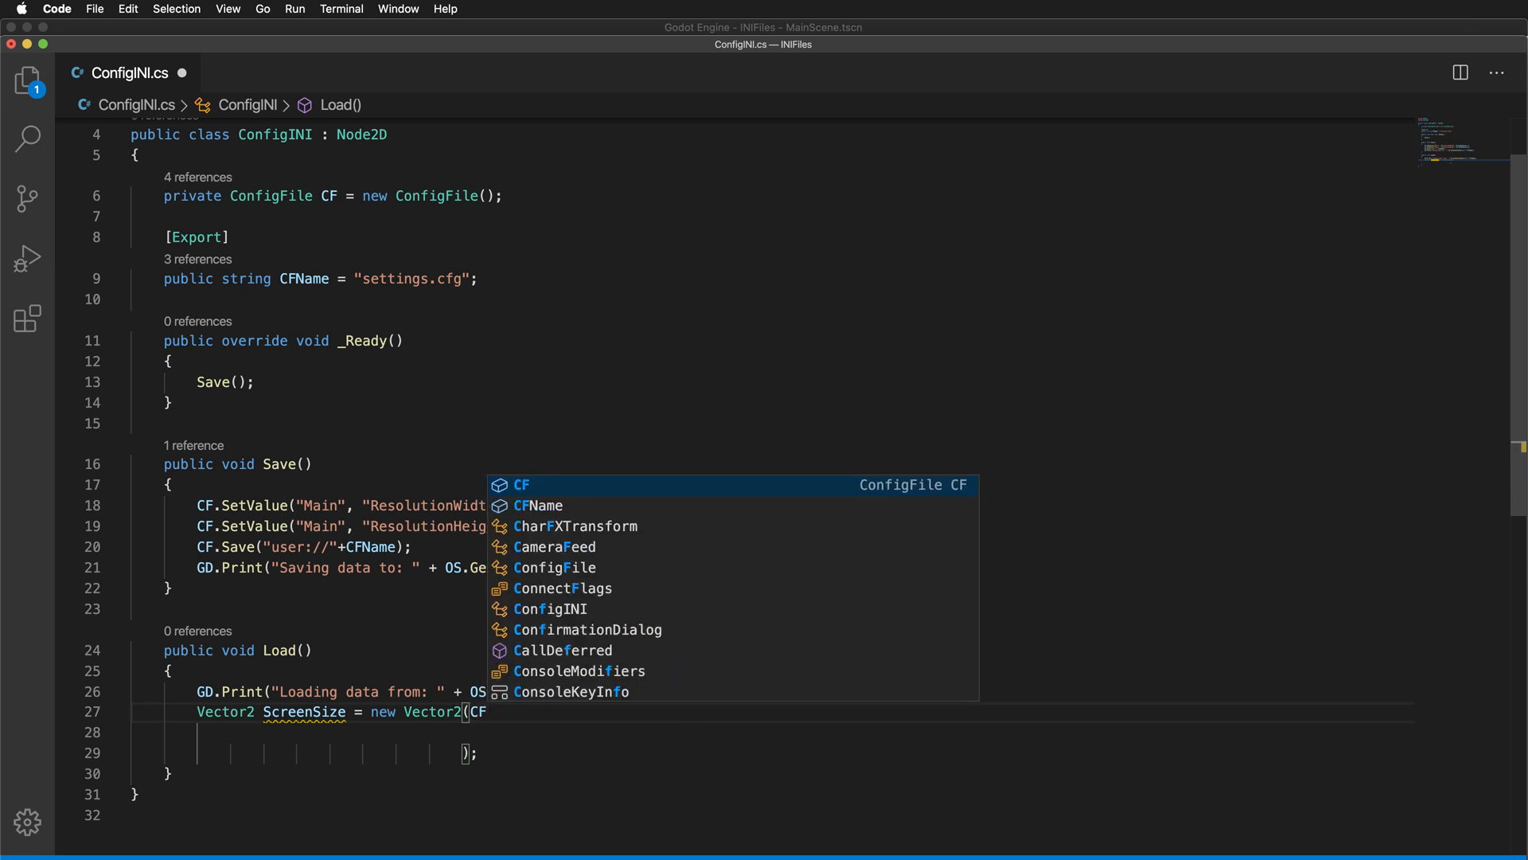
{"action": "type", "text": ".GetV"}
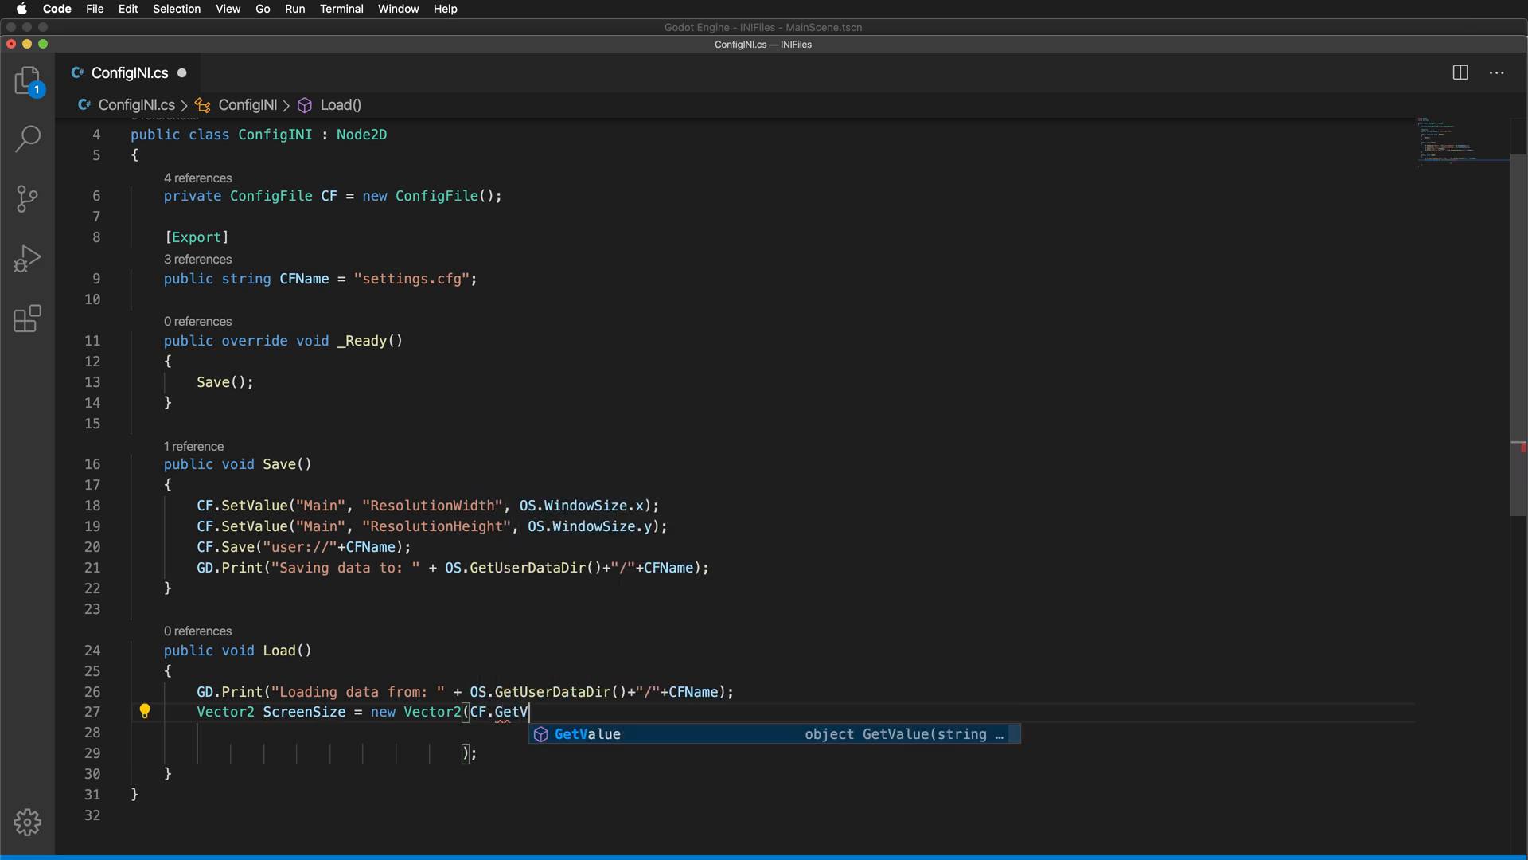
{"action": "key", "text": "Tab"}
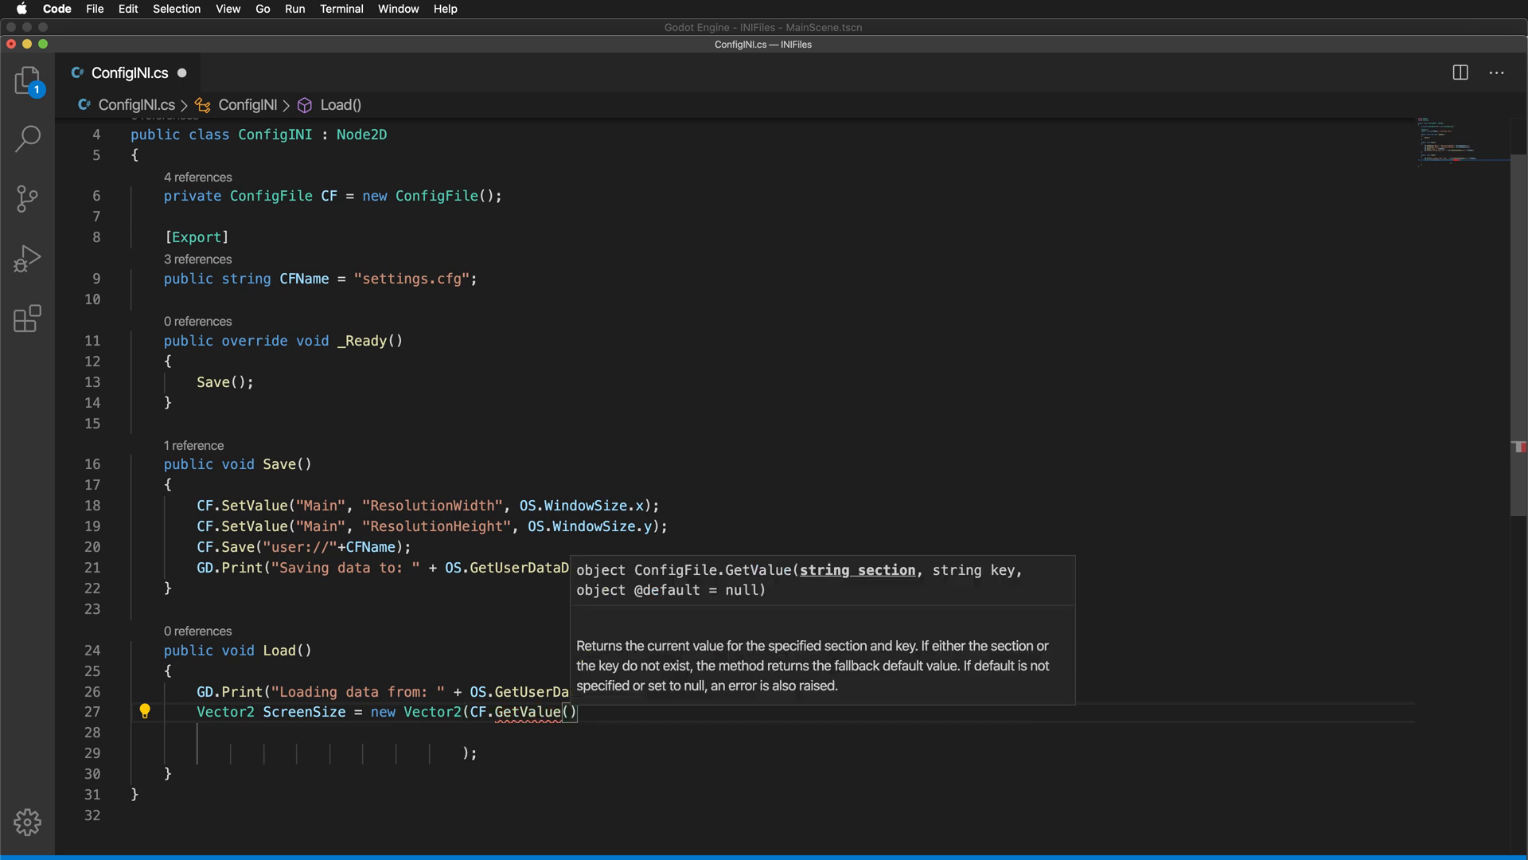
{"action": "type", "text": "\""}
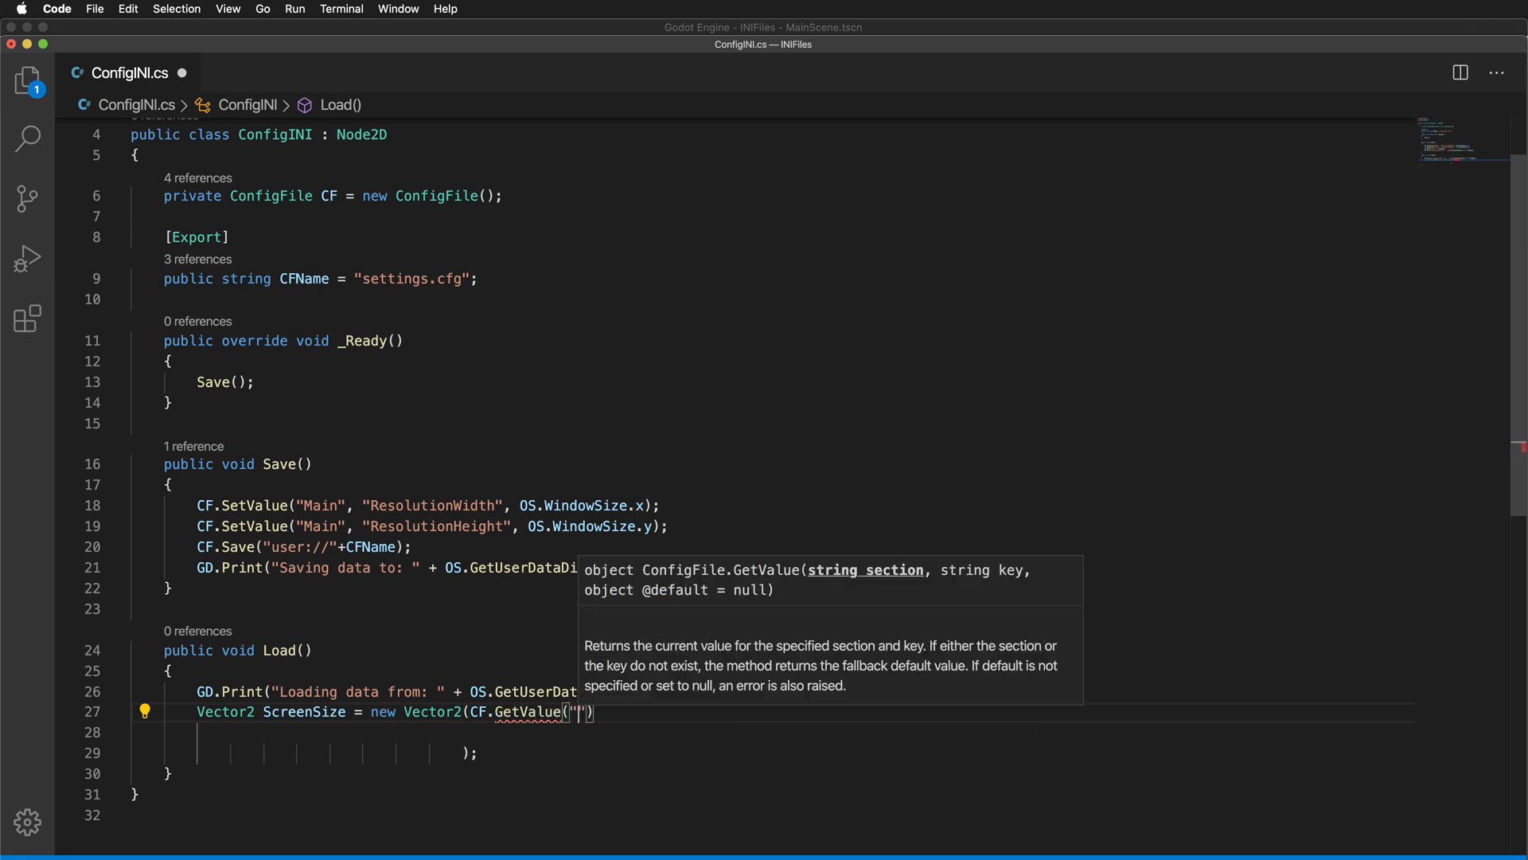
{"action": "type", "text": "Main"}
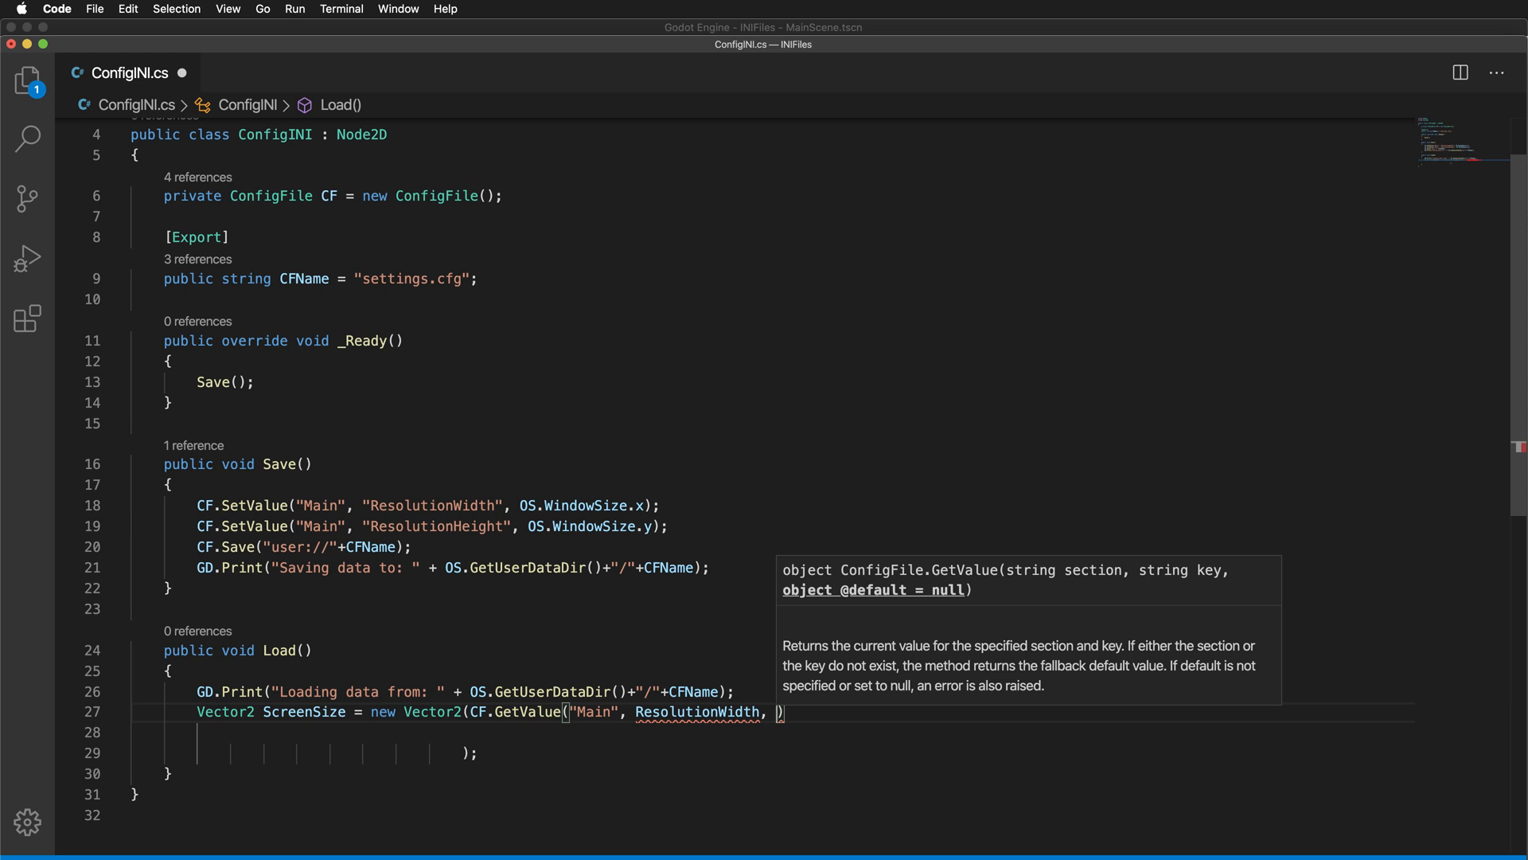
Finish the width argument as (float)CF.GetValue("Main", "ResolutionWidth", OS.WindowSize.x) and select it to duplicate
{"action": "left_click", "coordinate": [522, 506]}
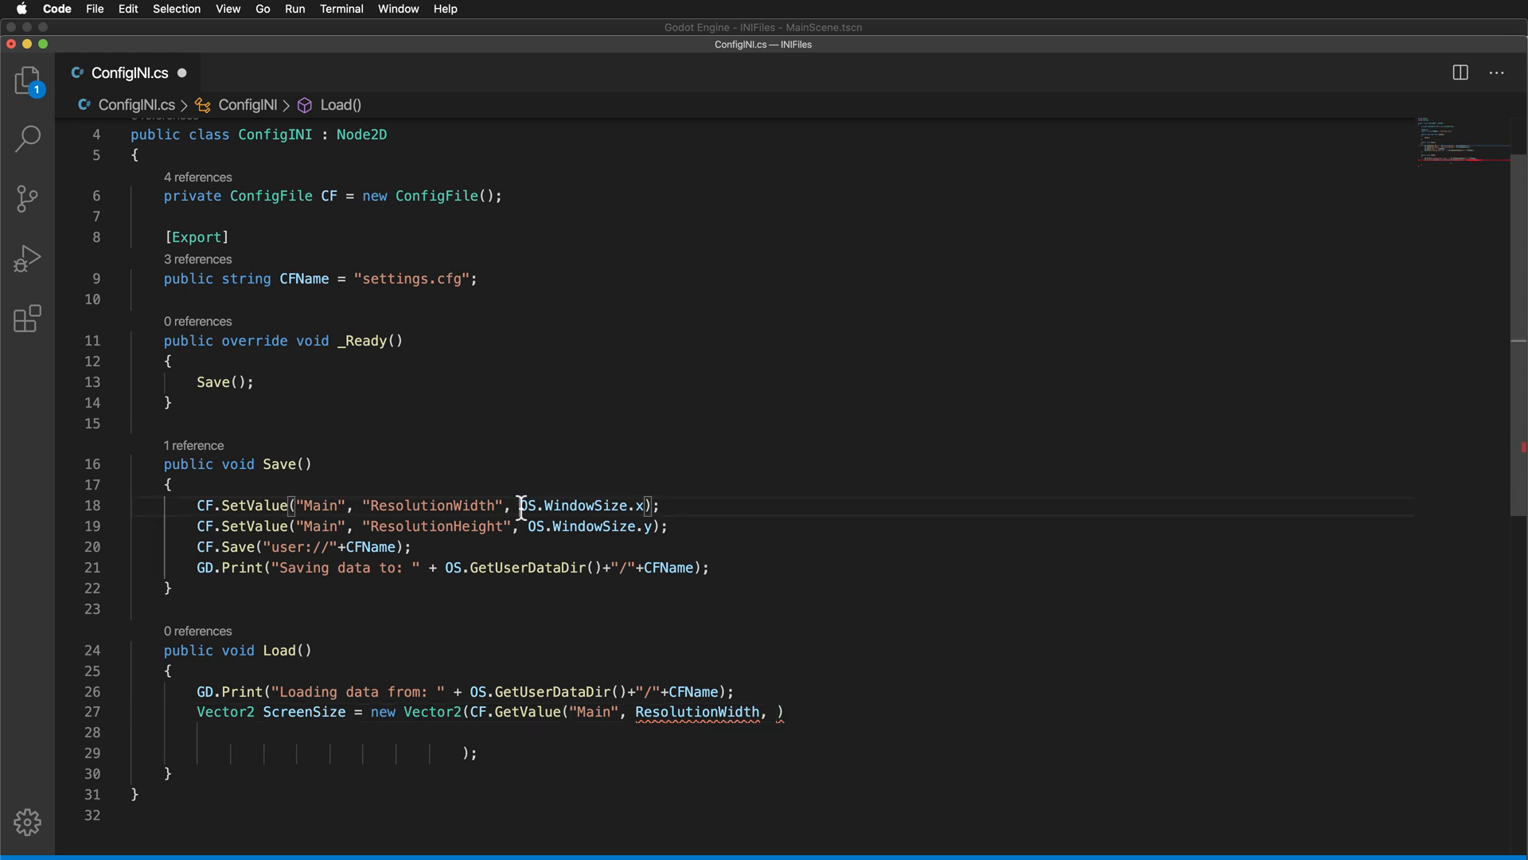
{"action": "double_click", "coordinate": [581, 506]}
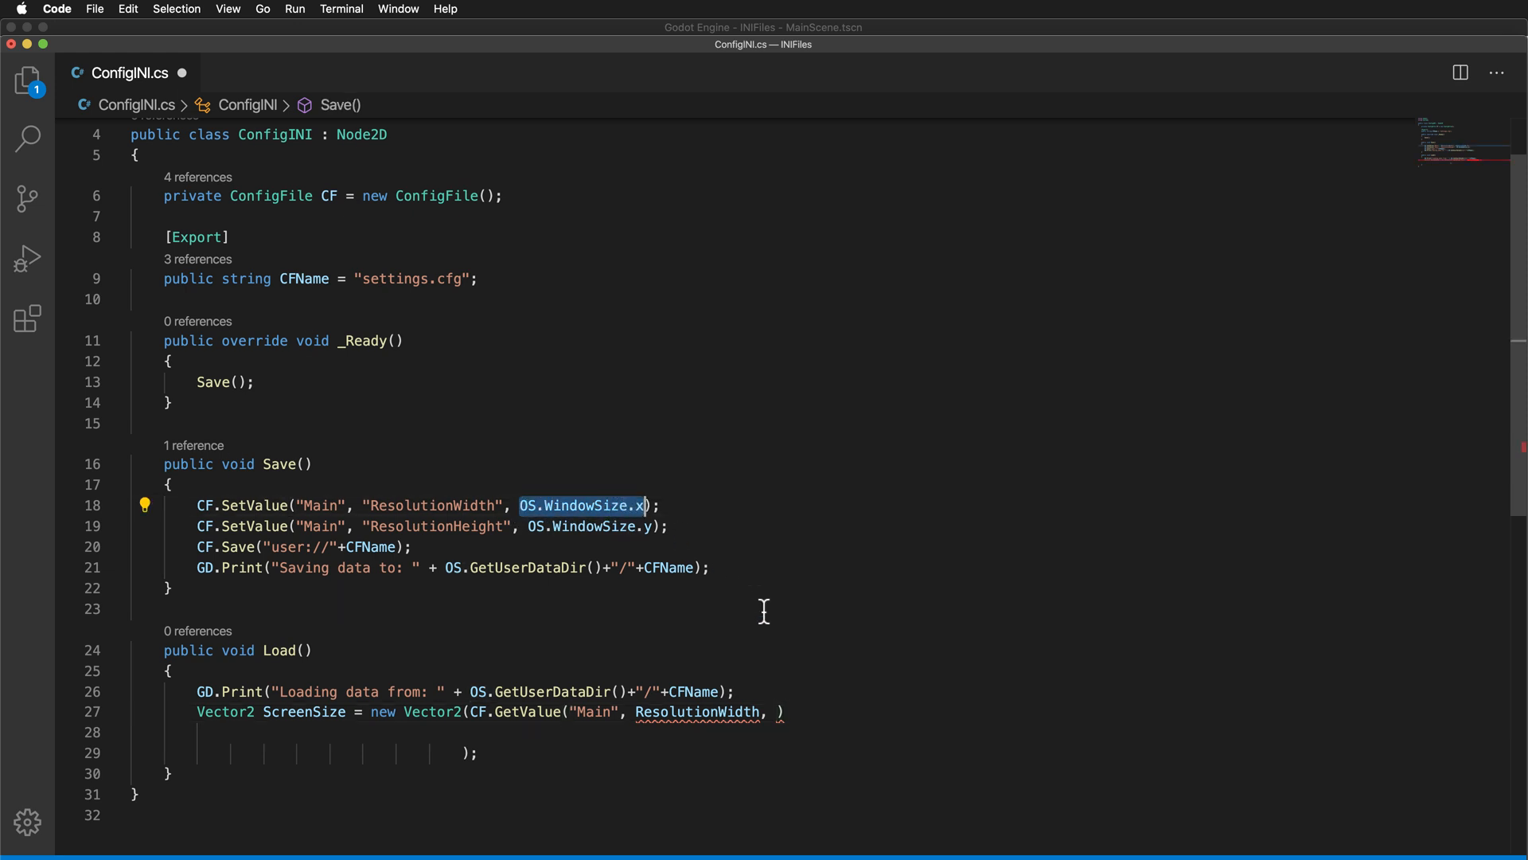
{"action": "type", "text": "OS.WindowSize.x"}
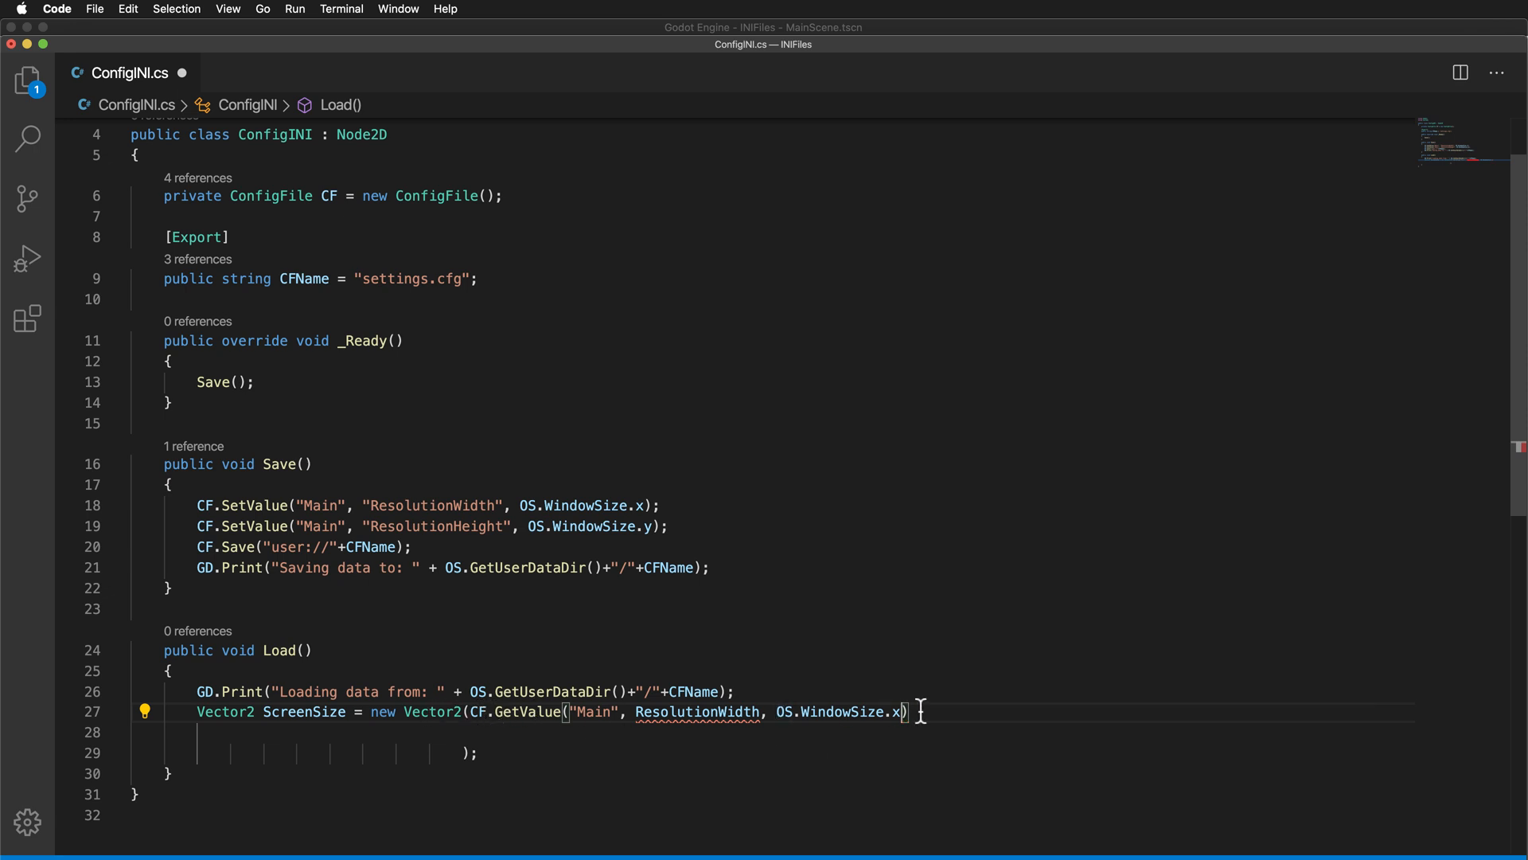
{"action": "mouse_move", "coordinate": [1088, 691]}
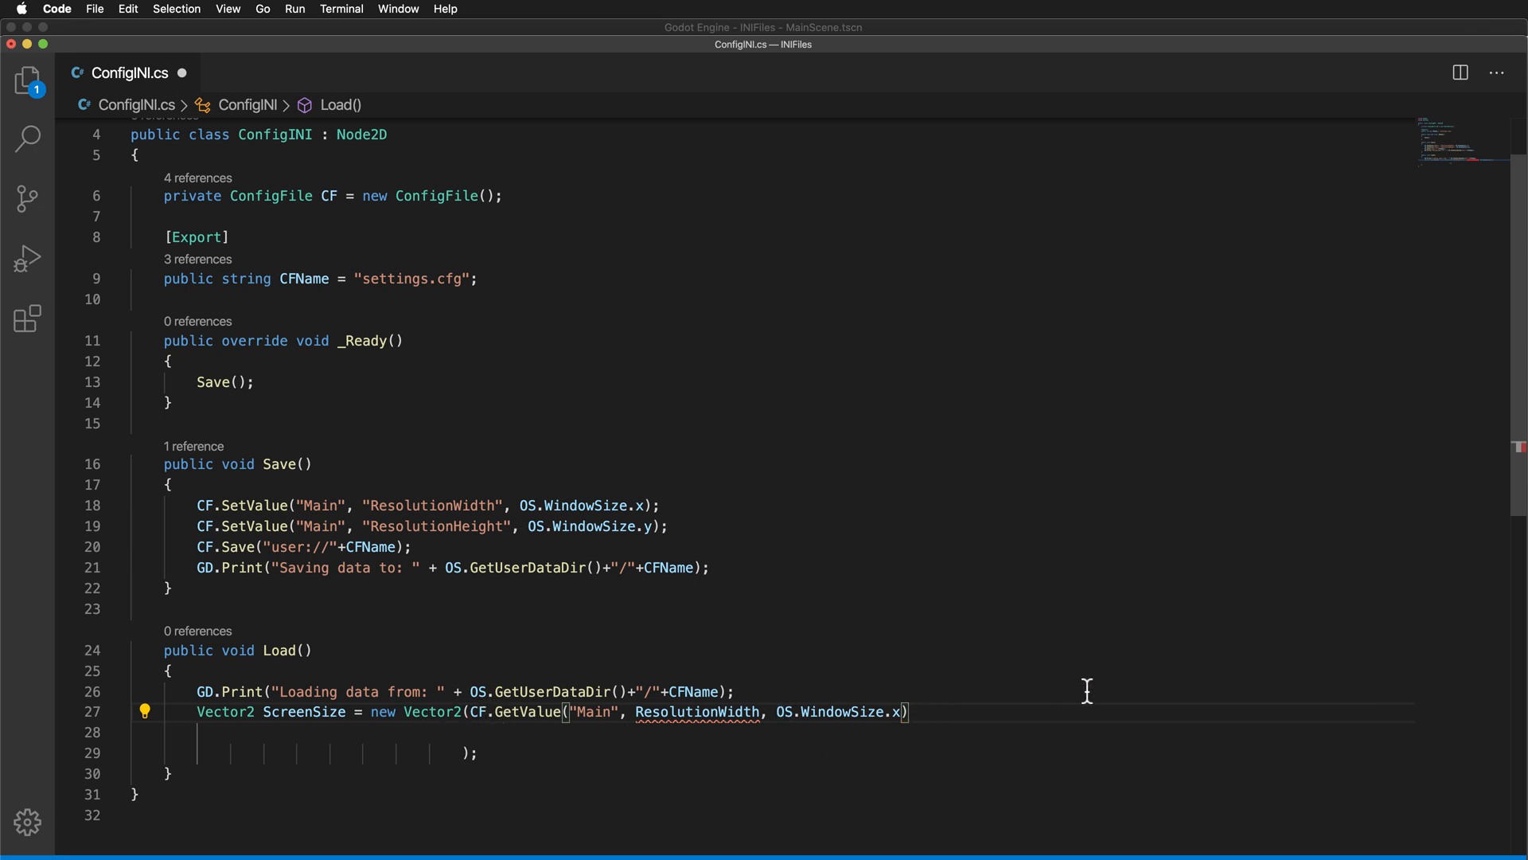
{"action": "type", "text": ","}
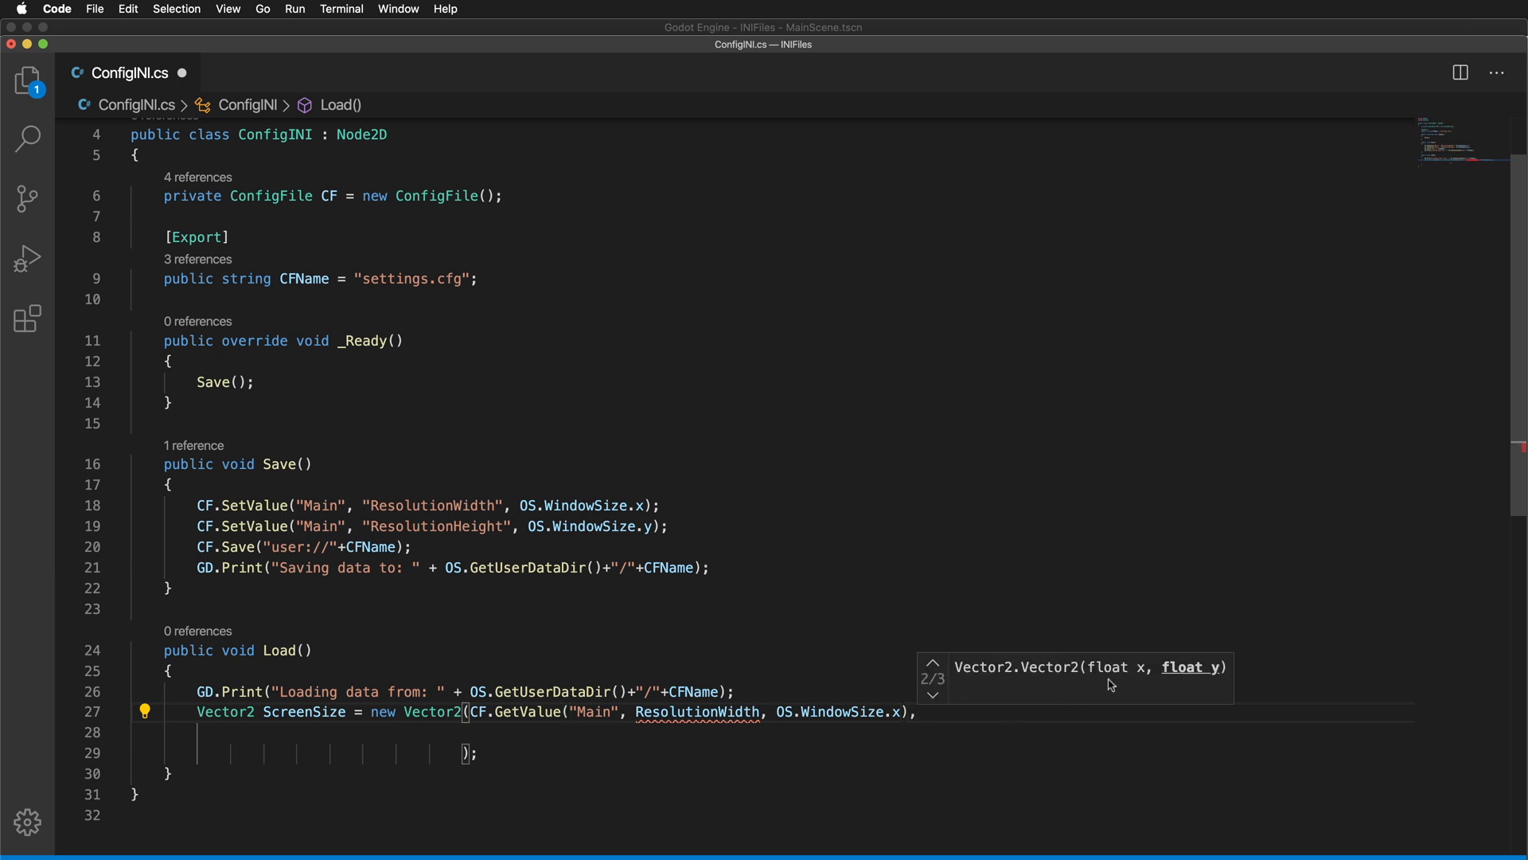
{"action": "mouse_move", "coordinate": [654, 726]}
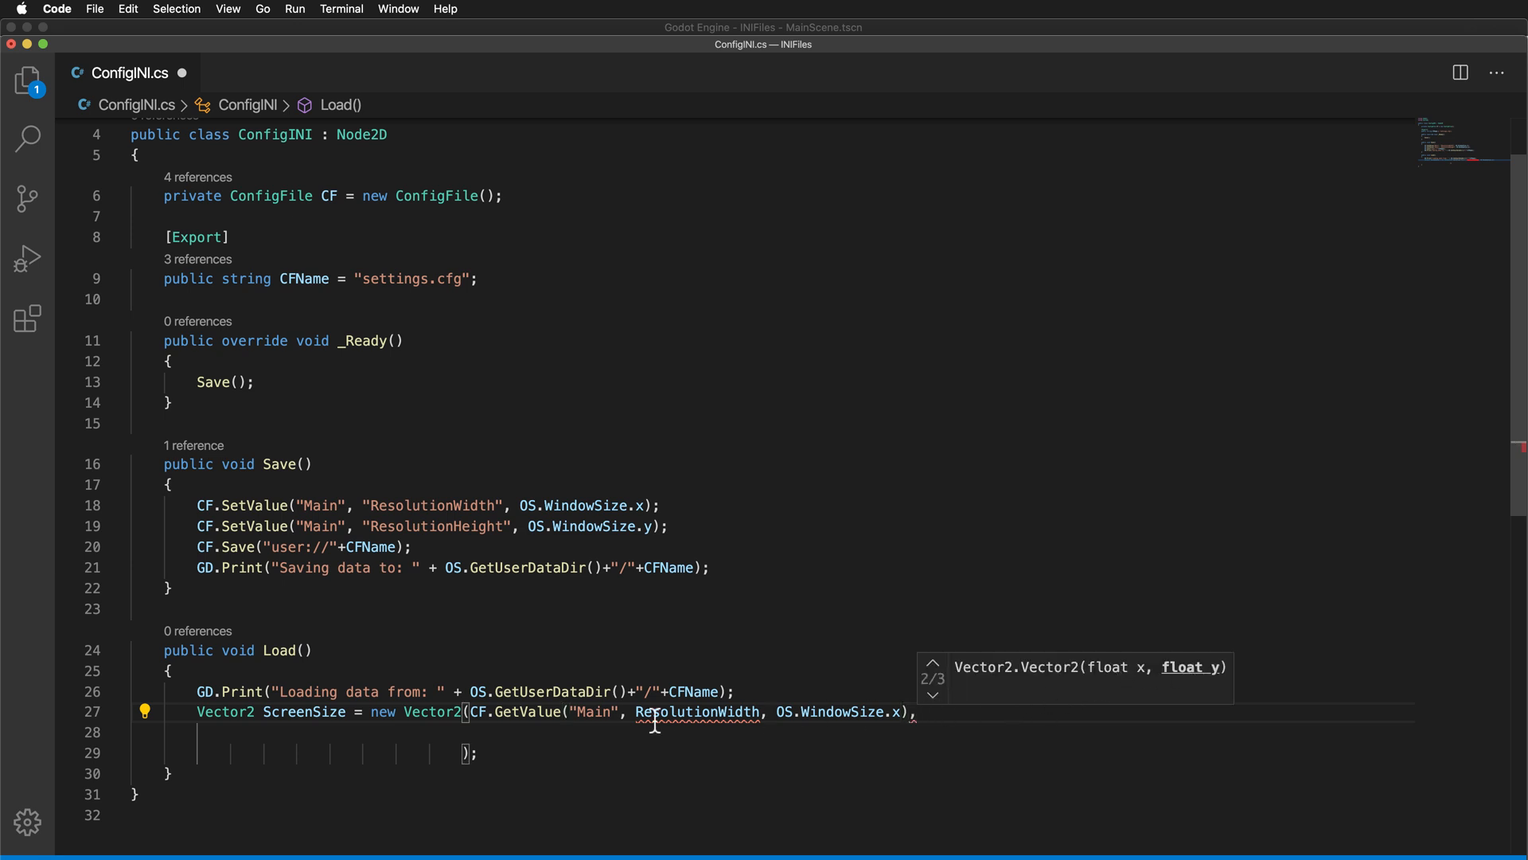
{"action": "left_click_drag", "start_coordinate": [471, 711], "coordinate": [922, 711]}
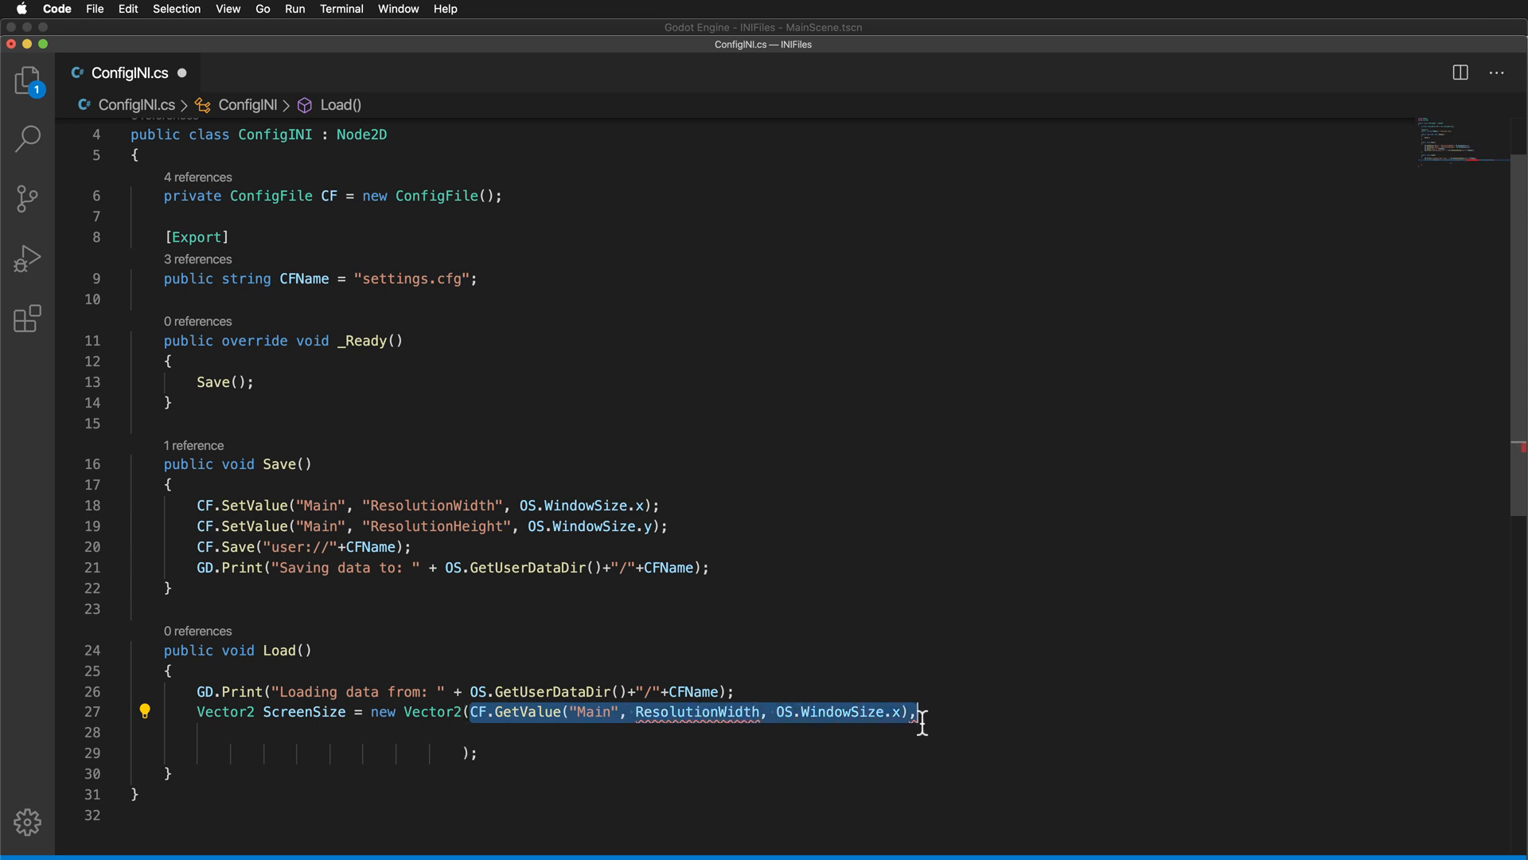
{"action": "mouse_move", "coordinate": [907, 723]}
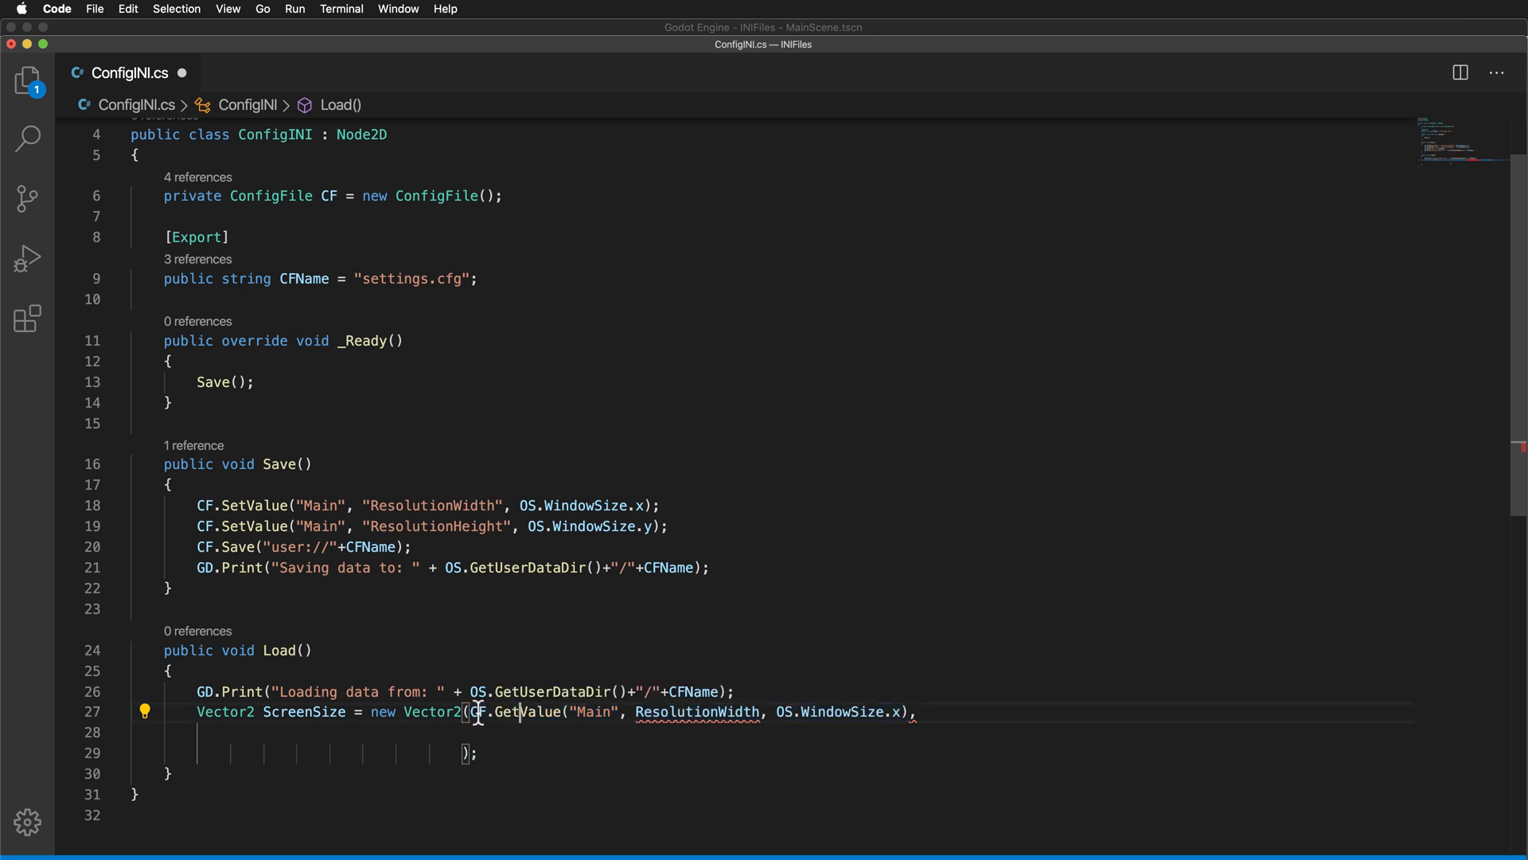
{"action": "type", "text": "(float"}
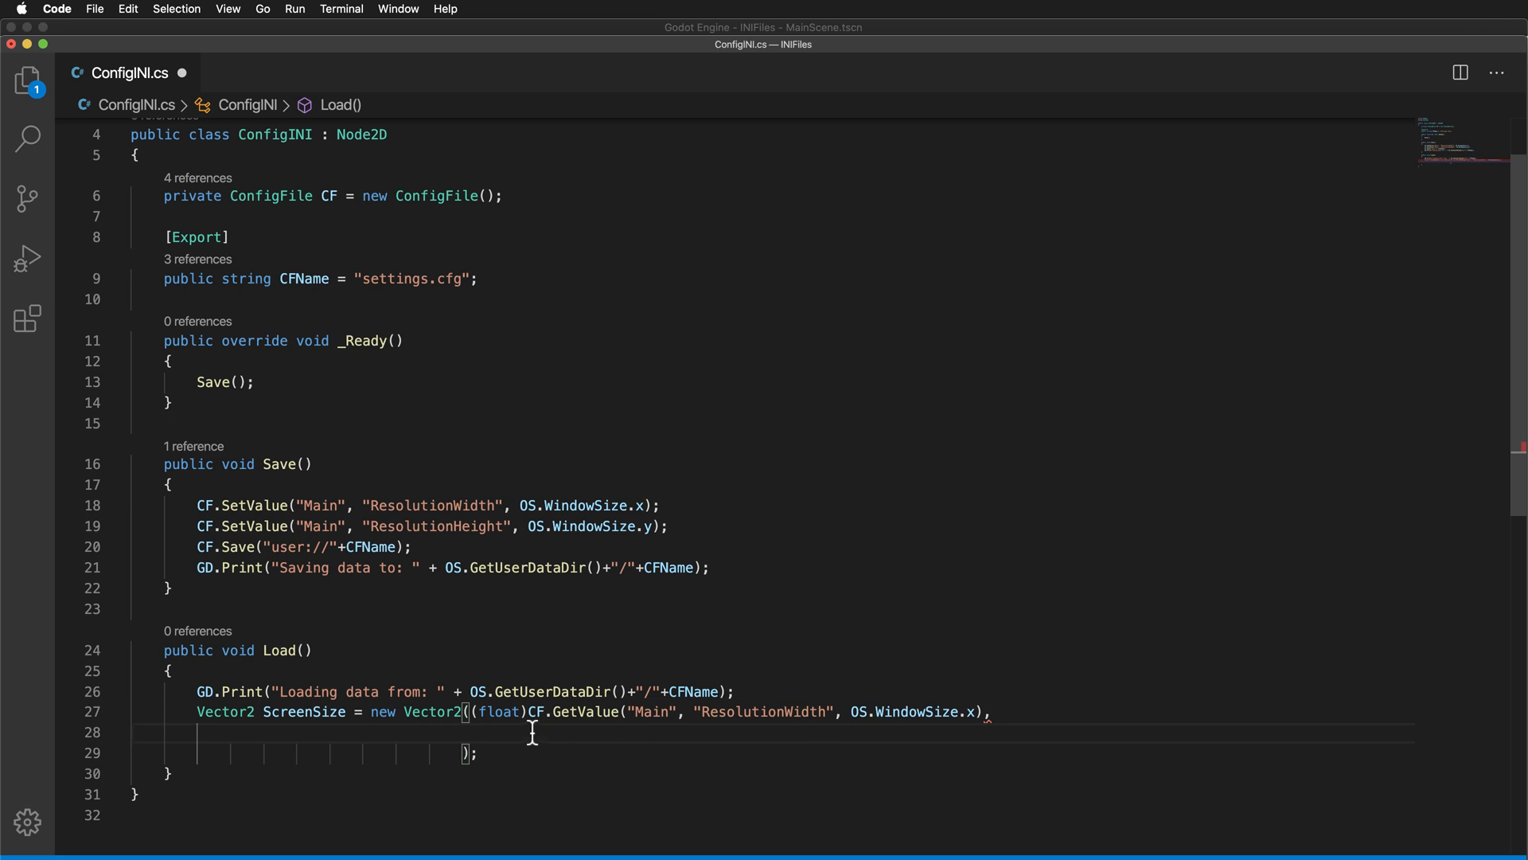
{"action": "left_click_drag", "start_coordinate": [532, 711], "coordinate": [983, 712]}
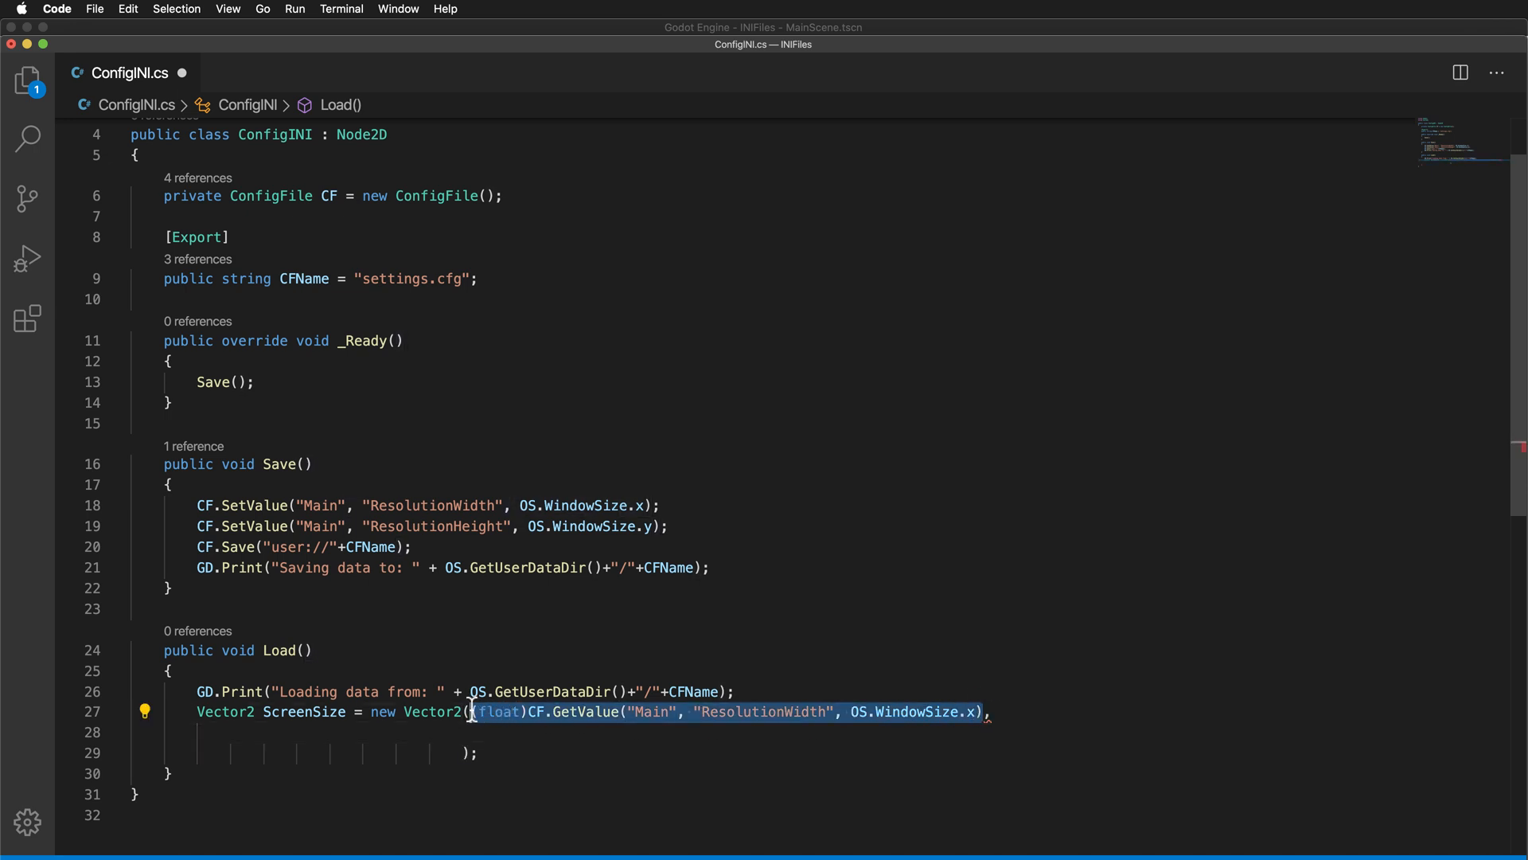
{"action": "mouse_move", "coordinate": [525, 769]}
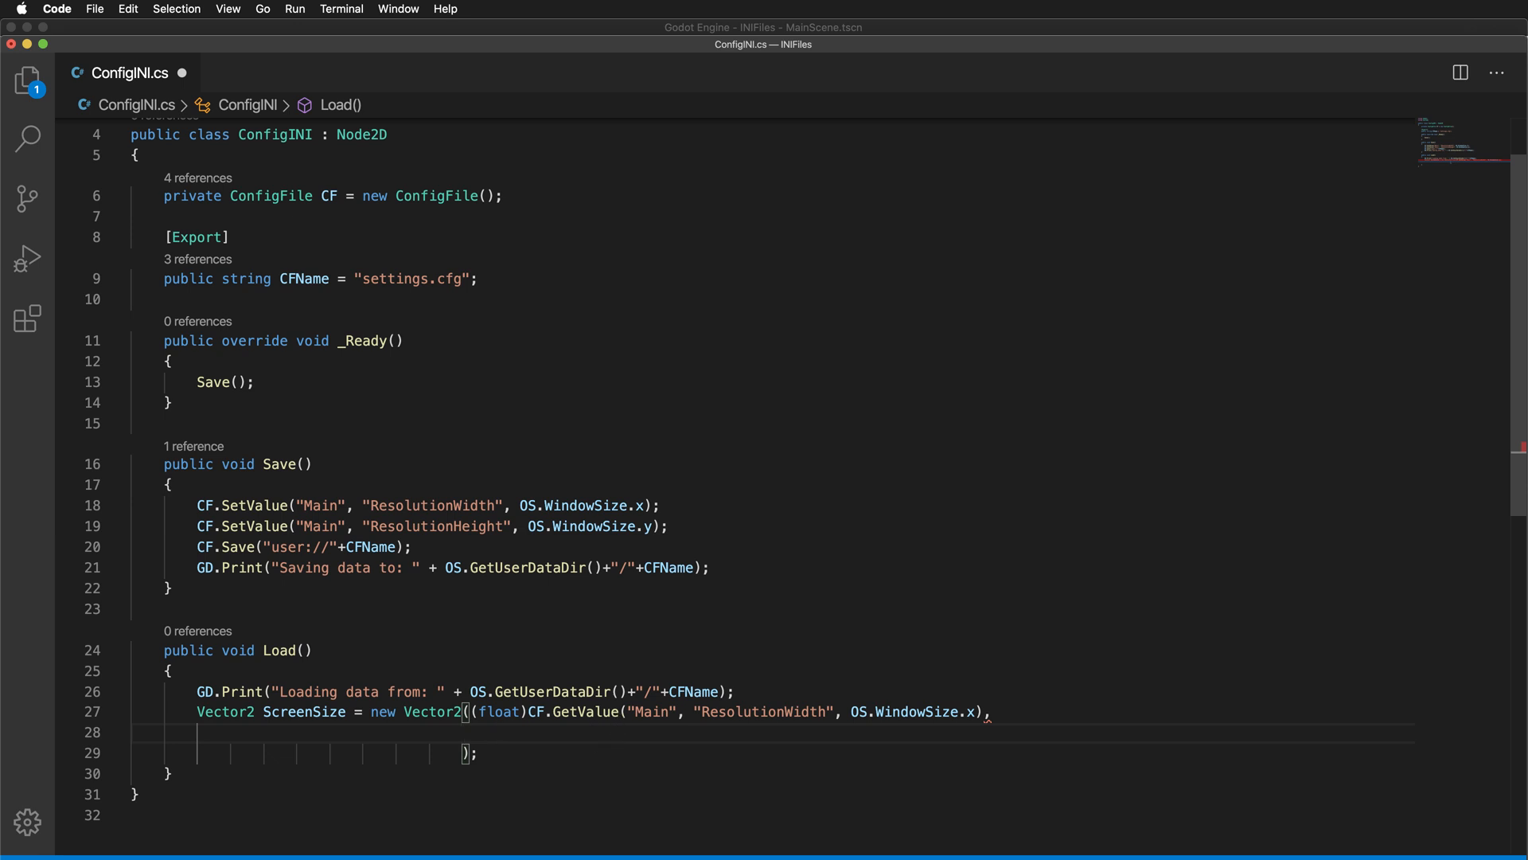
Add the height argument reading Main's ResolutionHeight with OS.WindowSize.y fallback and close the statement
{"action": "type", "text": "(float)CF.GetValue(\"Main\", \"ResolutionWidth\", OS.WindowSize.x)"}
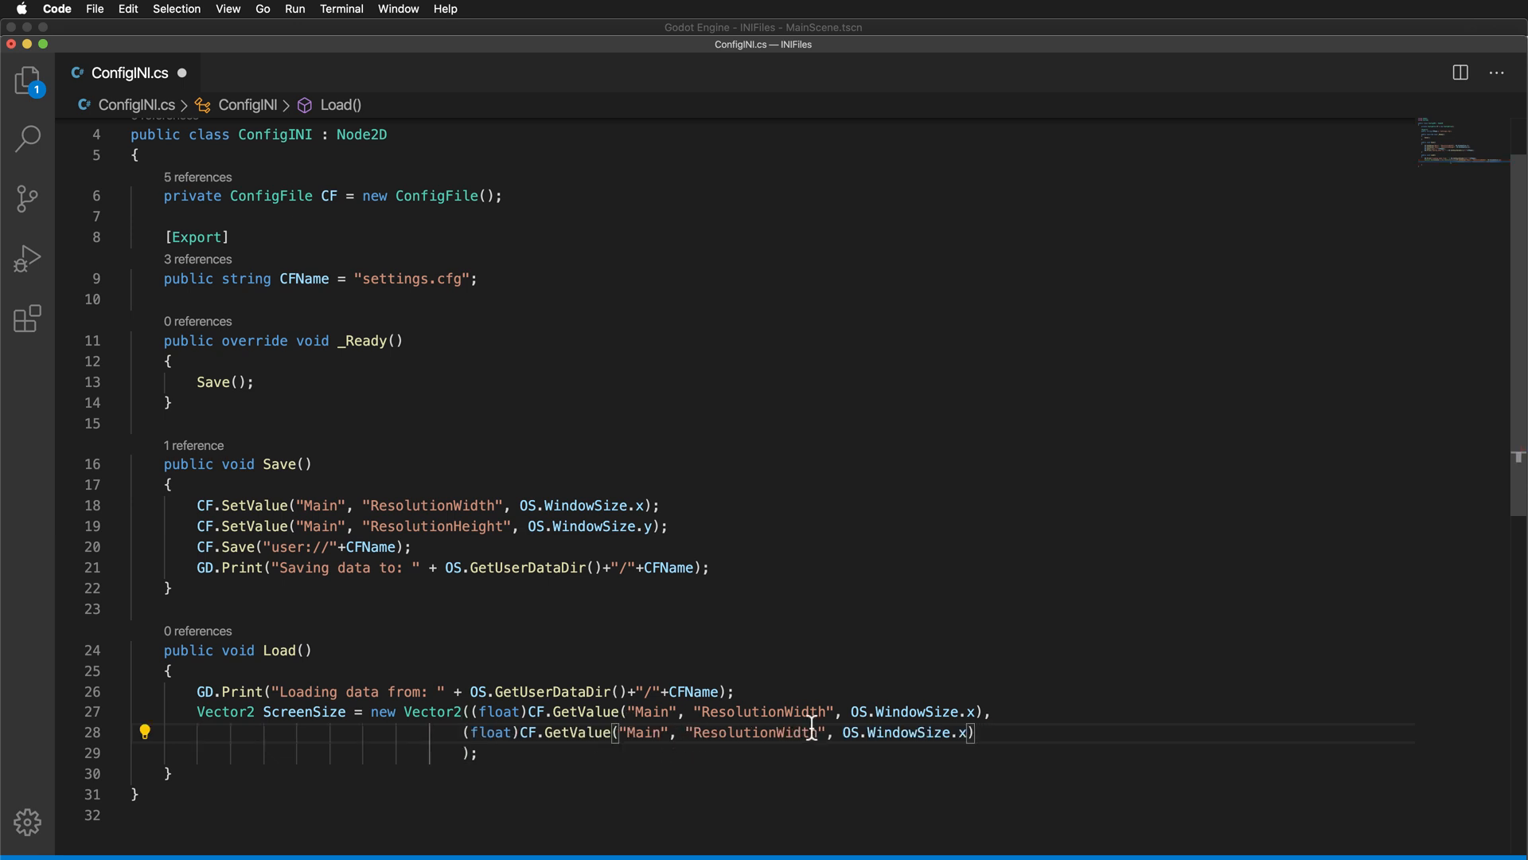
{"action": "double_click", "coordinate": [784, 734]}
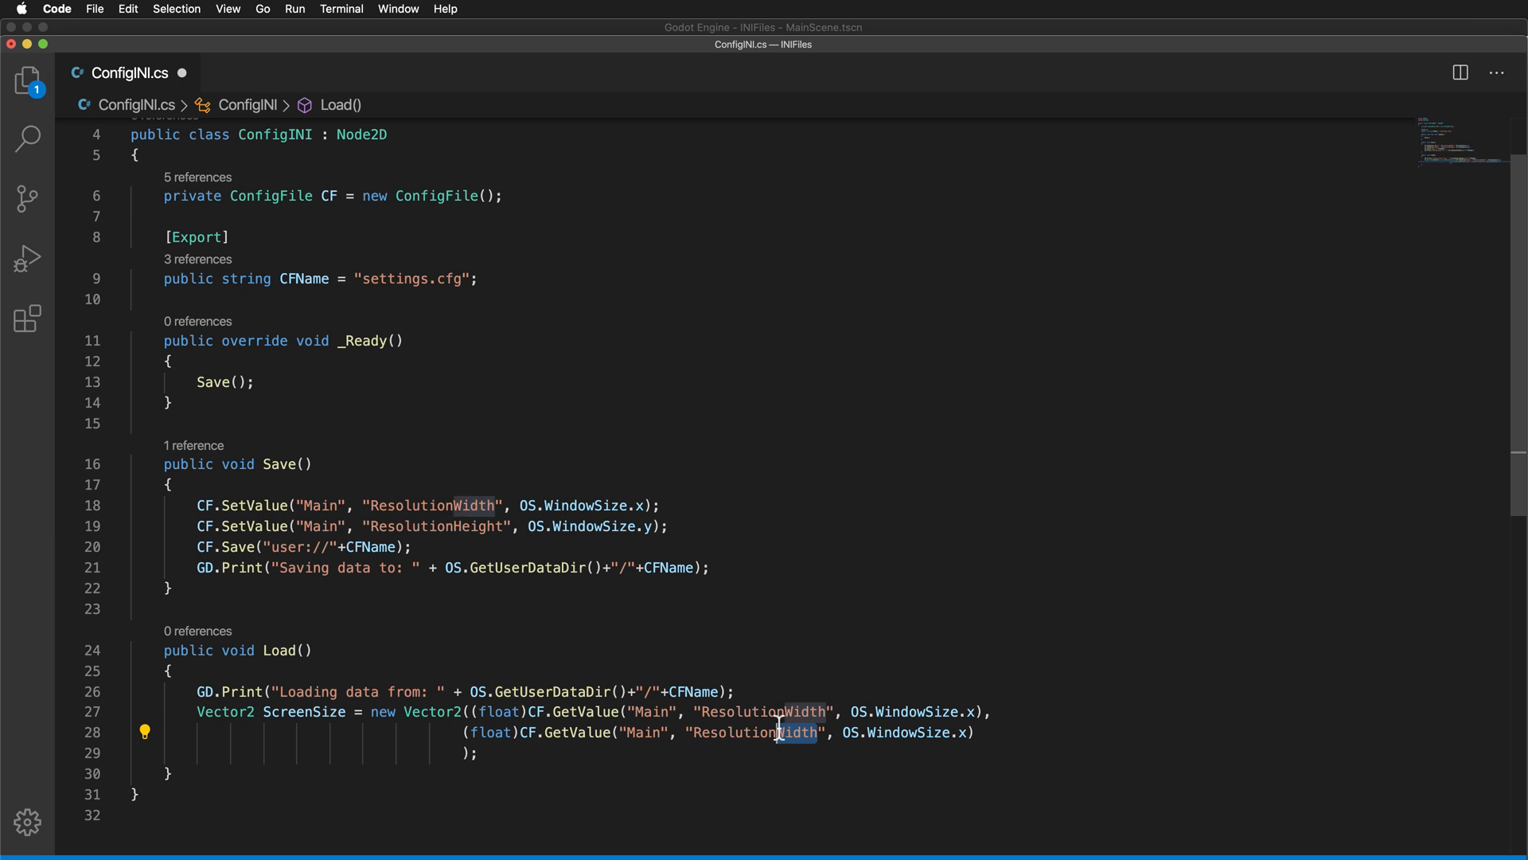
{"action": "type", "text": "ResolutionHeight"}
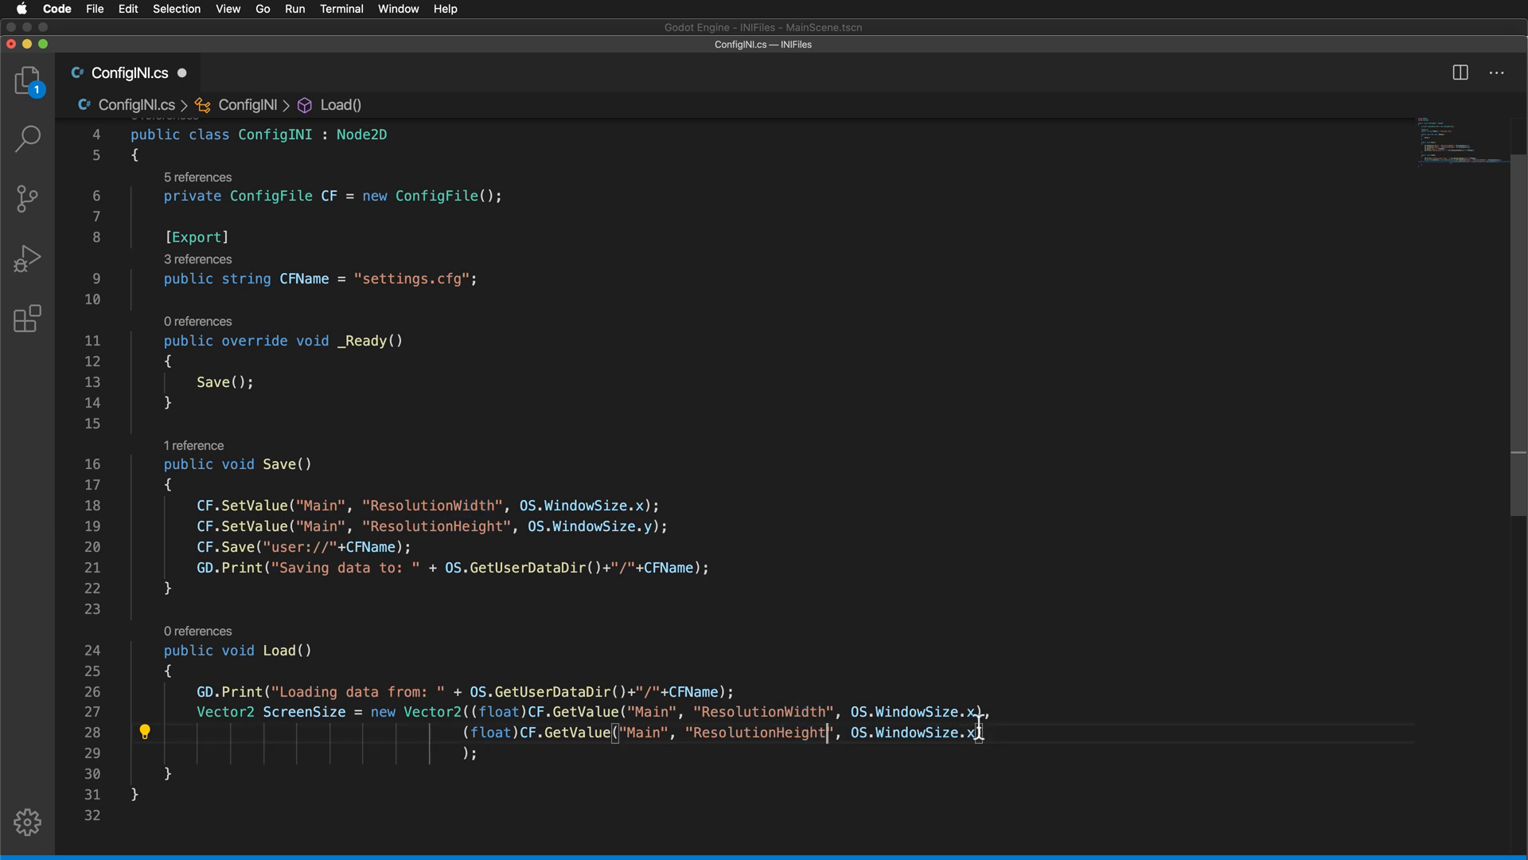
{"action": "type", "text": ");"}
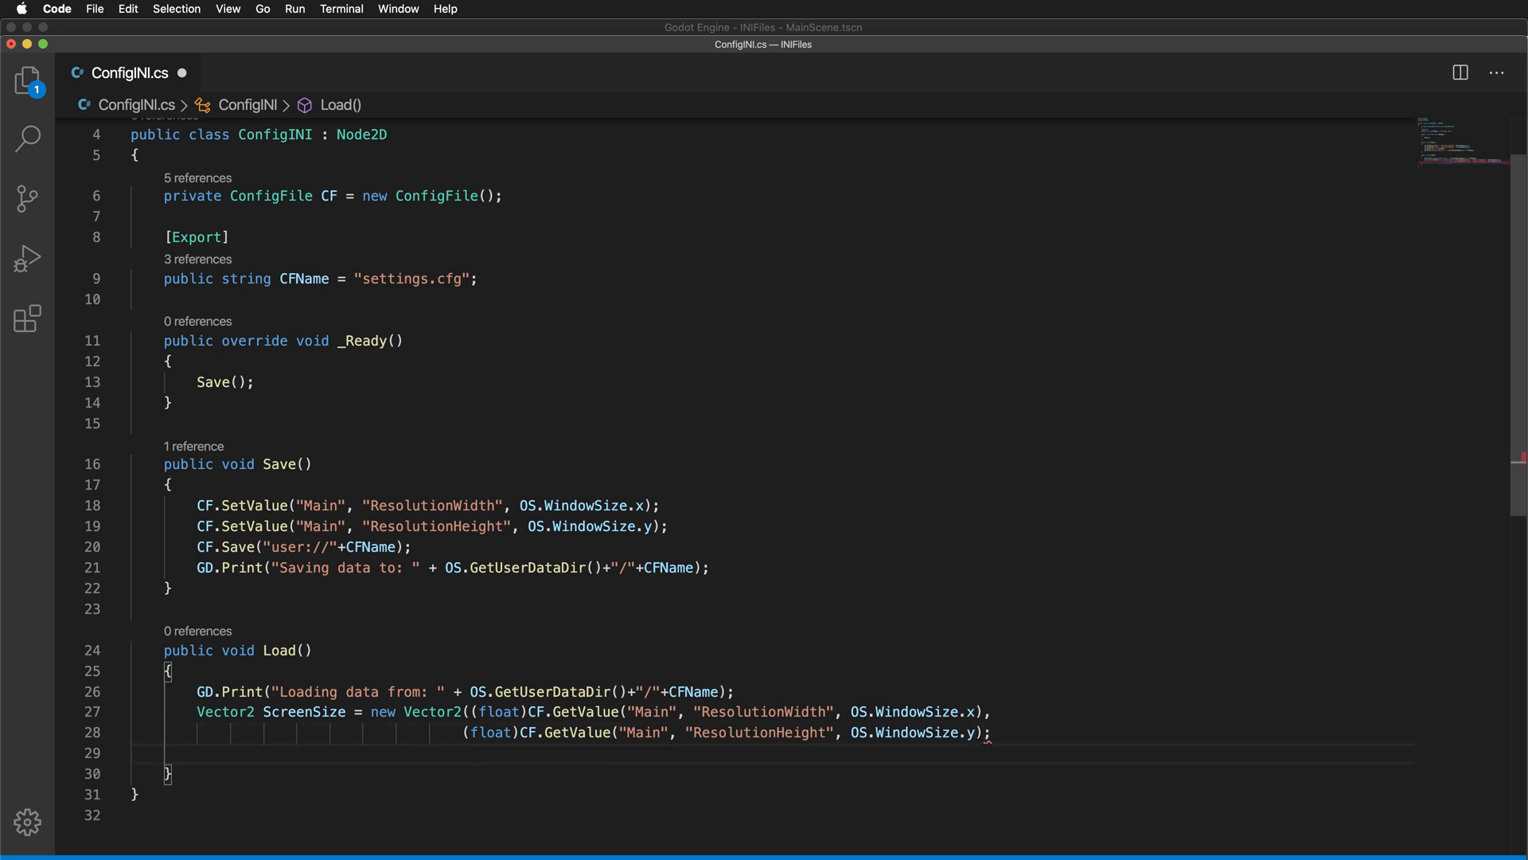
{"action": "mouse_move", "coordinate": [707, 774]}
{"action": "type", "text": ")"}
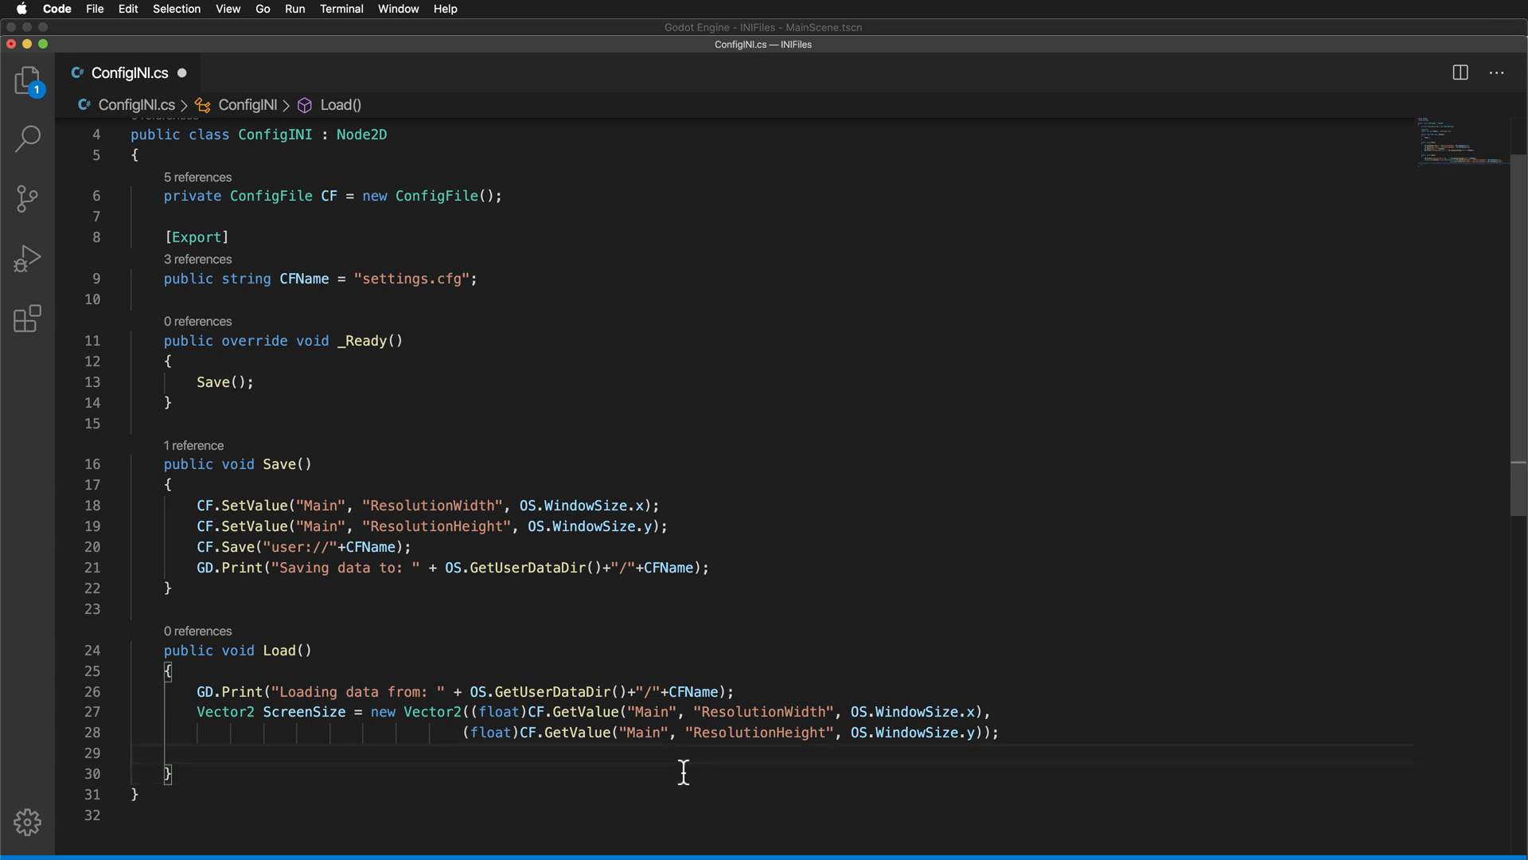
{"action": "key", "text": "Return"}
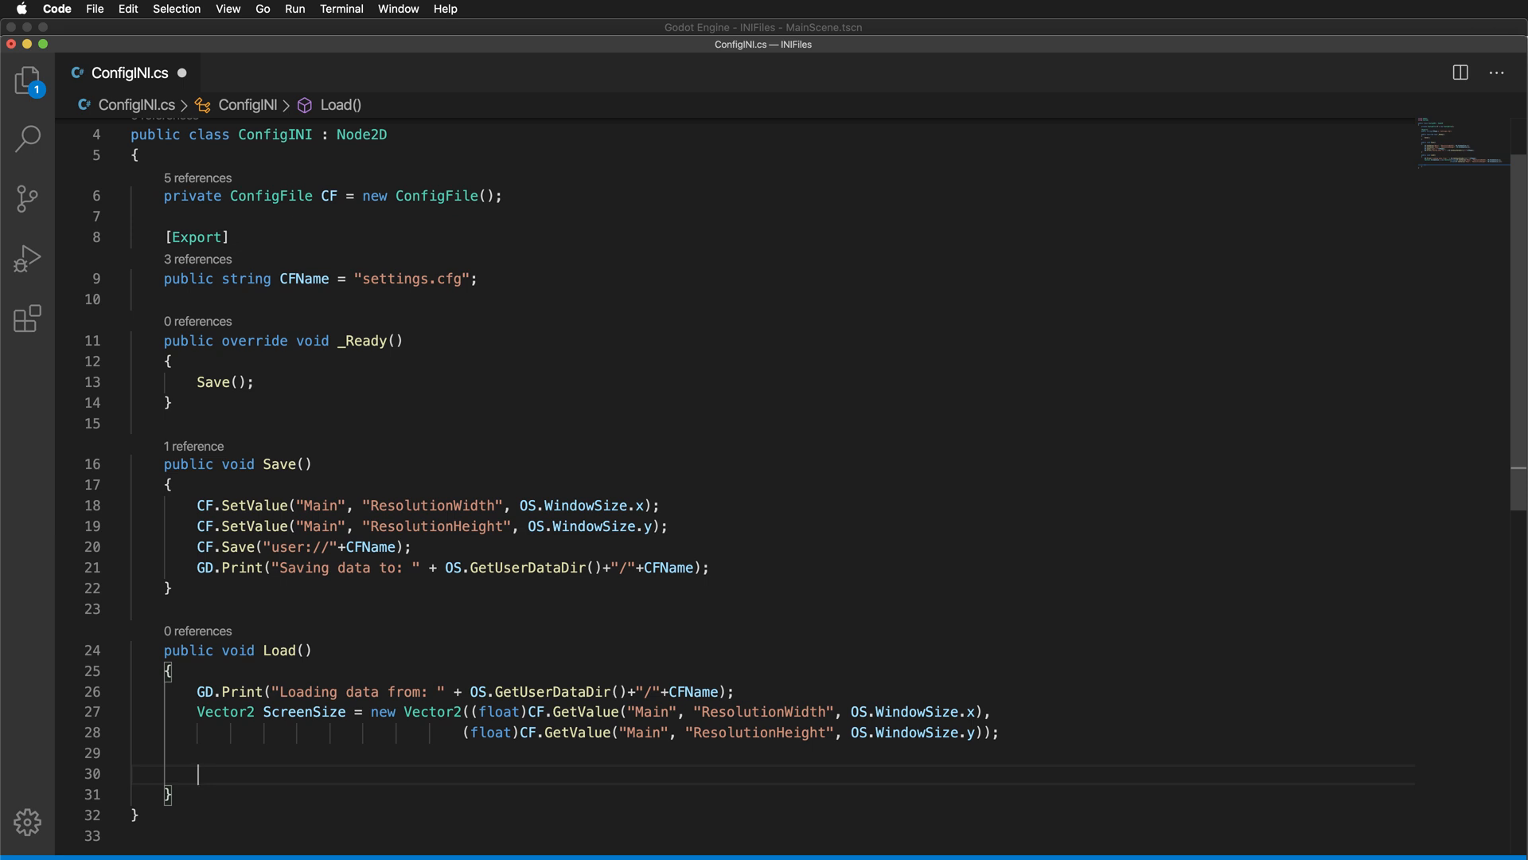
Apply the loaded size with OS.WindowSize = ScreenSize in Load()
{"action": "type", "text": "OS.WindowSize = ScreenSize;"}
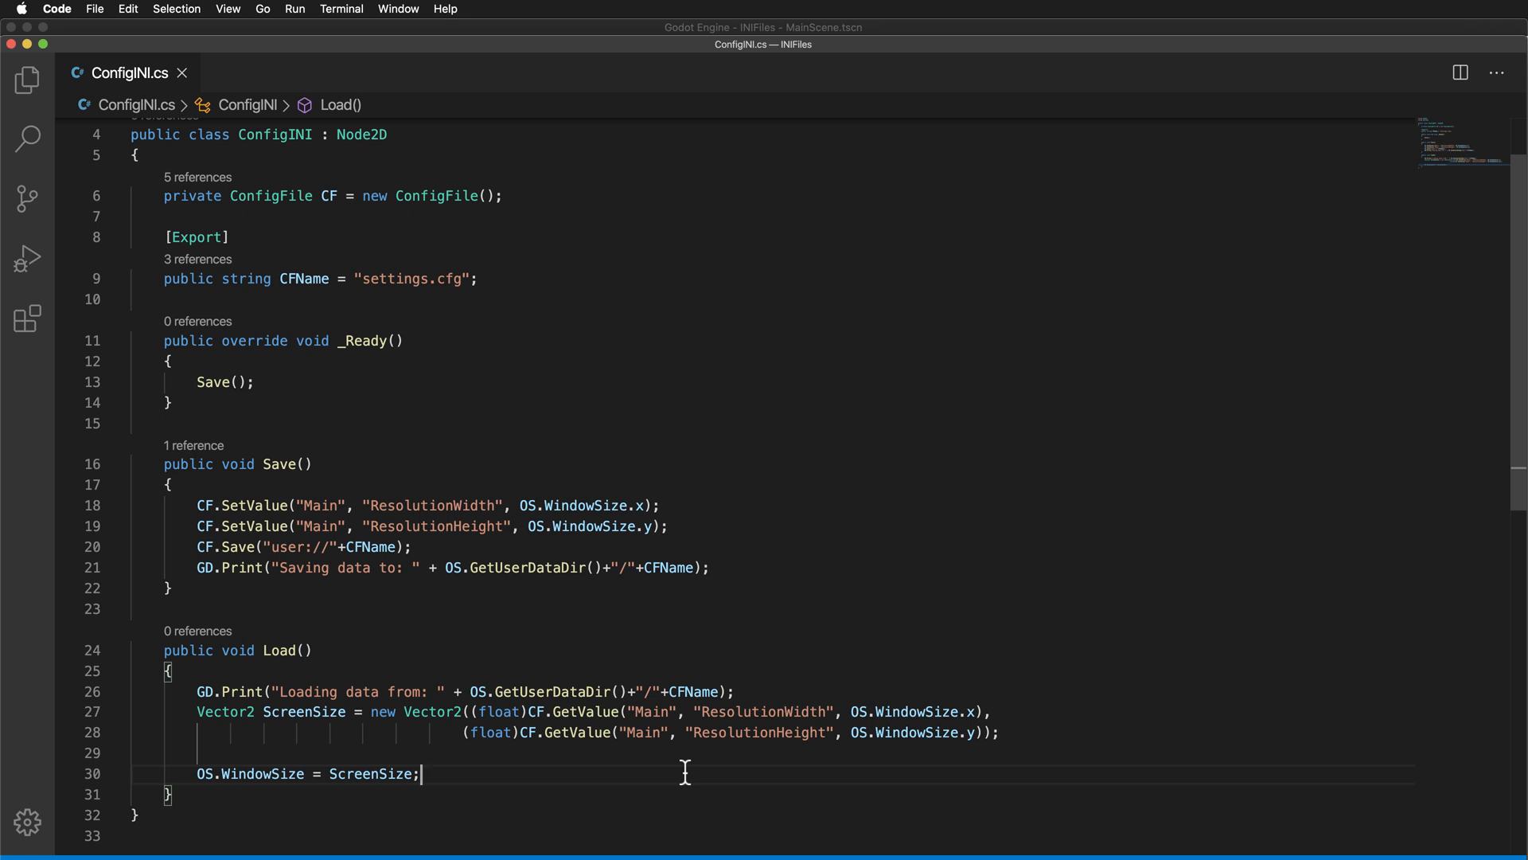
{"action": "mouse_move", "coordinate": [658, 737]}
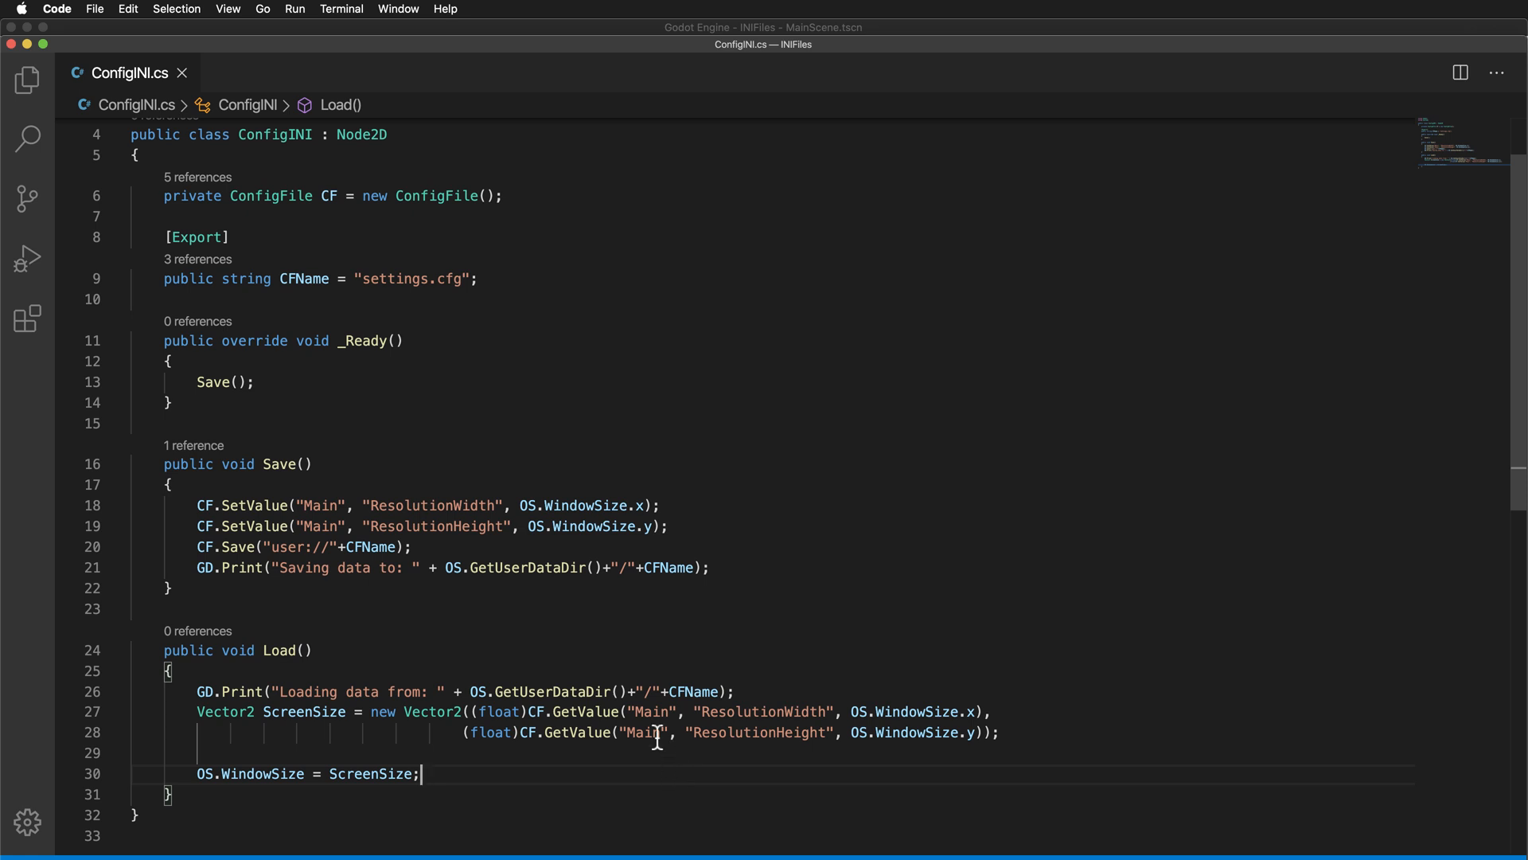
{"action": "mouse_move", "coordinate": [302, 370]}
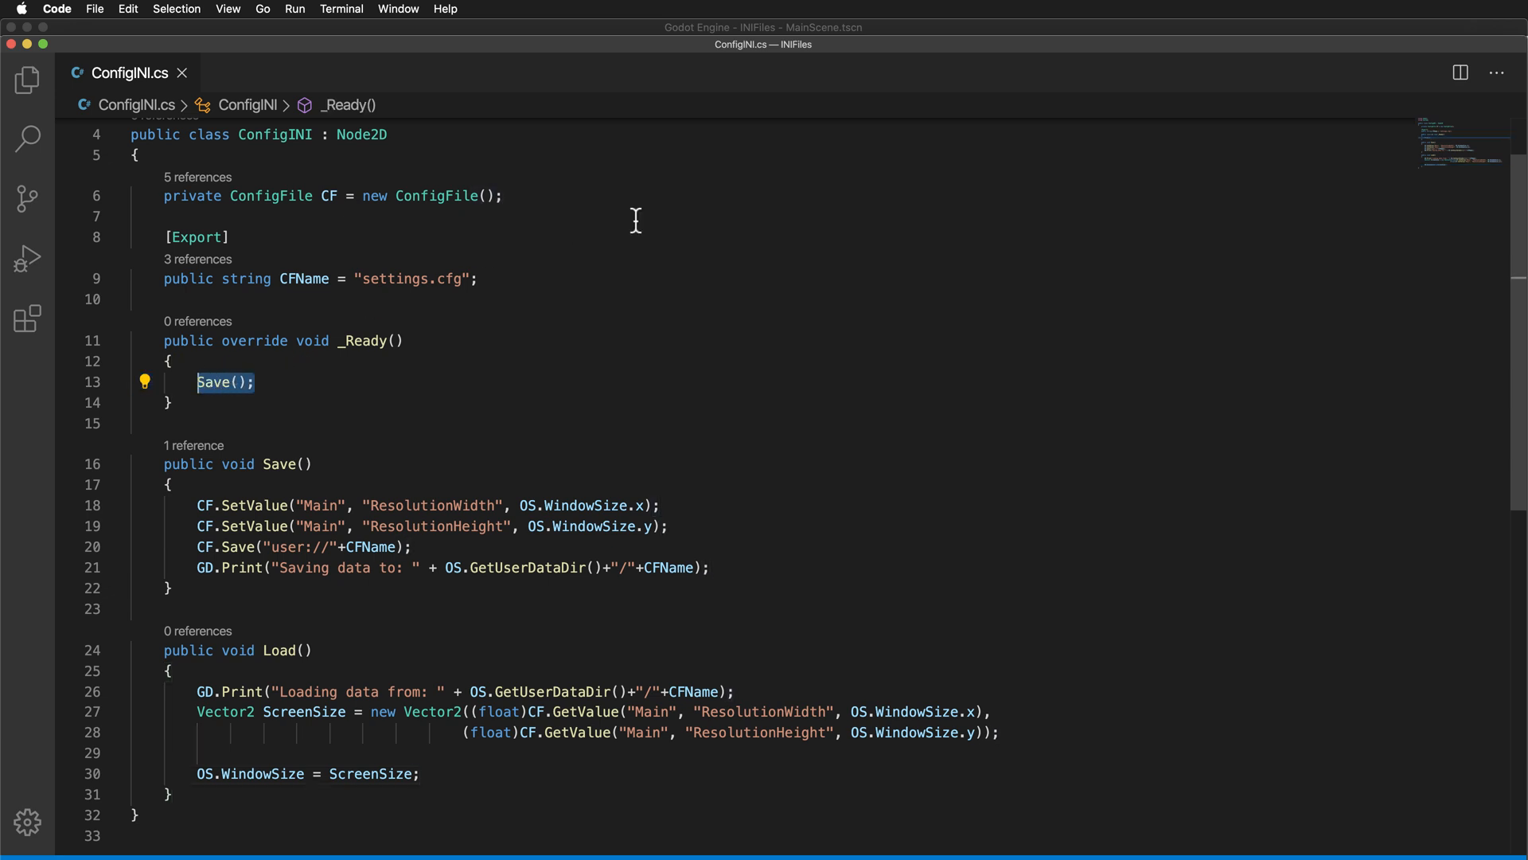
Begin _Ready with if(CF.Load("user://"+CFName) != Error.Ok) and an empty block
{"action": "type", "text": "if("}
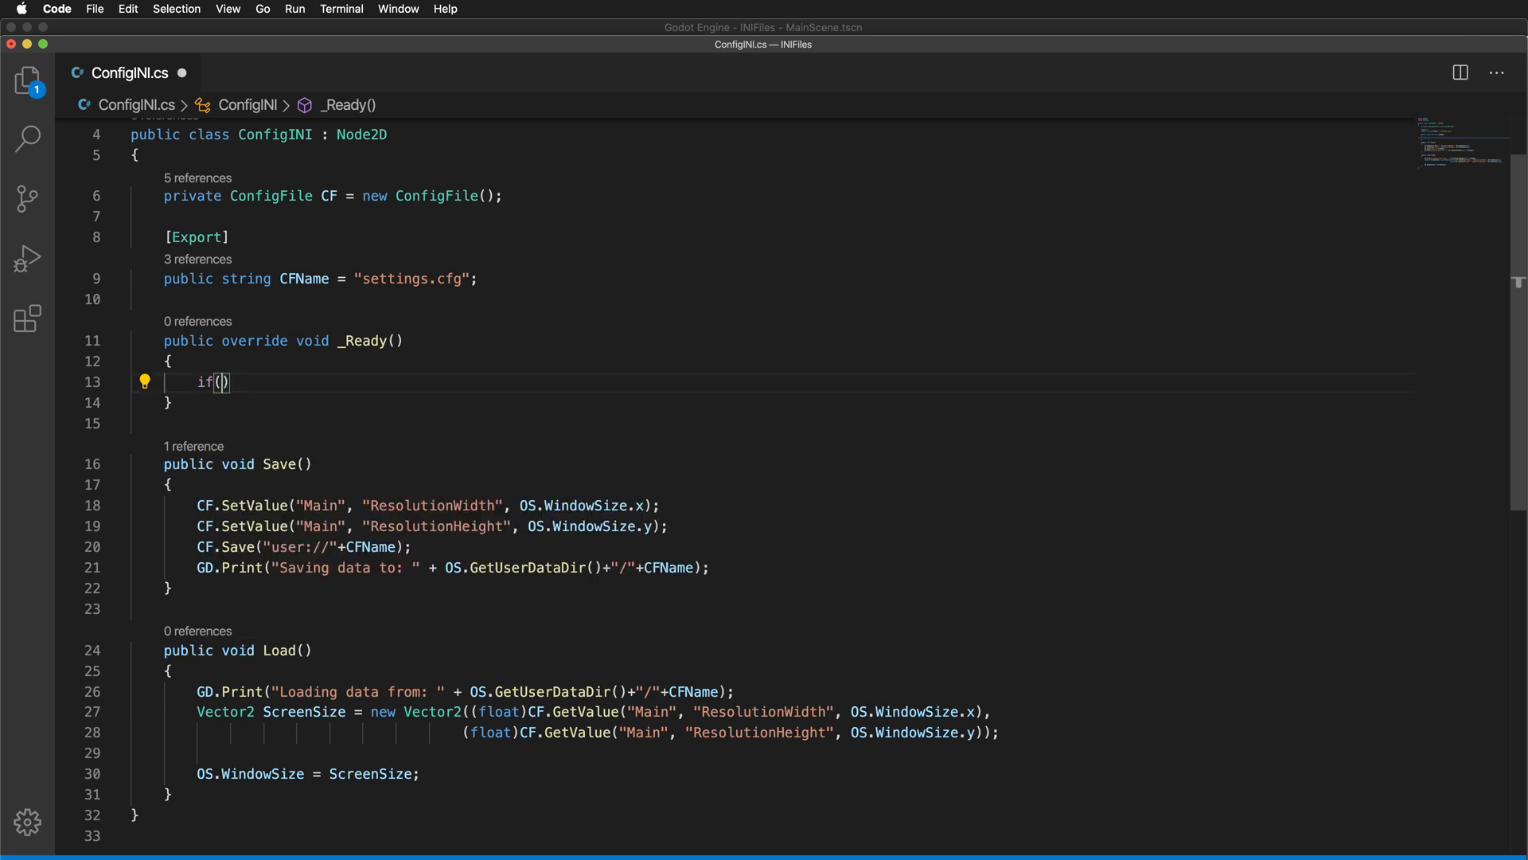
{"action": "type", "text": "CF>"}
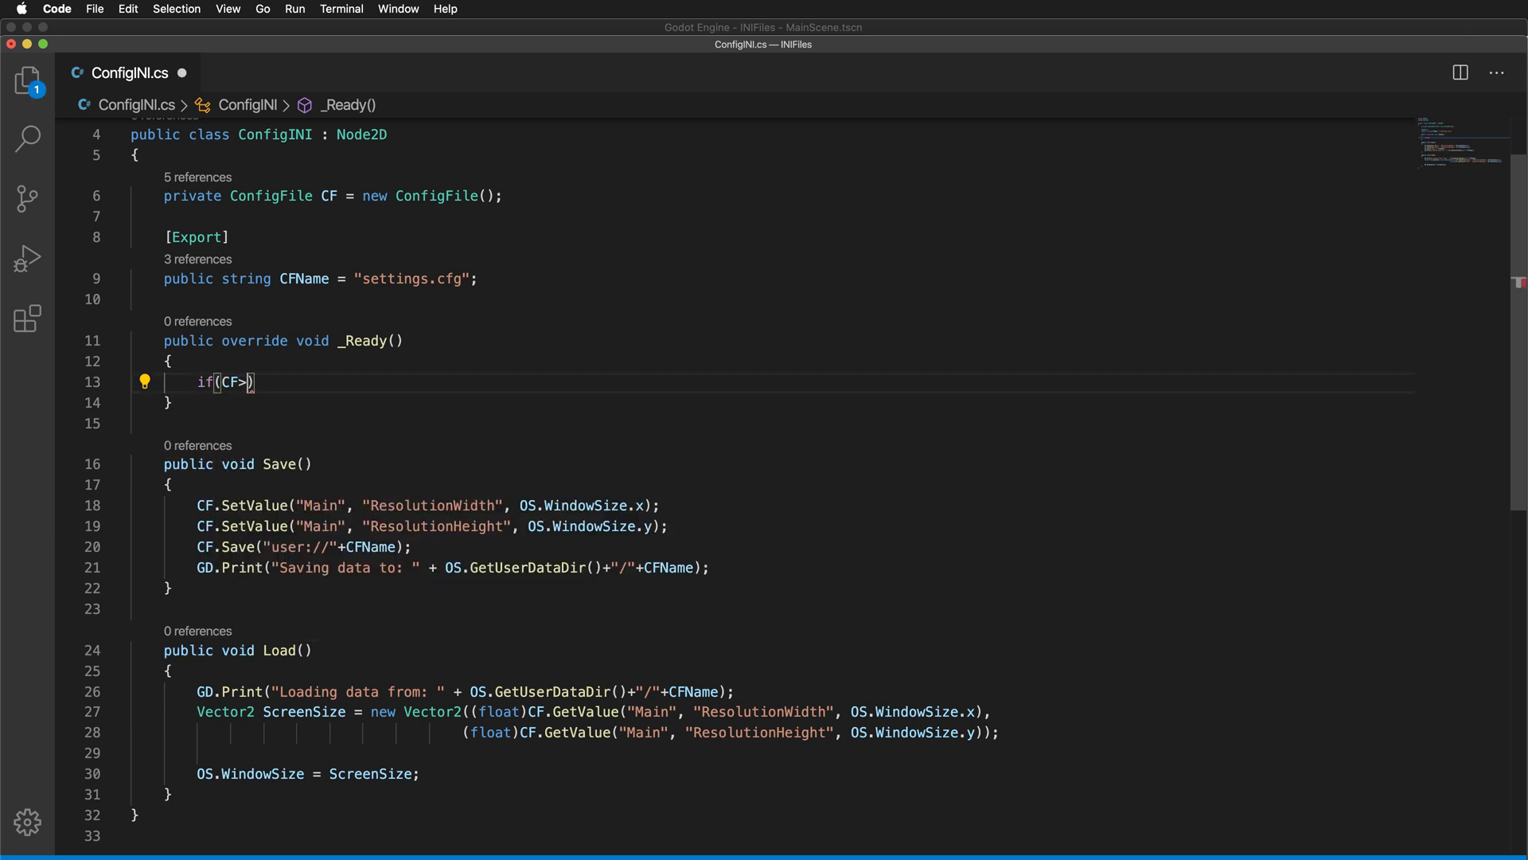
{"action": "type", "text": ".LO"}
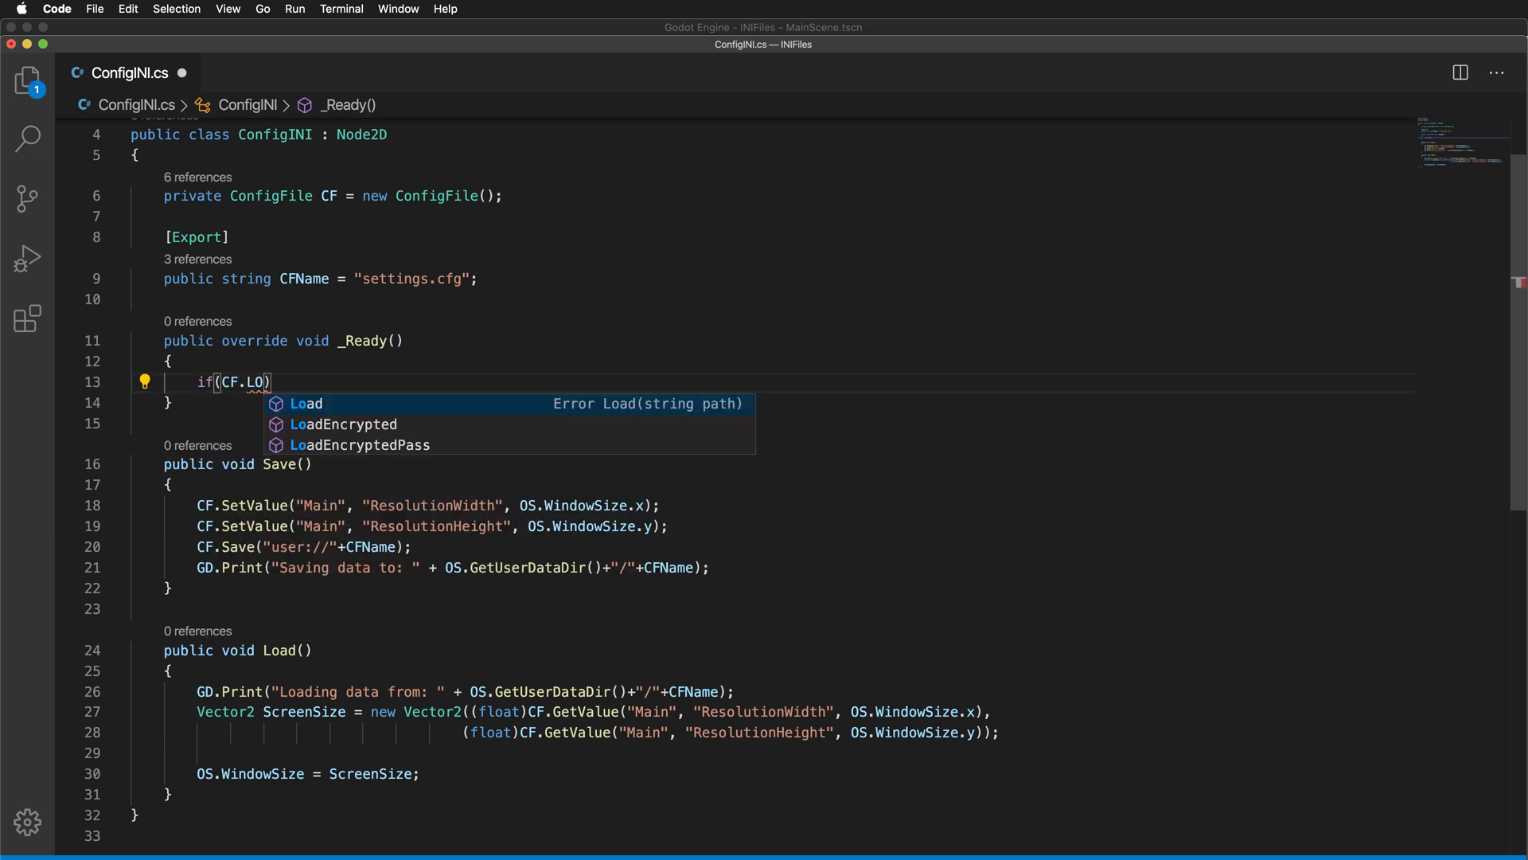
{"action": "left_click", "coordinate": [306, 404]}
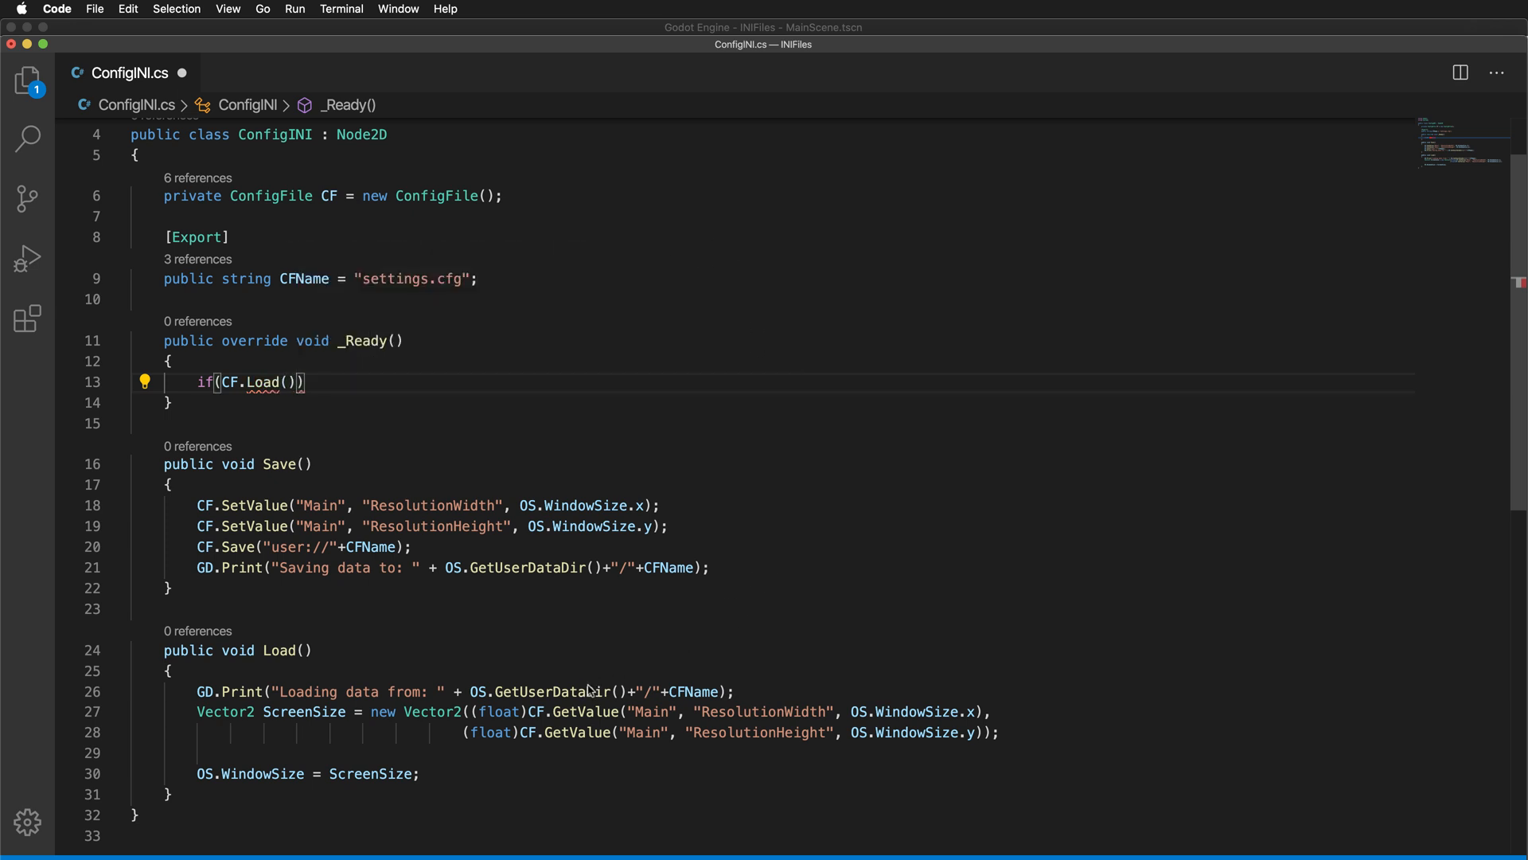
{"action": "mouse_move", "coordinate": [274, 542]}
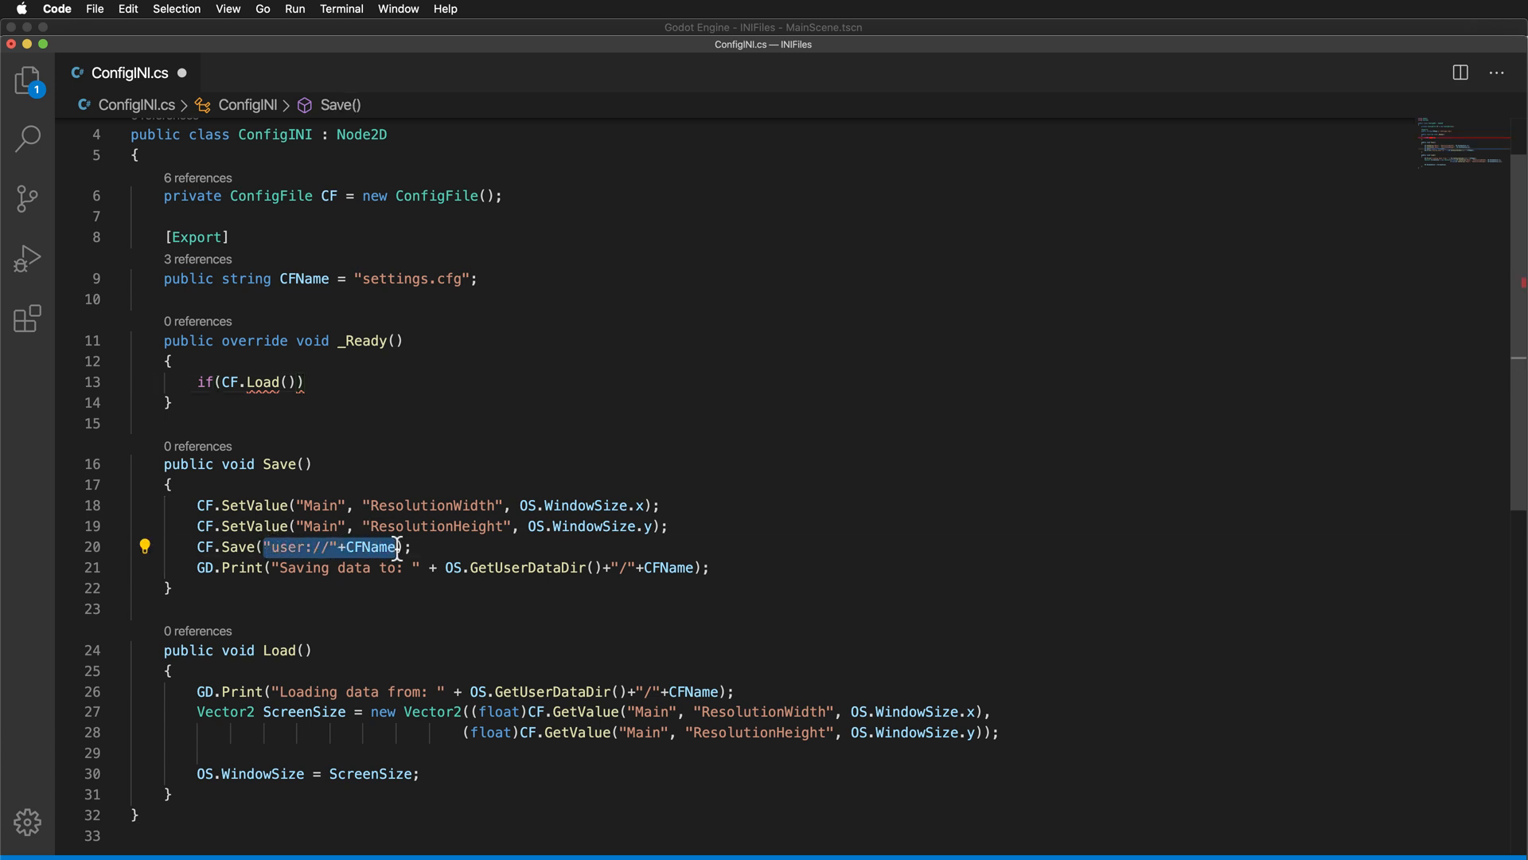
{"action": "left_click", "coordinate": [286, 382]}
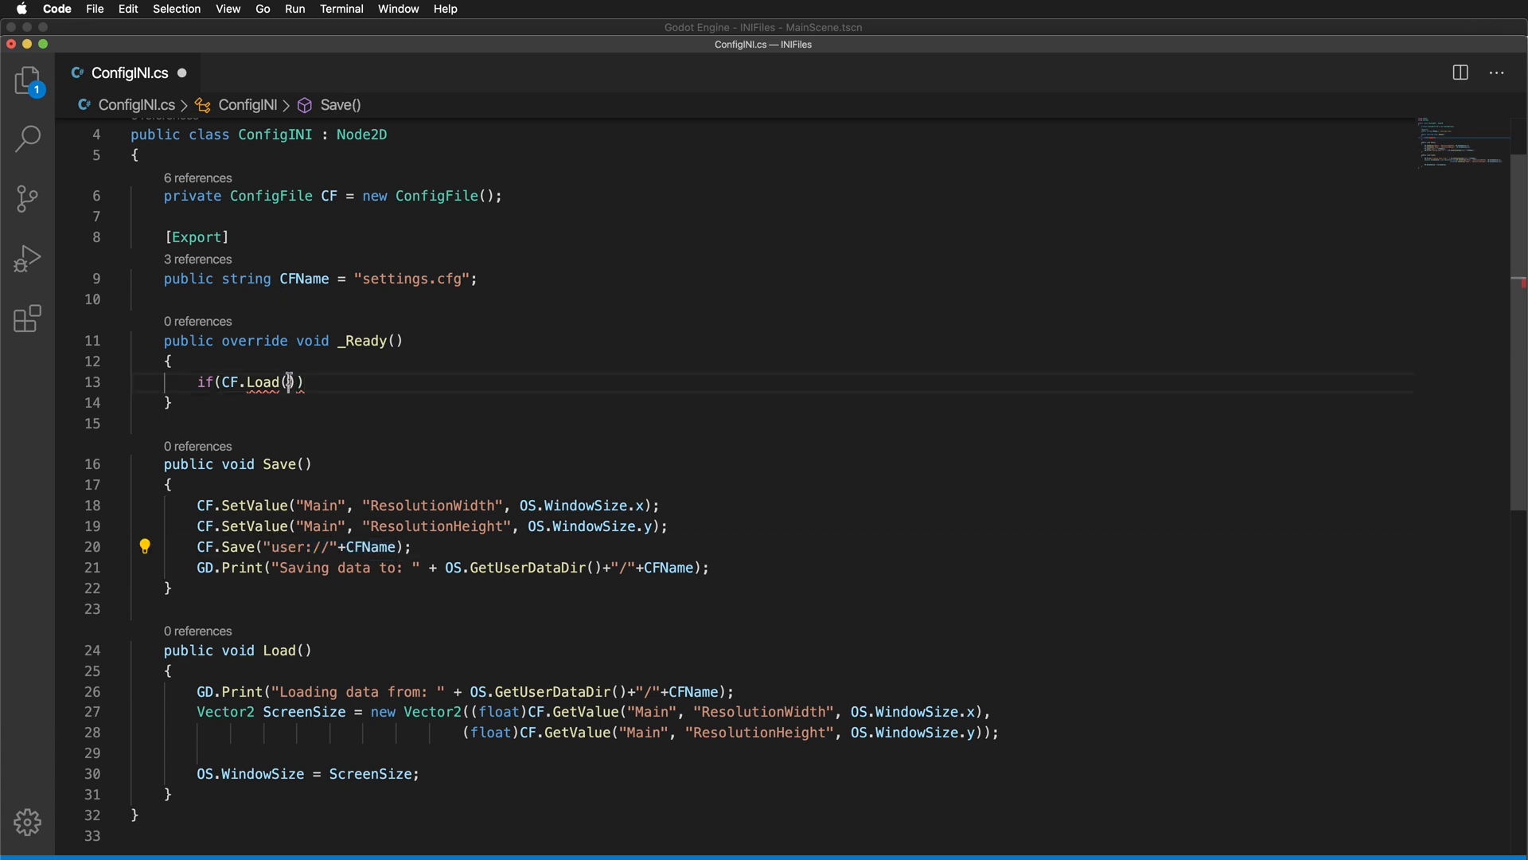
{"action": "type", "text": "\"user://\"+CFName"}
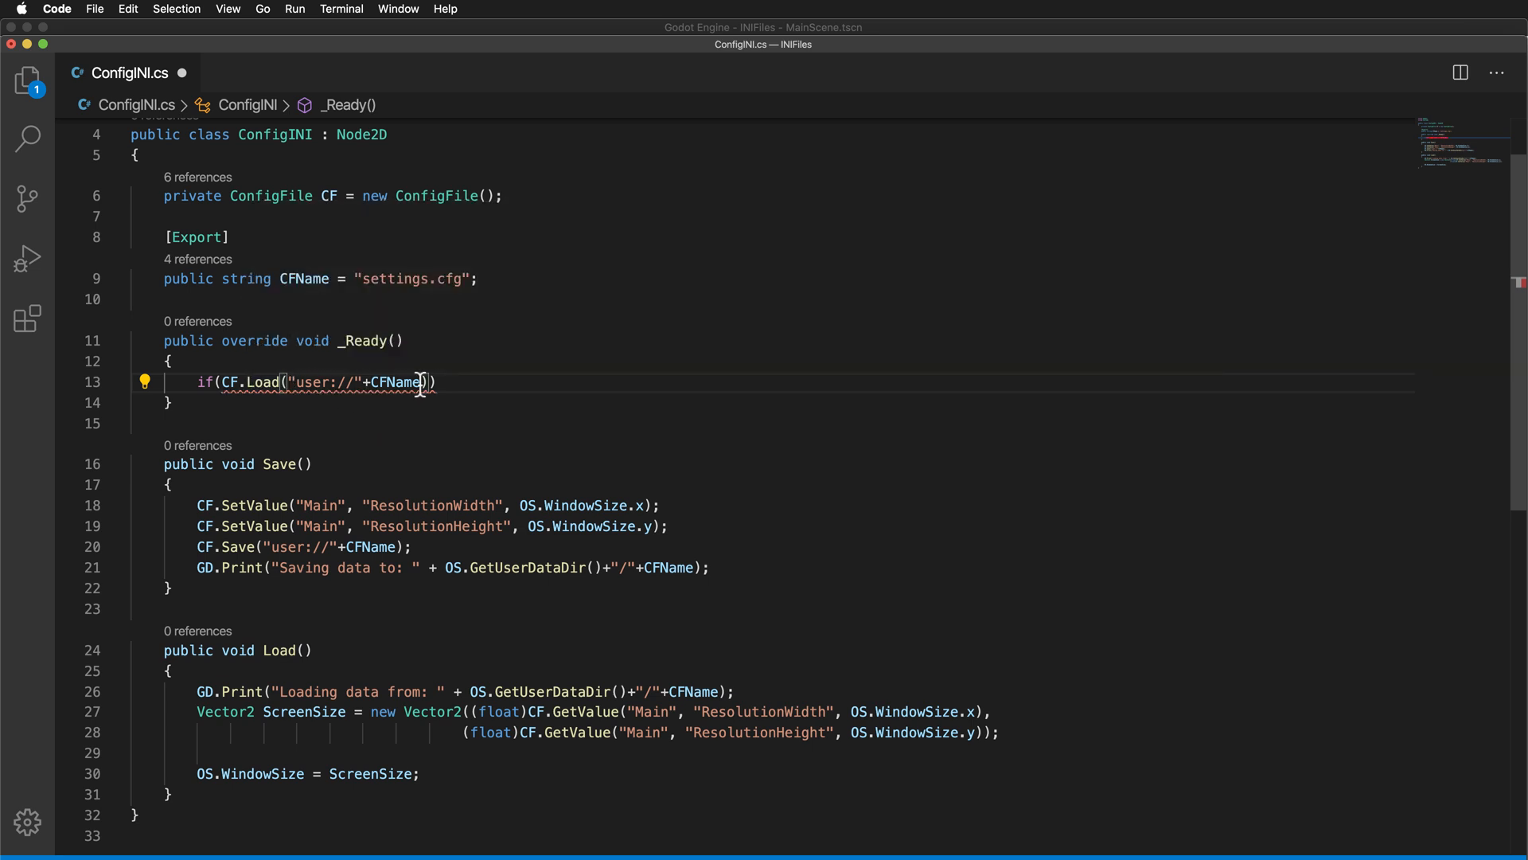
{"action": "type", "text": "!="}
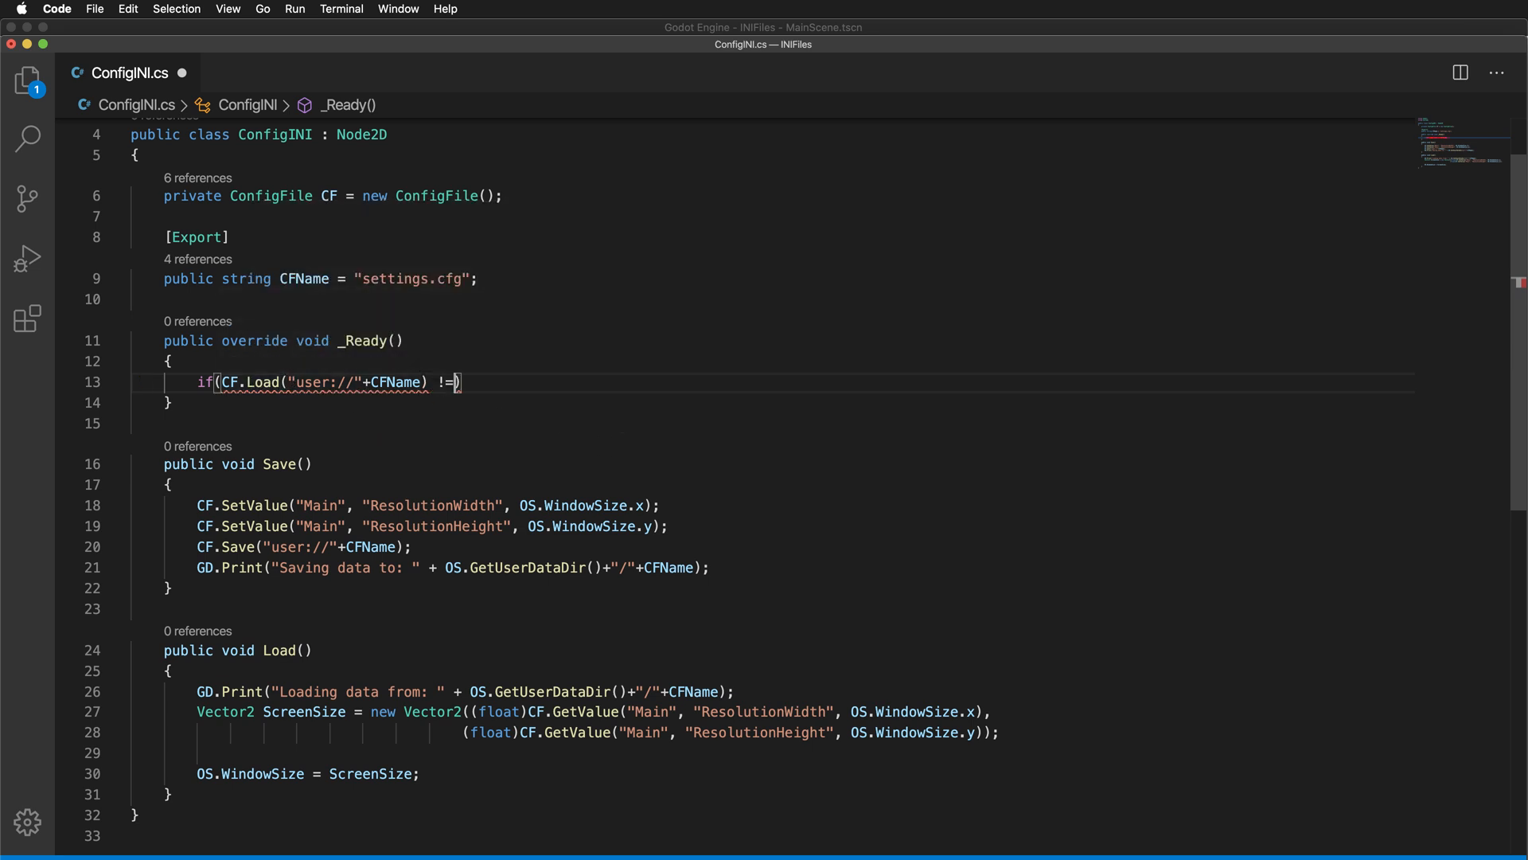
{"action": "type", "text": "Error.OK"}
{"action": "type", "text": "{"}
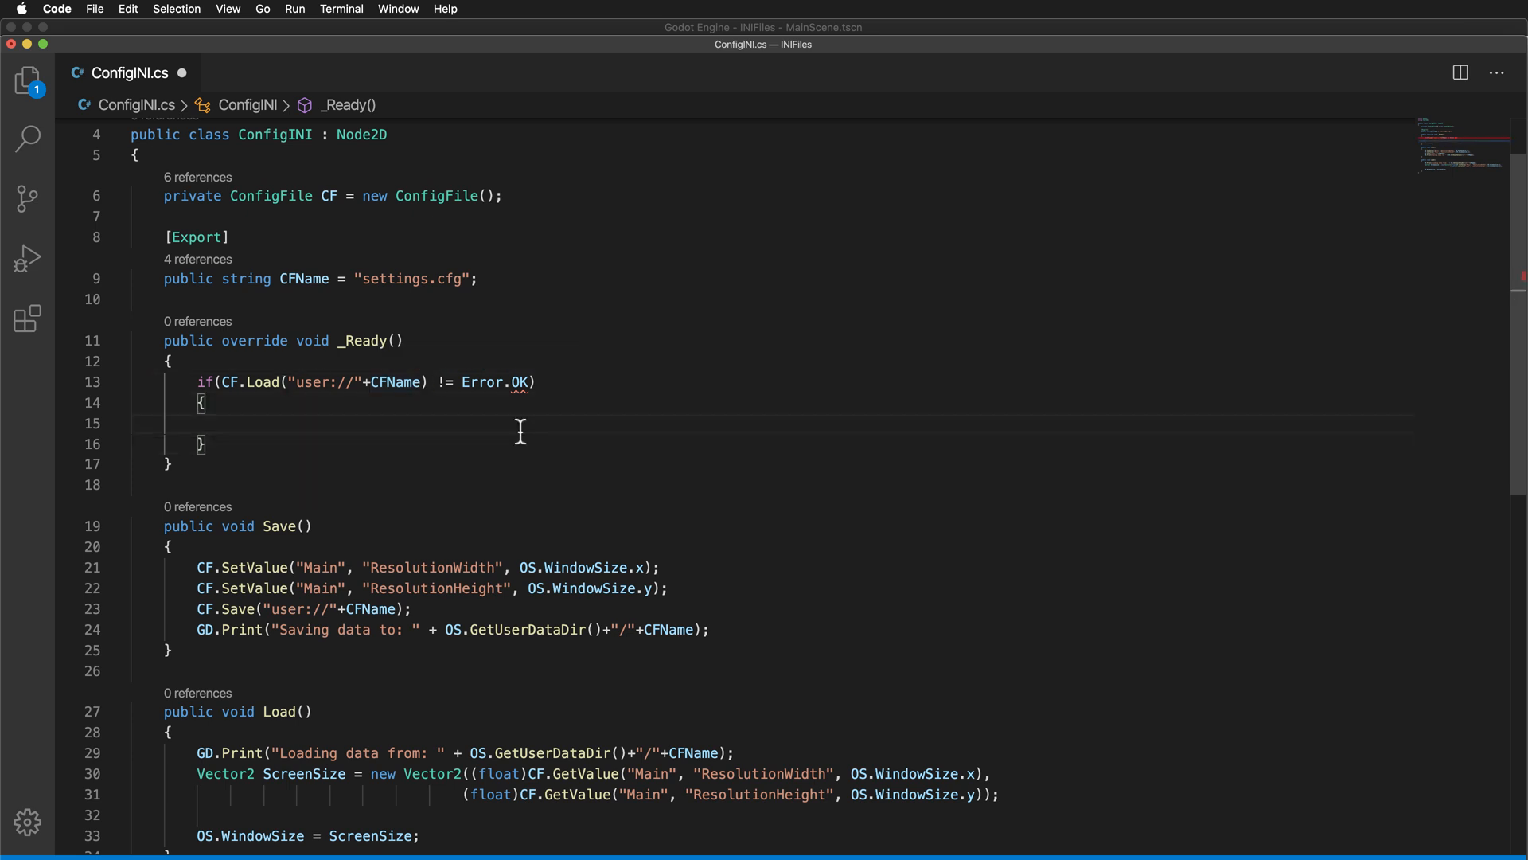
{"action": "mouse_move", "coordinate": [516, 382]}
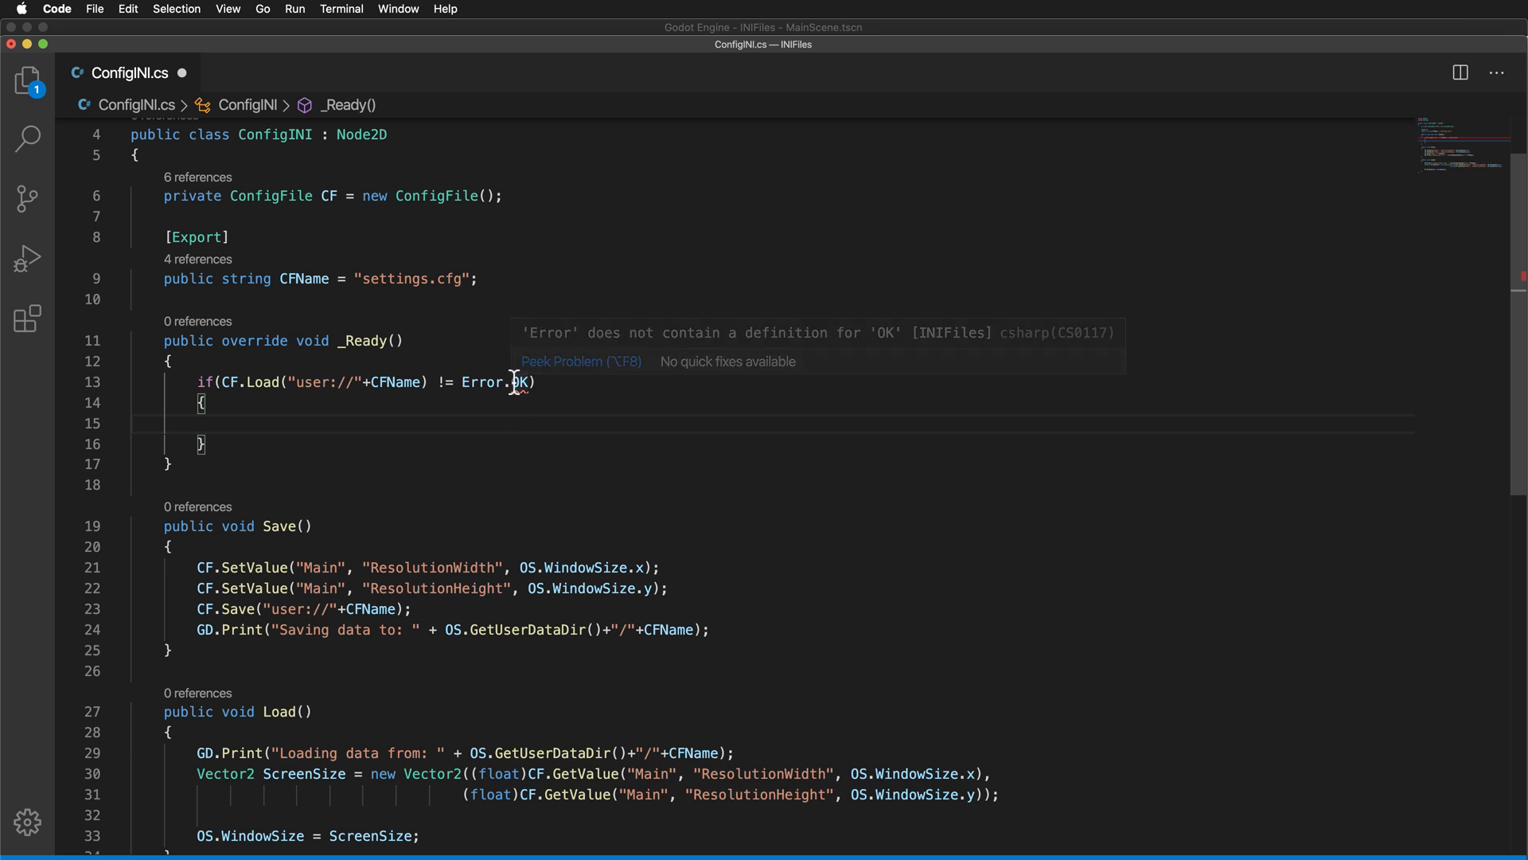
{"action": "mouse_move", "coordinate": [570, 372]}
{"action": "type", "text": "k"}
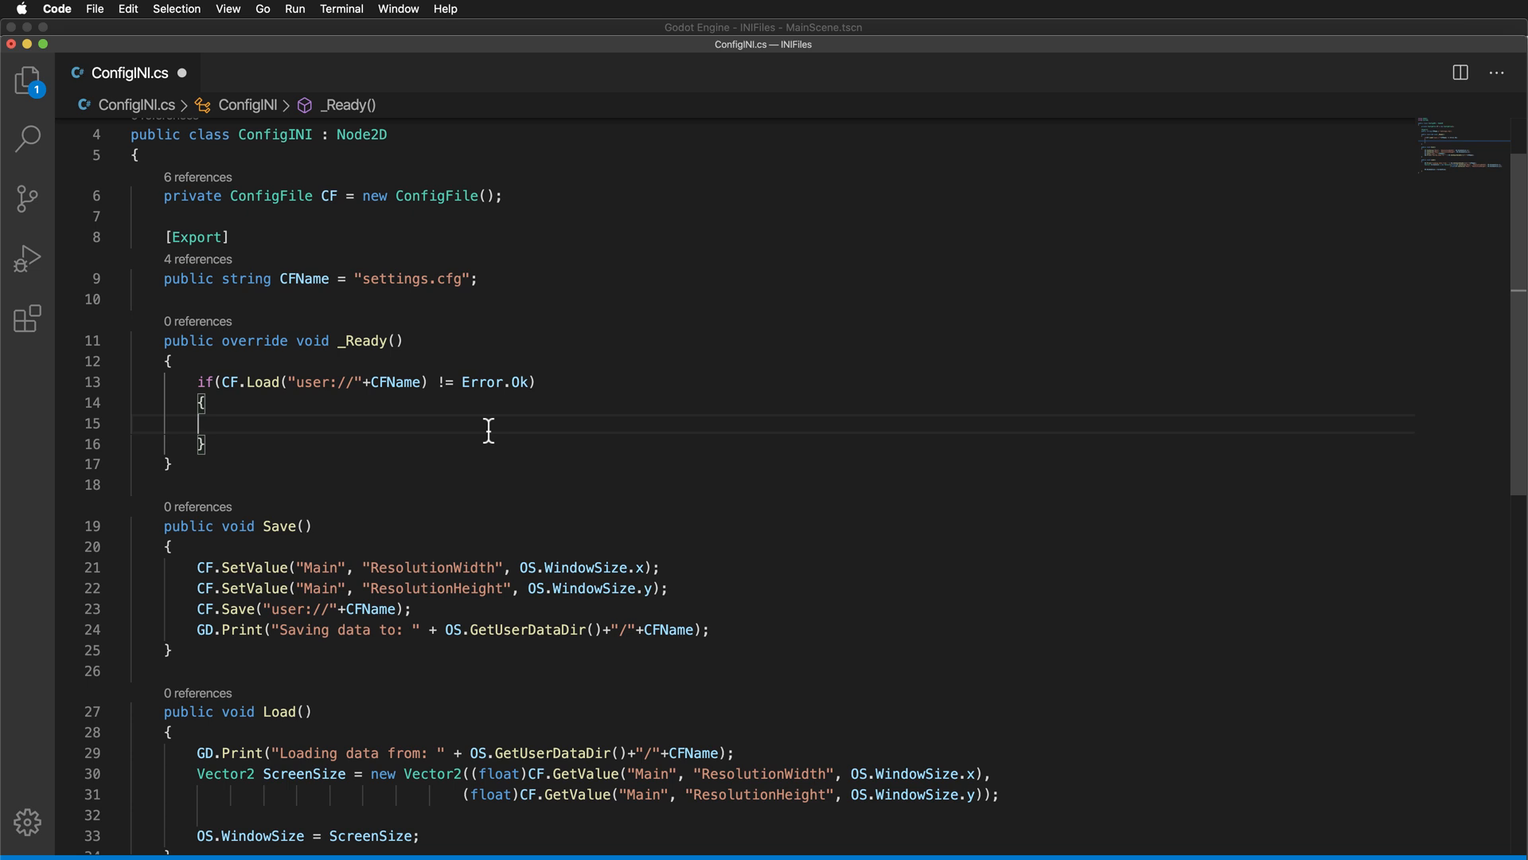
{"action": "mouse_move", "coordinate": [209, 436]}
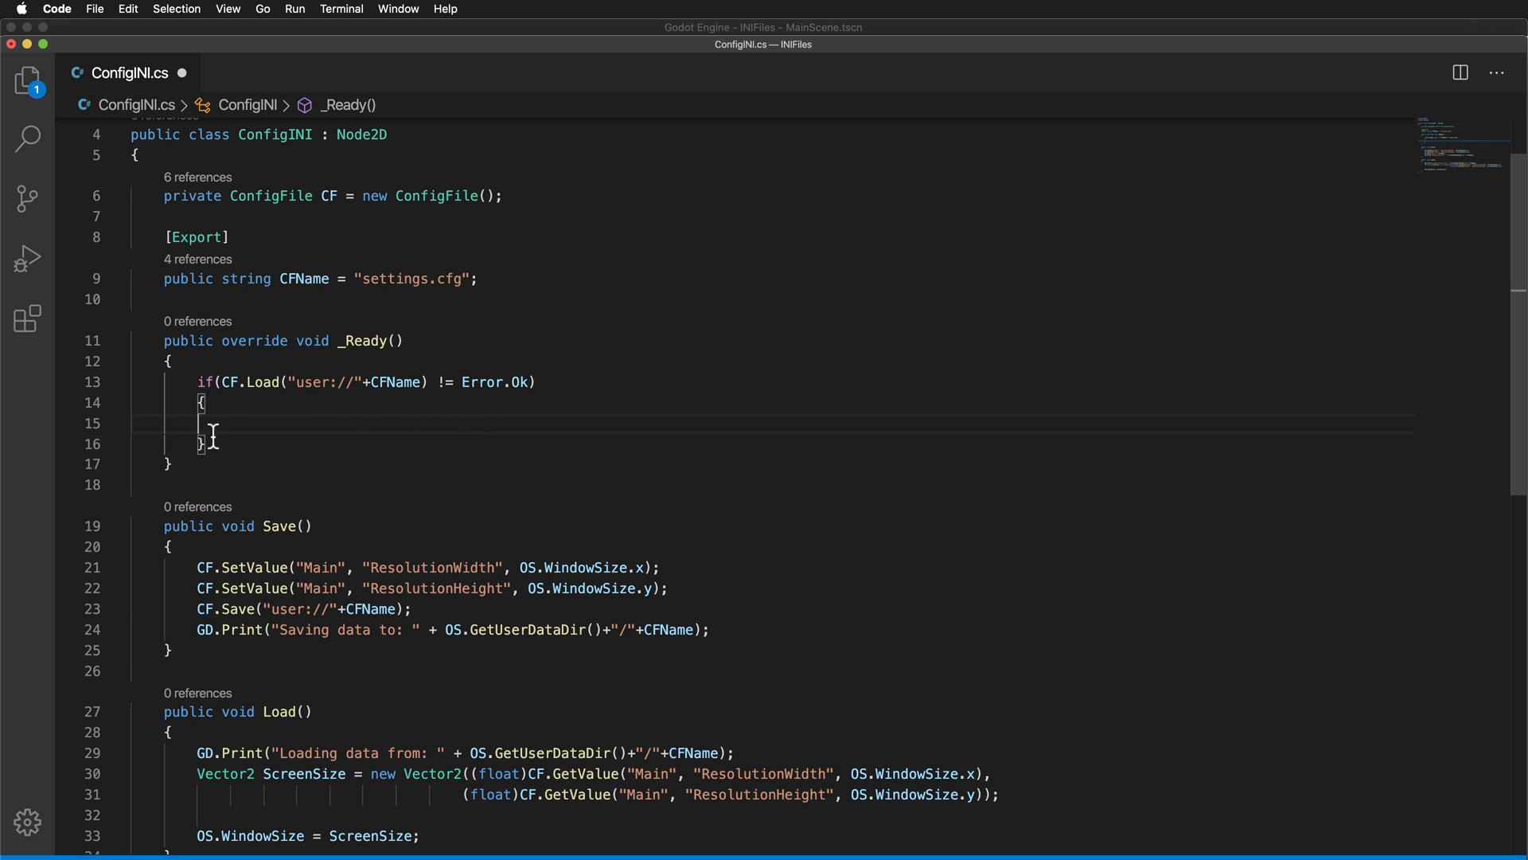
Make _Ready call Save() when loading fails, else Load(), and save the script
{"action": "left_click_drag", "start_coordinate": [199, 403], "coordinate": [205, 444]}
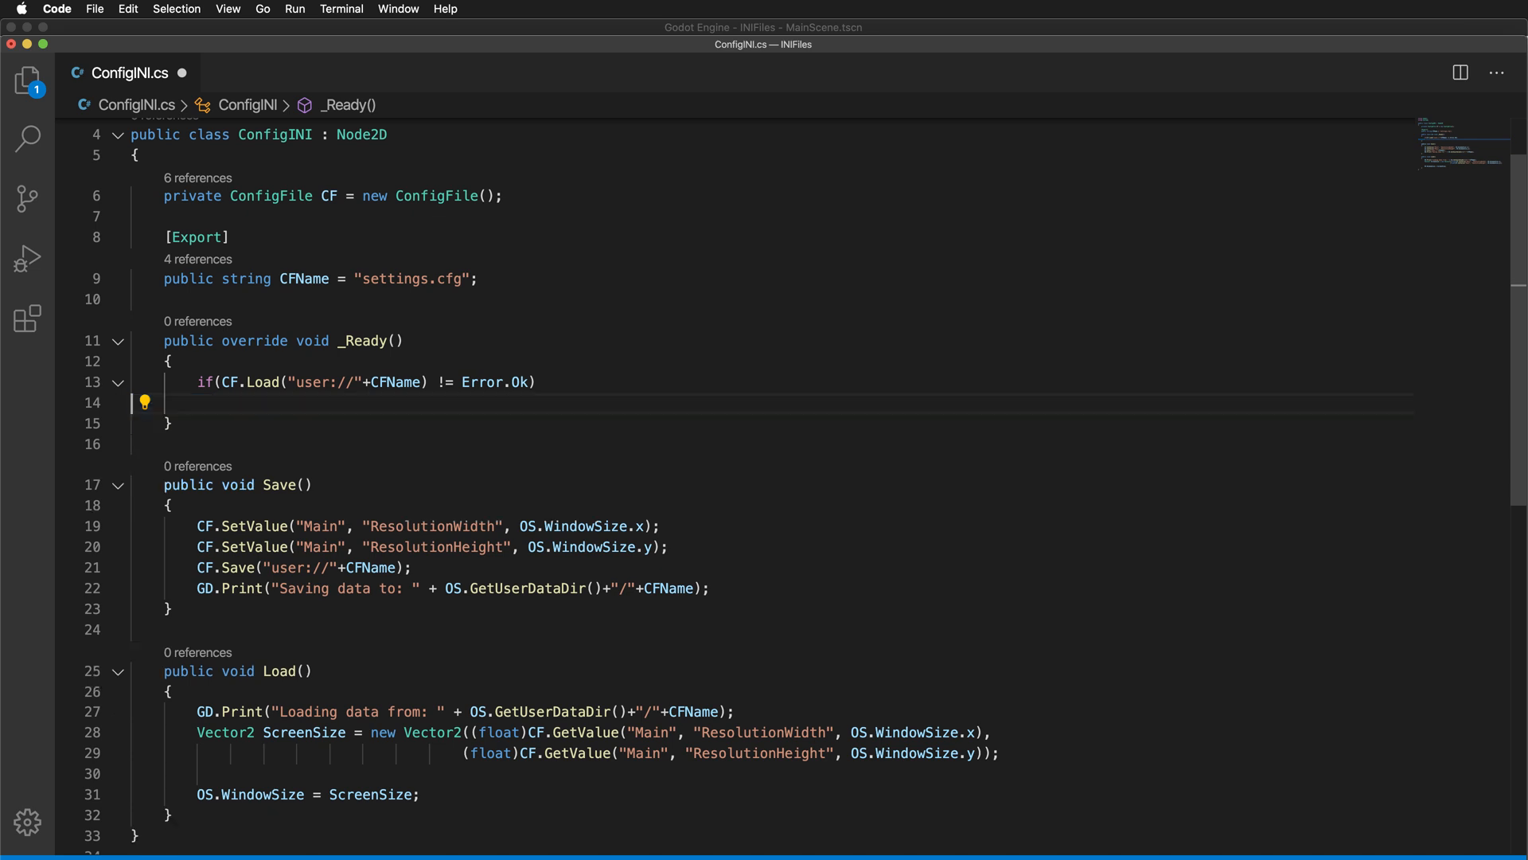
{"action": "type", "text": "Save();"}
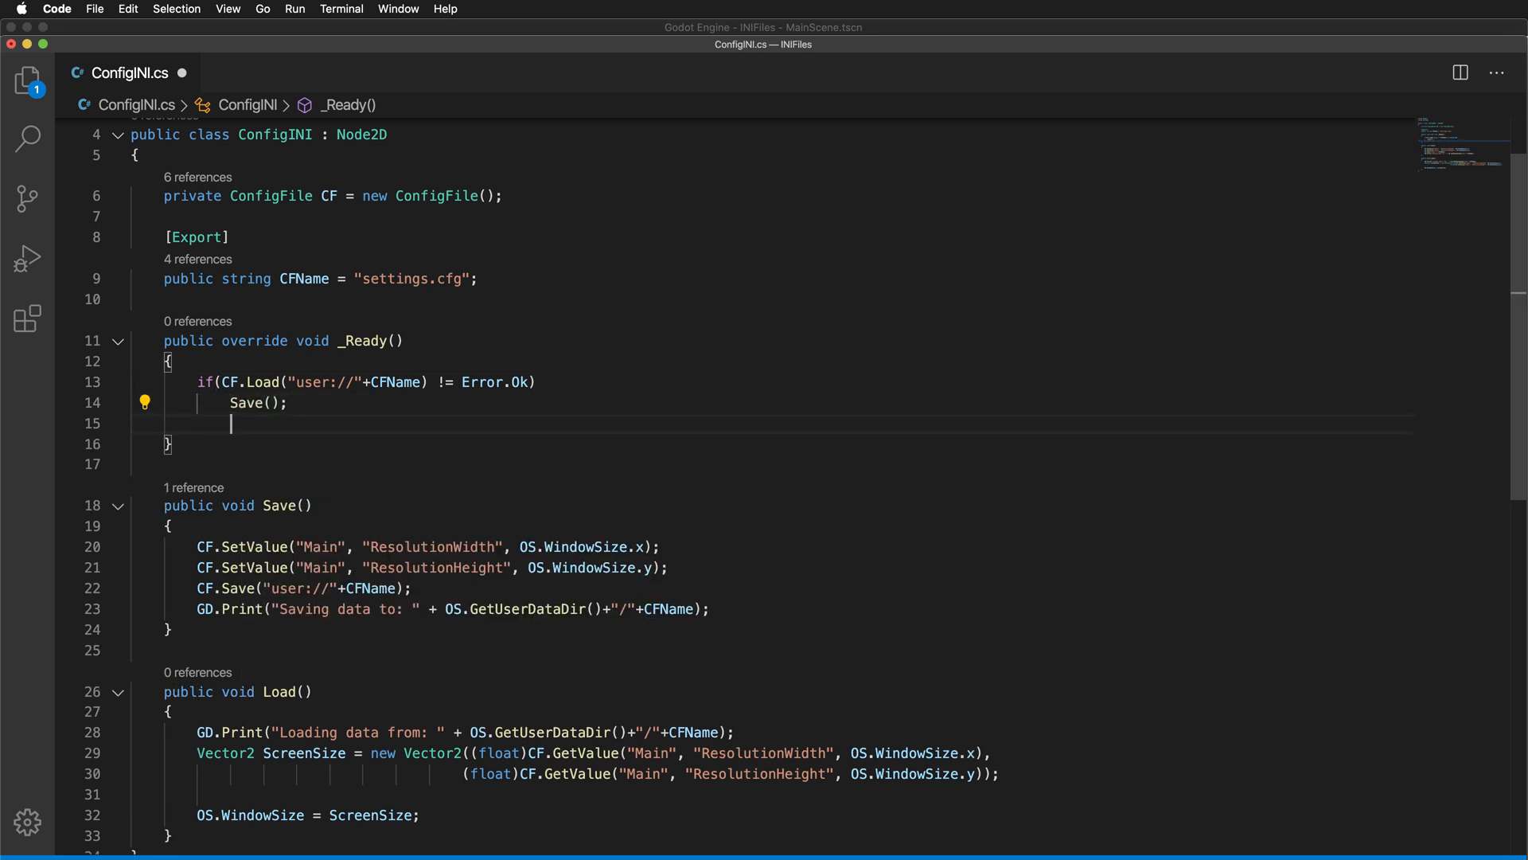
{"action": "type", "text": "else"}
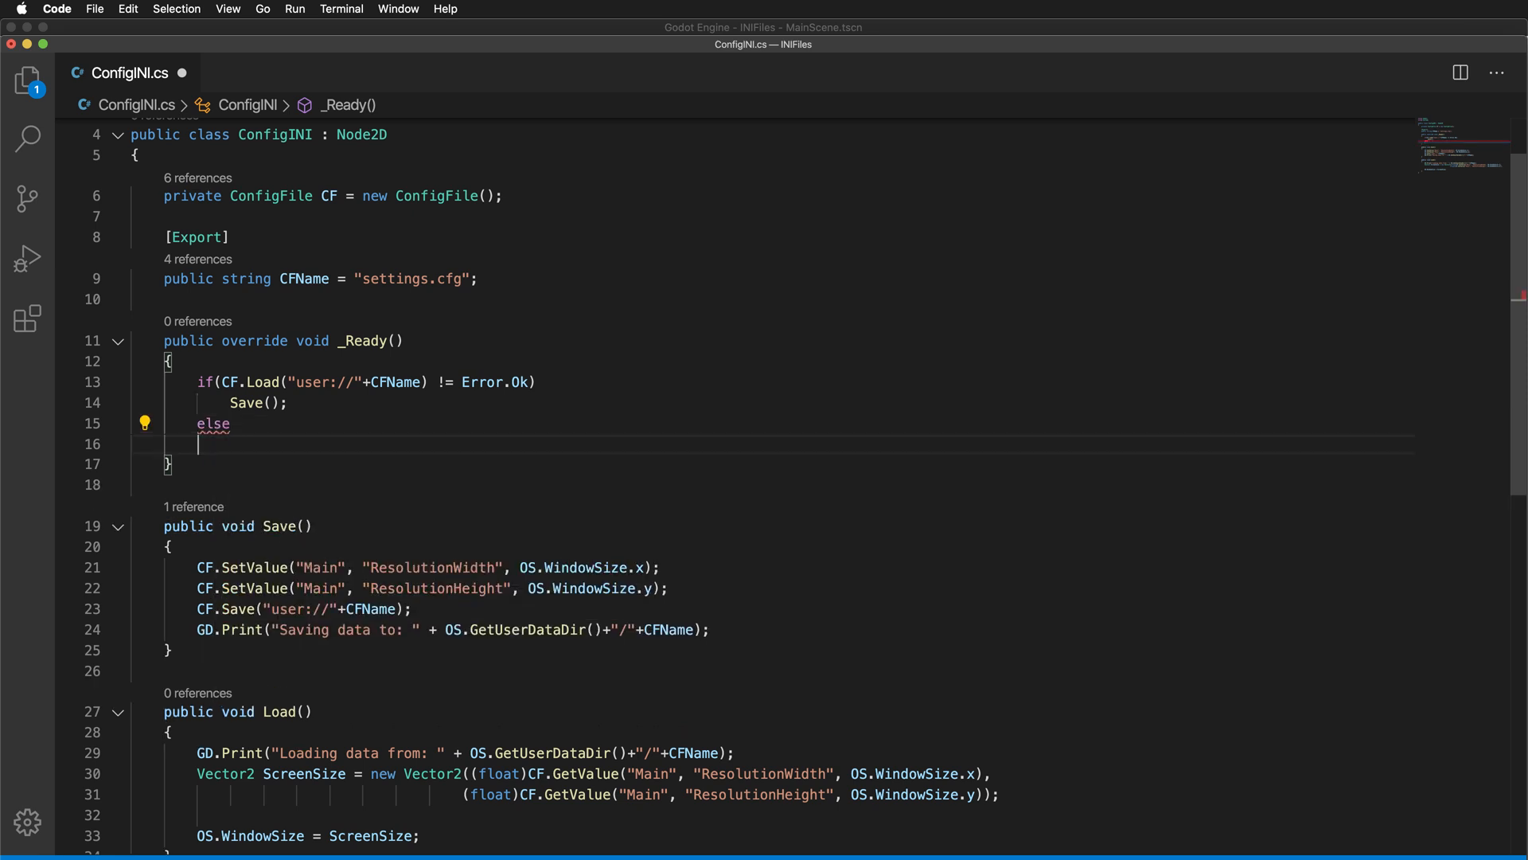
{"action": "type", "text": "Load();"}
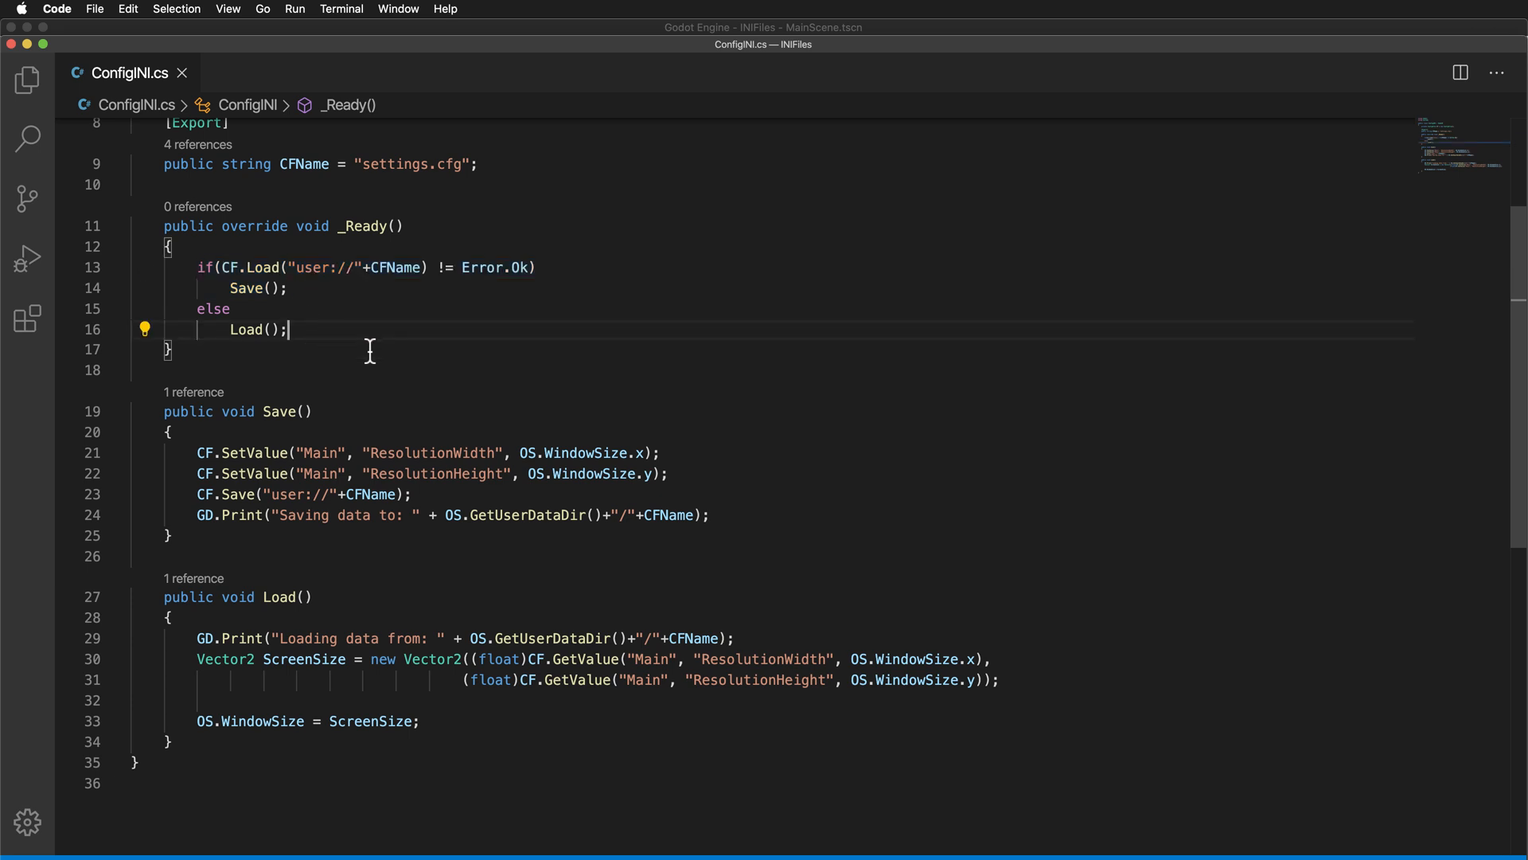
{"action": "mouse_move", "coordinate": [429, 365]}
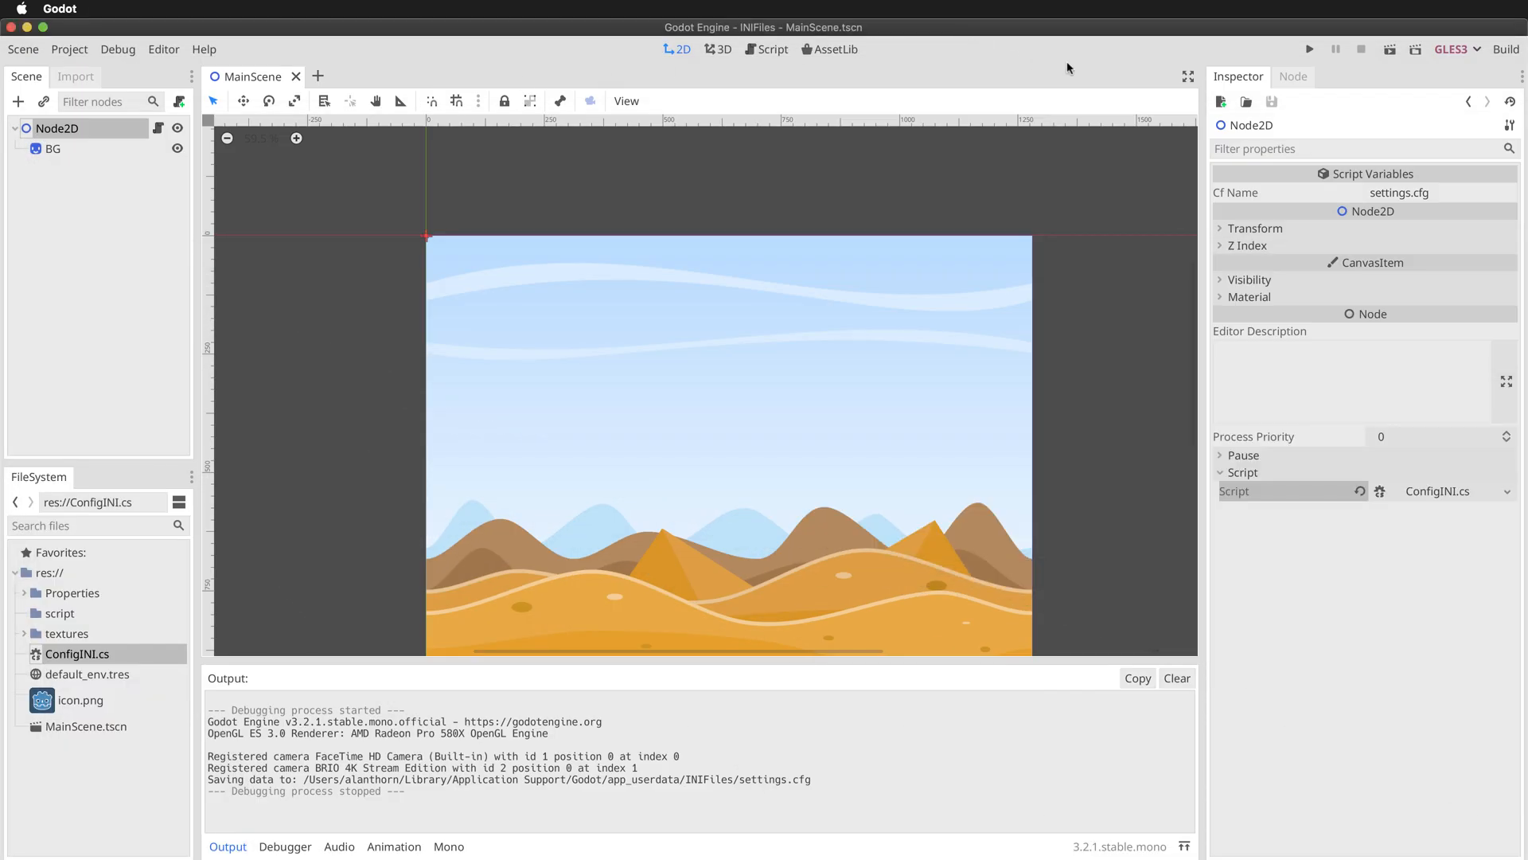
Run the scene so it logs 'Loading data from:' settings.cfg, then close the game window
{"action": "left_click", "coordinate": [1510, 48]}
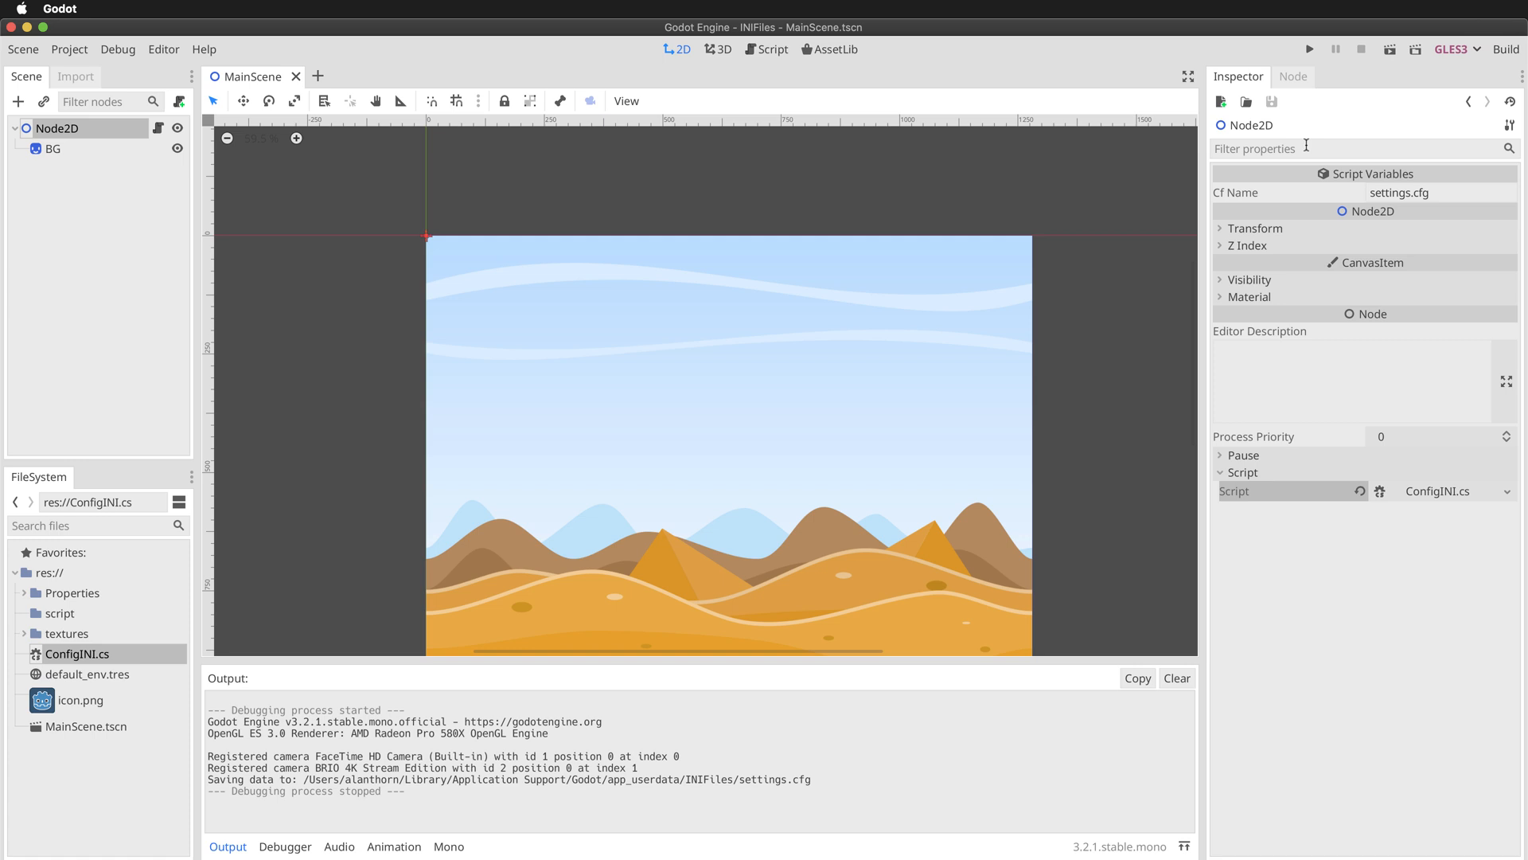
{"action": "left_click", "coordinate": [1391, 46]}
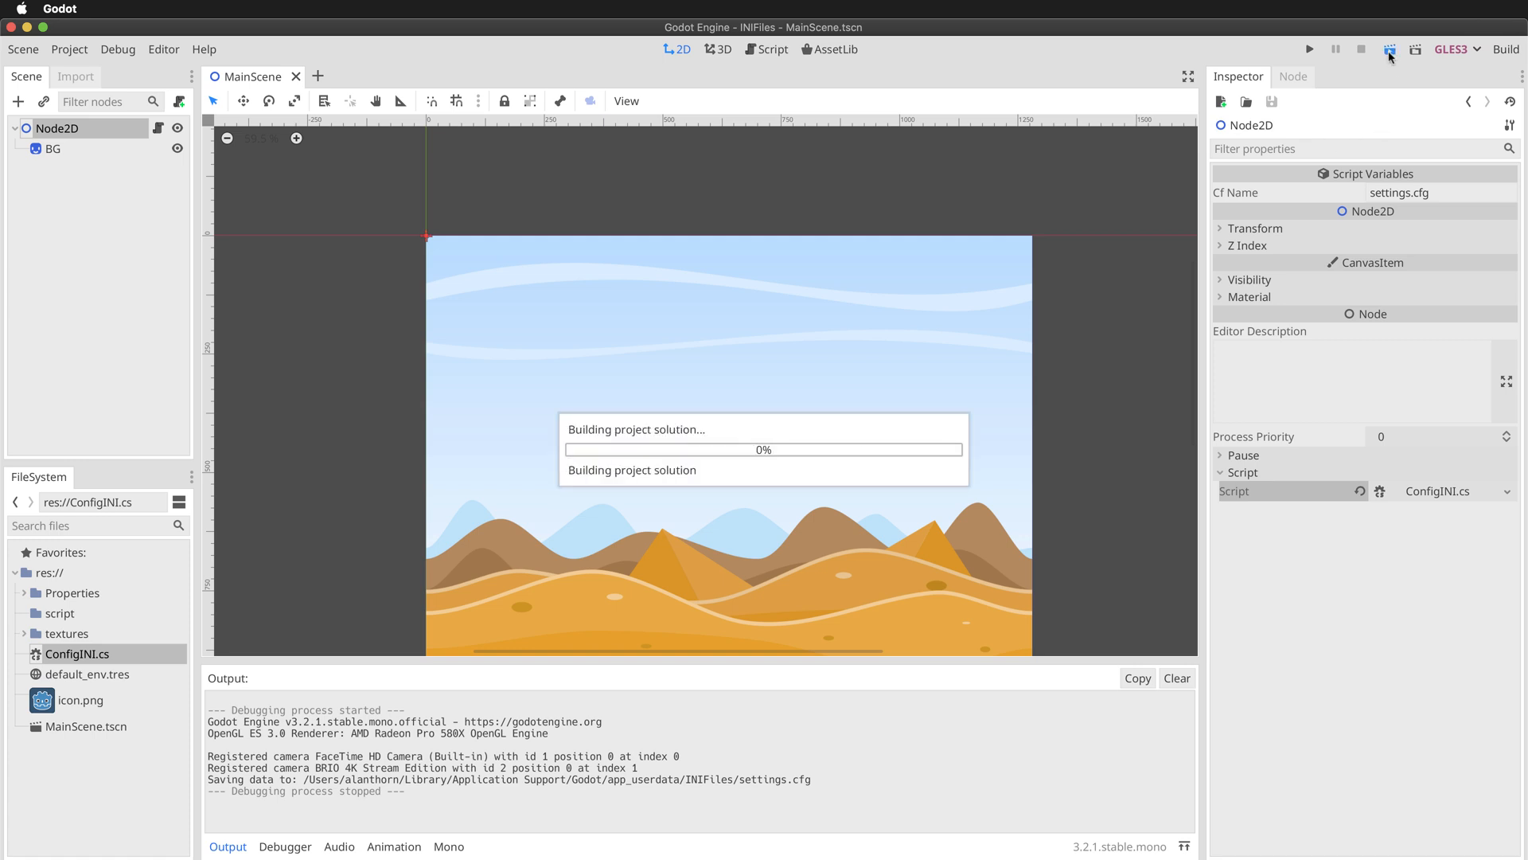
{"action": "left_click", "coordinate": [1310, 46]}
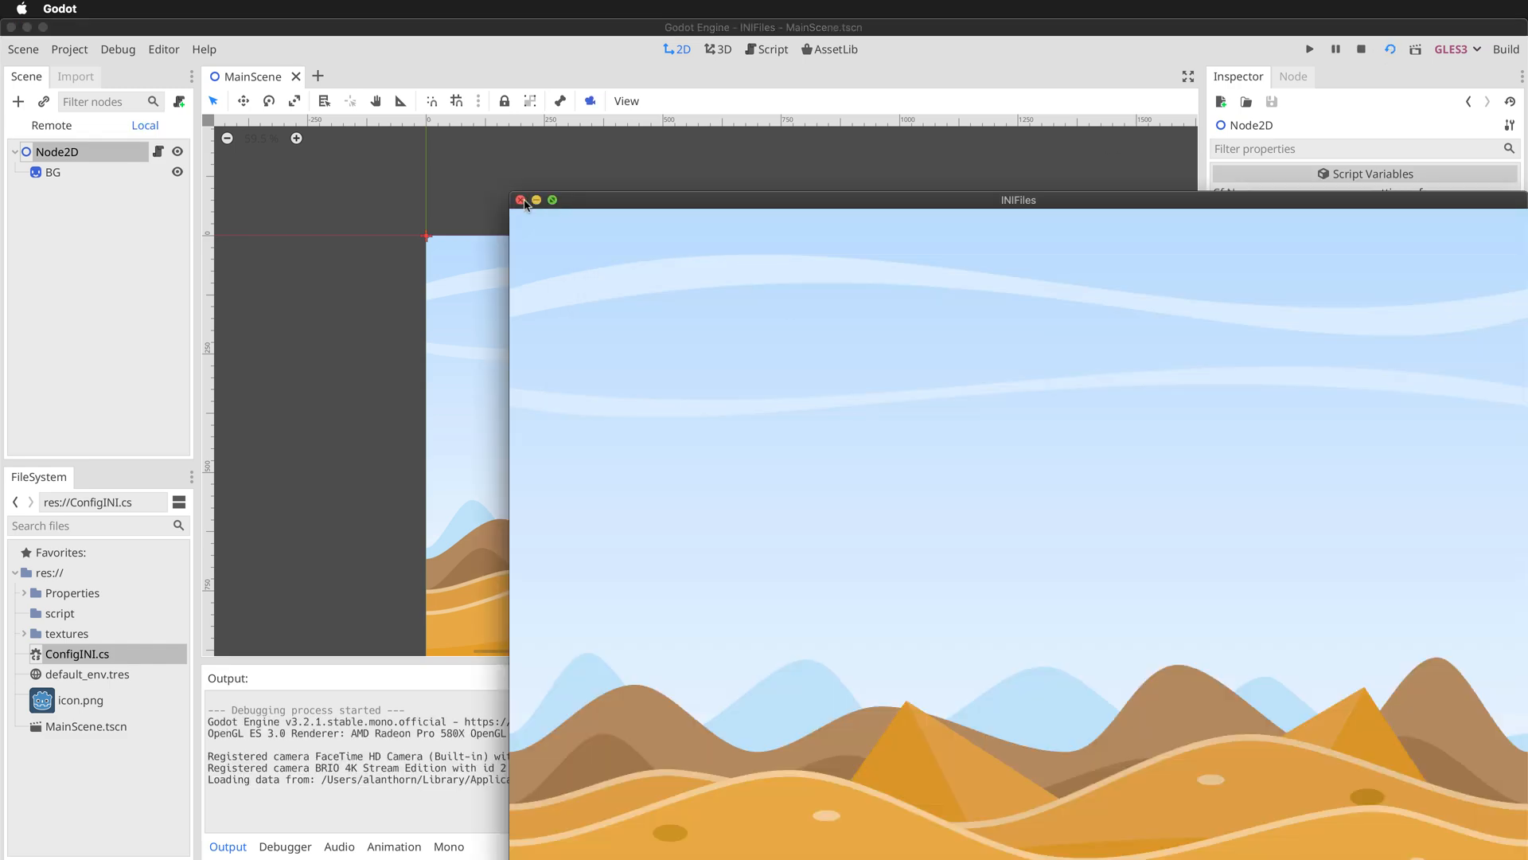
{"action": "left_click", "coordinate": [522, 200]}
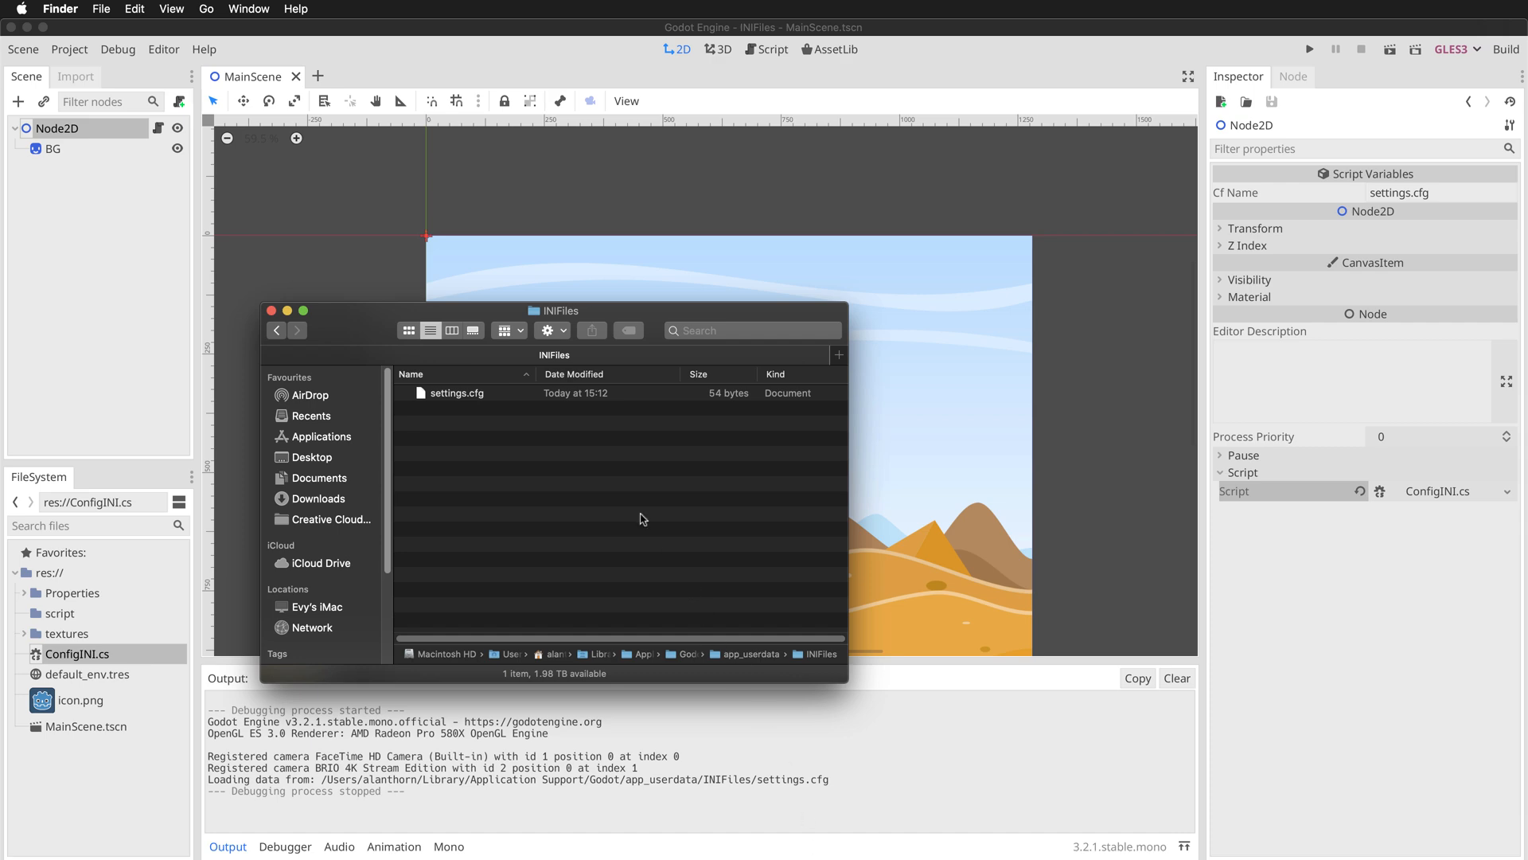
Open settings.cfg from the user data folder and set ResolutionWidth to a smaller value
{"action": "left_click_drag", "start_coordinate": [554, 311], "coordinate": [511, 266]}
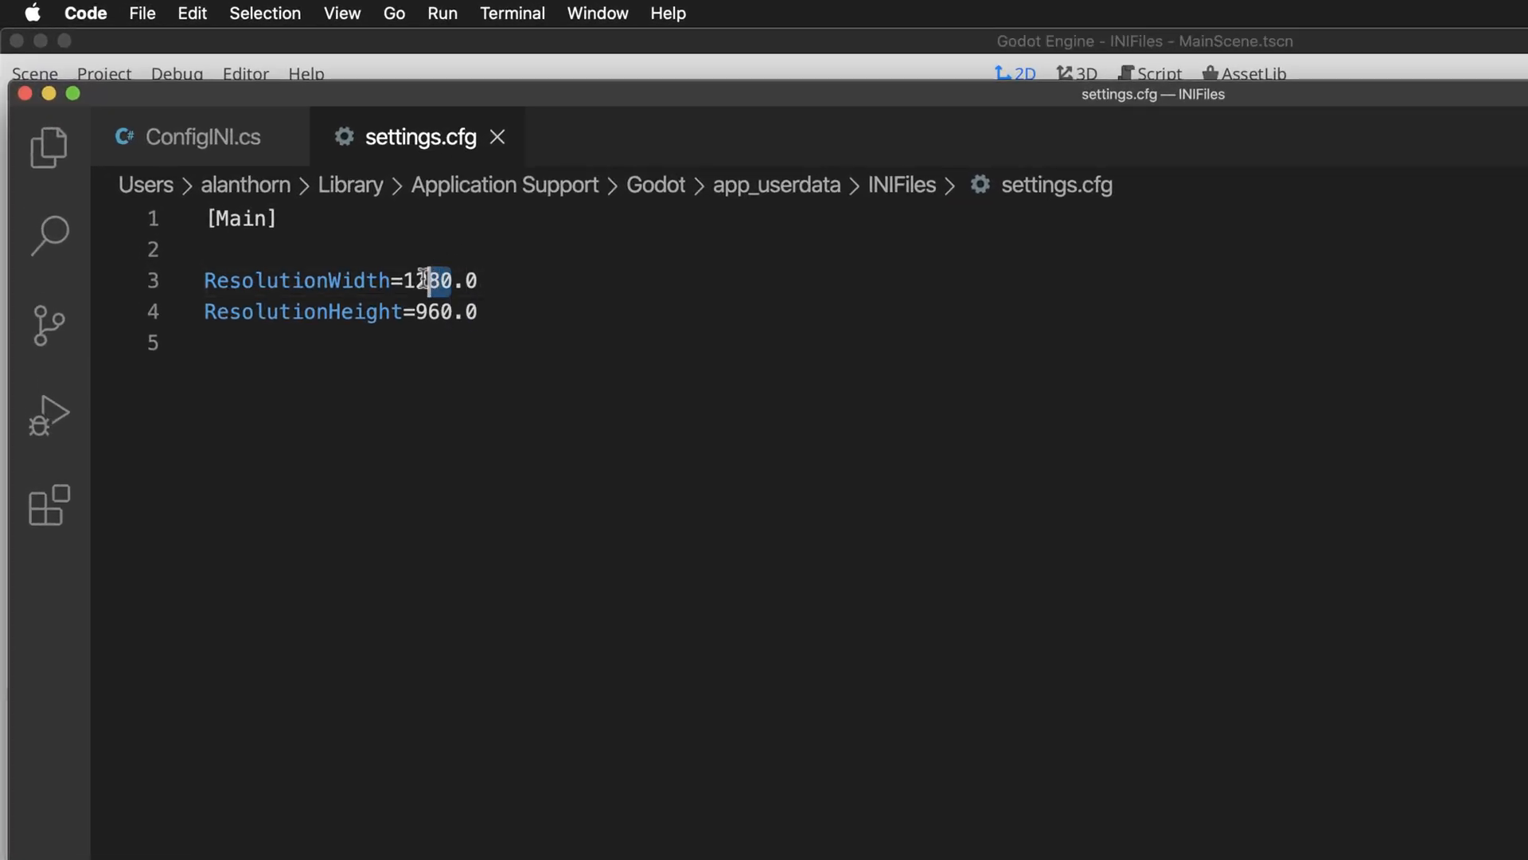
{"action": "double_click", "coordinate": [427, 280]}
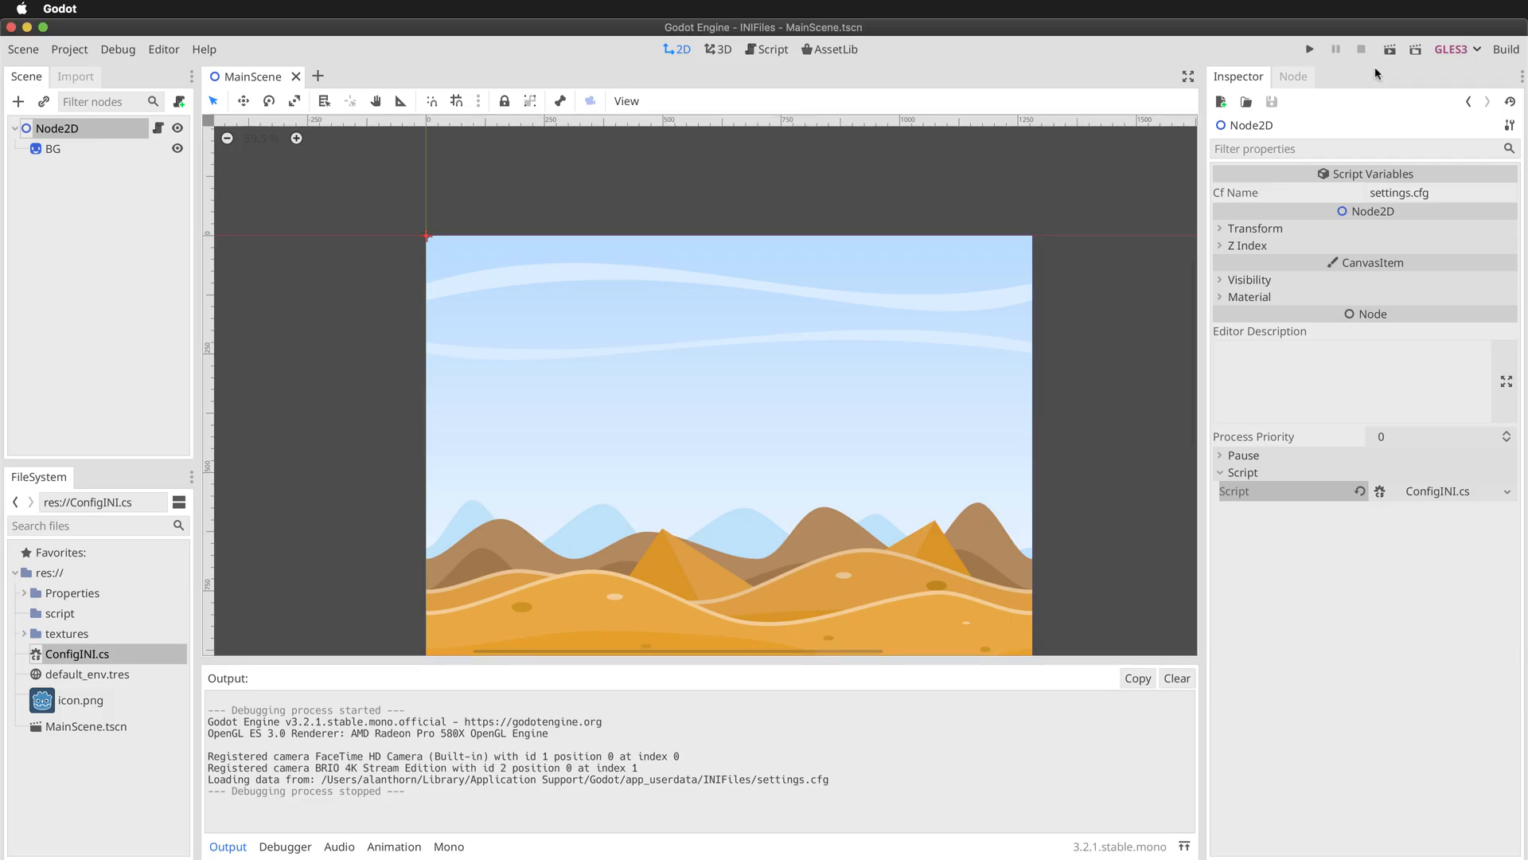
Rerun the game, now a tall narrow window, and drag it further right
{"action": "left_click", "coordinate": [1388, 47]}
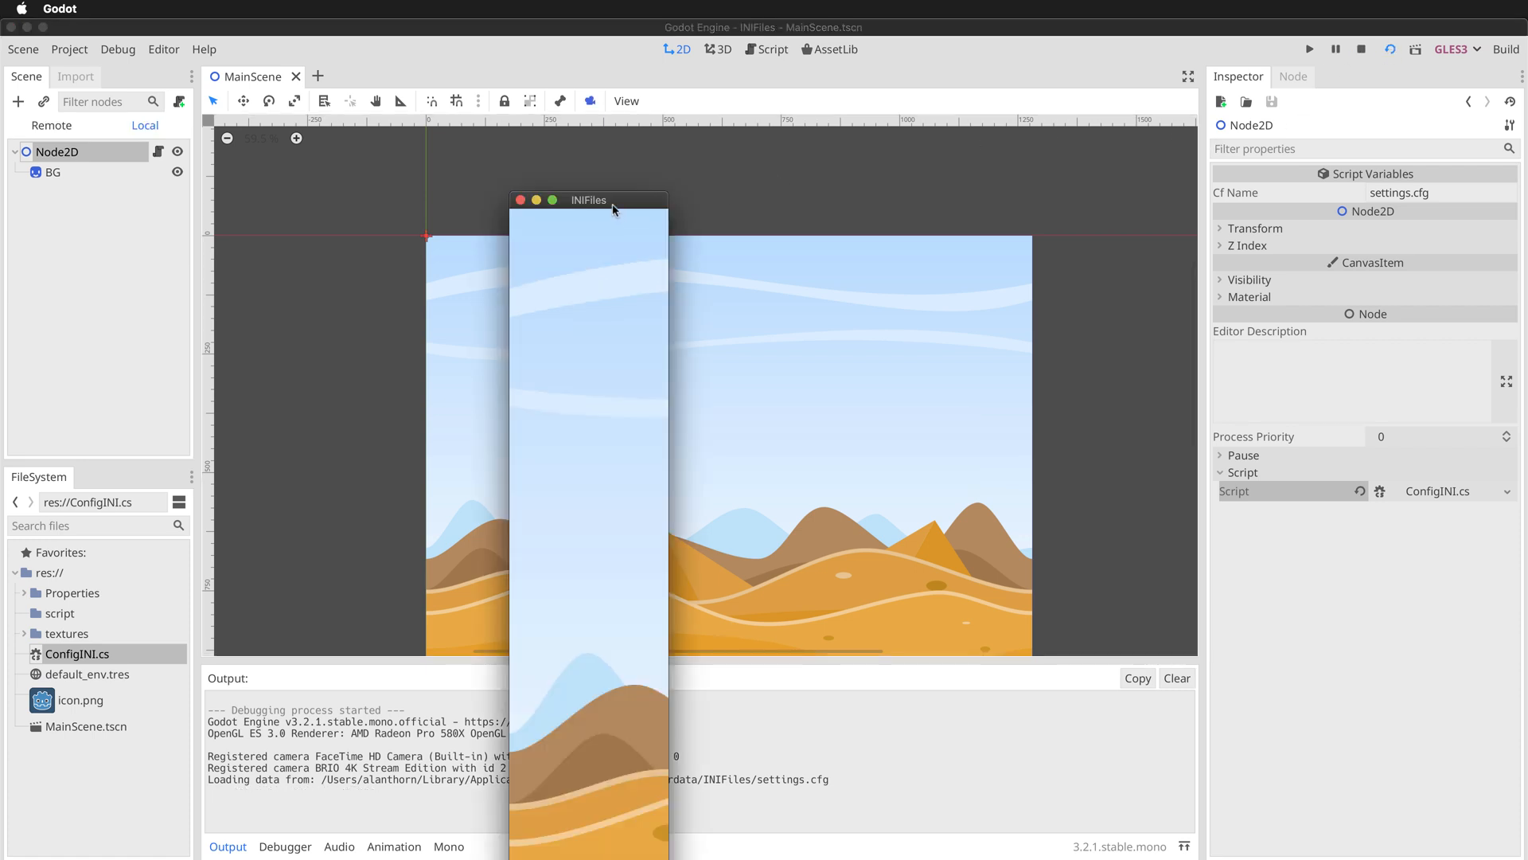
{"action": "left_click_drag", "start_coordinate": [589, 201], "coordinate": [818, 62]}
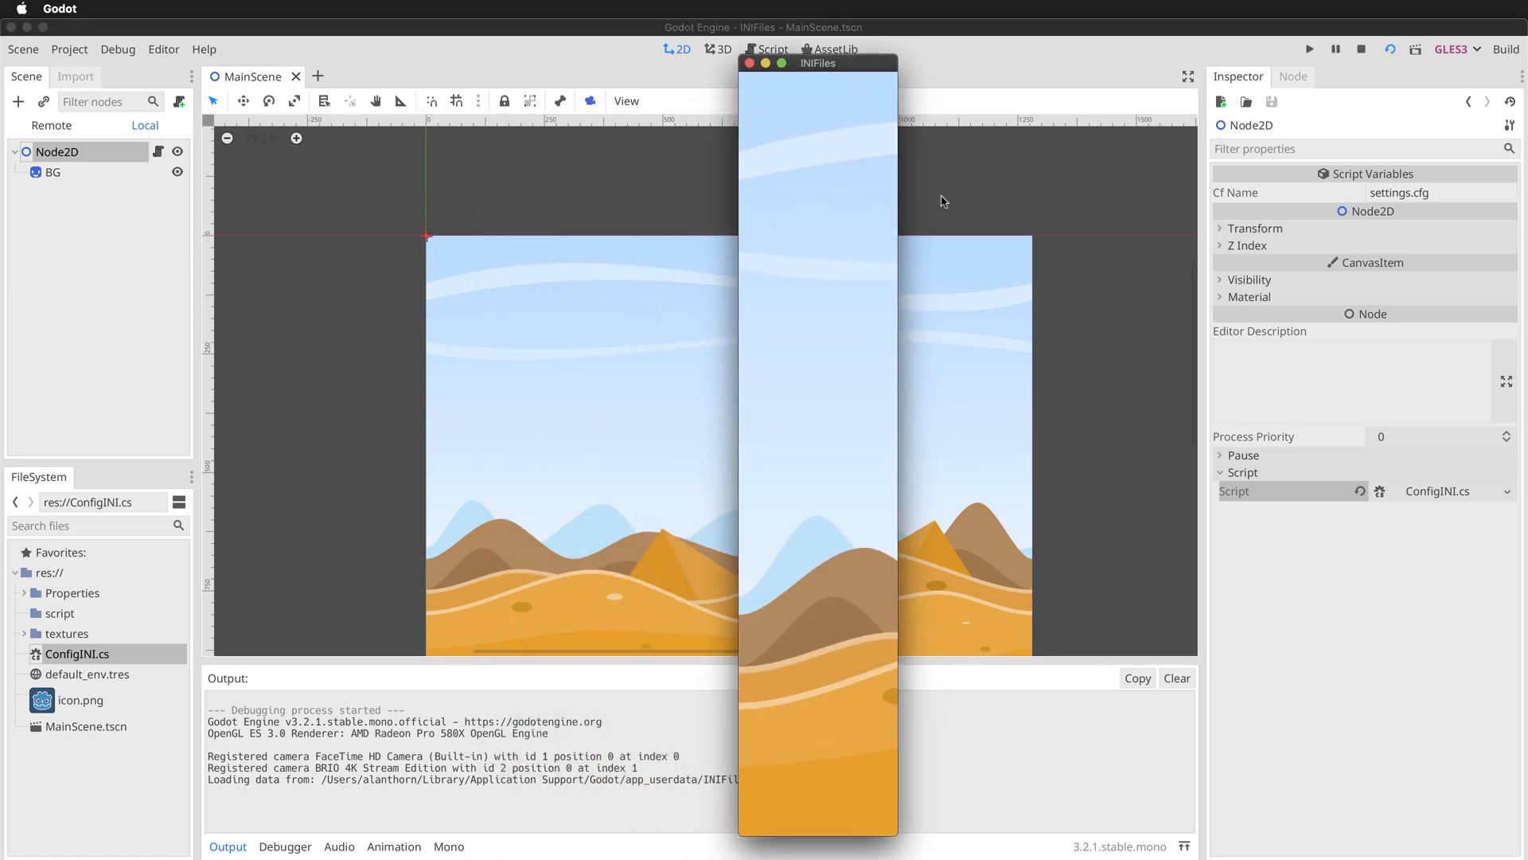